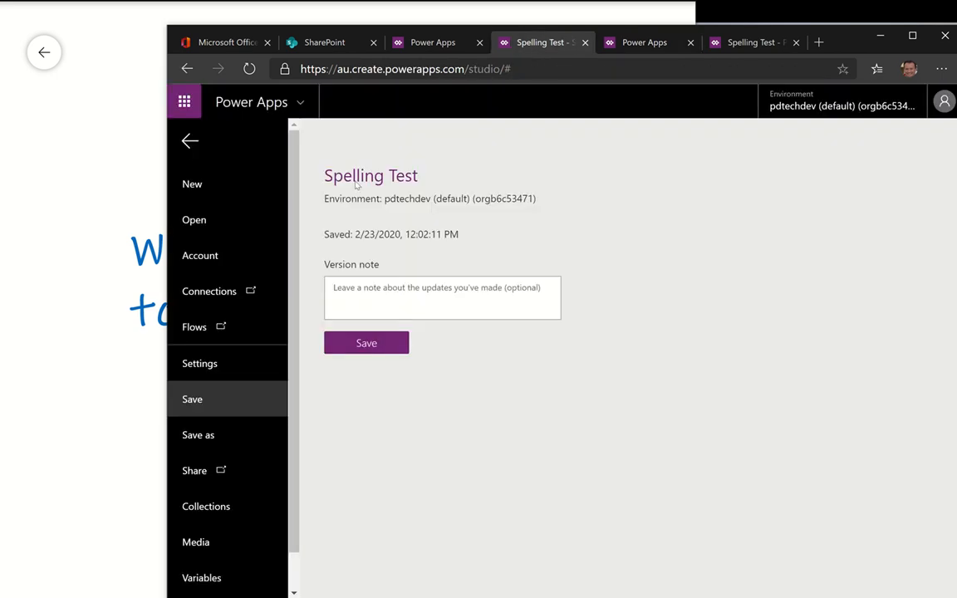
mouse_move(411, 164)
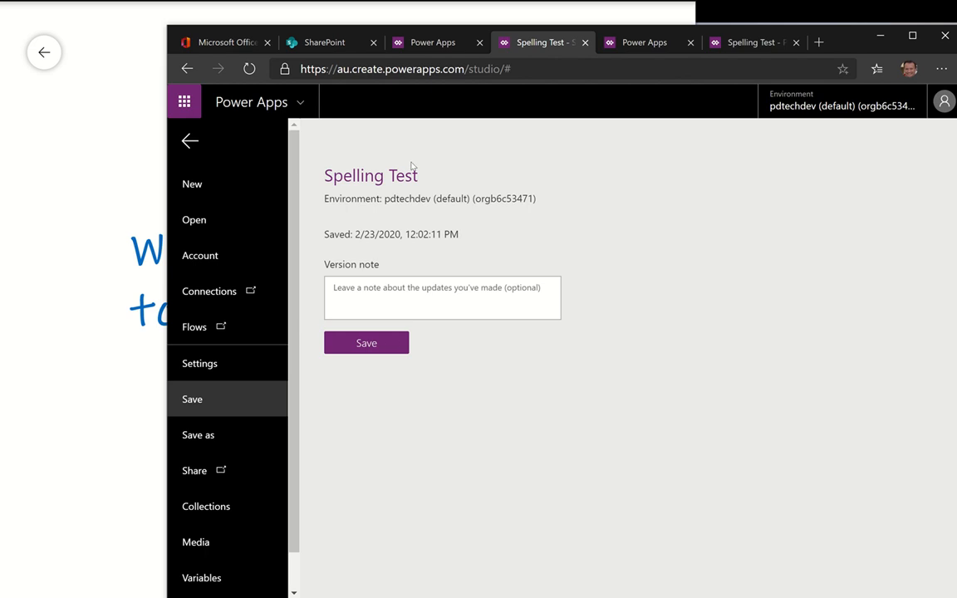
mouse_move(391, 372)
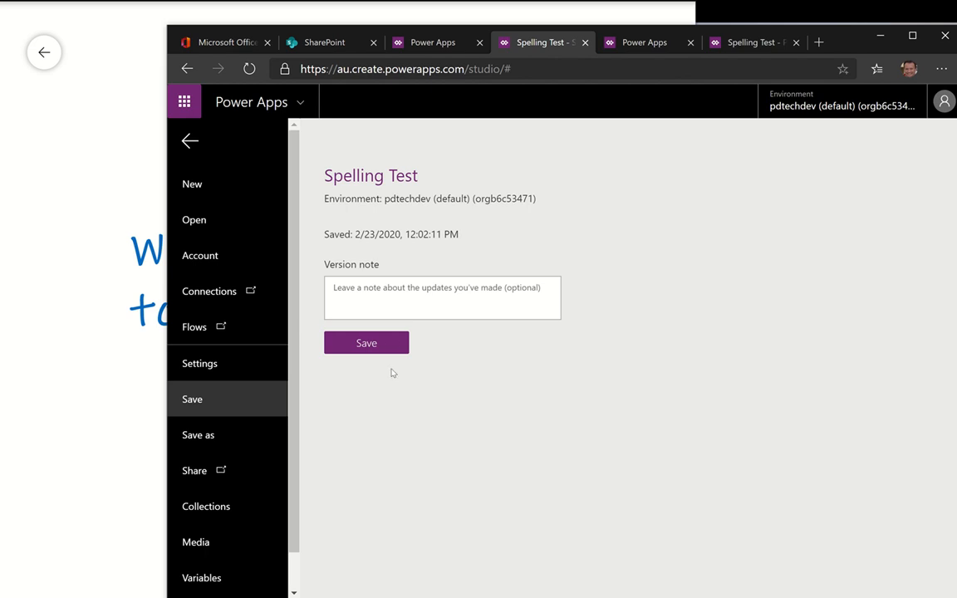
mouse_move(605, 276)
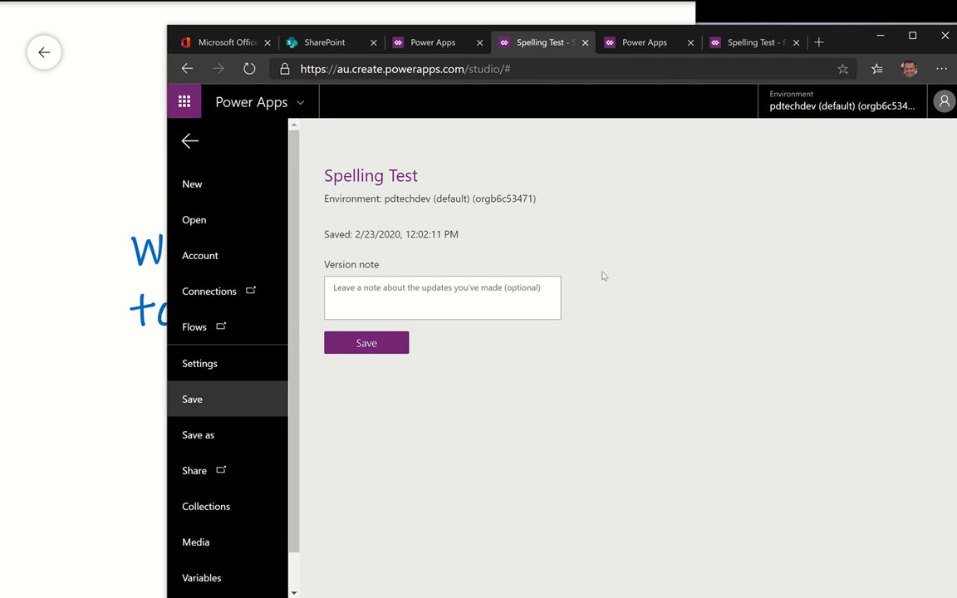
mouse_move(239, 262)
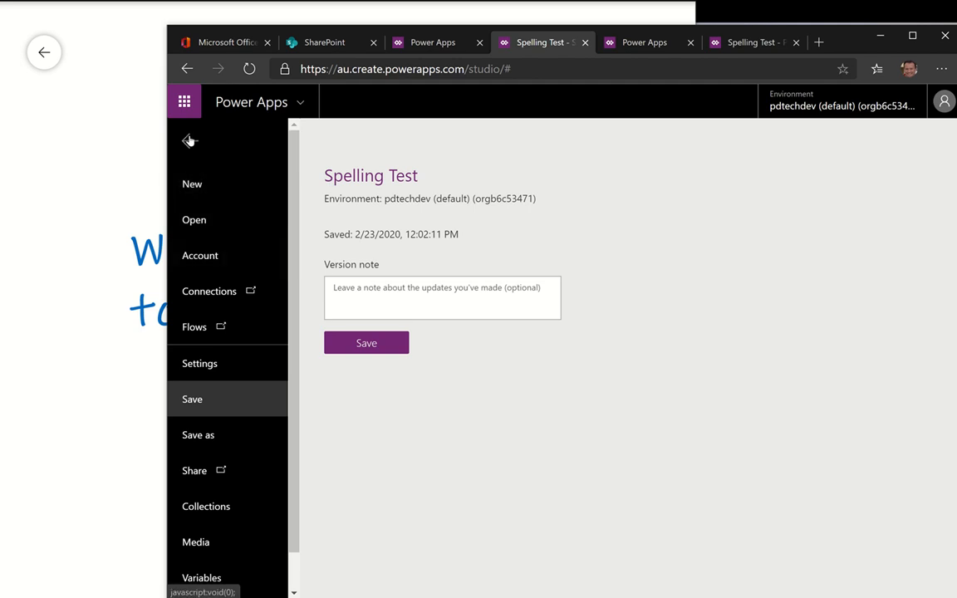
Bring up the sharing panel for the Spelling Test app from the File menu
left_click(189, 139)
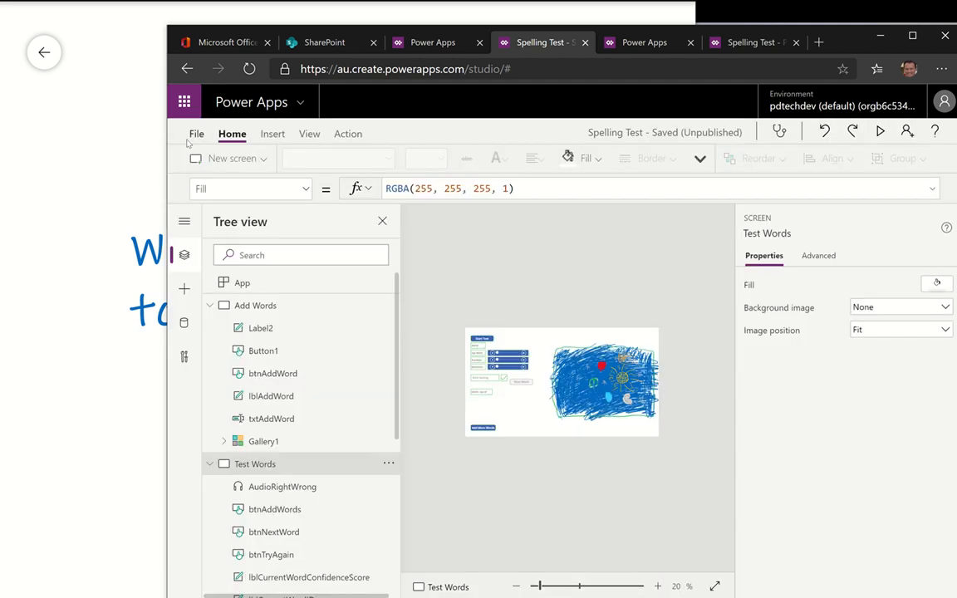
left_click(196, 133)
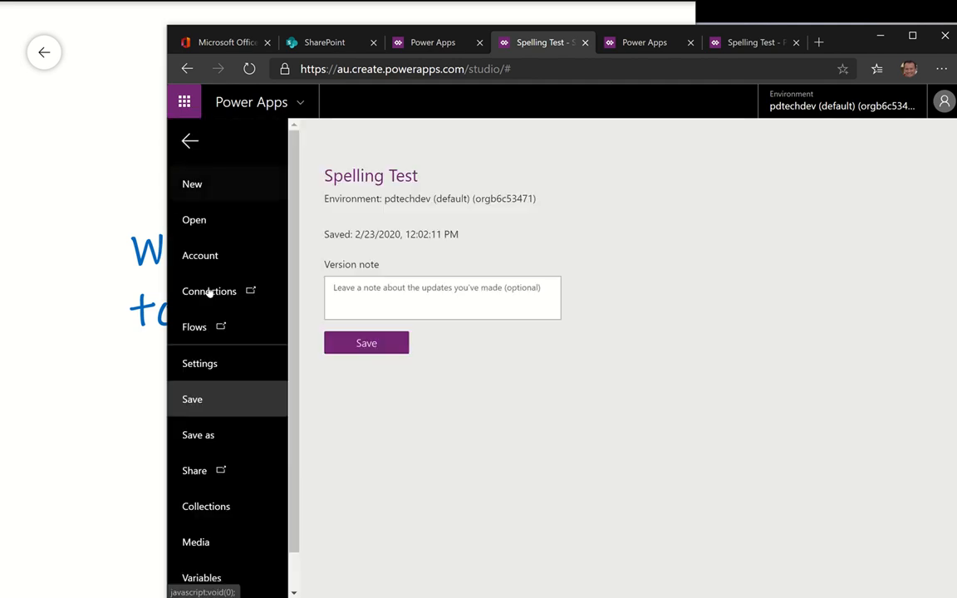
mouse_move(197, 435)
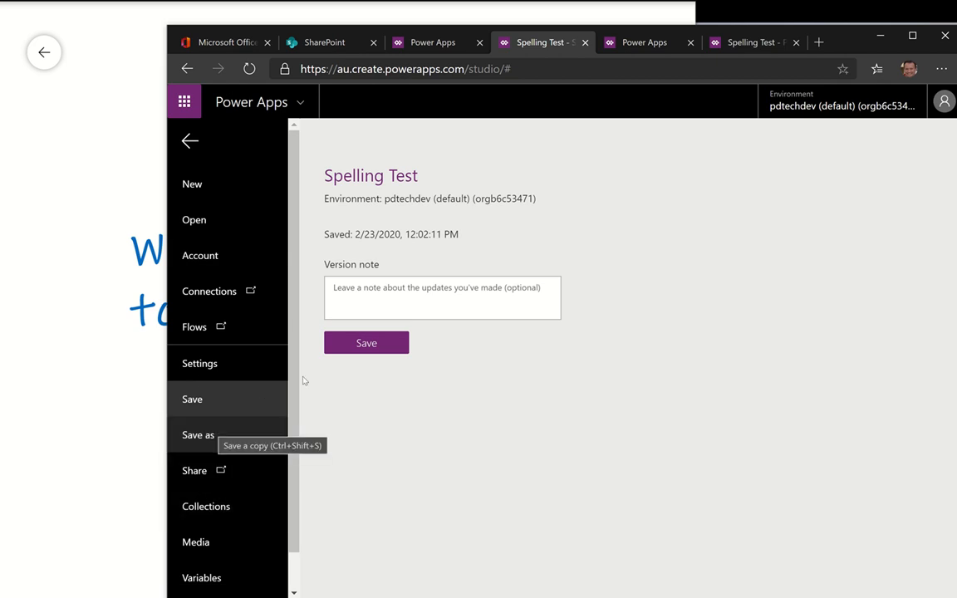
mouse_move(392, 397)
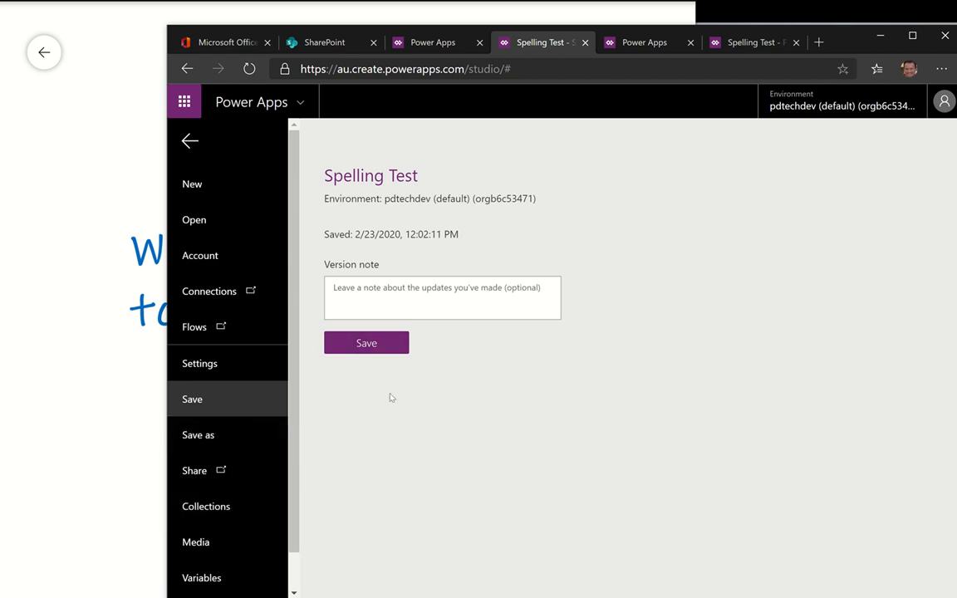
mouse_move(407, 407)
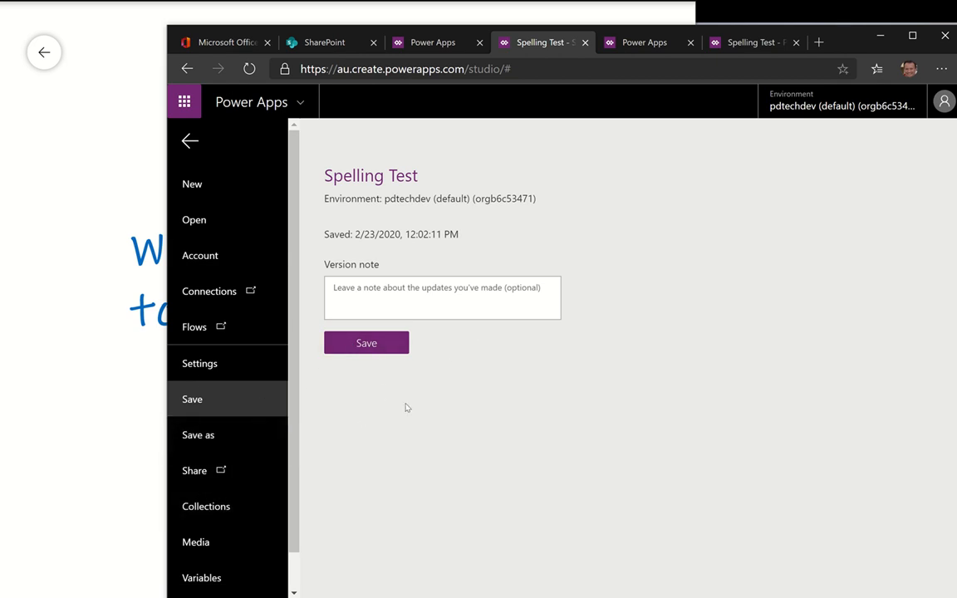
mouse_move(195, 470)
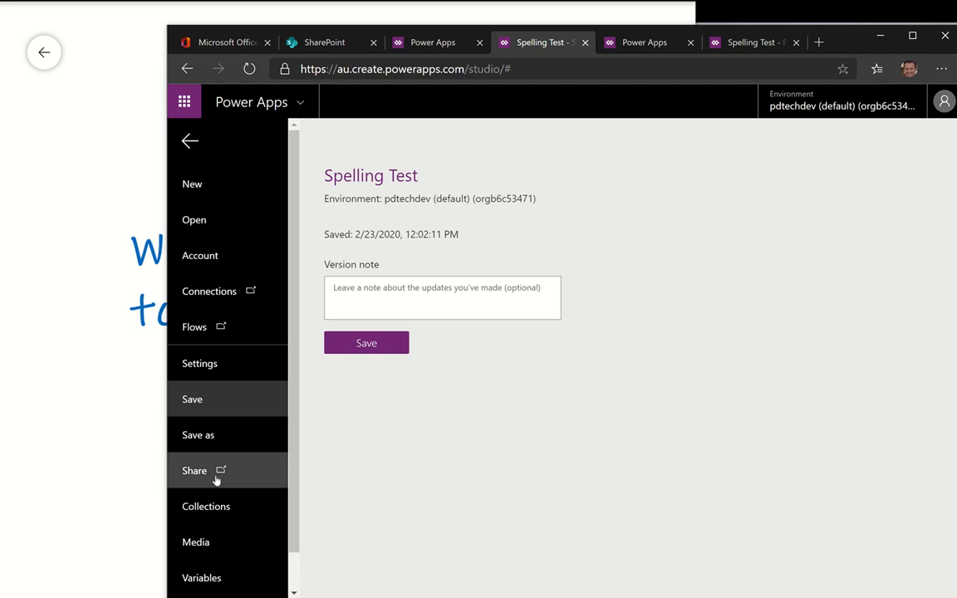
left_click(645, 43)
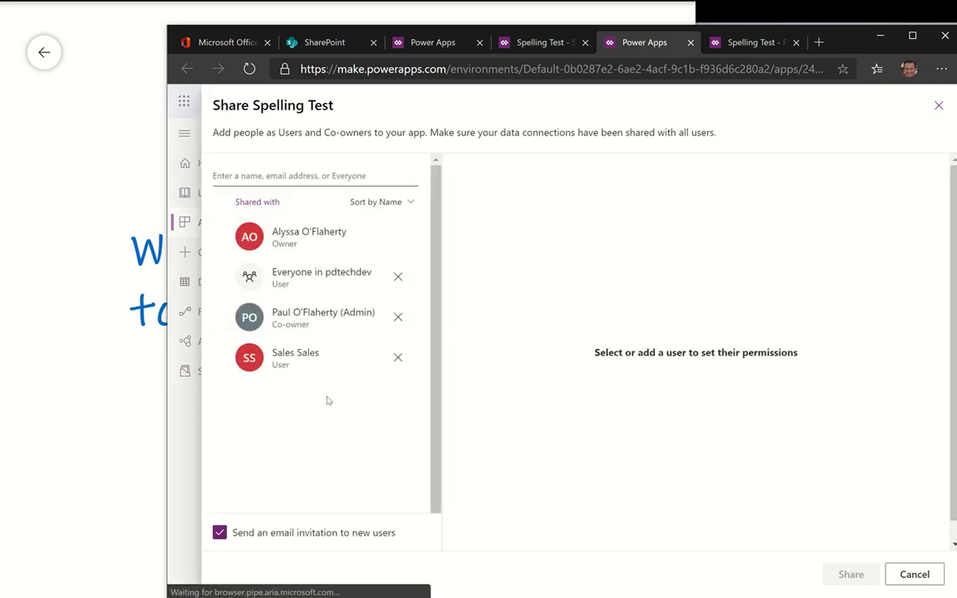
Search the people box for 'Roy', then clear the name without adding anyone
left_click(315, 176)
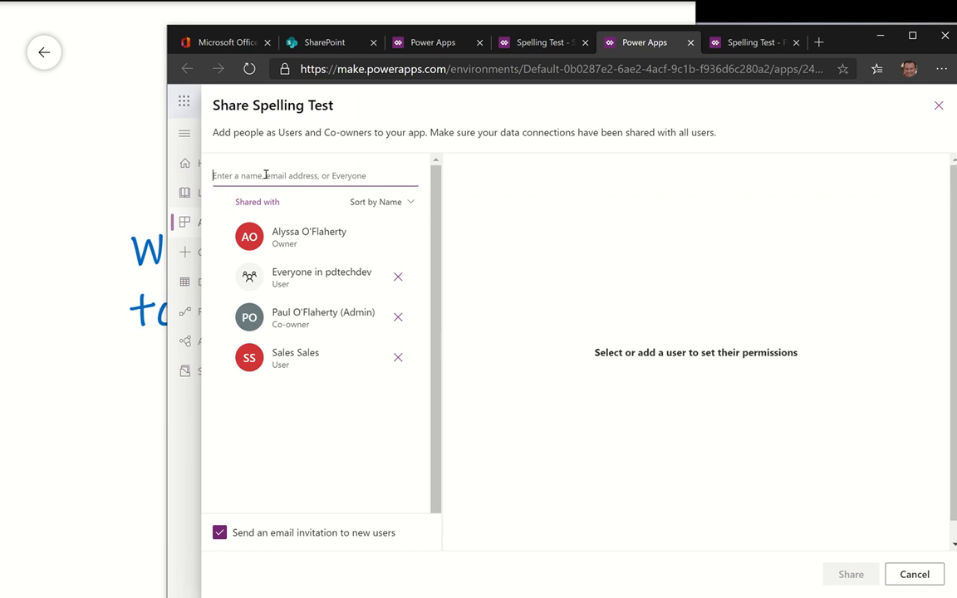
type("Royc")
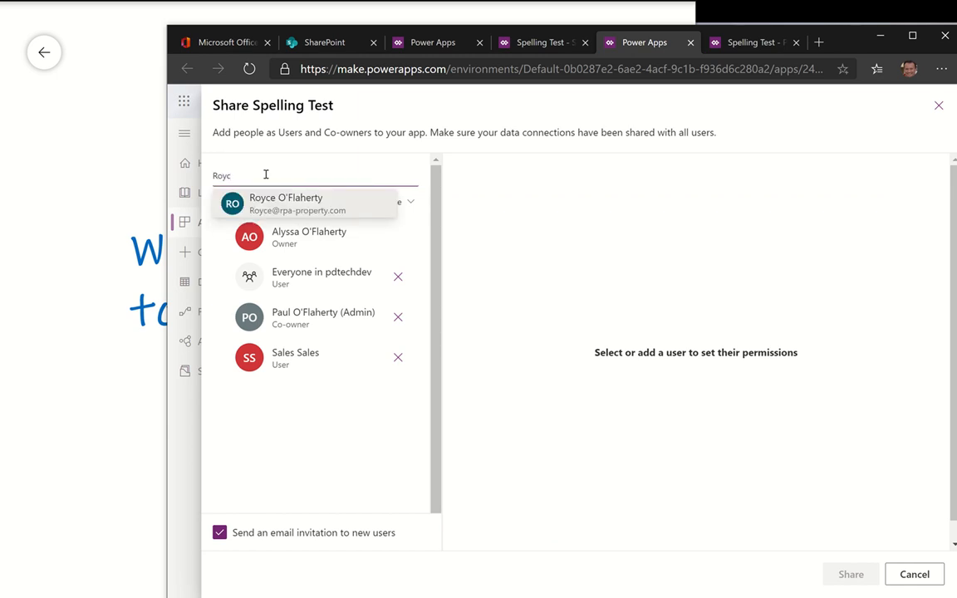
key("BackSpace")
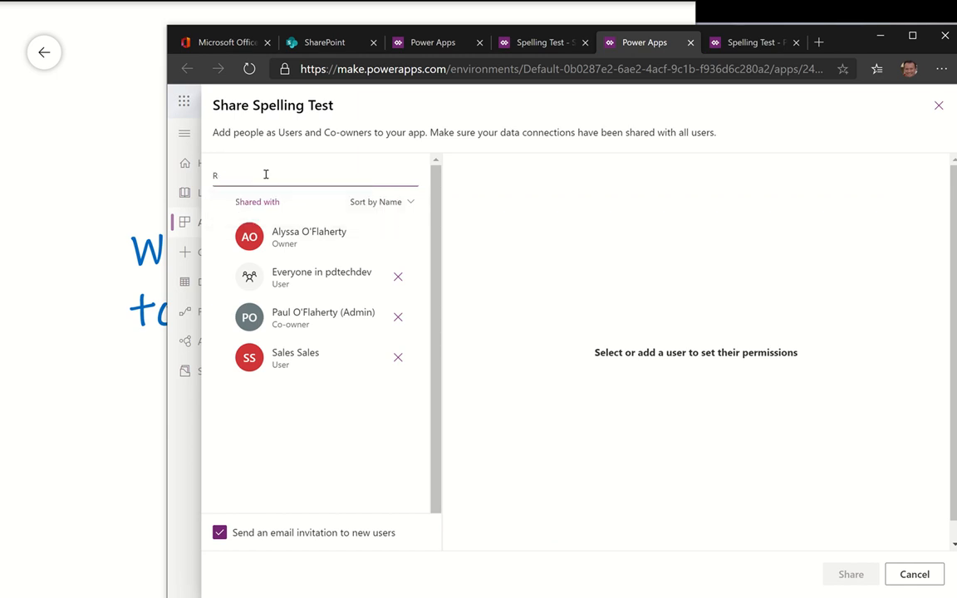
key("Backspace")
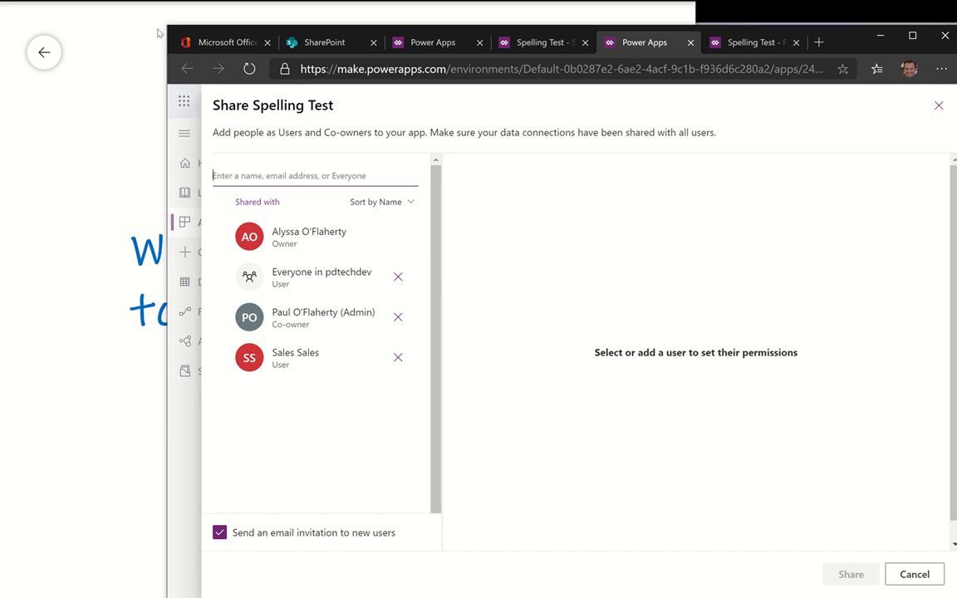
mouse_move(169, 31)
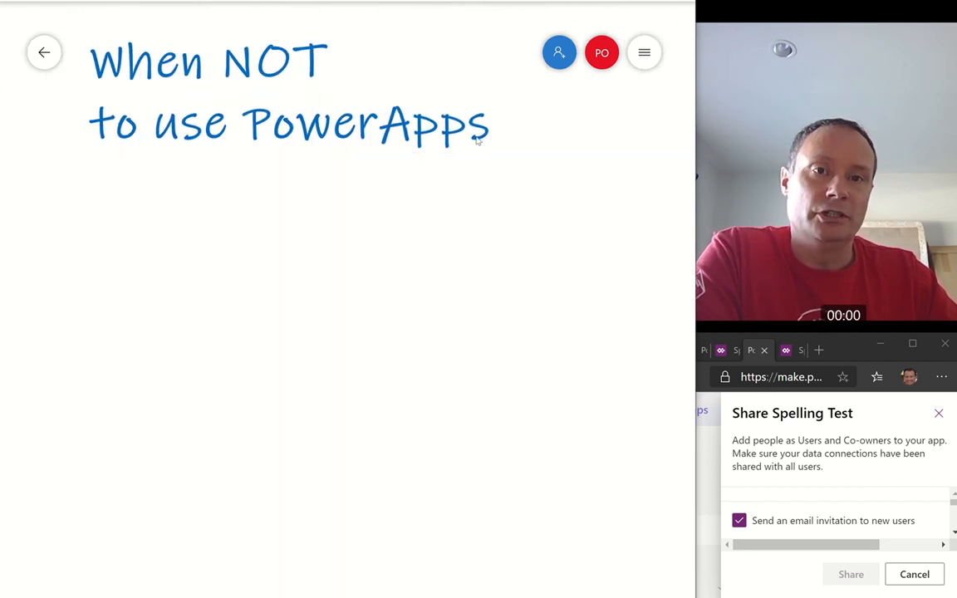
Add a first bullet '* External sharing' under the heading
left_click(290, 125)
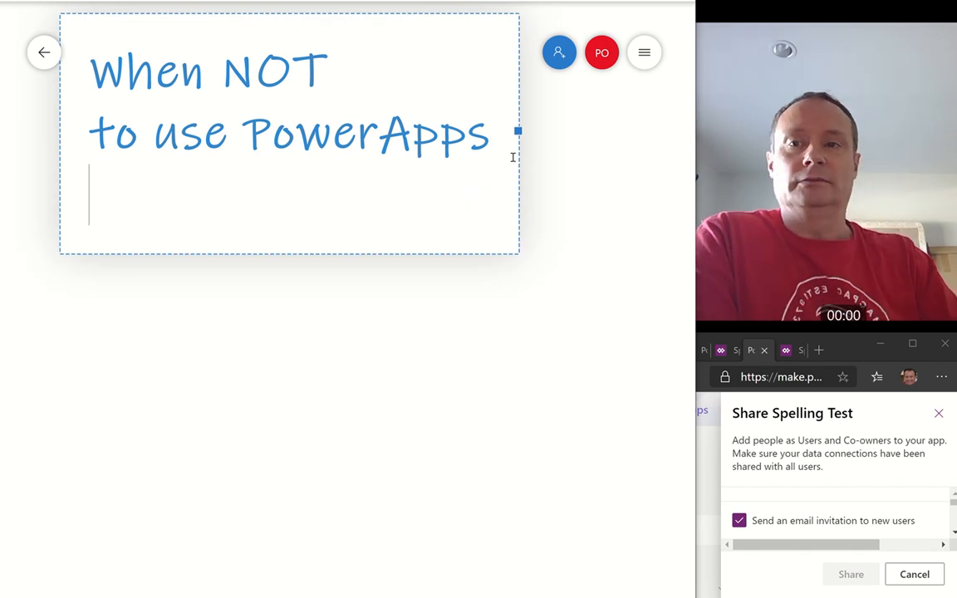
type("*")
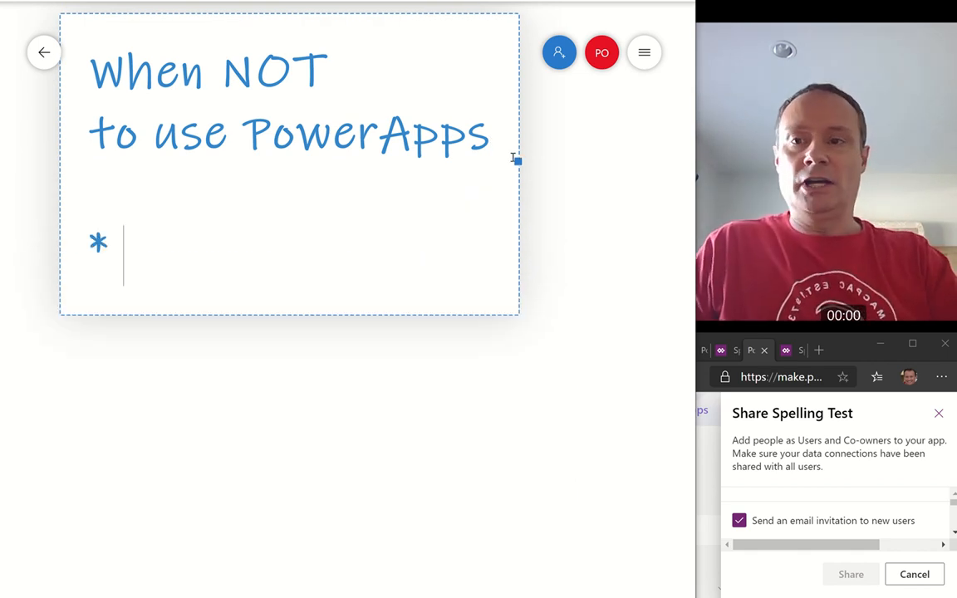
type("Extern")
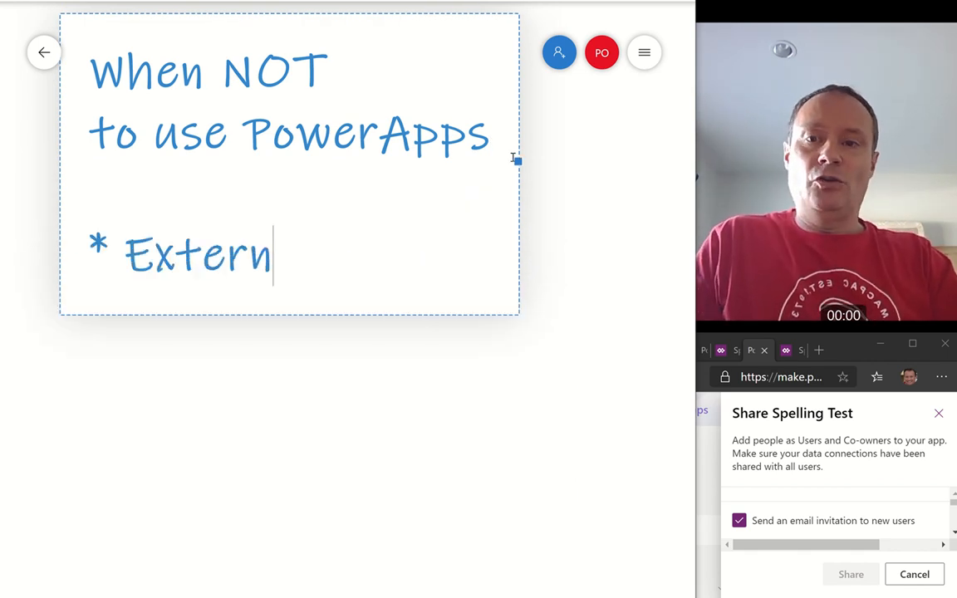
type("al sha")
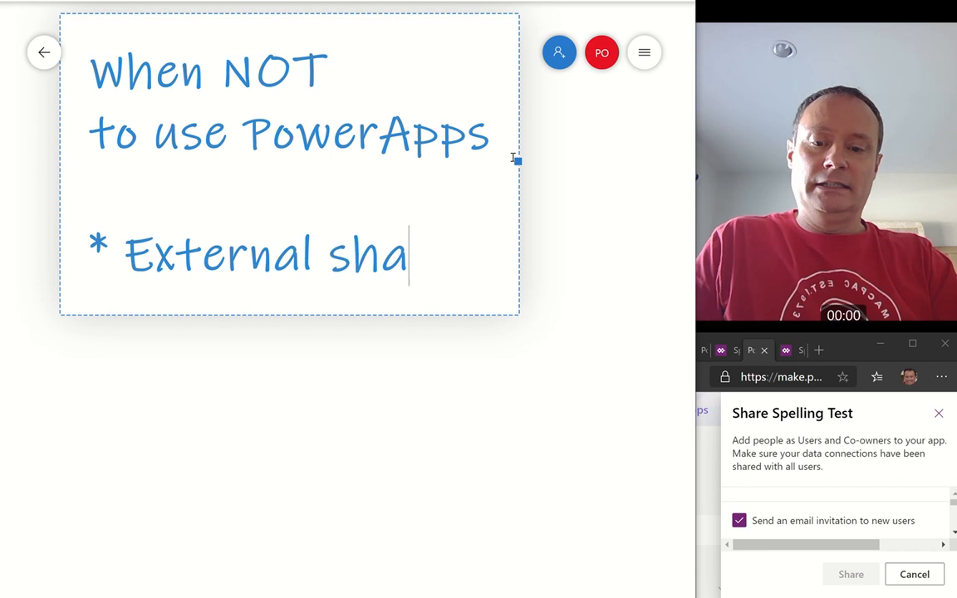
type("ring")
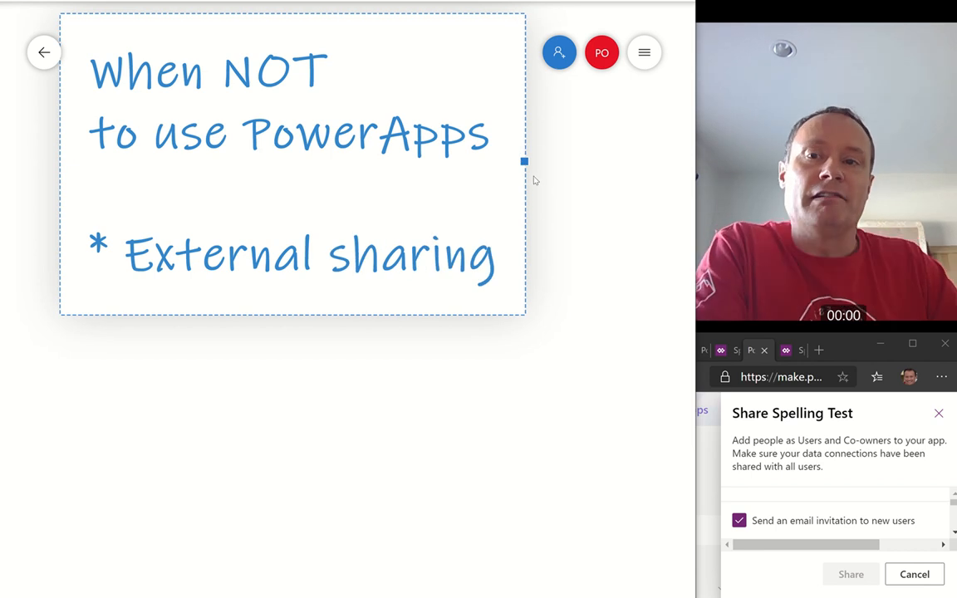
Widen the heading's text box to the right
left_click_drag(523, 161, 555, 161)
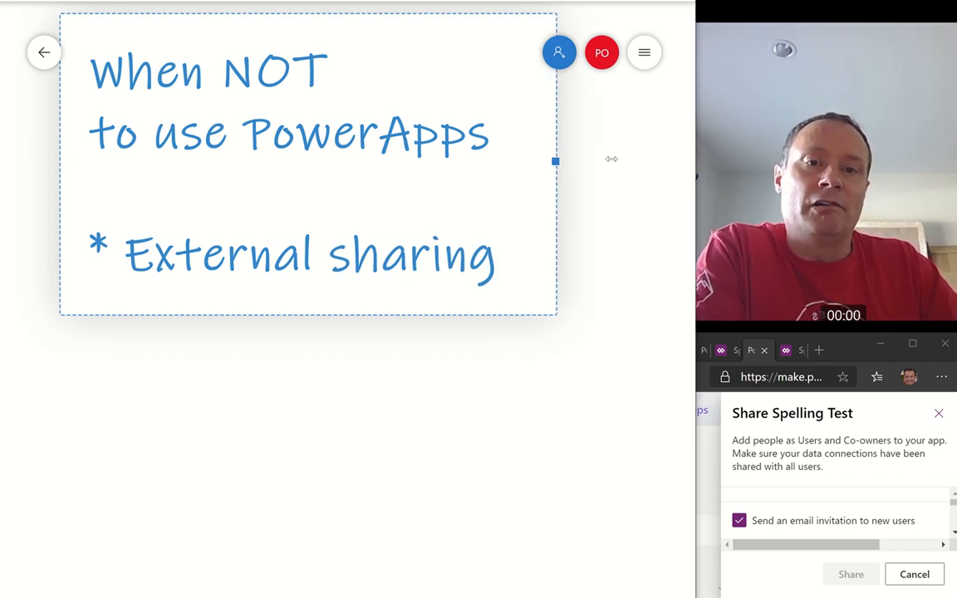
left_click_drag(555, 159, 651, 159)
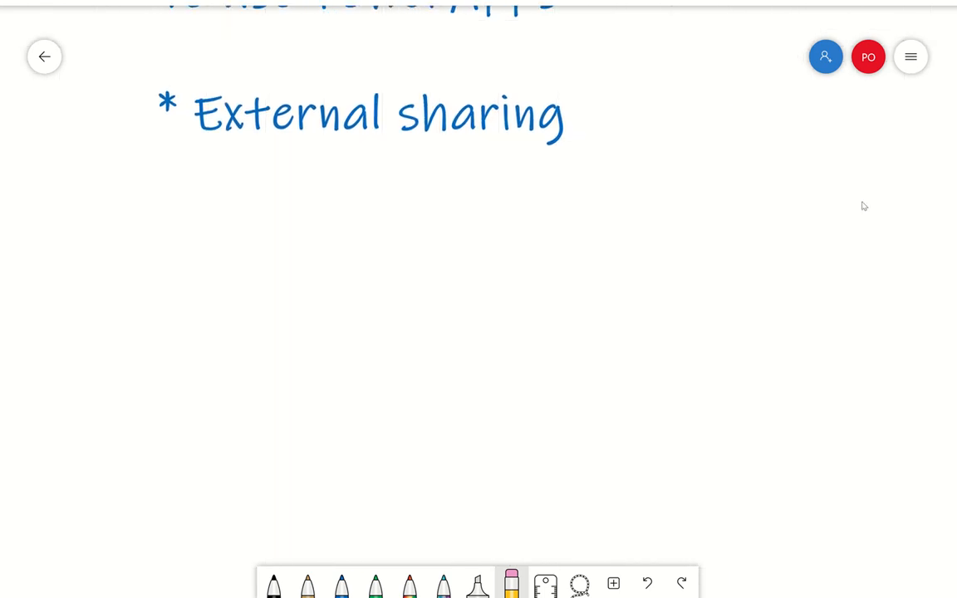
Sketch Android and iOS boxes and a wide Web browser box in black ink under the bullet
left_click(272, 581)
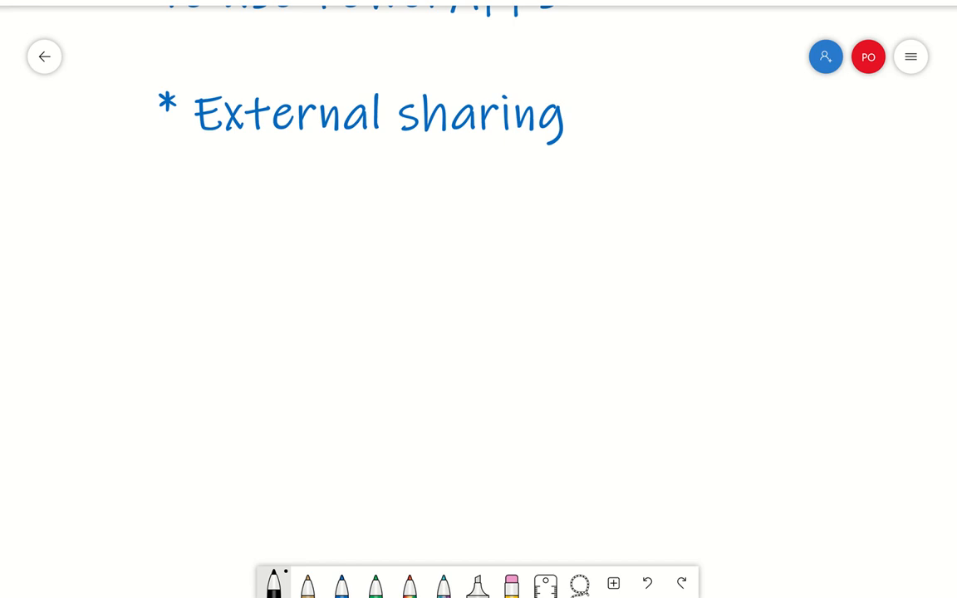
left_click_drag(142, 193, 148, 324)
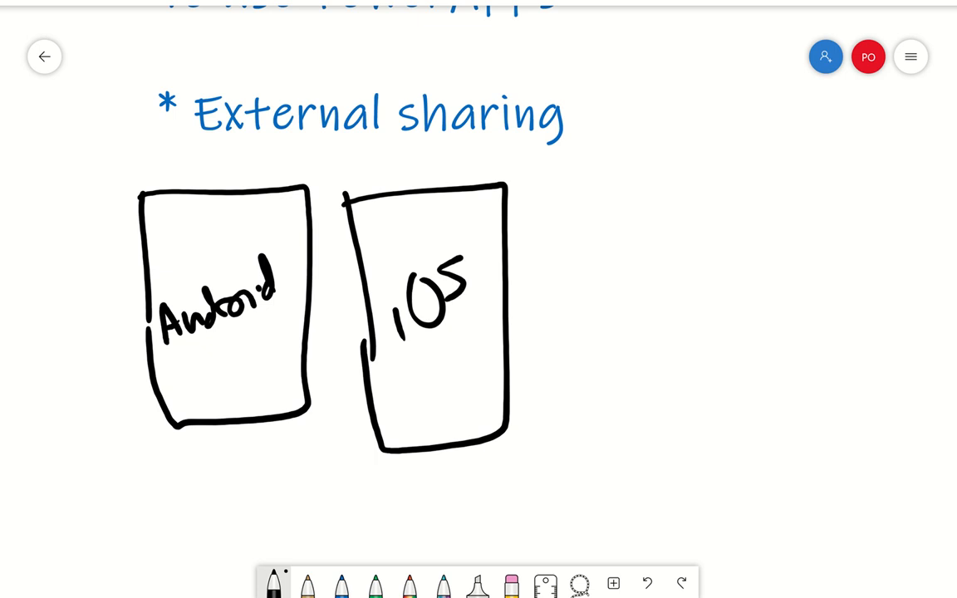
left_click_drag(548, 191, 888, 362)
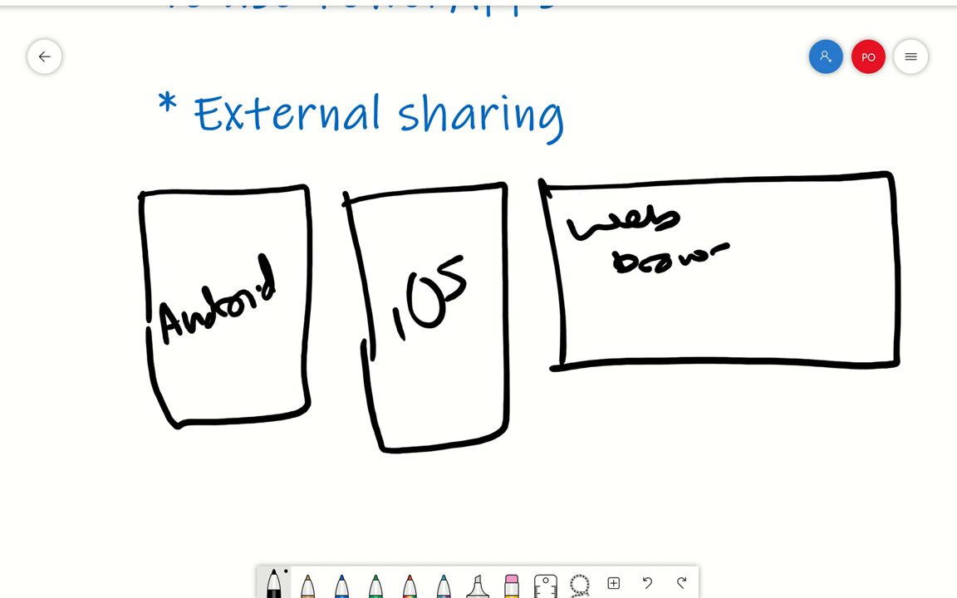
left_click_drag(723, 257, 764, 257)
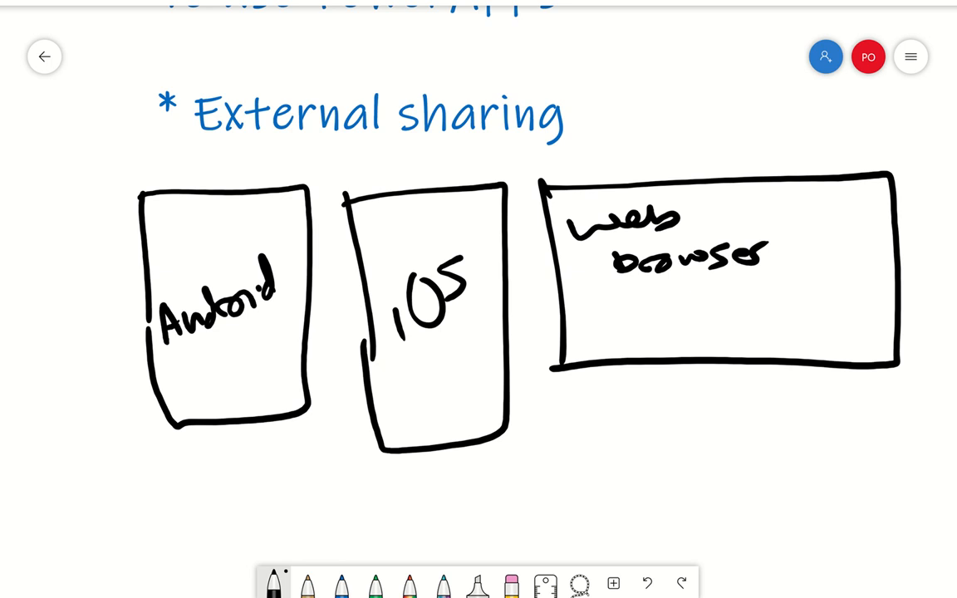
left_click_drag(347, 202, 345, 399)
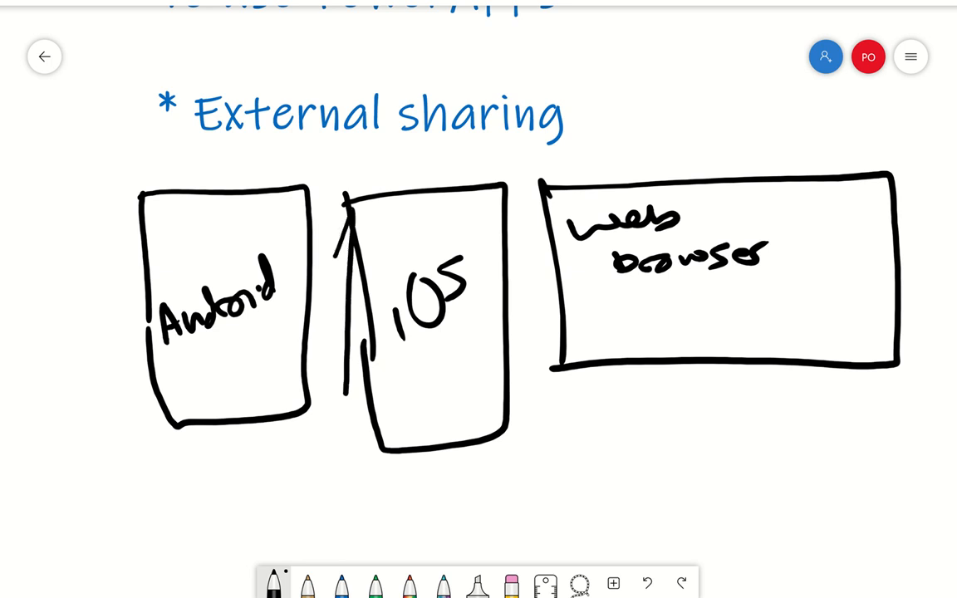
left_click_drag(589, 379, 867, 382)
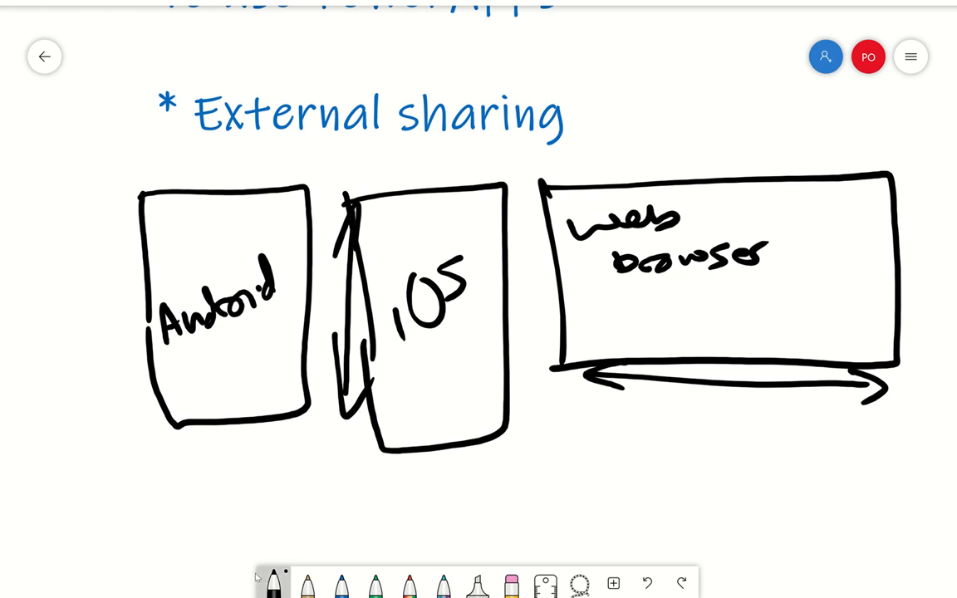
mouse_move(213, 535)
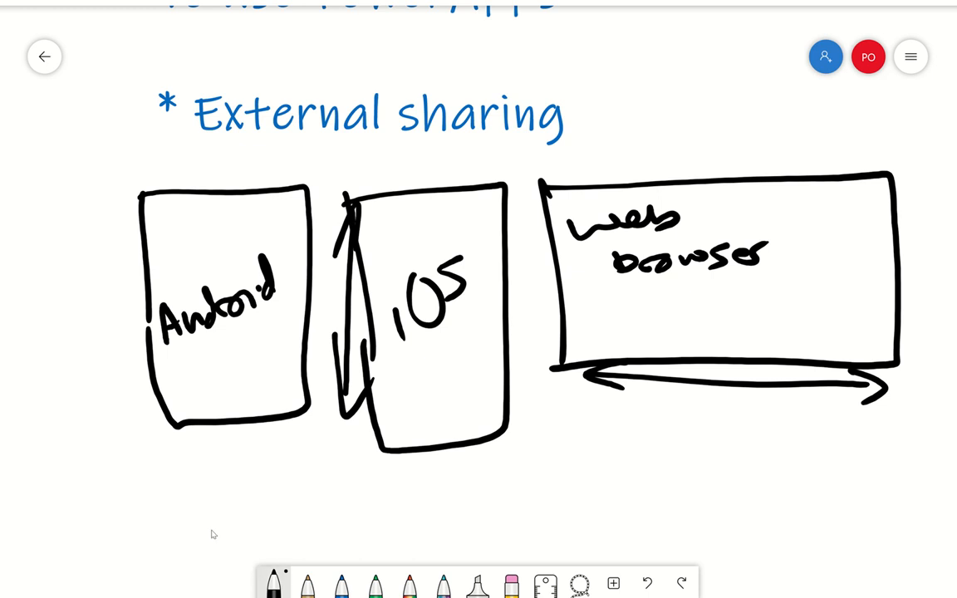
Draw PA PLAYER and web boxes with a long bar labelled APP above them
scroll("down", 3)
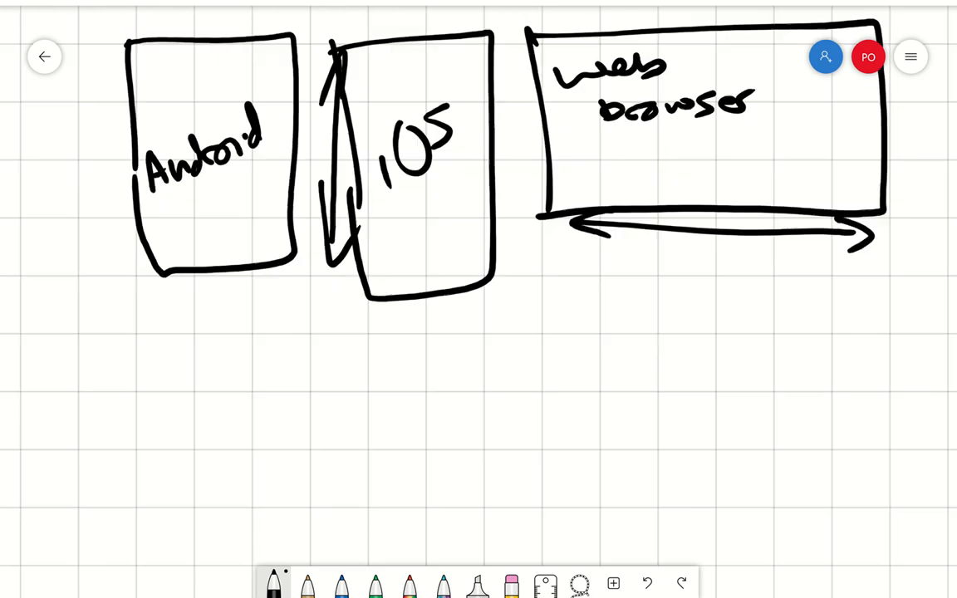
scroll("down", 3)
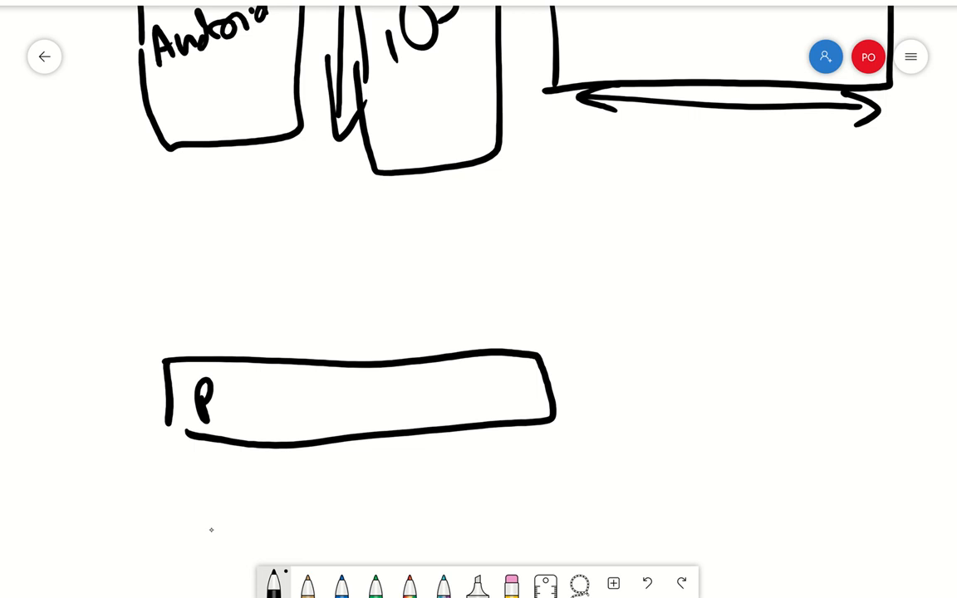
left_click_drag(224, 398, 357, 399)
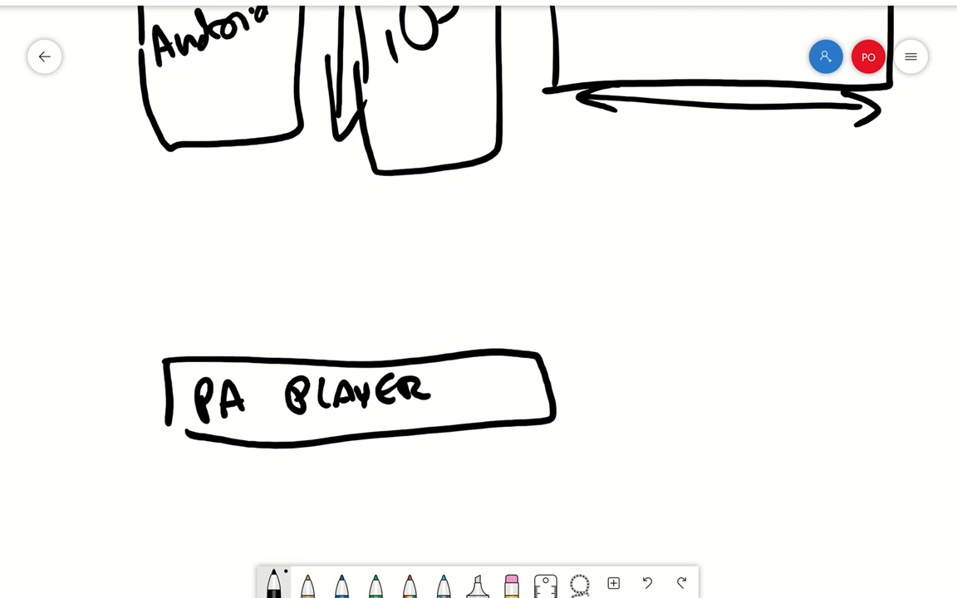
left_click_drag(624, 344, 627, 407)
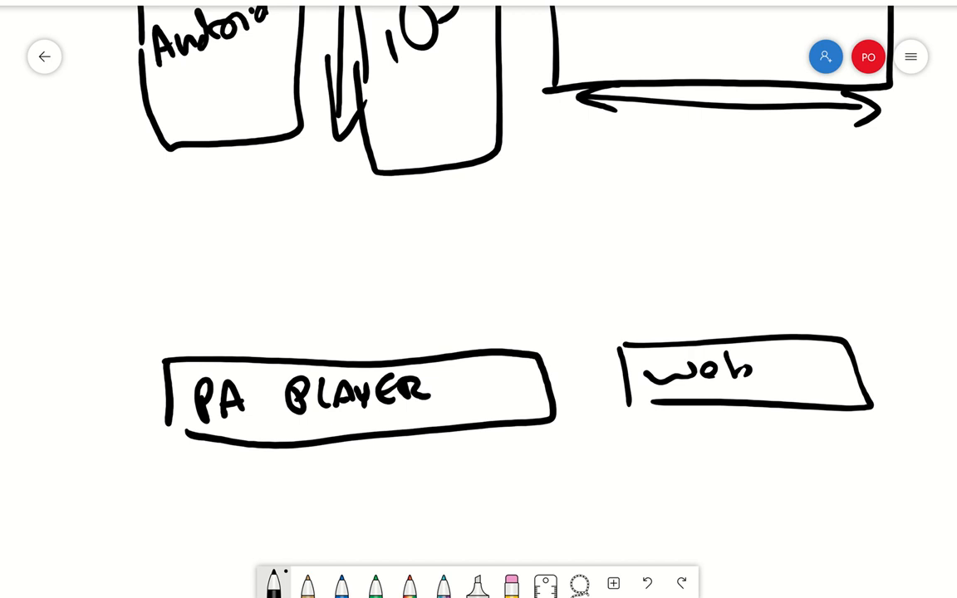
left_click_drag(189, 223, 817, 214)
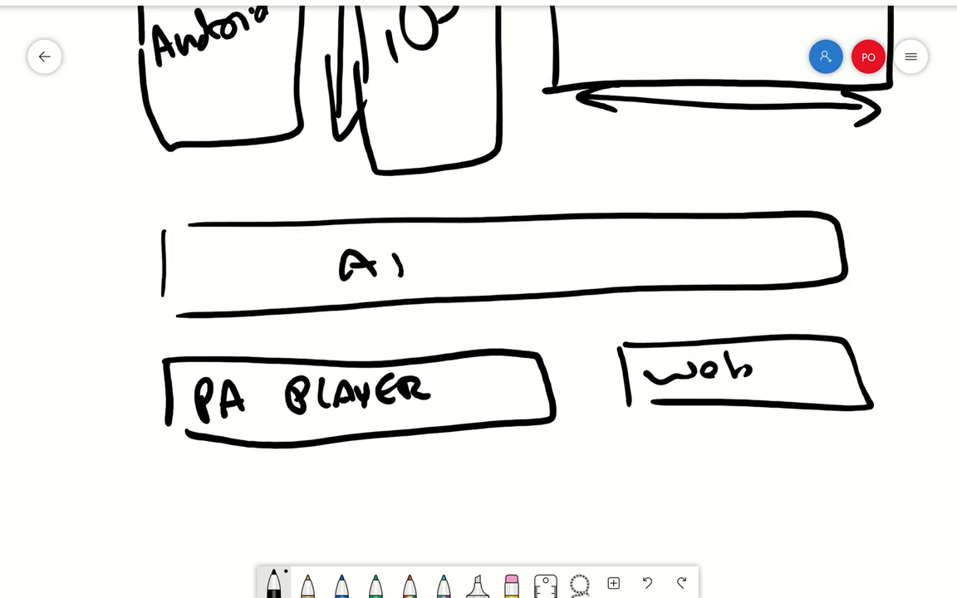
left_click_drag(382, 249, 440, 282)
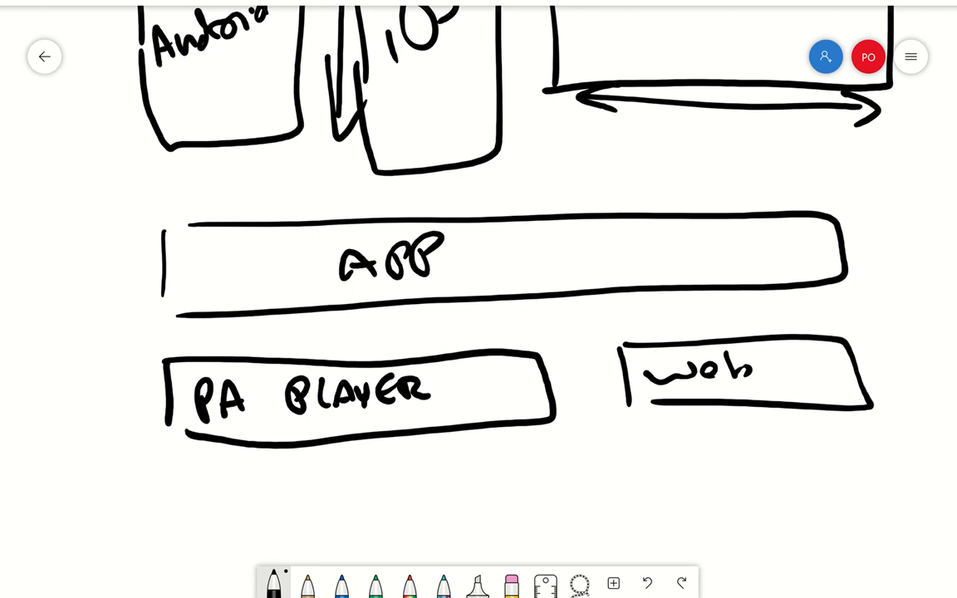
Draw a Machine bar beneath and arrows from APP down to PA PLAYER, web and Machine
left_click(180, 465)
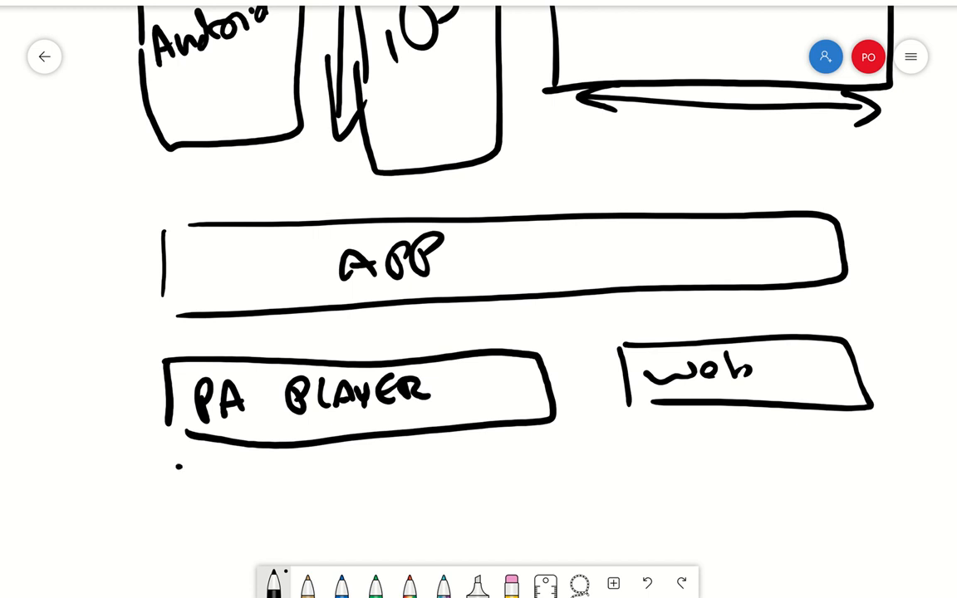
left_click_drag(180, 465, 872, 515)
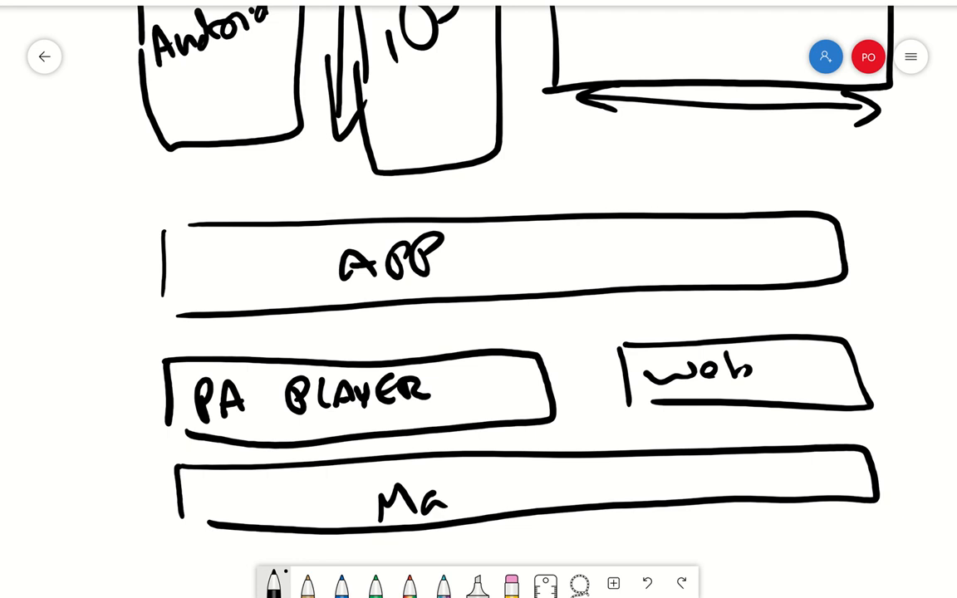
left_click_drag(431, 498, 568, 498)
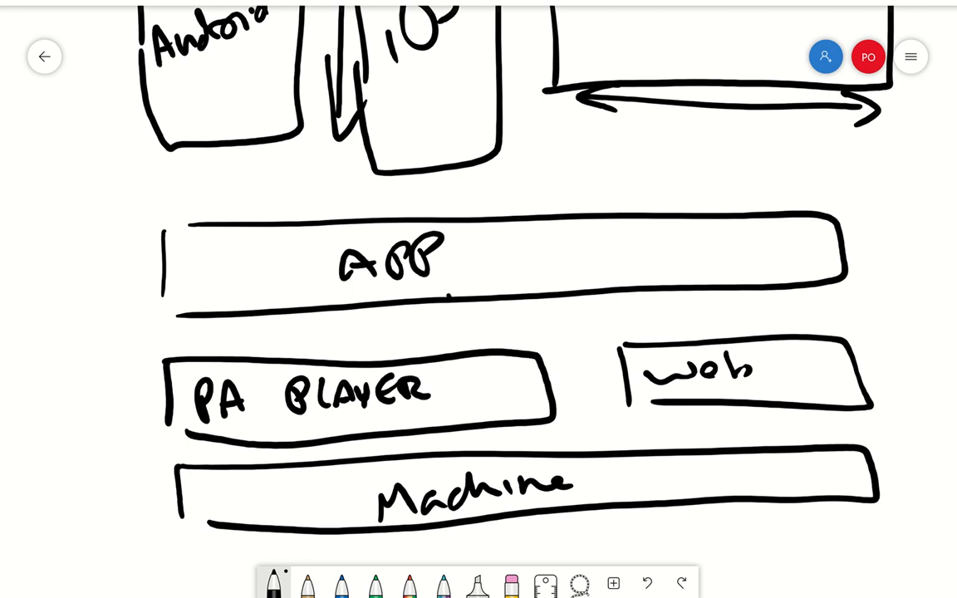
left_click_drag(448, 299, 462, 343)
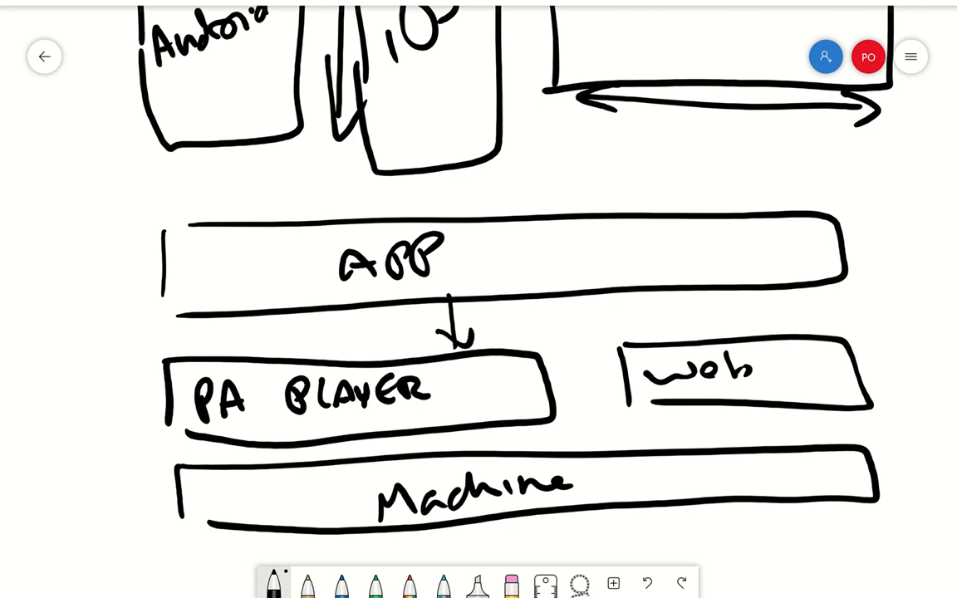
left_click_drag(730, 299, 730, 335)
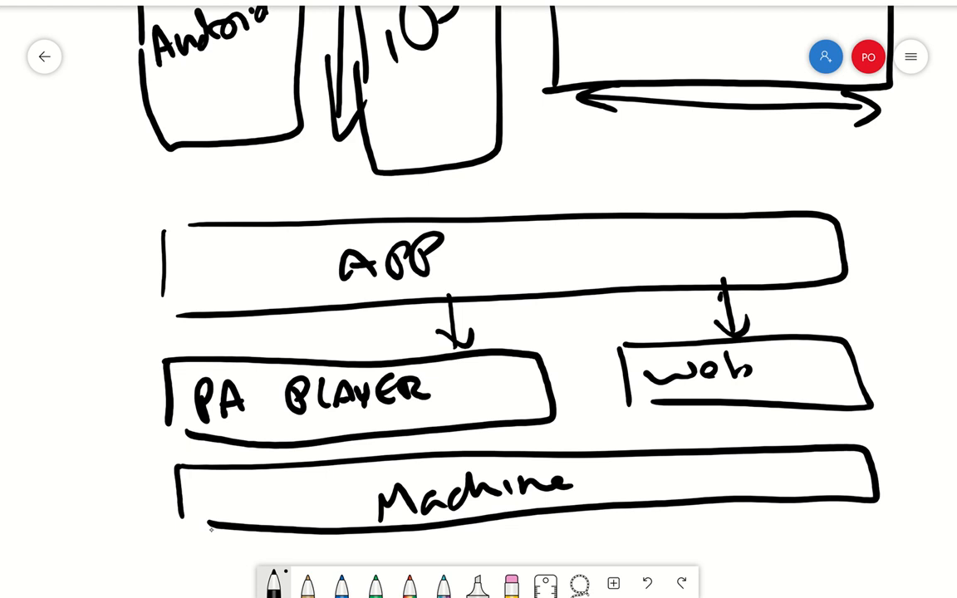
left_click_drag(580, 269, 598, 445)
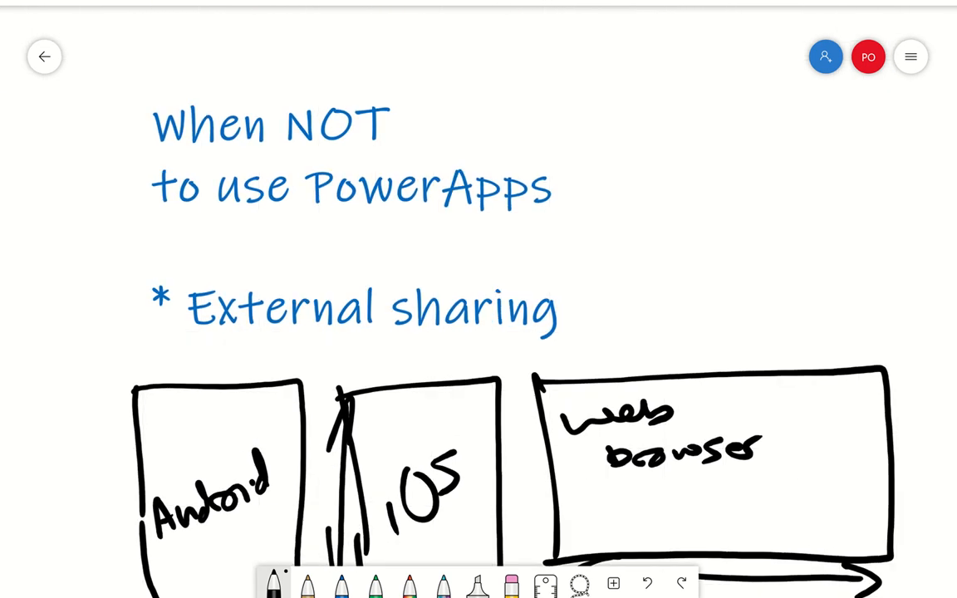
mouse_move(557, 325)
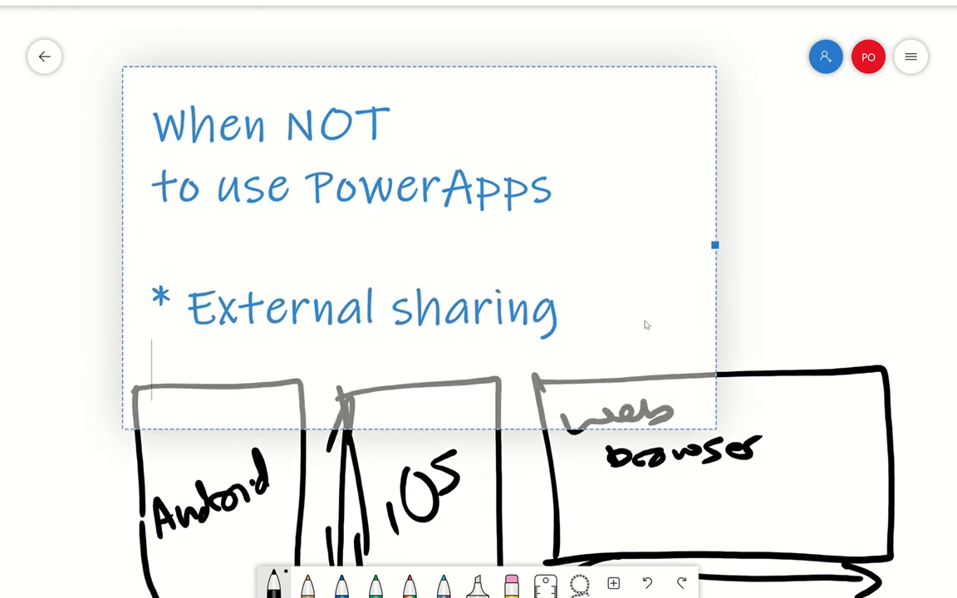
Add bullets '* Performance is key' and '* Platform specific features' to the note
type("*")
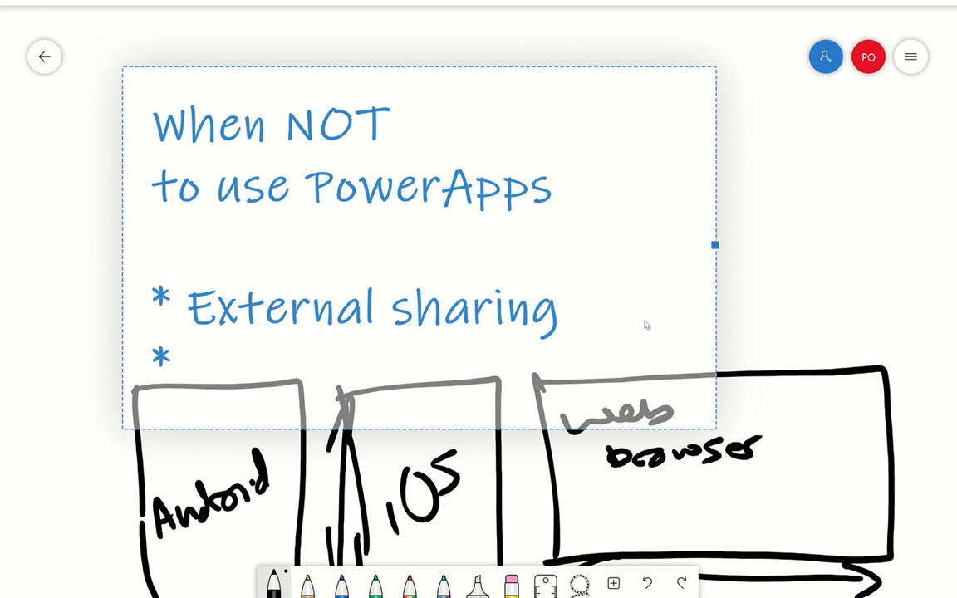
type("Perfra")
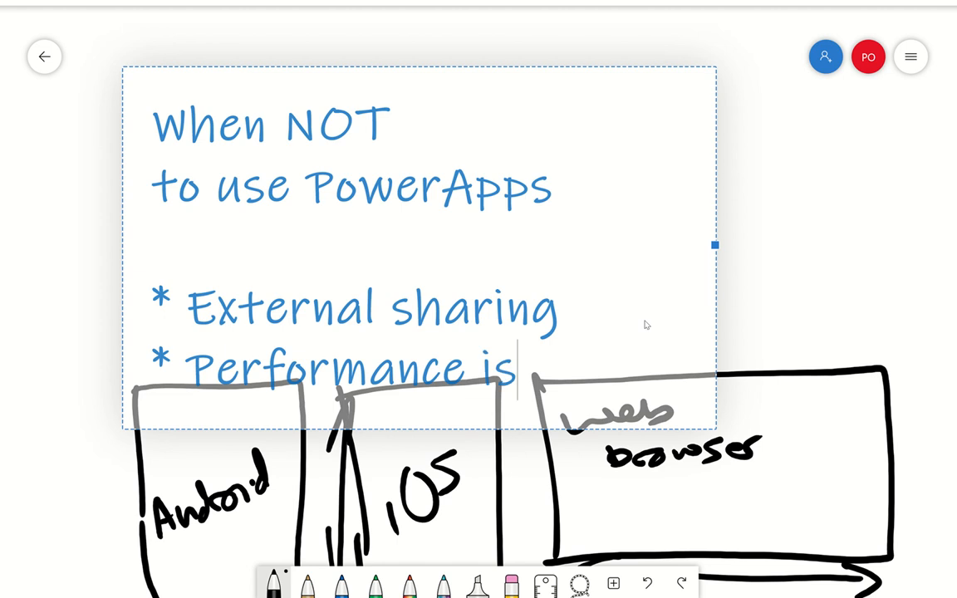
type("key")
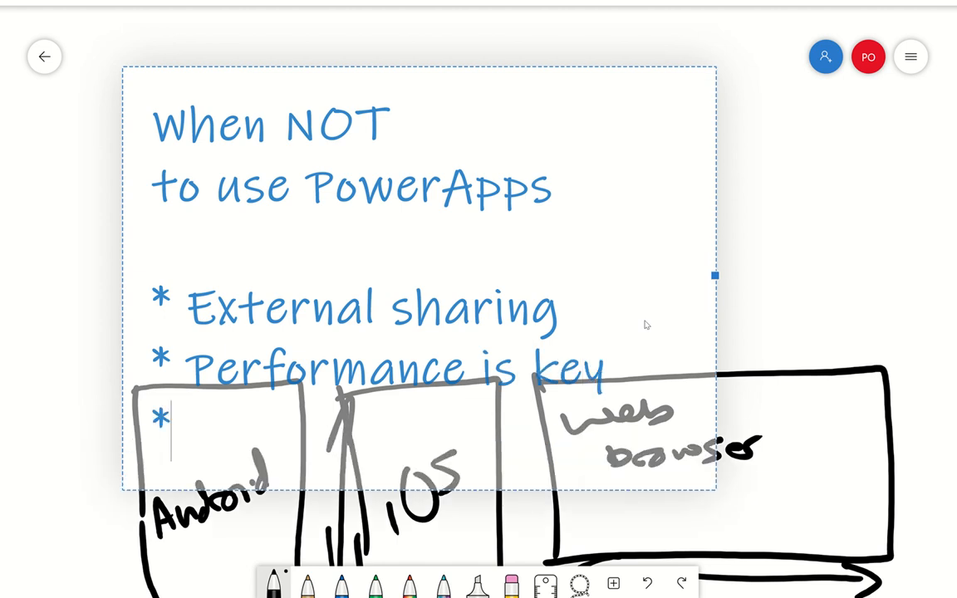
type("Platfo")
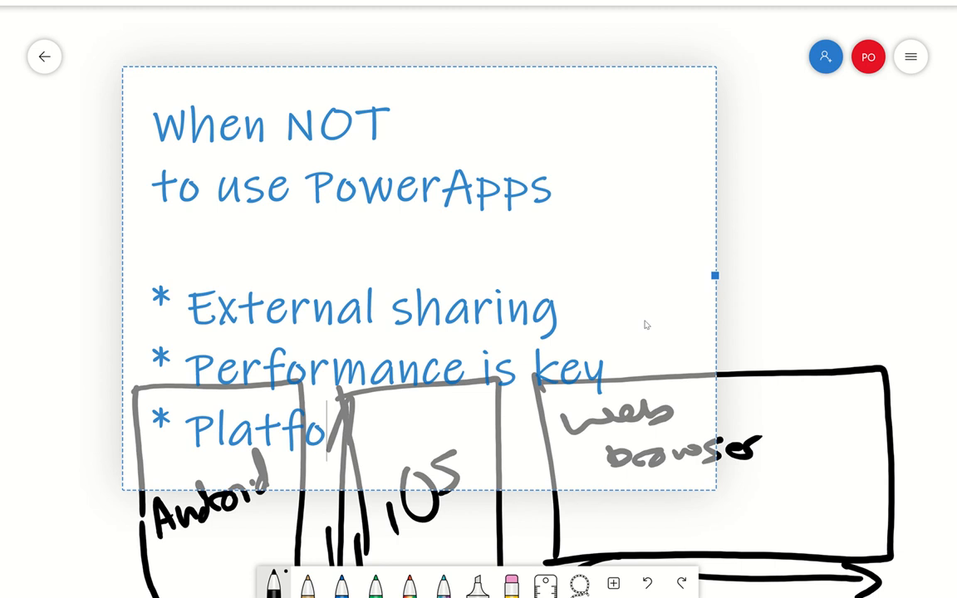
type("rm specific features")
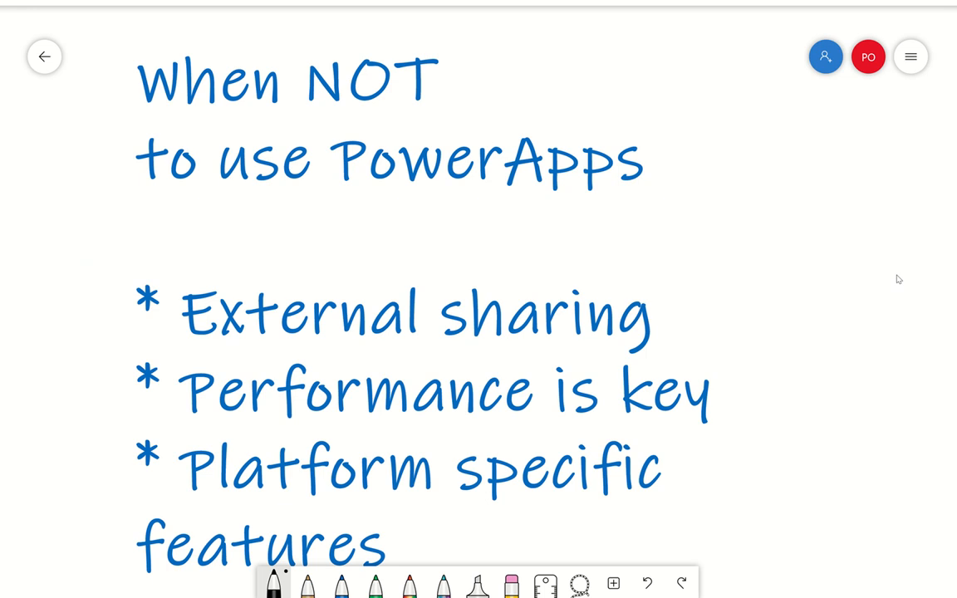
mouse_move(897, 279)
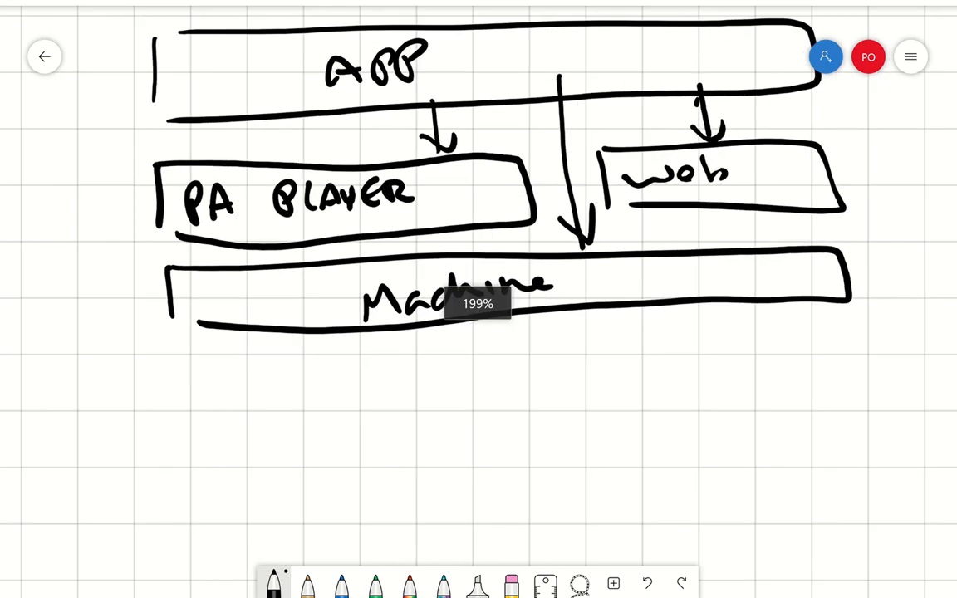
Handwrite 'Low code' in the empty area below the Machine bar
scroll("down", 3)
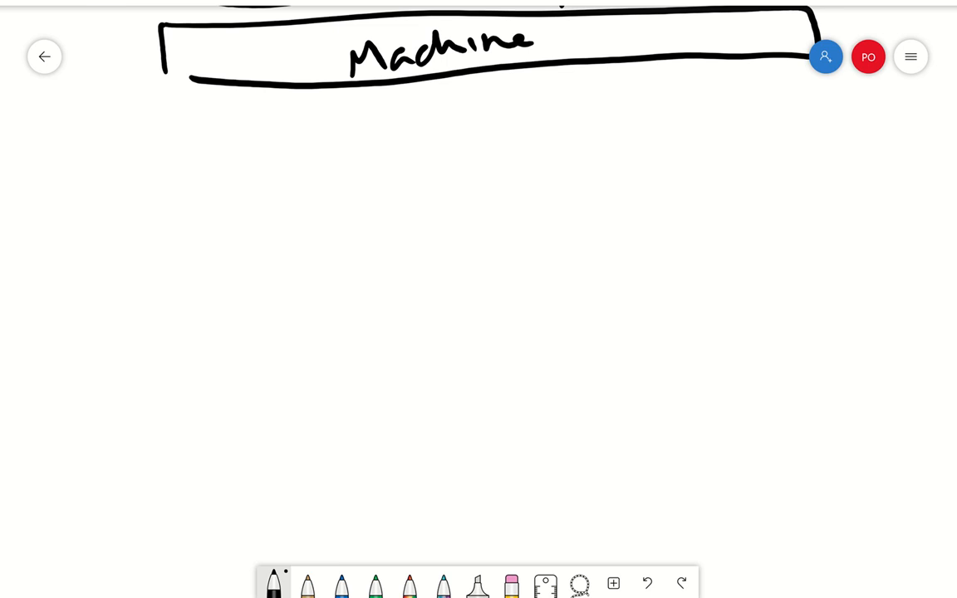
left_click_drag(92, 180, 150, 241)
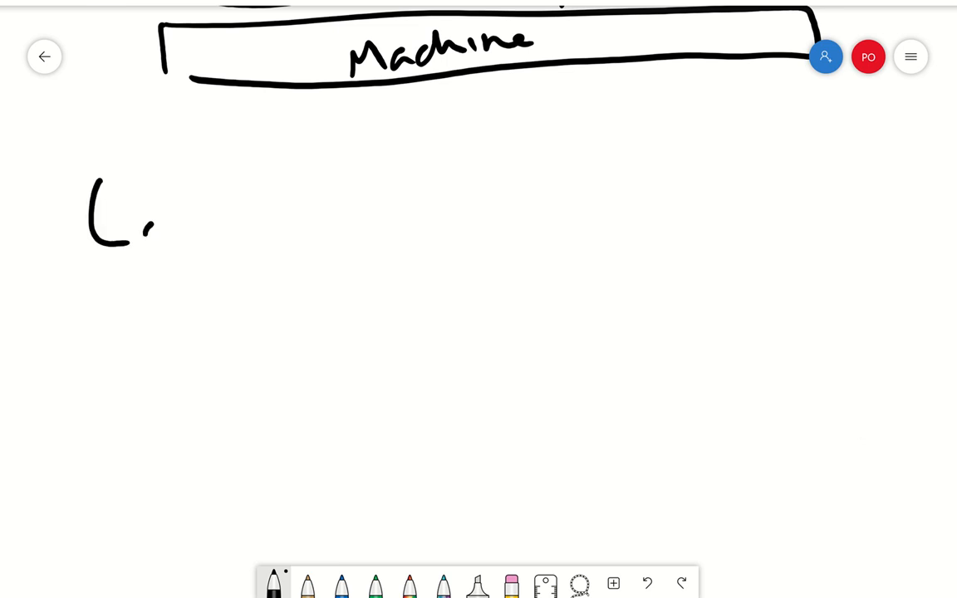
left_click_drag(166, 225, 349, 225)
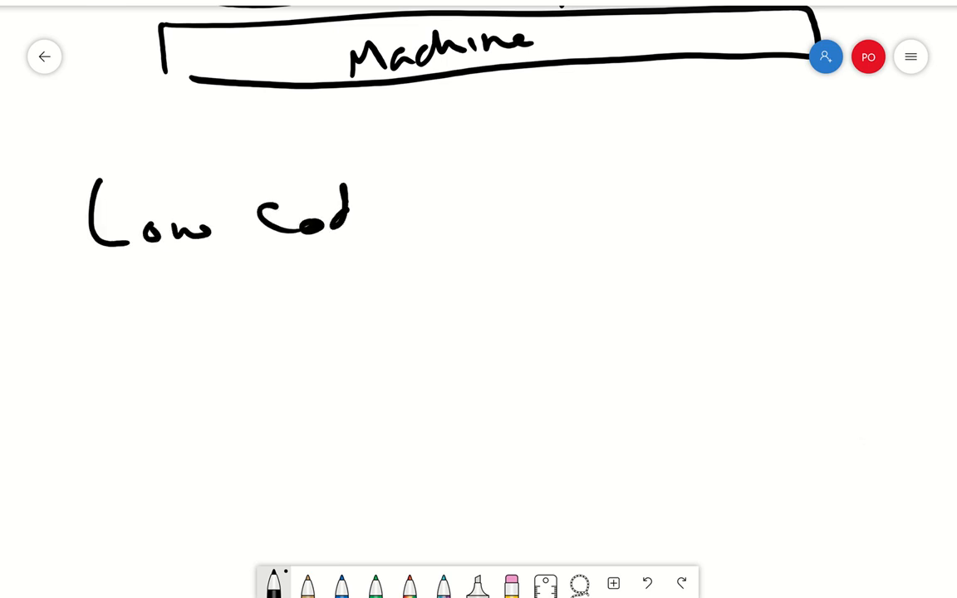
left_click_drag(332, 207, 386, 224)
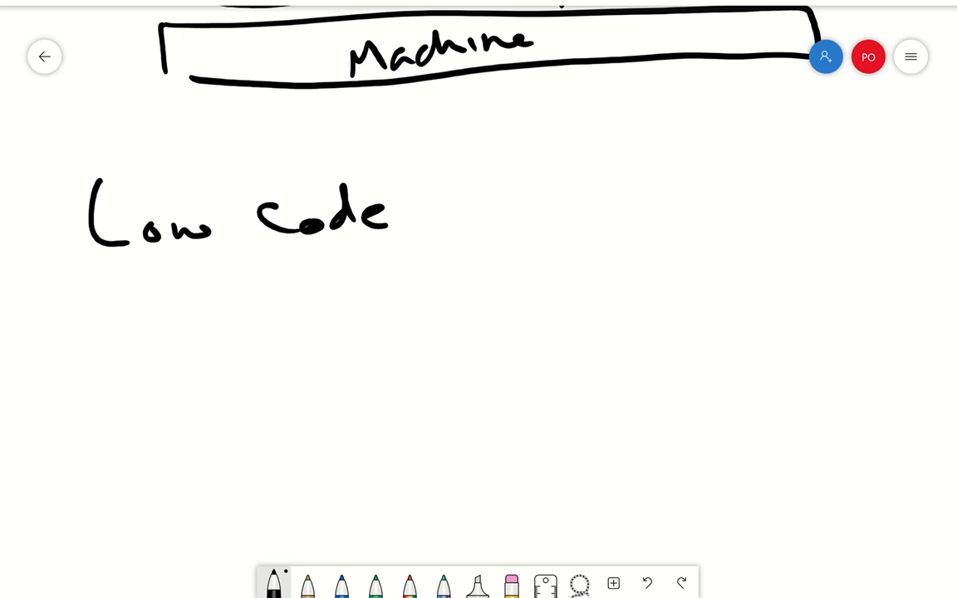
scroll("down", 3)
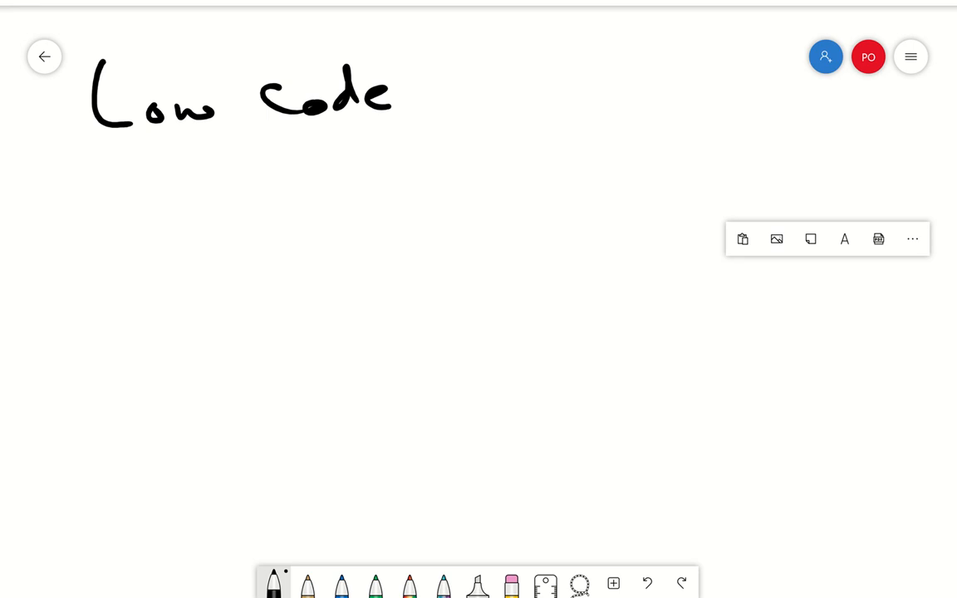
Draw the Function rectangle with an incoming arrow and a down arrow below it
left_click_drag(242, 241, 248, 318)
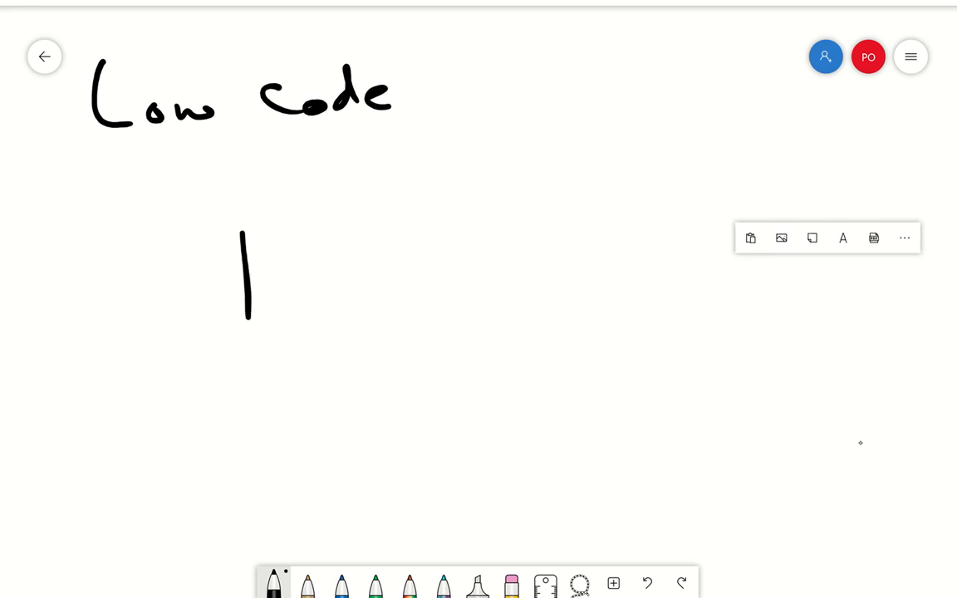
left_click_drag(241, 224, 601, 358)
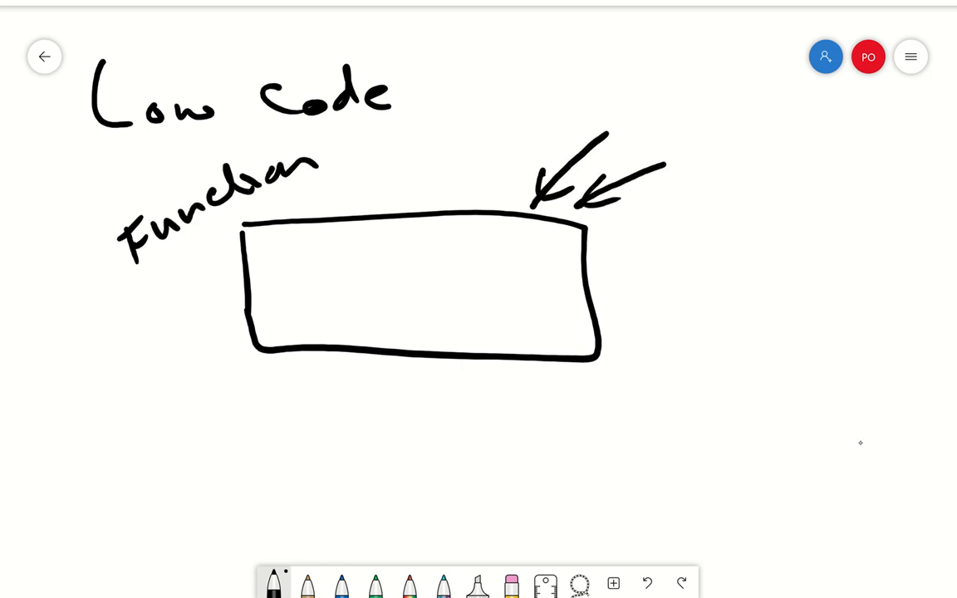
left_click_drag(714, 207, 617, 230)
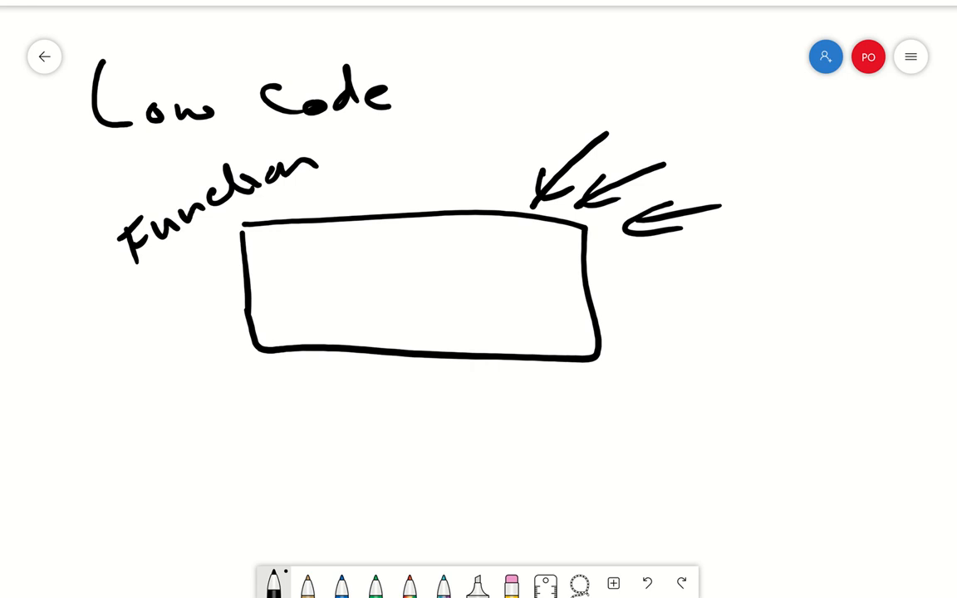
left_click_drag(432, 362, 431, 428)
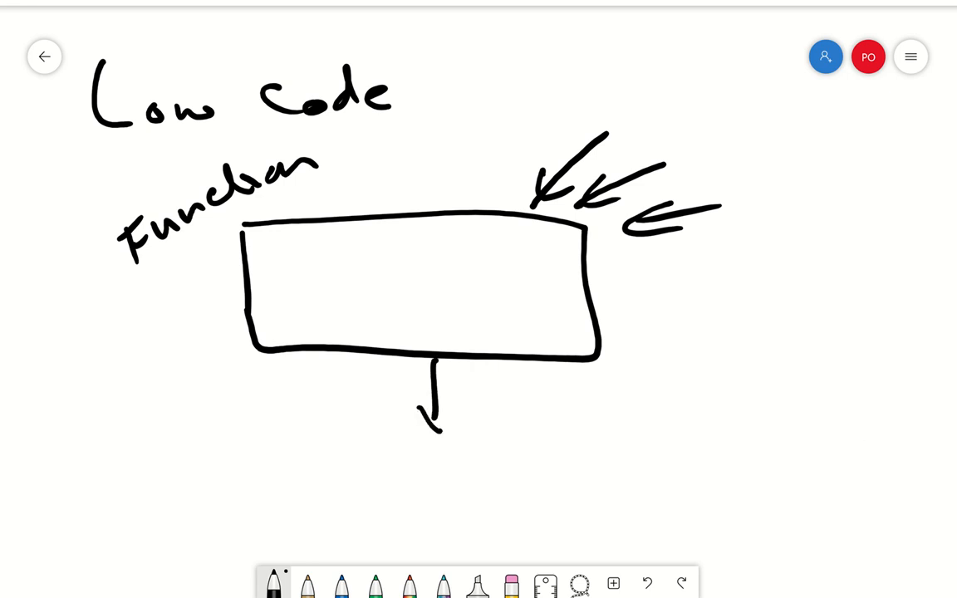
left_click_drag(428, 407, 440, 429)
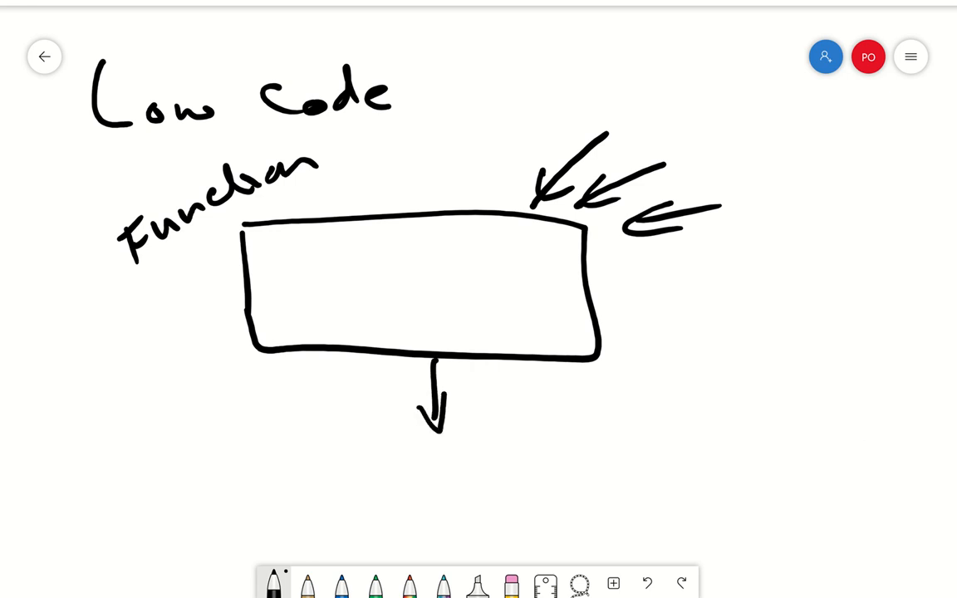
Sketch a zigzag and a small squiggle inside the box and write 'Records' below the arrow
left_click_drag(357, 241, 473, 299)
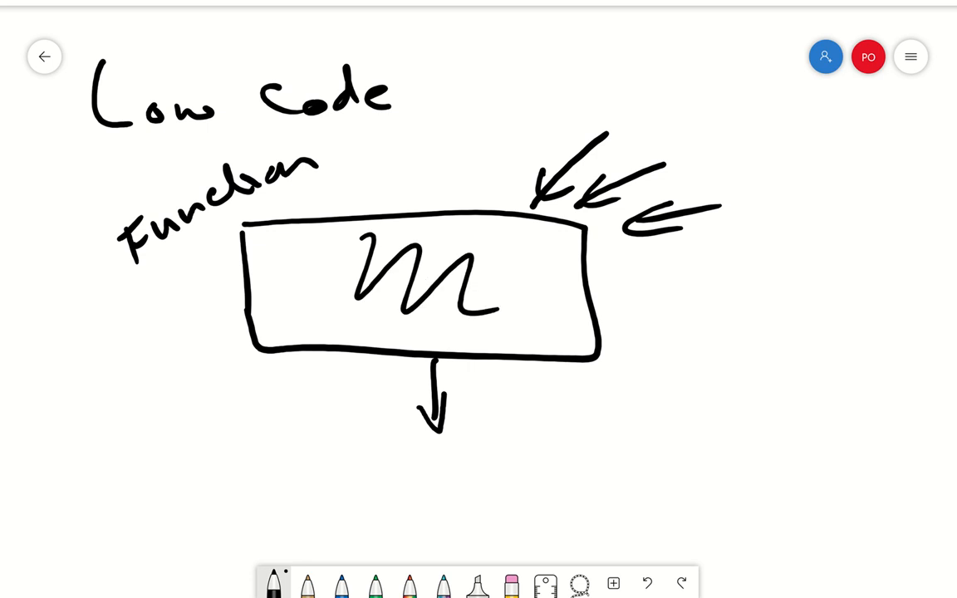
left_click(397, 449)
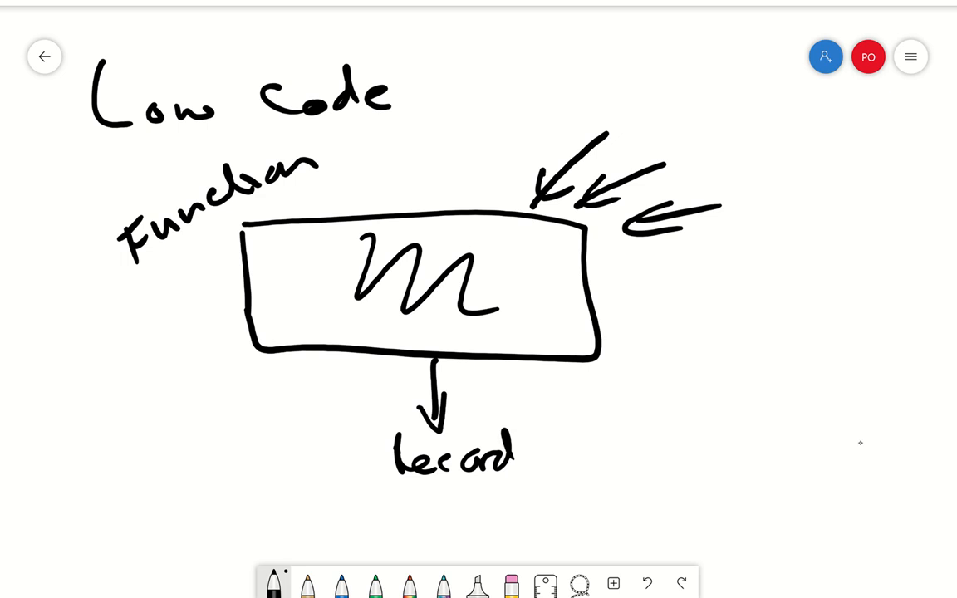
left_click_drag(518, 461, 535, 448)
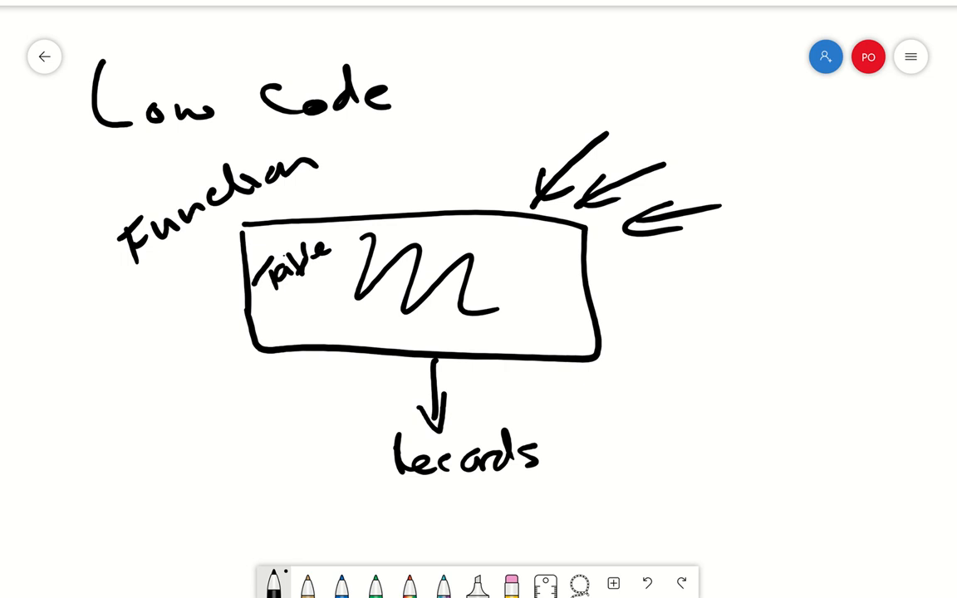
left_click_drag(485, 282, 535, 302)
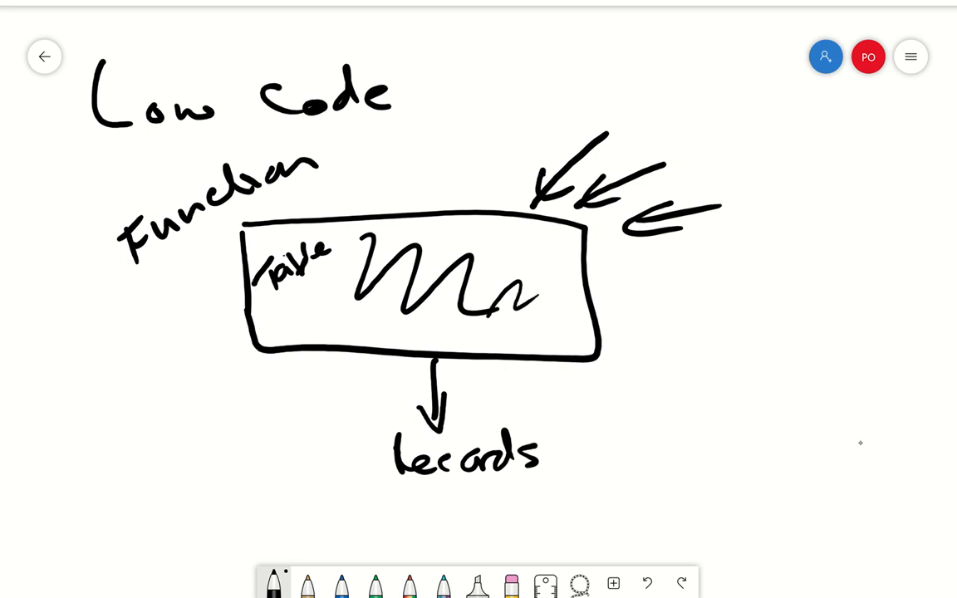
left_click_drag(519, 339, 561, 338)
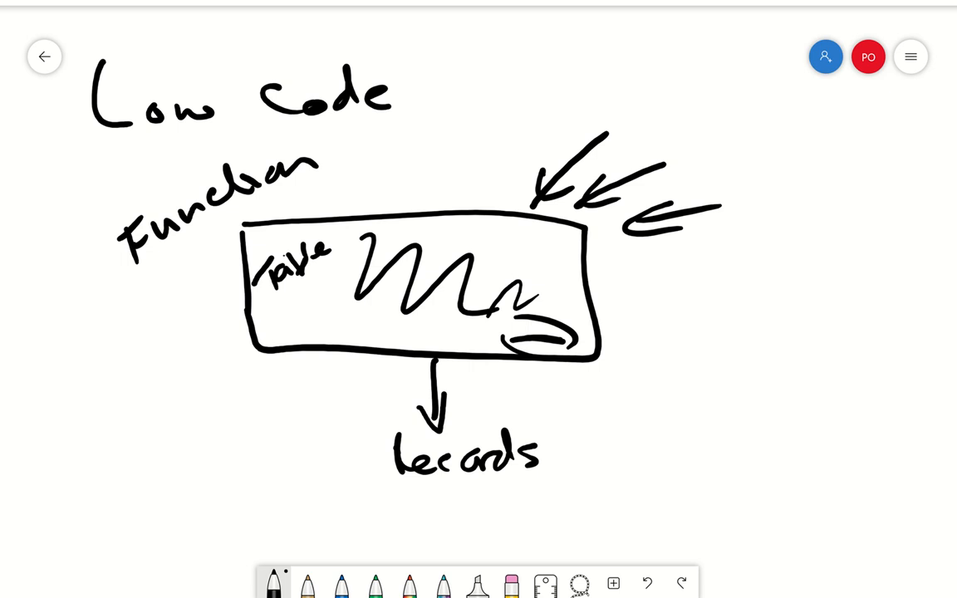
Erase the Function diagram, draw a row of blue humps, then erase them too
left_click(511, 581)
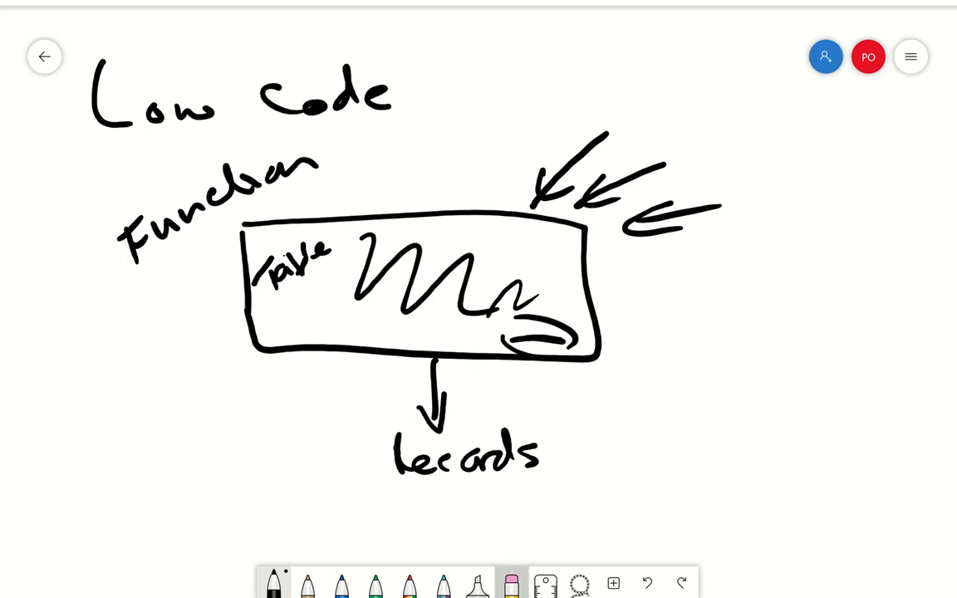
left_click(511, 582)
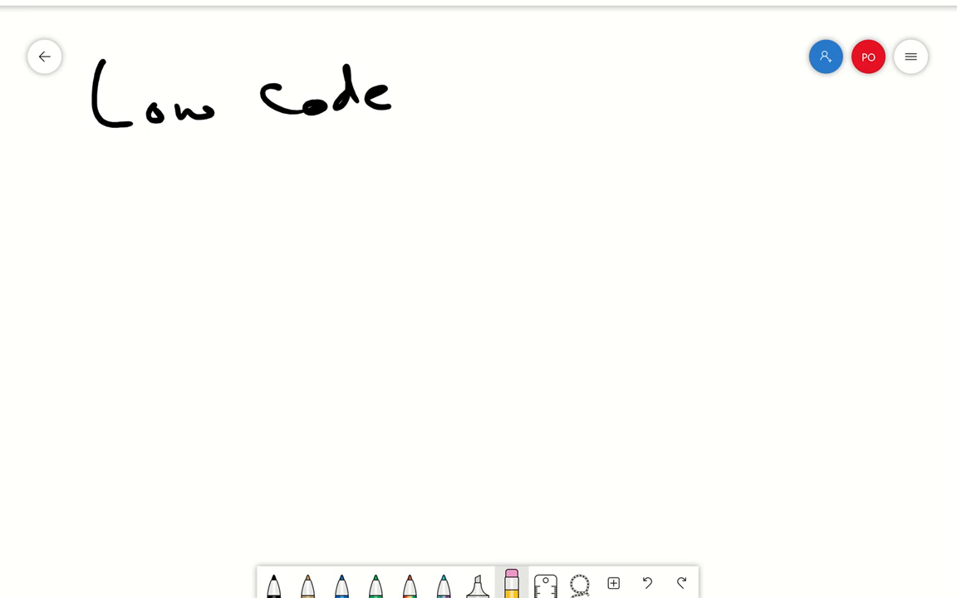
left_click(343, 583)
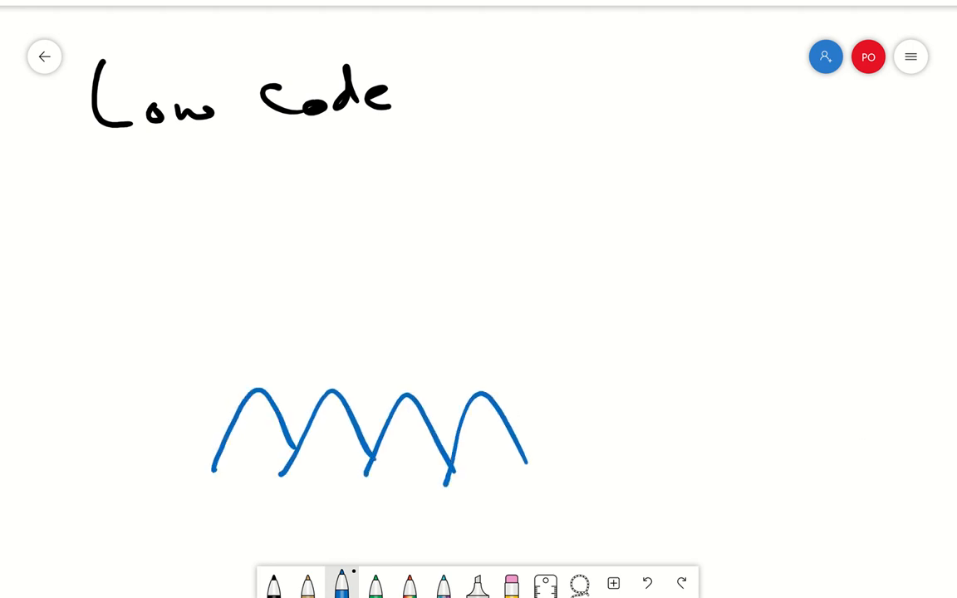
left_click_drag(241, 382, 523, 386)
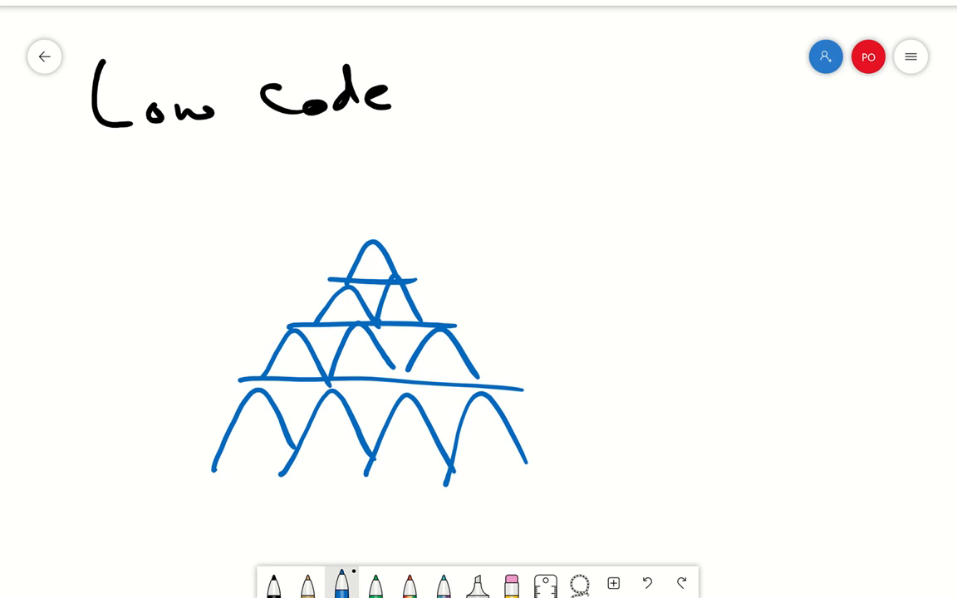
left_click(512, 584)
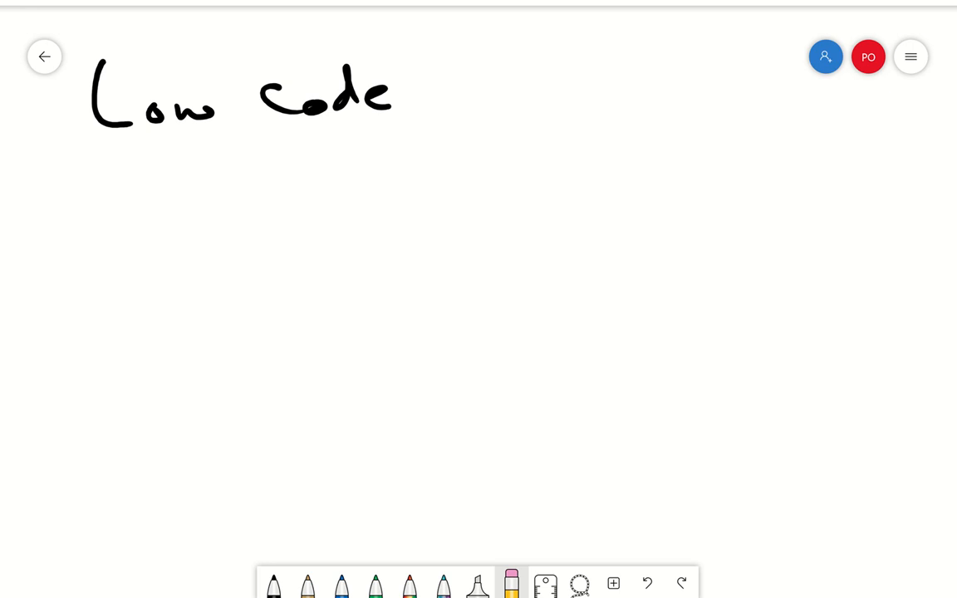
Draw black graph axes labelled Difficulty and Complexity under 'Low code'
left_click(272, 583)
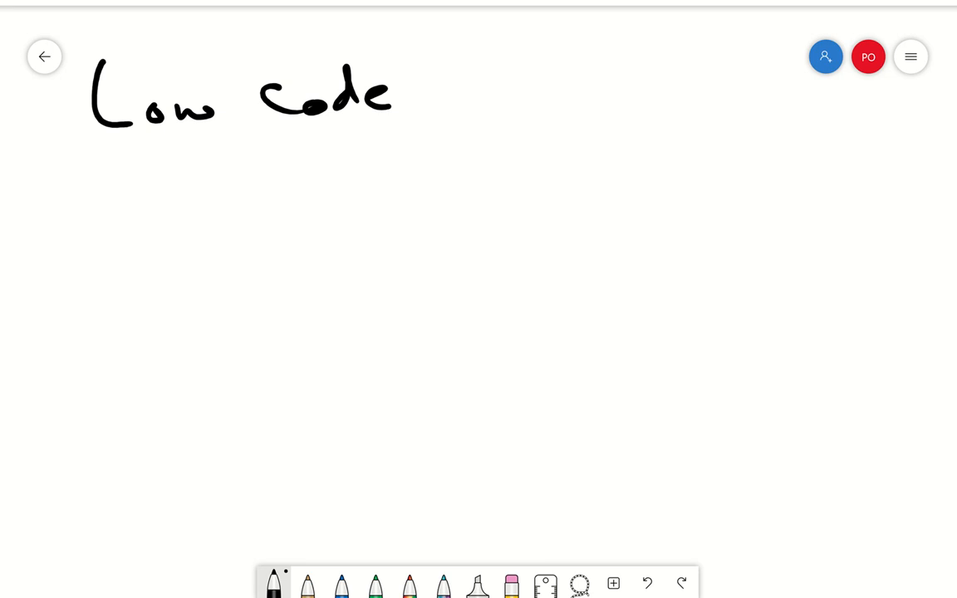
left_click_drag(349, 166, 351, 478)
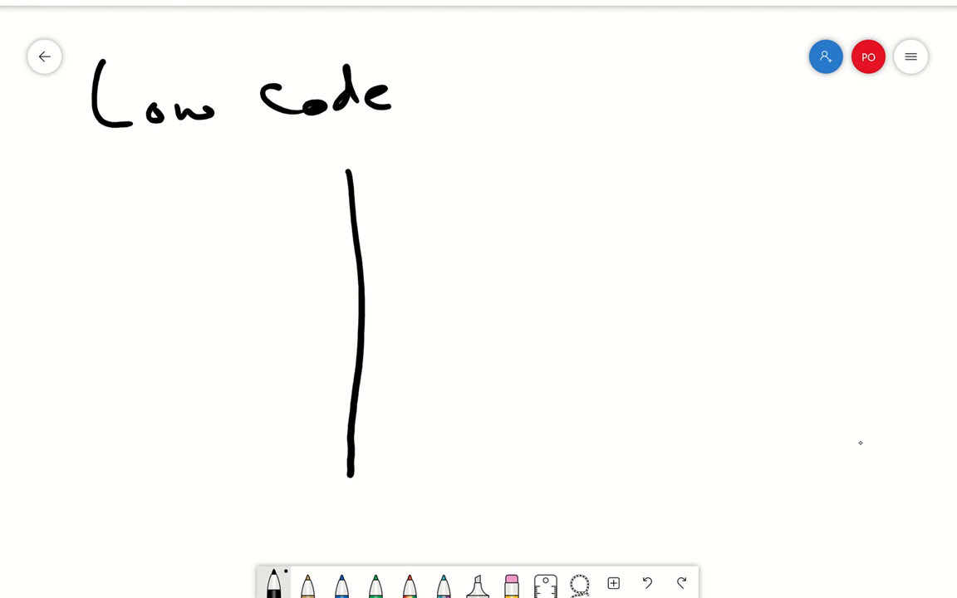
left_click_drag(350, 475, 797, 480)
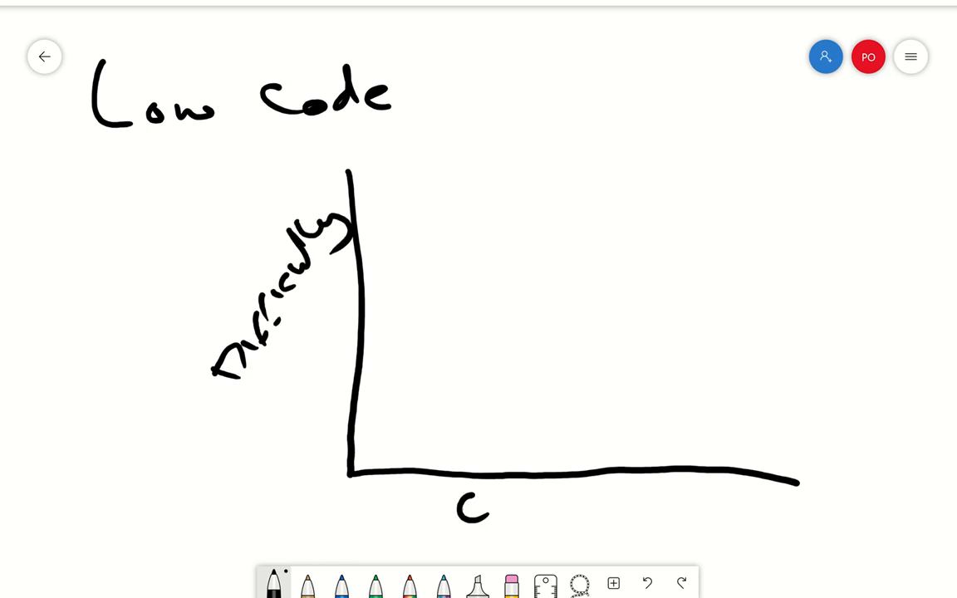
left_click_drag(465, 498, 598, 507)
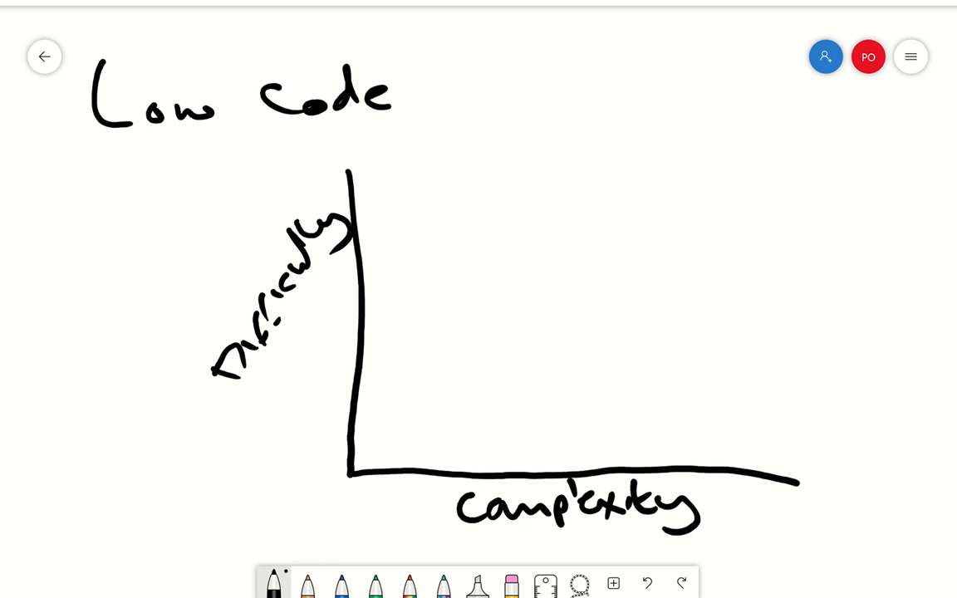
Draw a green curve rising slowly near the origin, then steeply upward
left_click(376, 583)
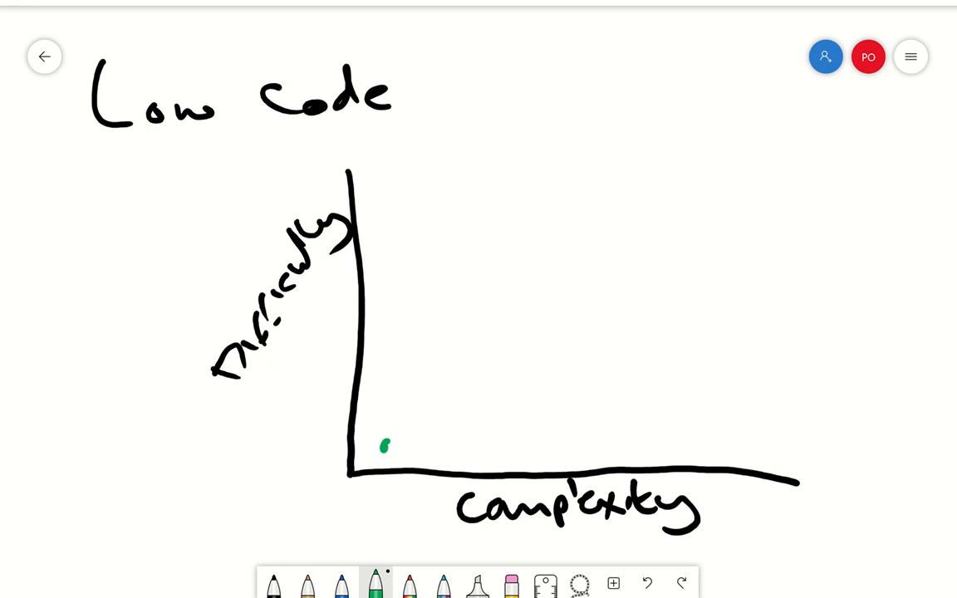
left_click_drag(384, 445, 468, 428)
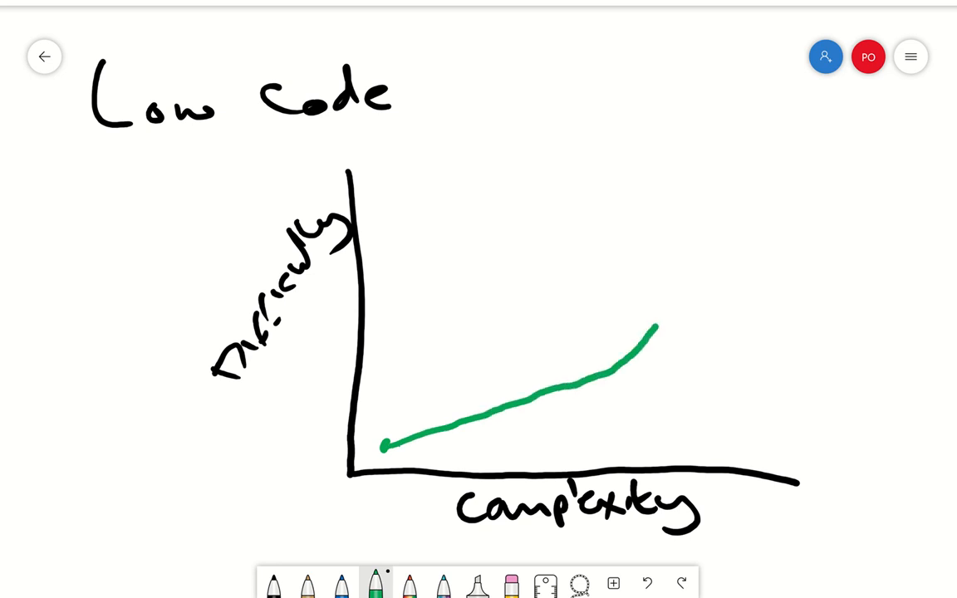
left_click_drag(656, 332, 729, 108)
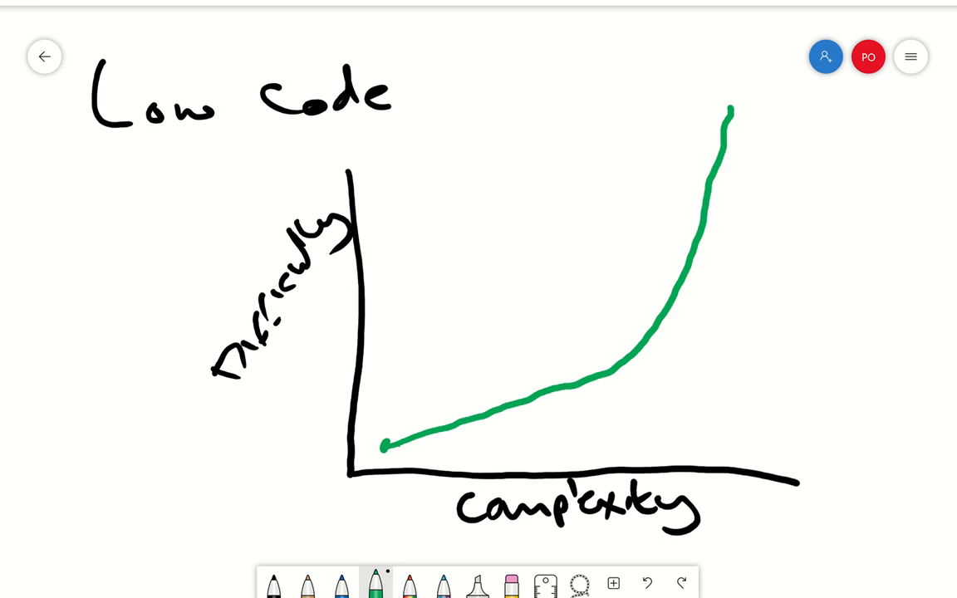
Draw a straight blue APP line rising across the graph past the green curve
left_click(340, 582)
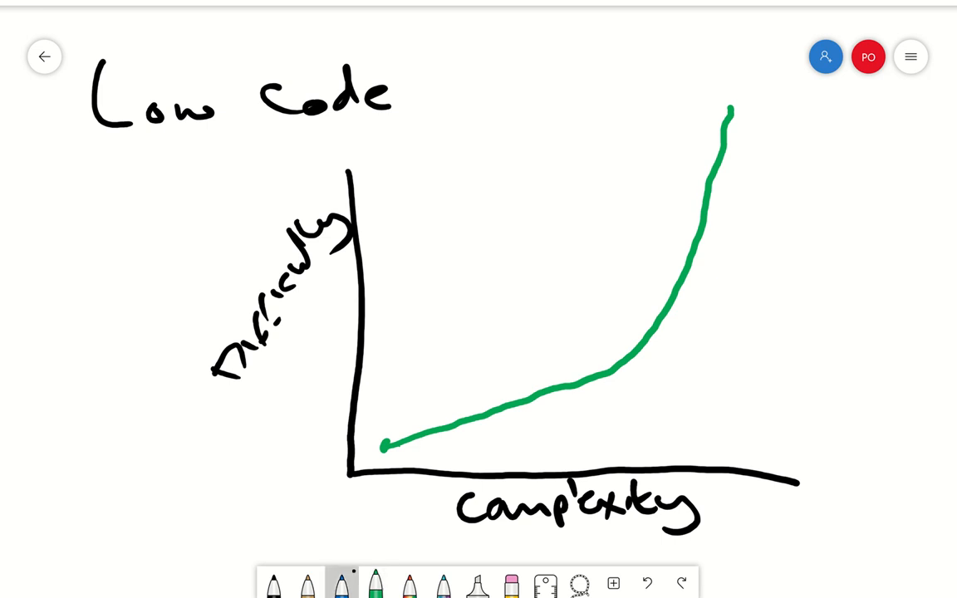
left_click(341, 582)
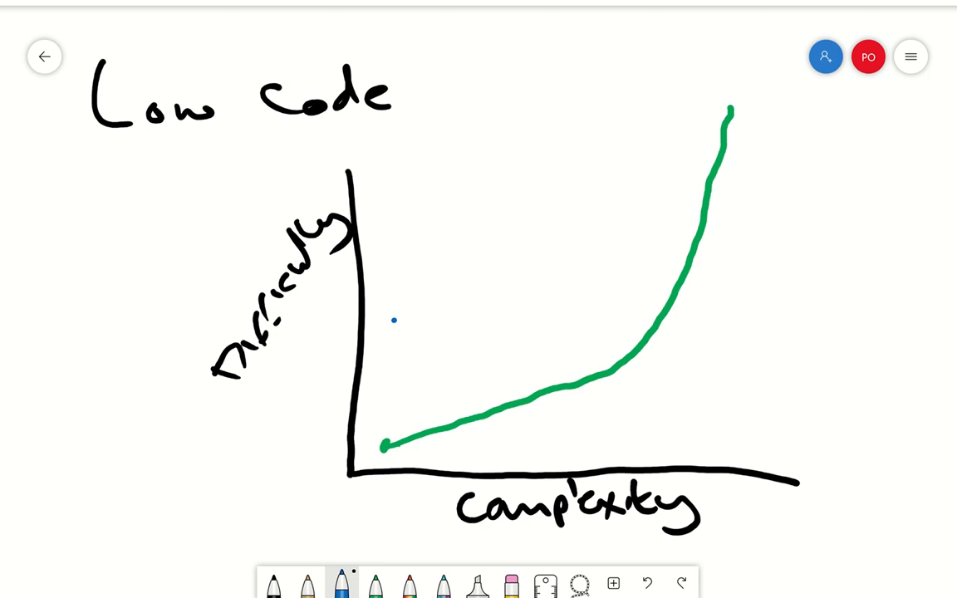
left_click_drag(395, 319, 419, 305)
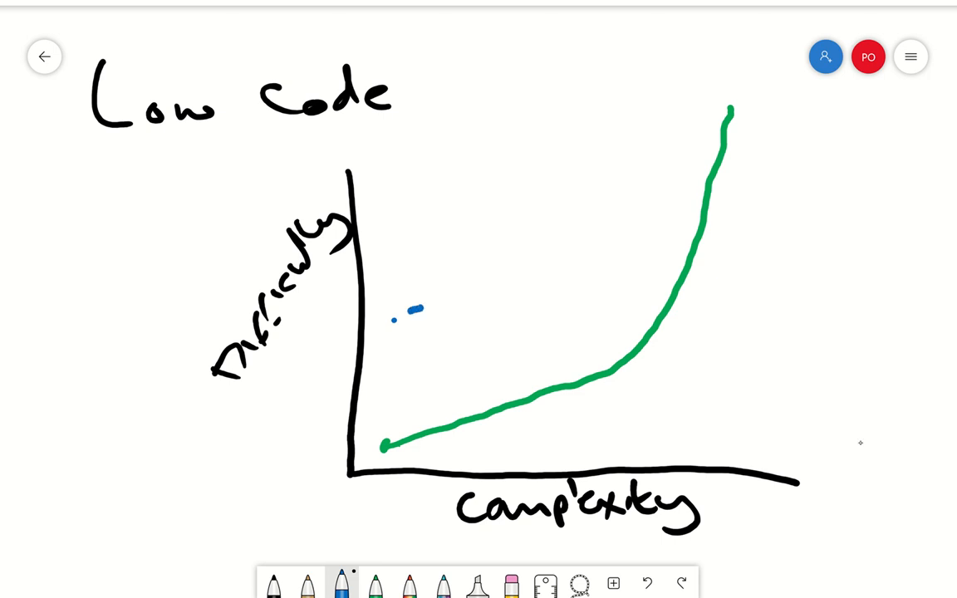
left_click_drag(390, 319, 507, 274)
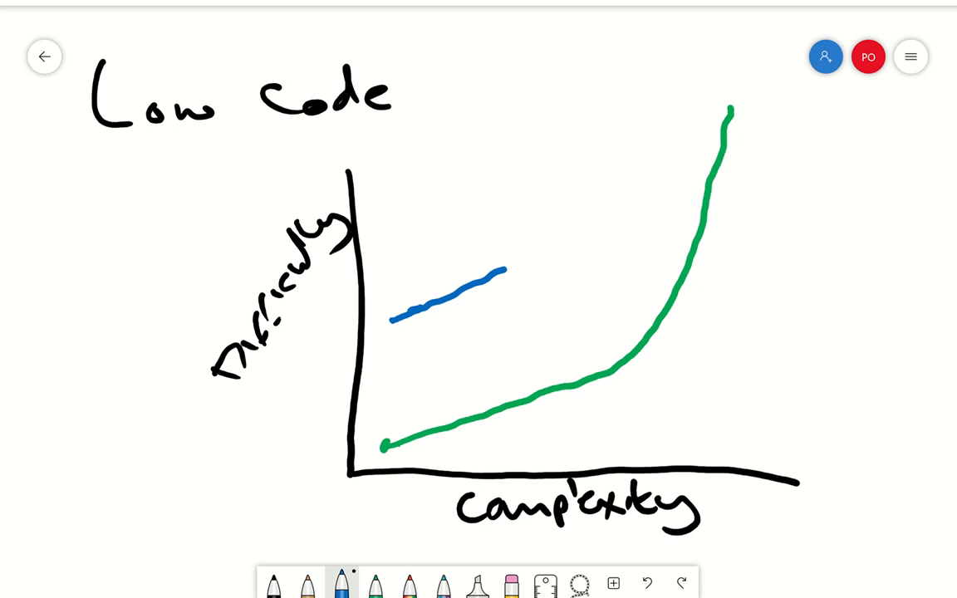
left_click_drag(505, 274, 683, 209)
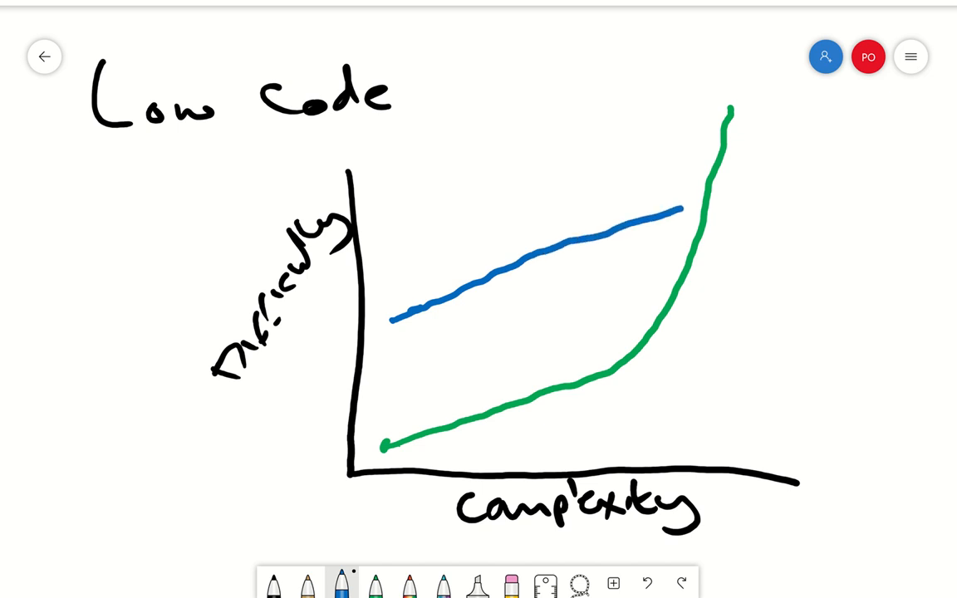
left_click_drag(681, 213, 917, 131)
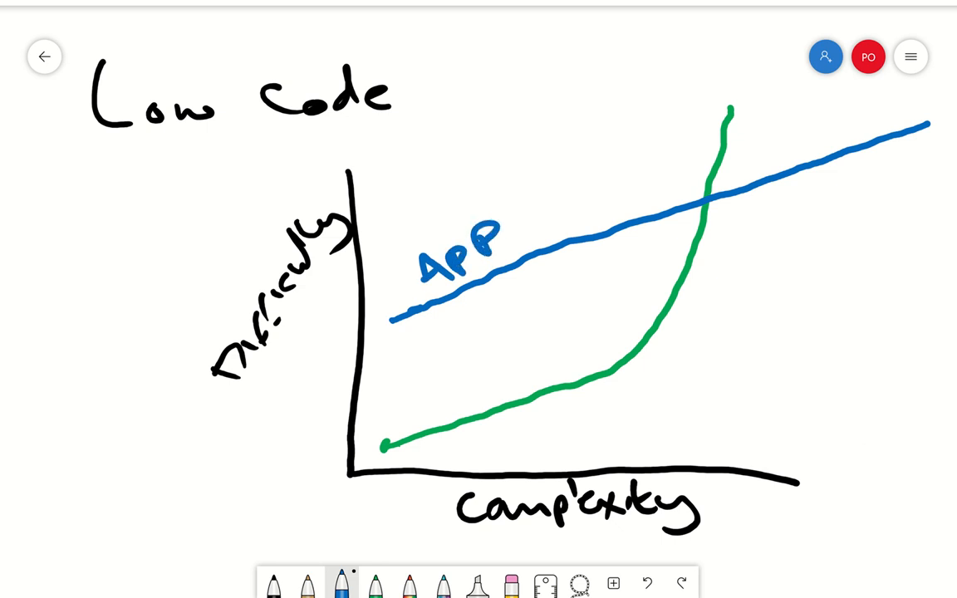
left_click(375, 583)
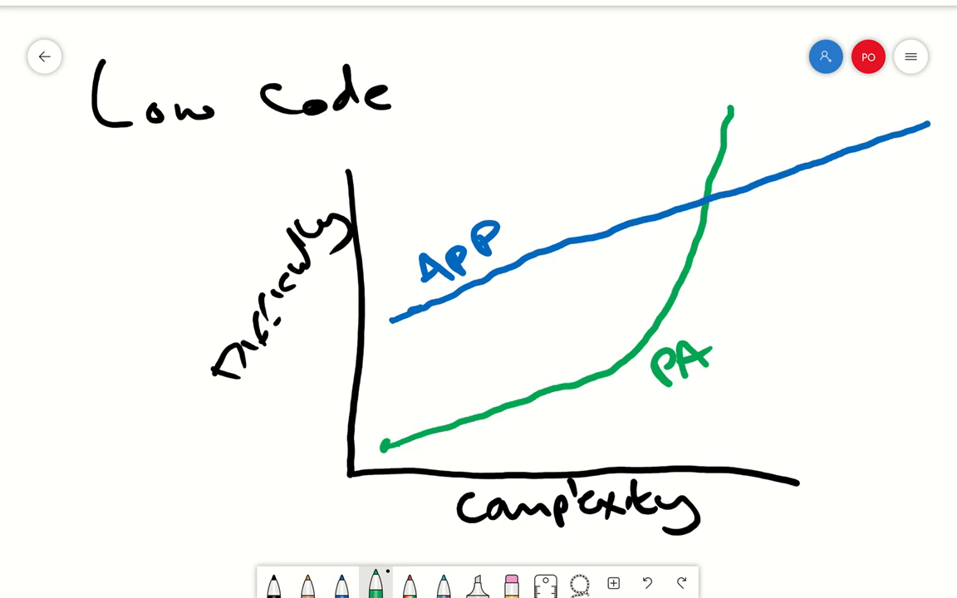
Extend the note's Complex bullet with 'or need regular maintenance' text
scroll("down", 3)
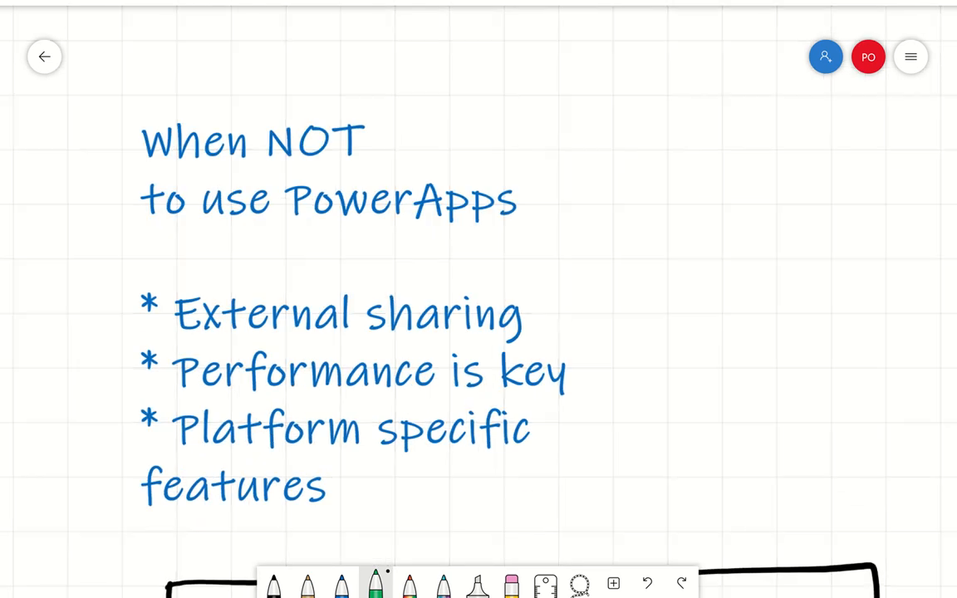
scroll("down", 3)
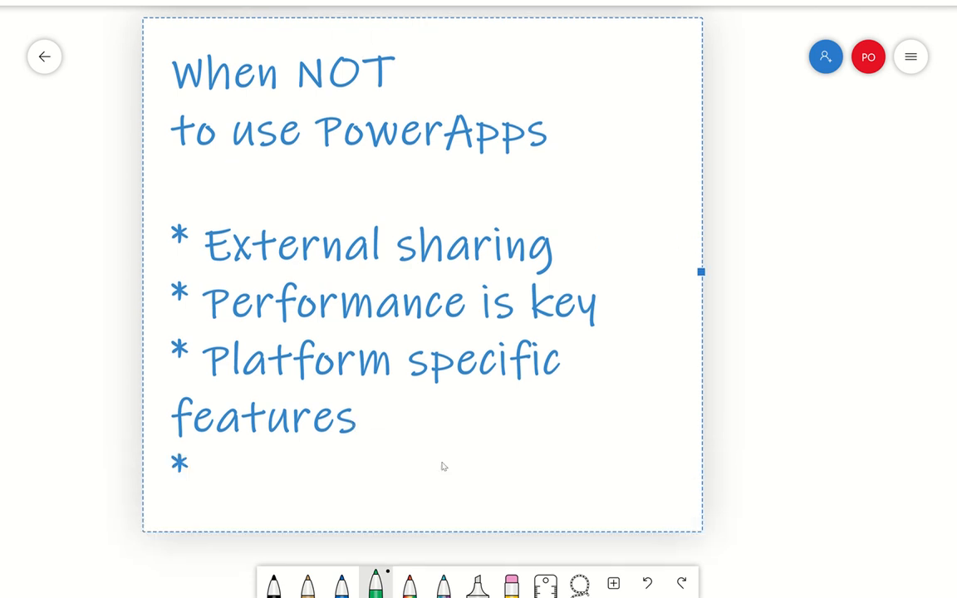
type("Co")
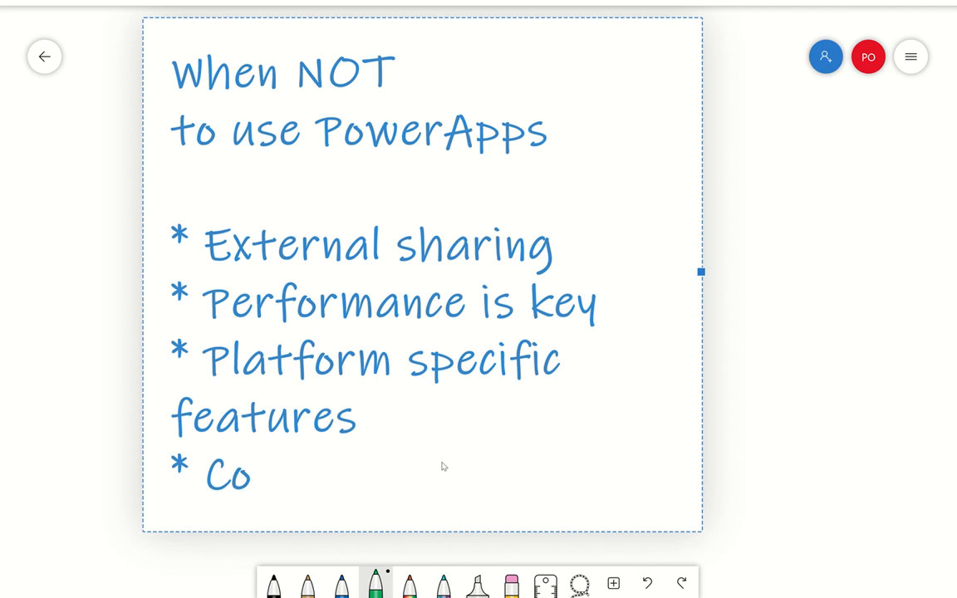
type("mplex -")
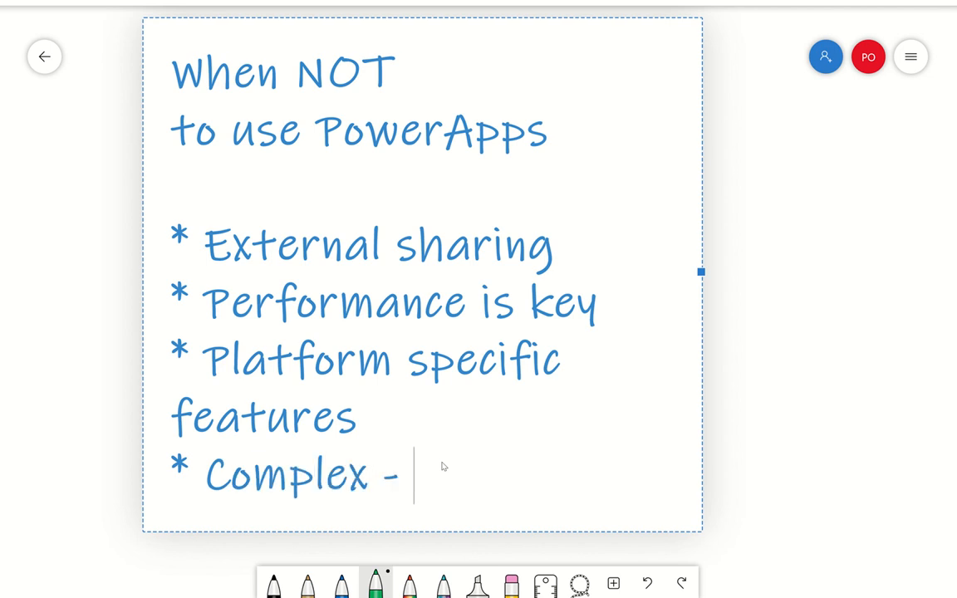
type("or need regula")
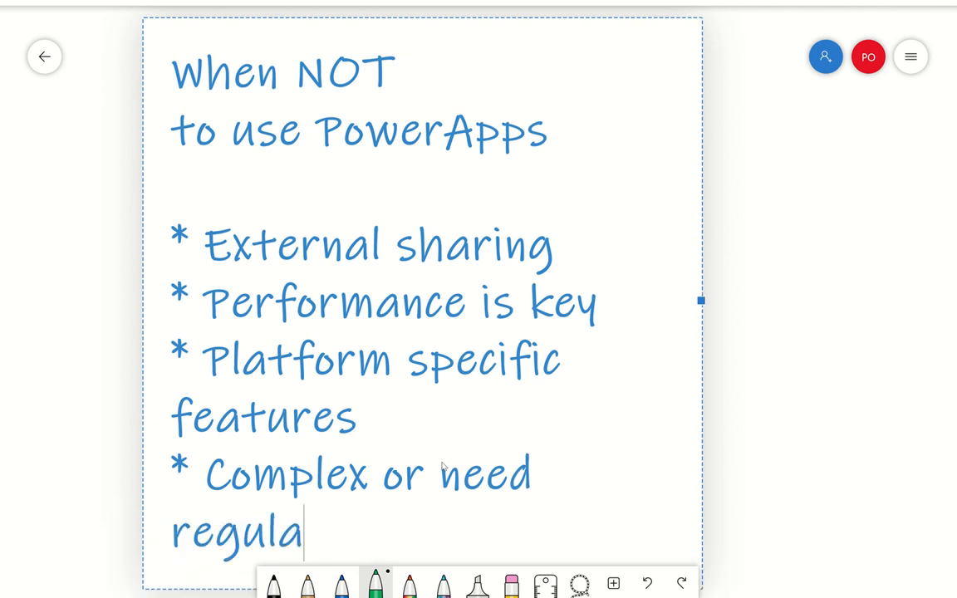
type("r maine")
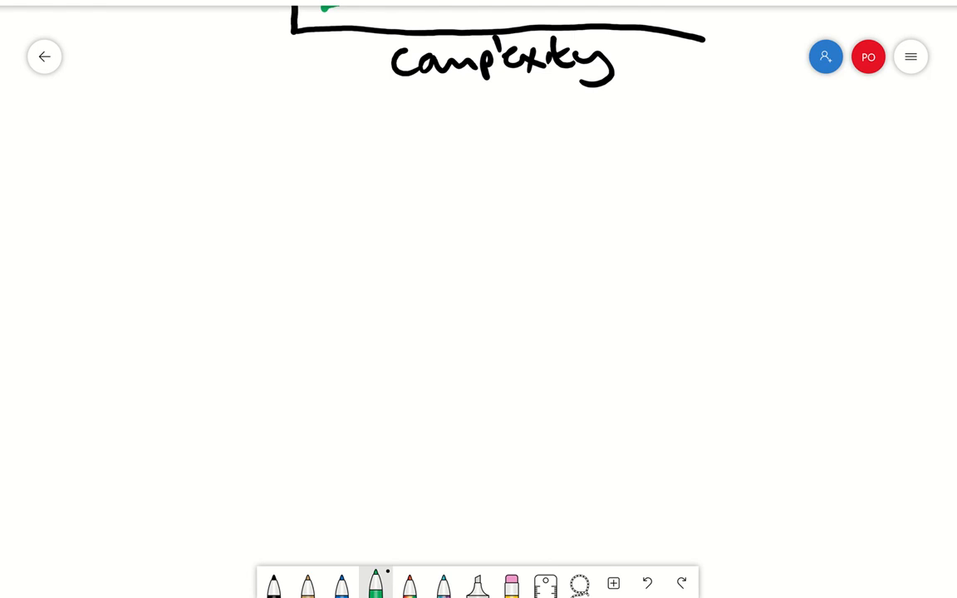
Handwrite 'Upgrades' and 'New Features' in blue ink below the graph
left_click(342, 581)
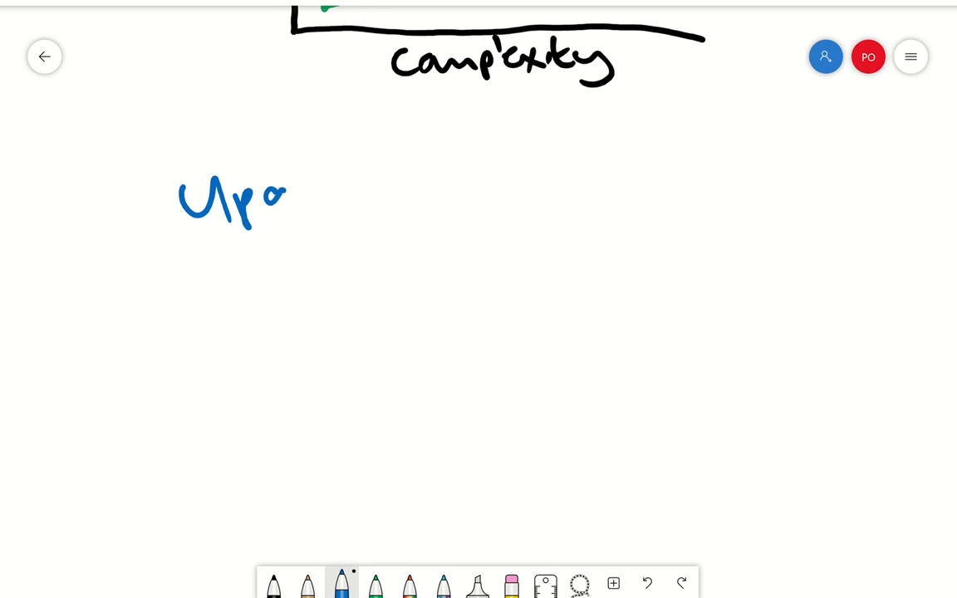
left_click_drag(266, 199, 432, 191)
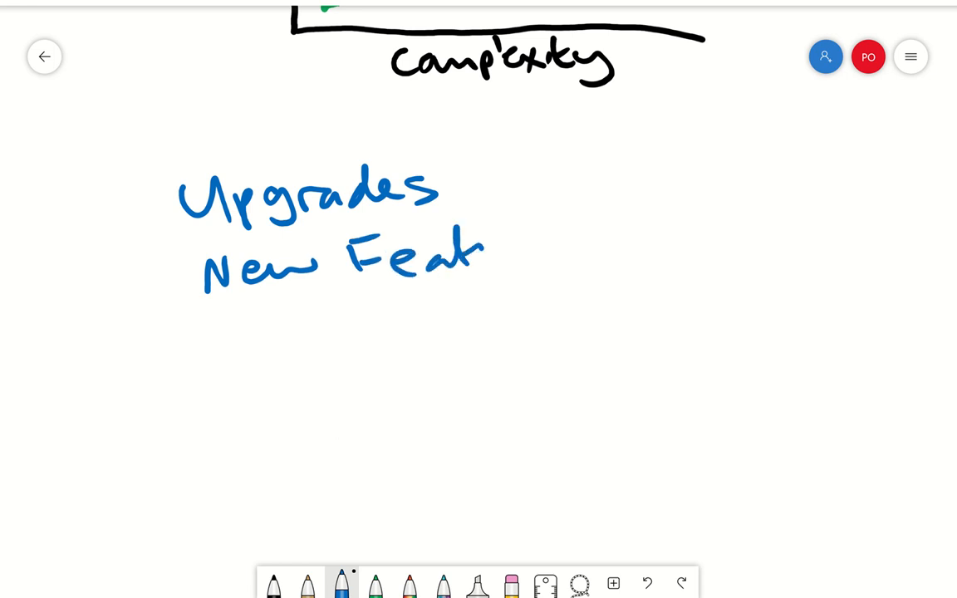
left_click_drag(490, 258, 581, 250)
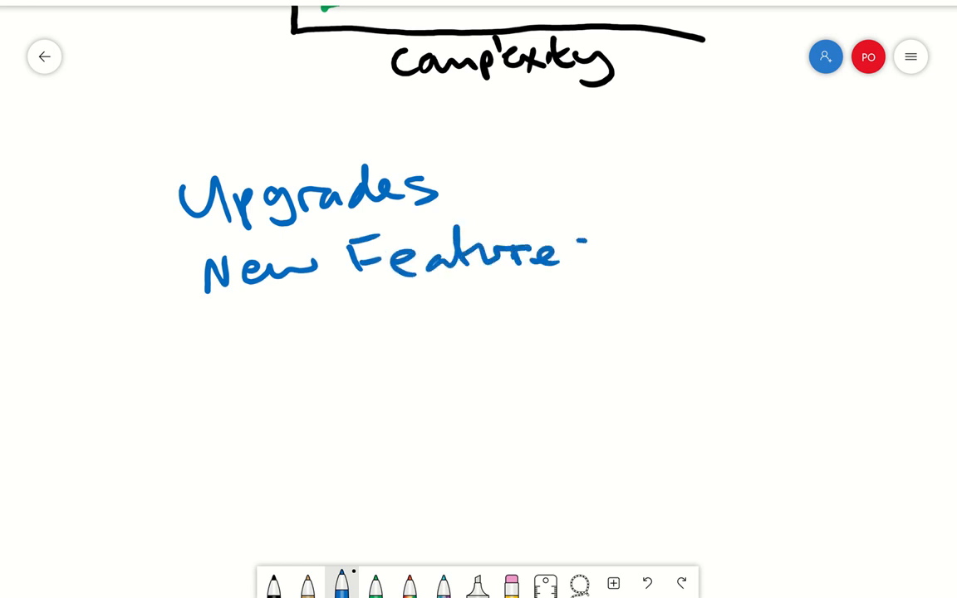
left_click_drag(568, 257, 589, 266)
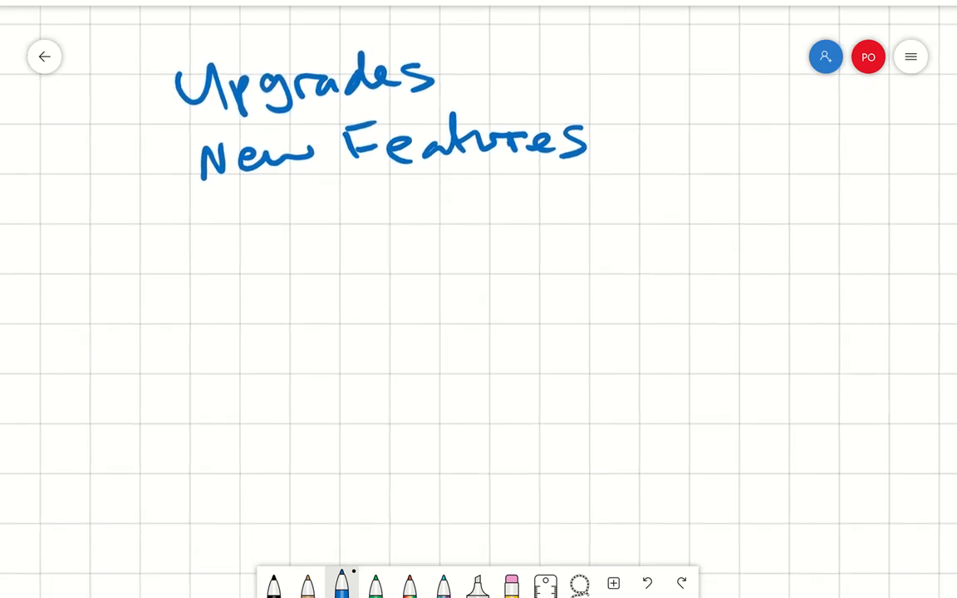
scroll("up", 3)
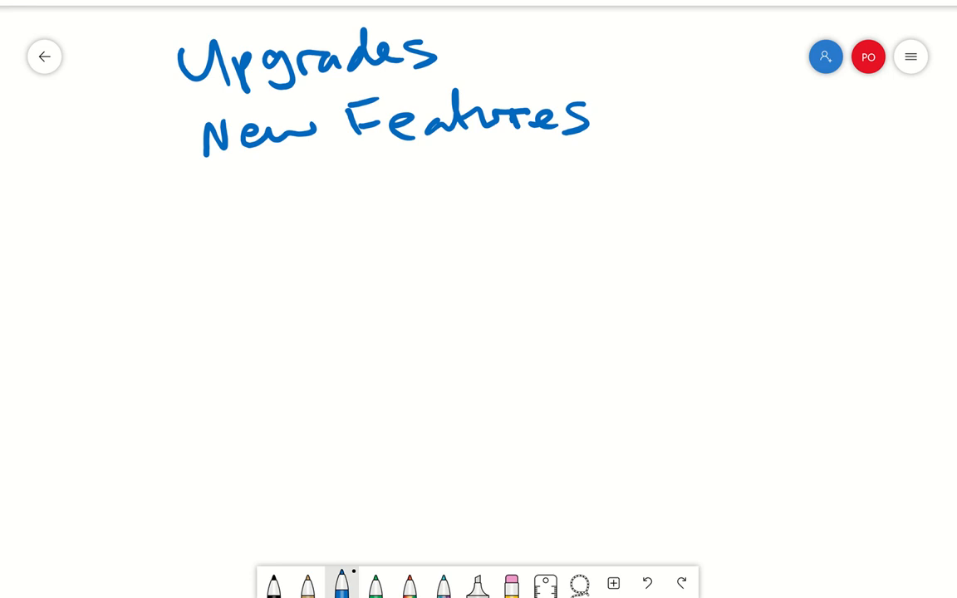
Handwrite 'Explicit Column Selection' in black ink under New Features
left_click(272, 583)
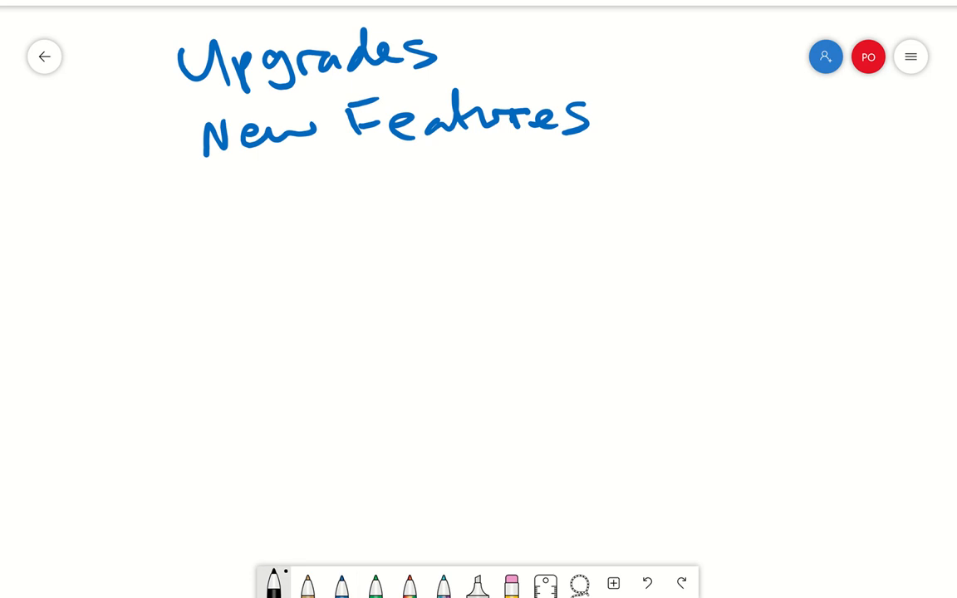
left_click_drag(319, 219, 296, 262)
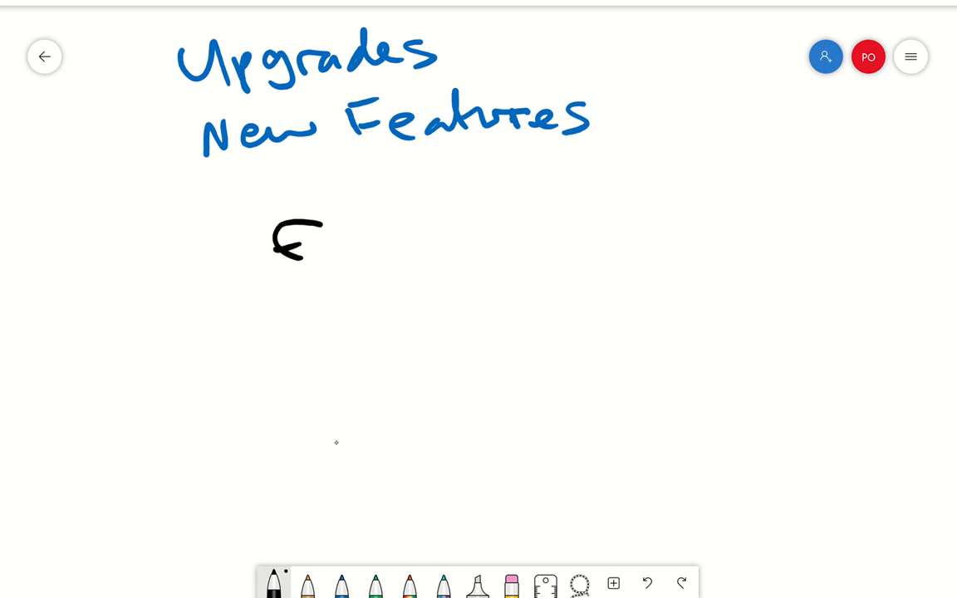
left_click_drag(299, 241, 423, 224)
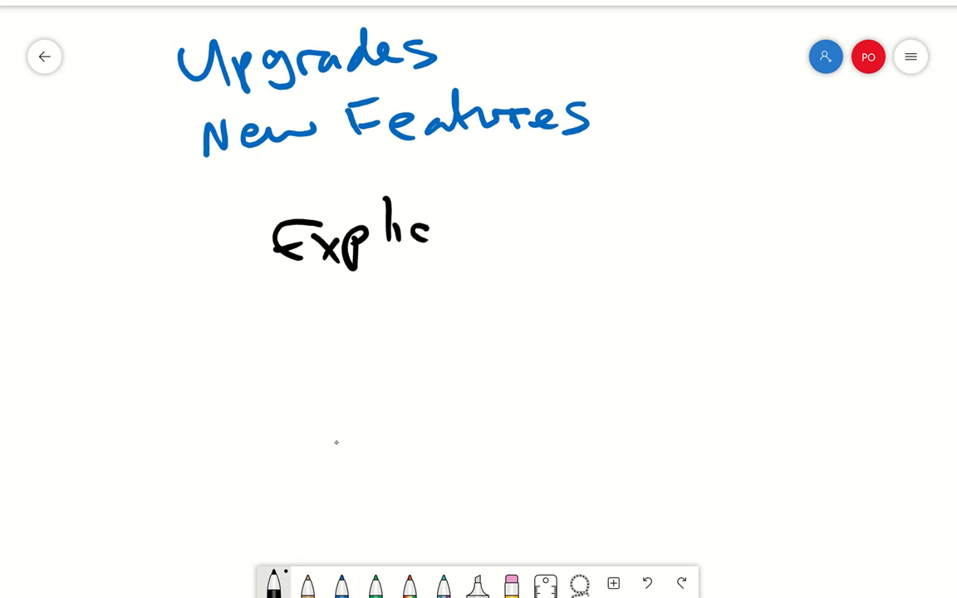
left_click_drag(432, 224, 573, 224)
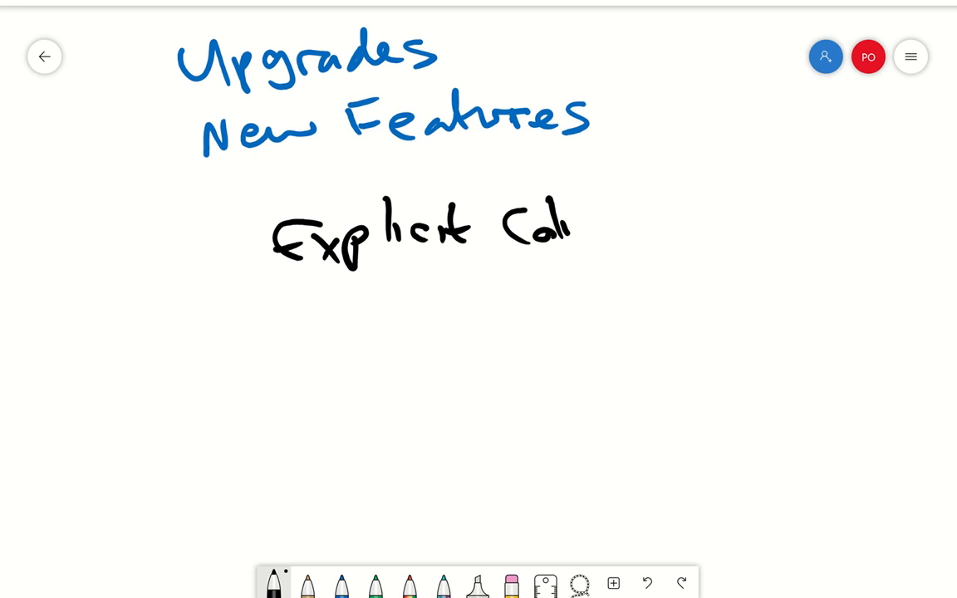
left_click_drag(573, 224, 755, 224)
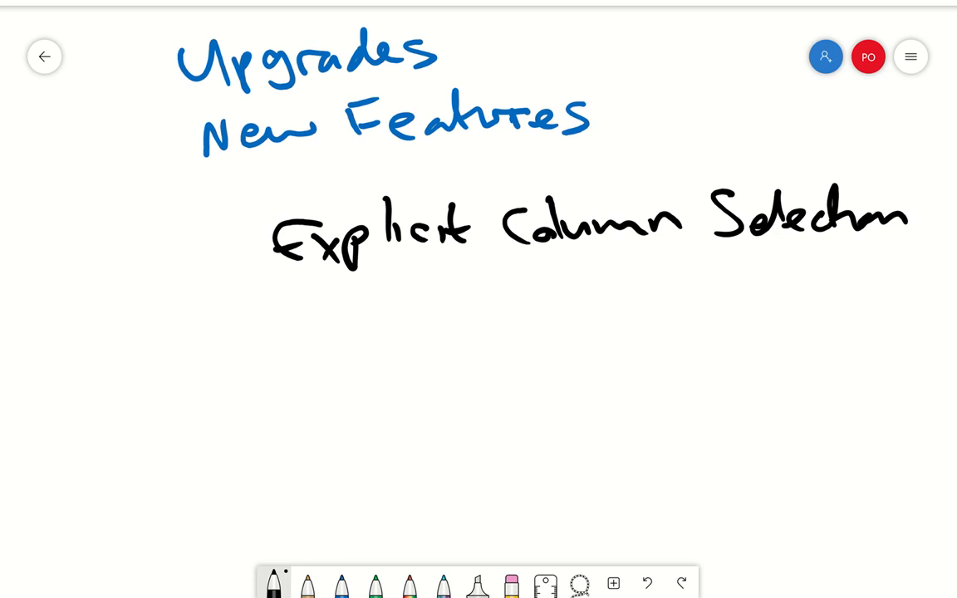
left_click(340, 581)
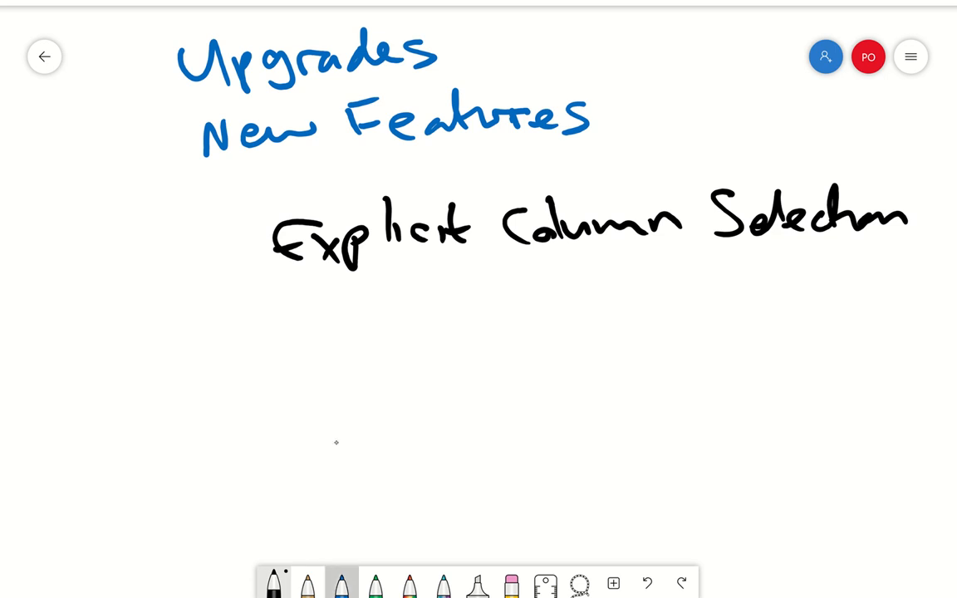
Sketch the row lines of a table grid in blue ink
left_click(342, 581)
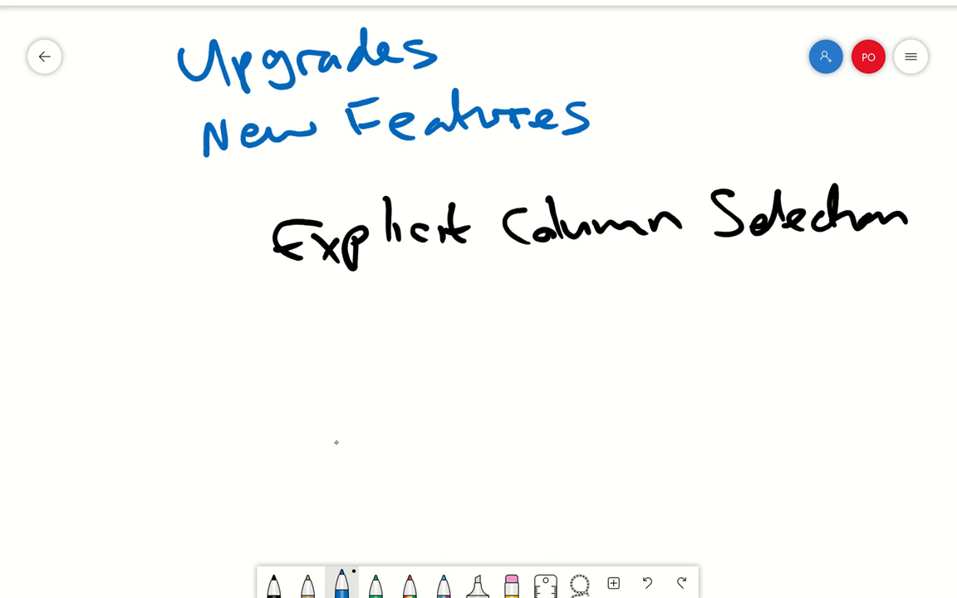
left_click_drag(402, 346, 617, 379)
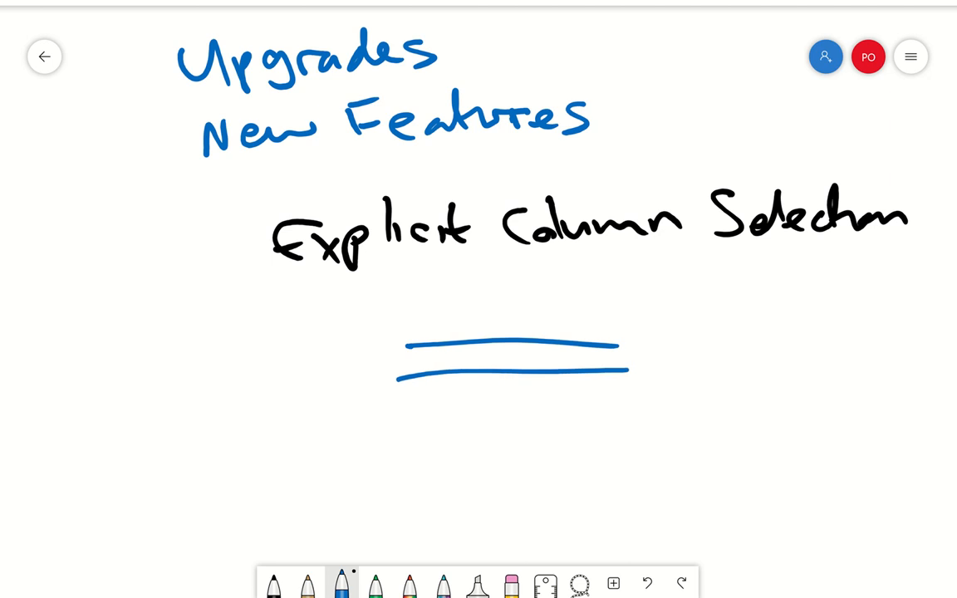
left_click_drag(399, 403, 656, 440)
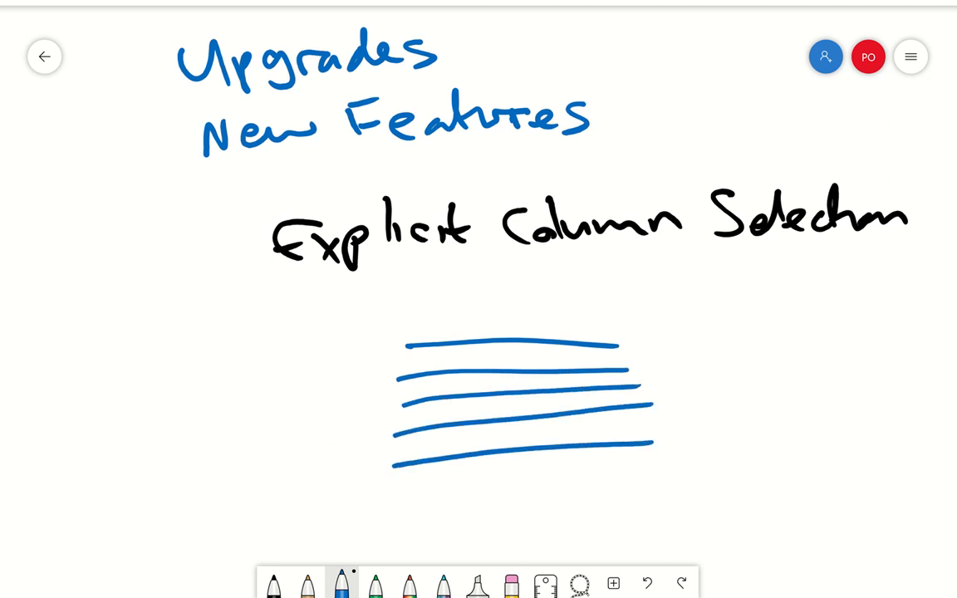
left_click_drag(398, 333, 357, 495)
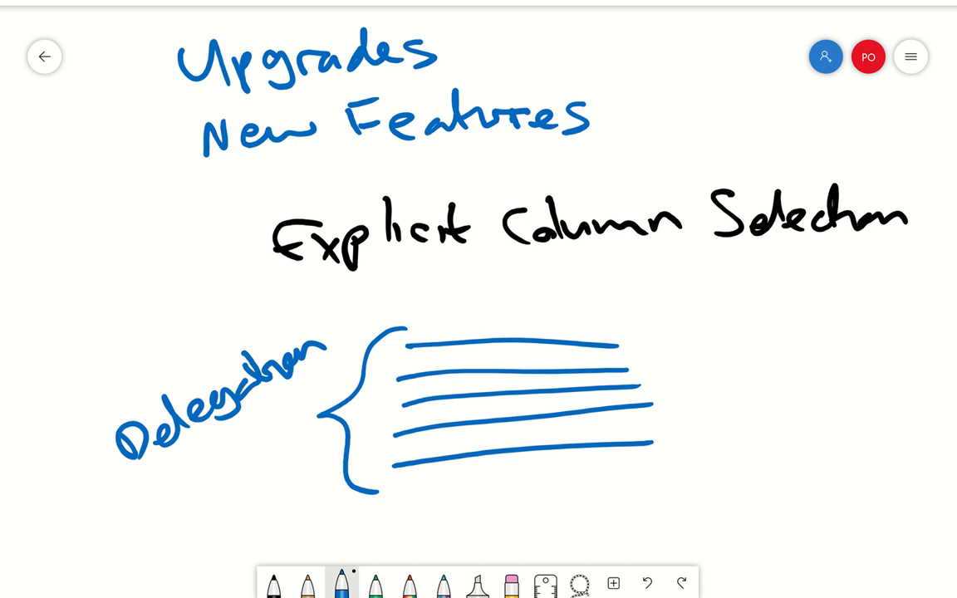
Add a brace labelled Delegation and column dividers to the table sketch
left_click_drag(474, 313, 478, 498)
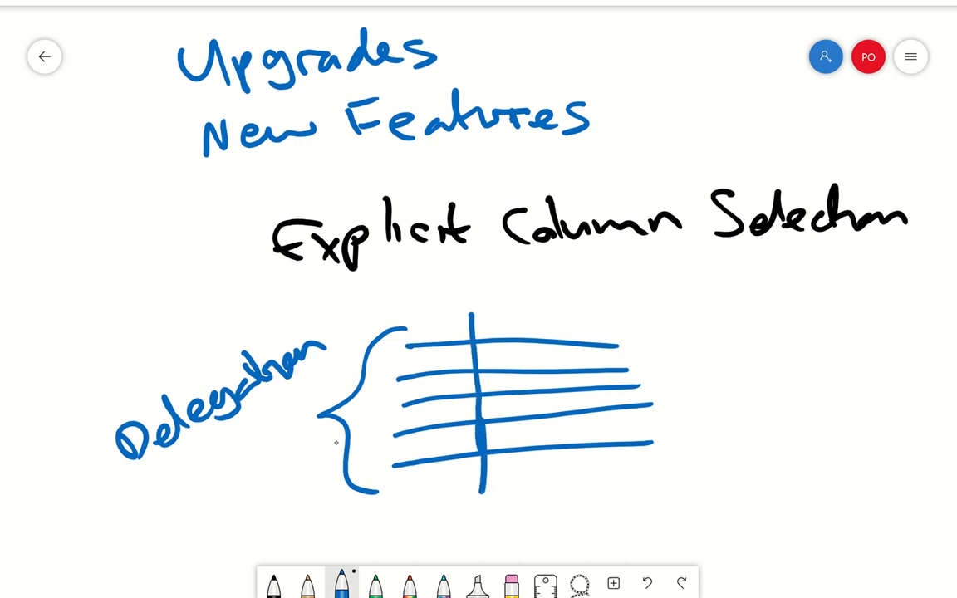
left_click_drag(540, 313, 540, 507)
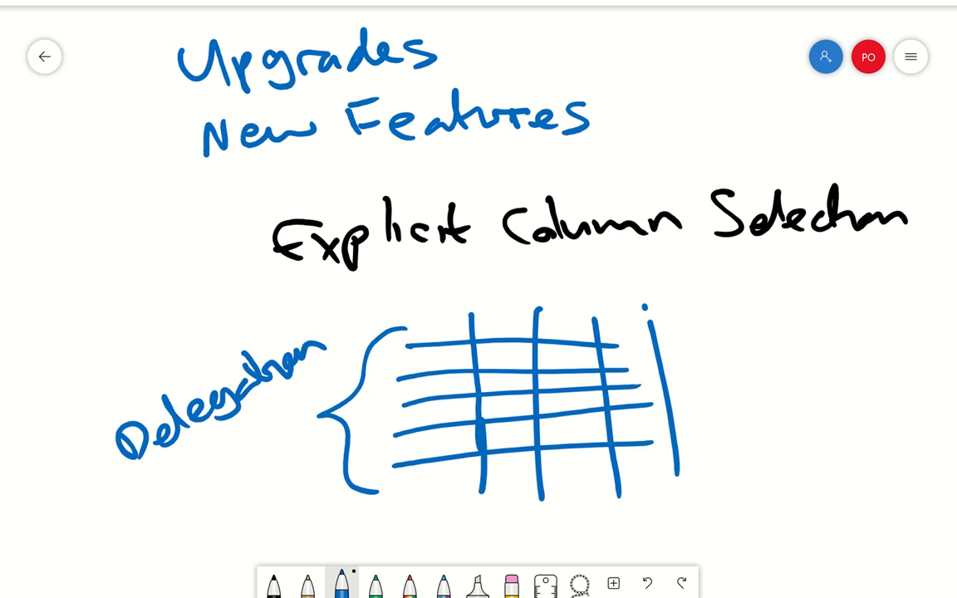
left_click_drag(639, 319, 656, 507)
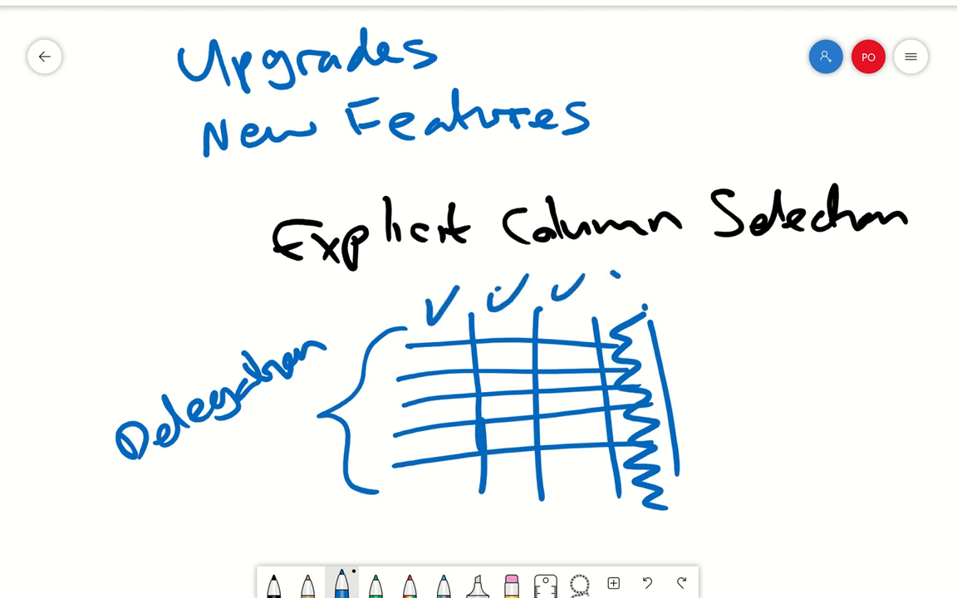
Mark an X above the scribbled column and scribble out another column
left_click_drag(622, 269, 651, 299)
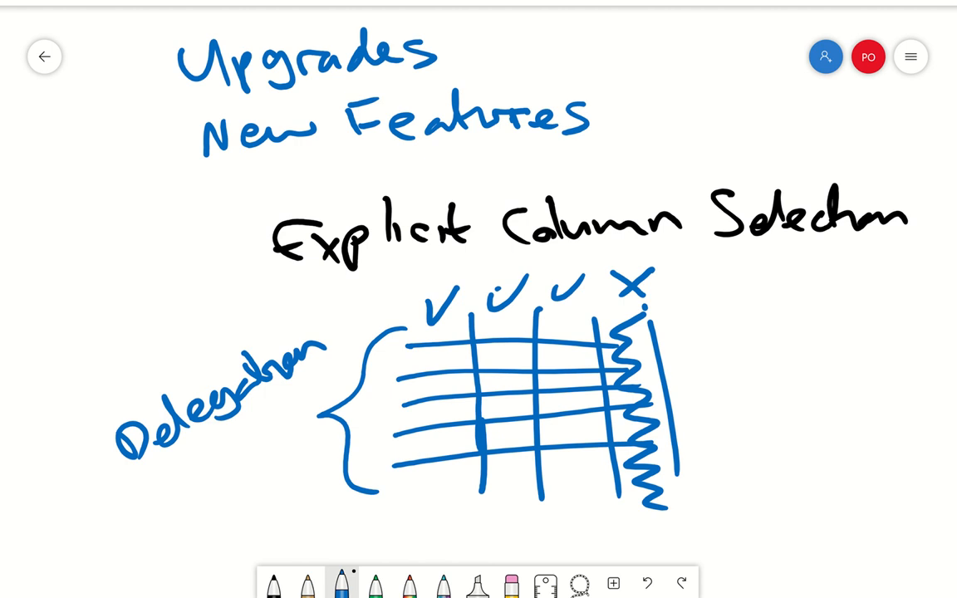
left_click_drag(572, 282, 571, 499)
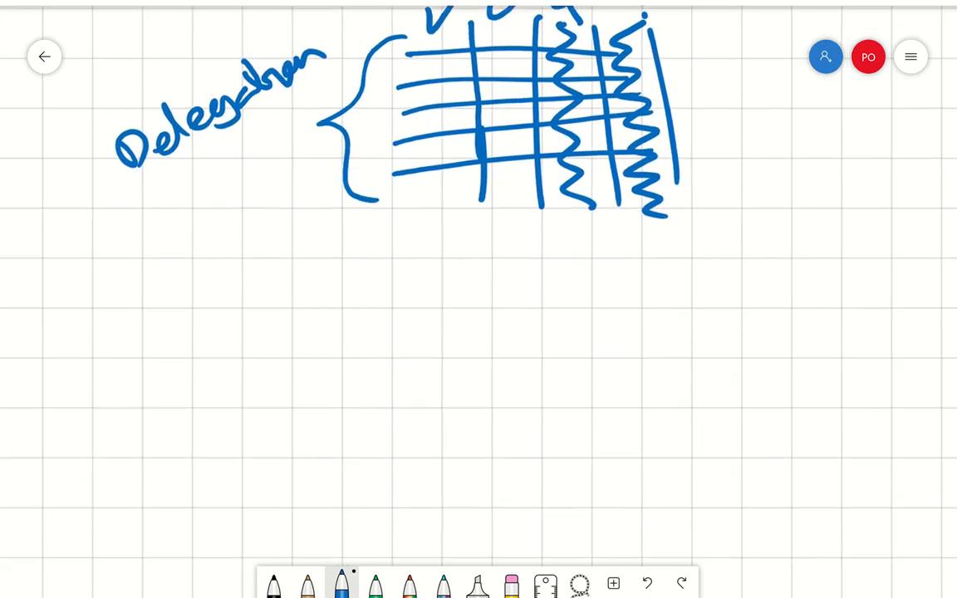
Handwrite 'CDS' in blue below the Delegation table sketch
scroll("down", 3)
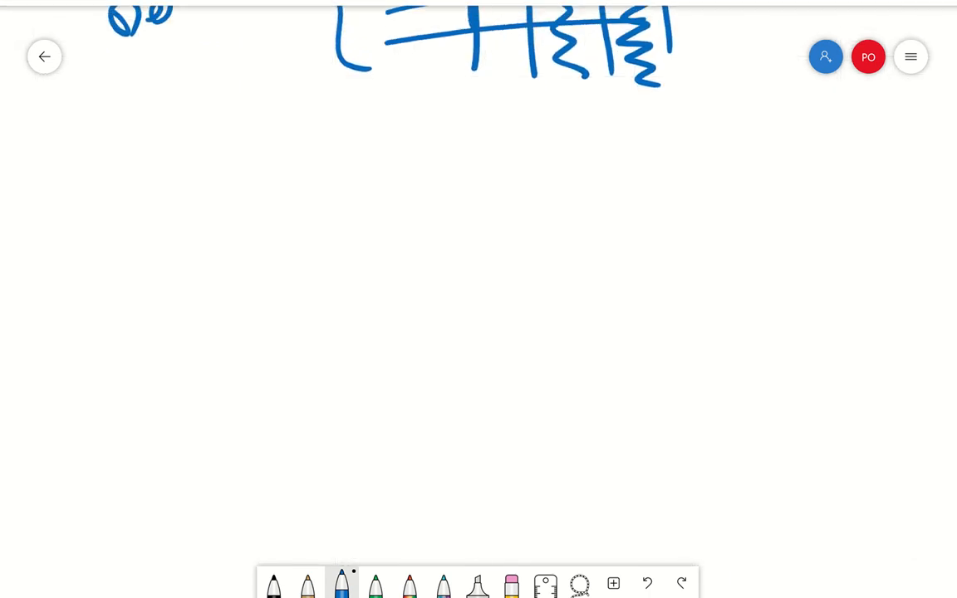
left_click_drag(219, 246, 266, 230)
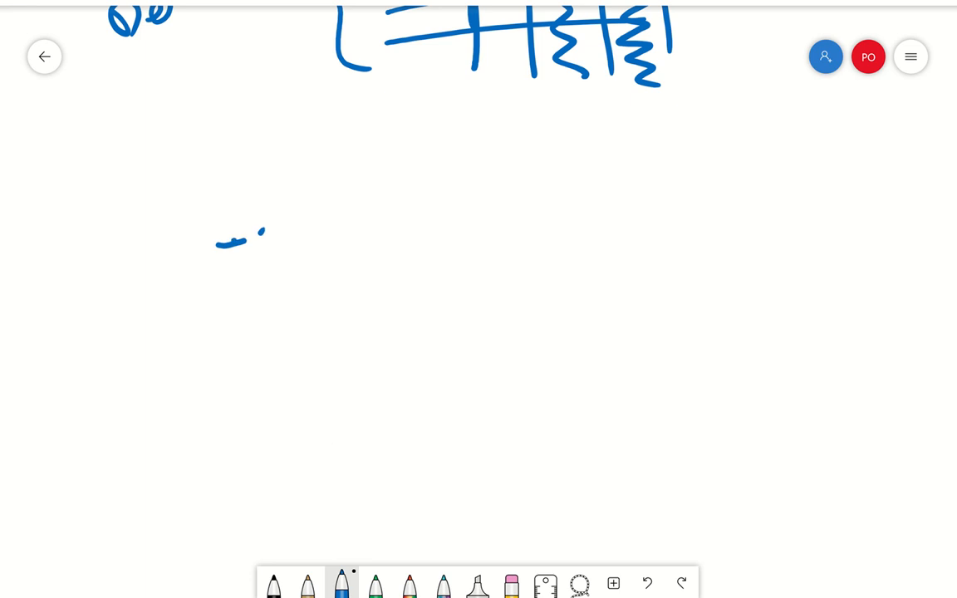
left_click_drag(208, 232, 349, 166)
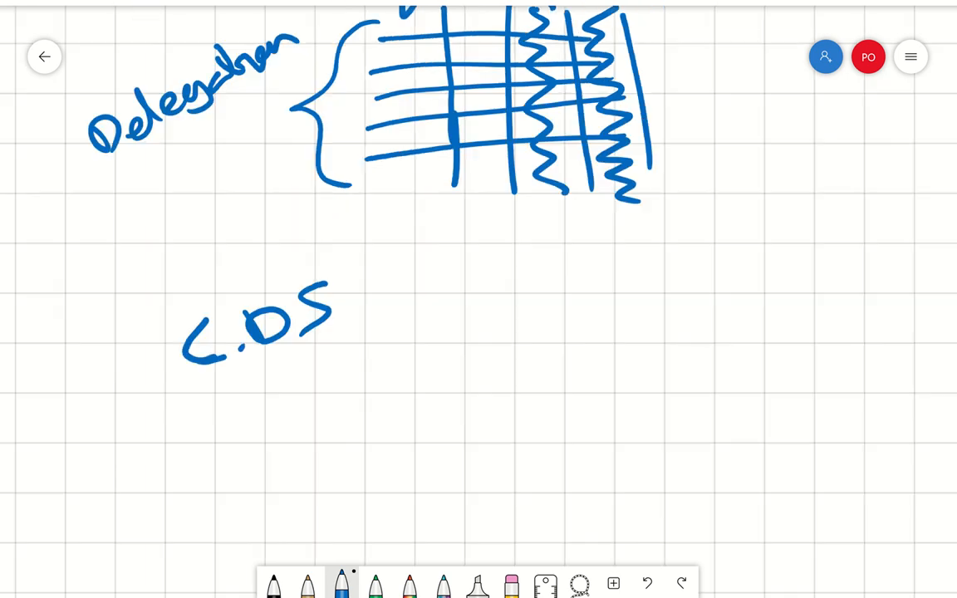
scroll("down", 3)
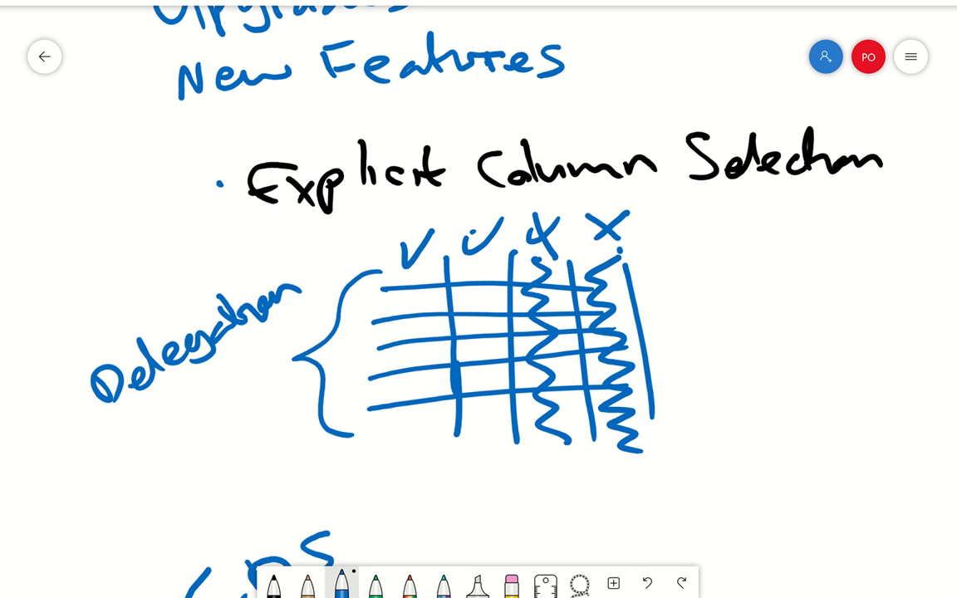
scroll("down", 3)
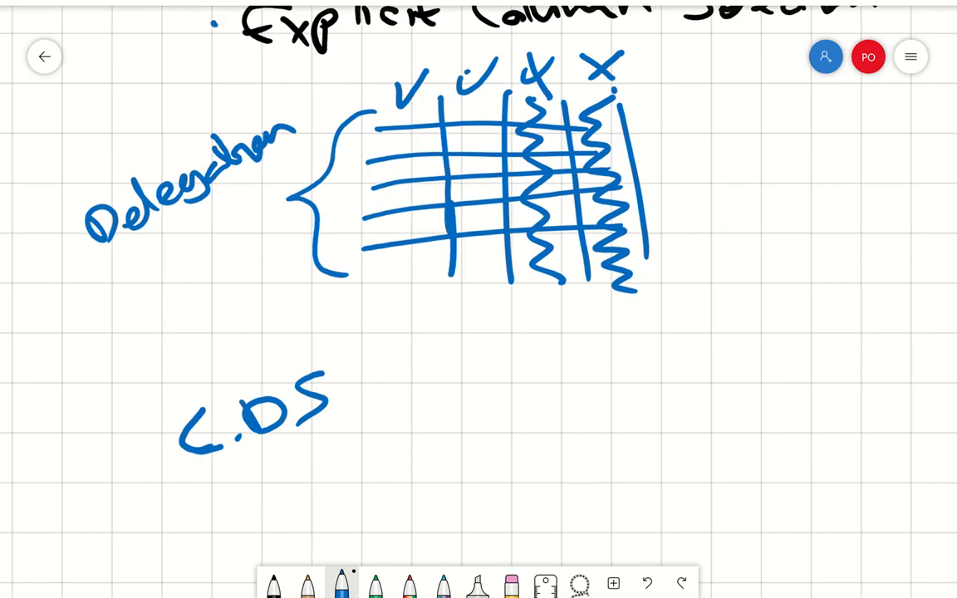
scroll("down", 3)
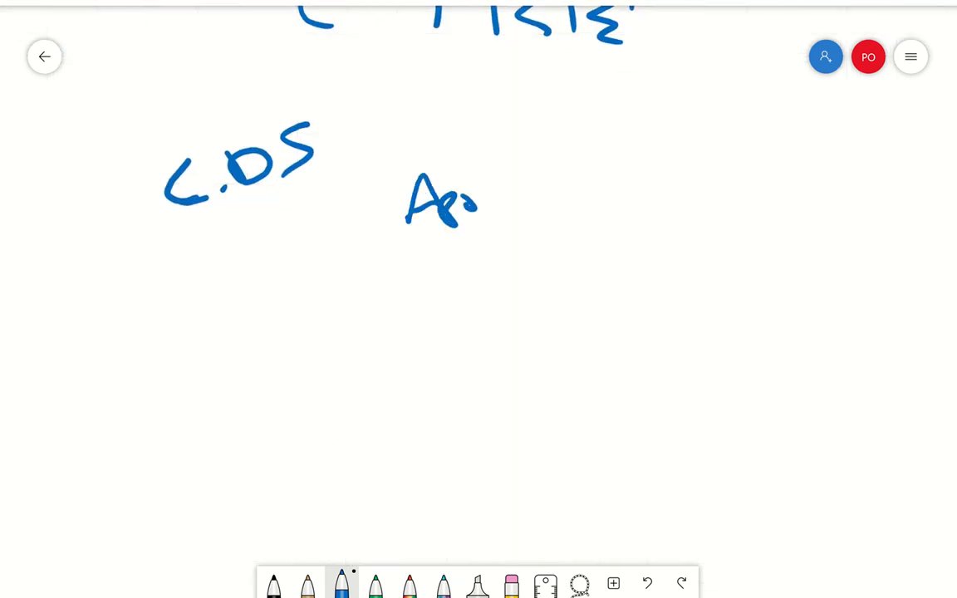
Strike wavy lines through more C.DS grid columns and close the divider bracket
left_click_drag(340, 249, 338, 428)
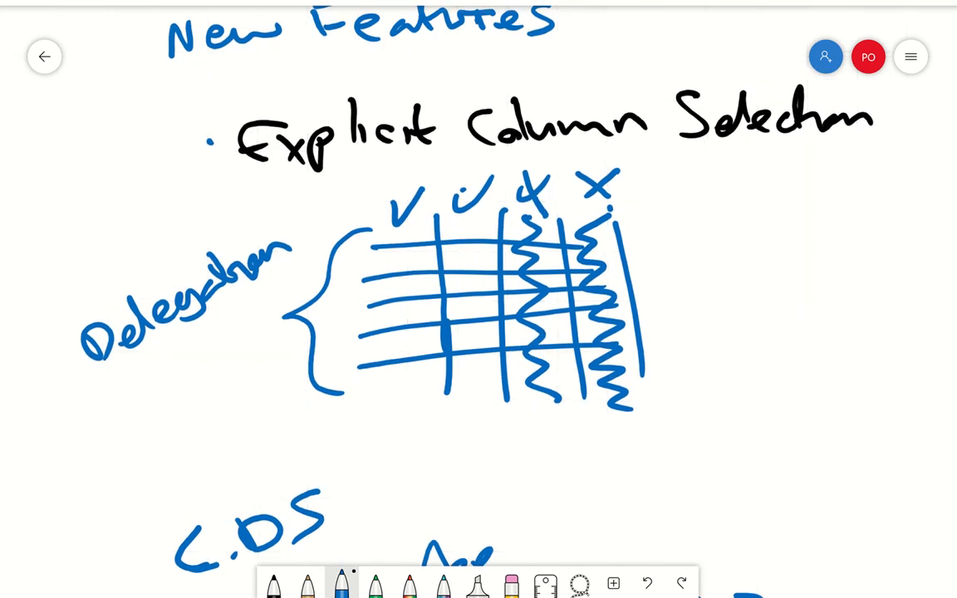
scroll("down", 3)
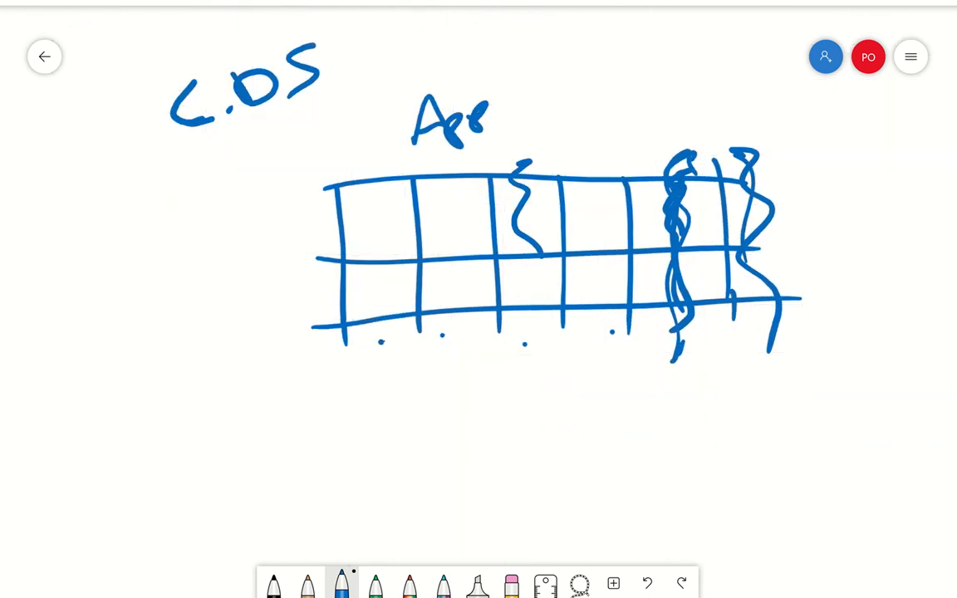
left_click_drag(366, 169, 378, 373)
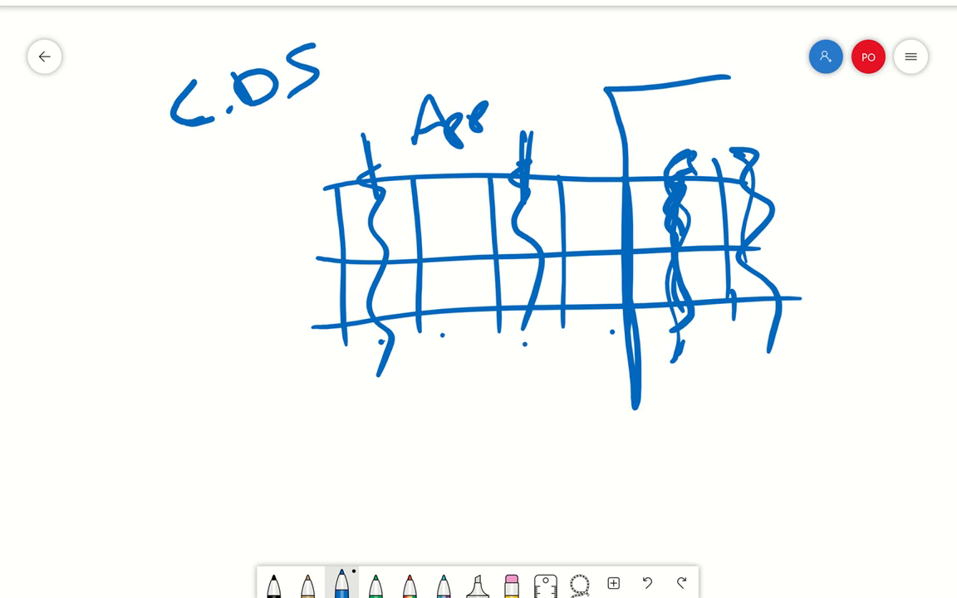
left_click_drag(638, 404, 744, 411)
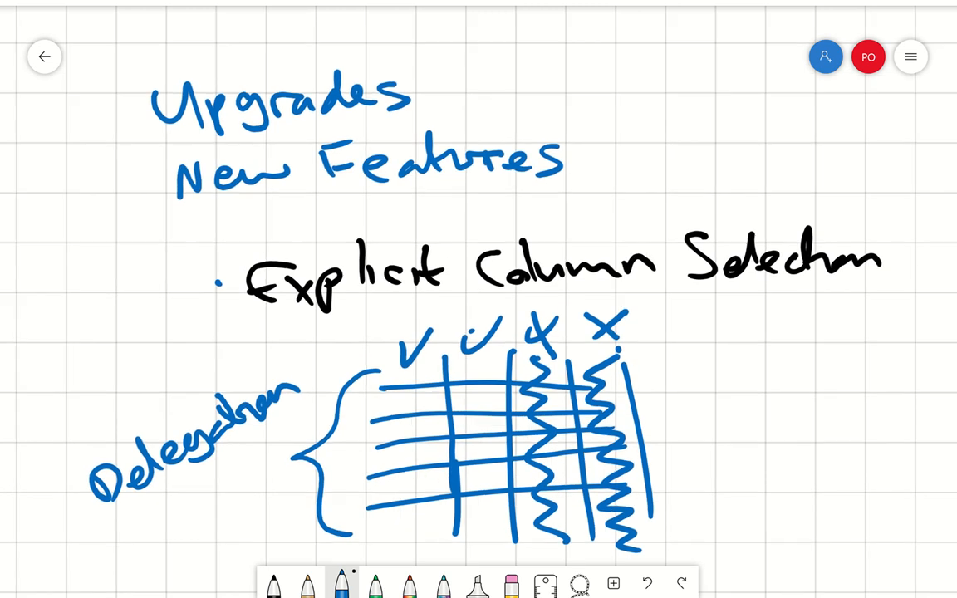
Scroll the board down to the C.DS table sketch
scroll("down", 3)
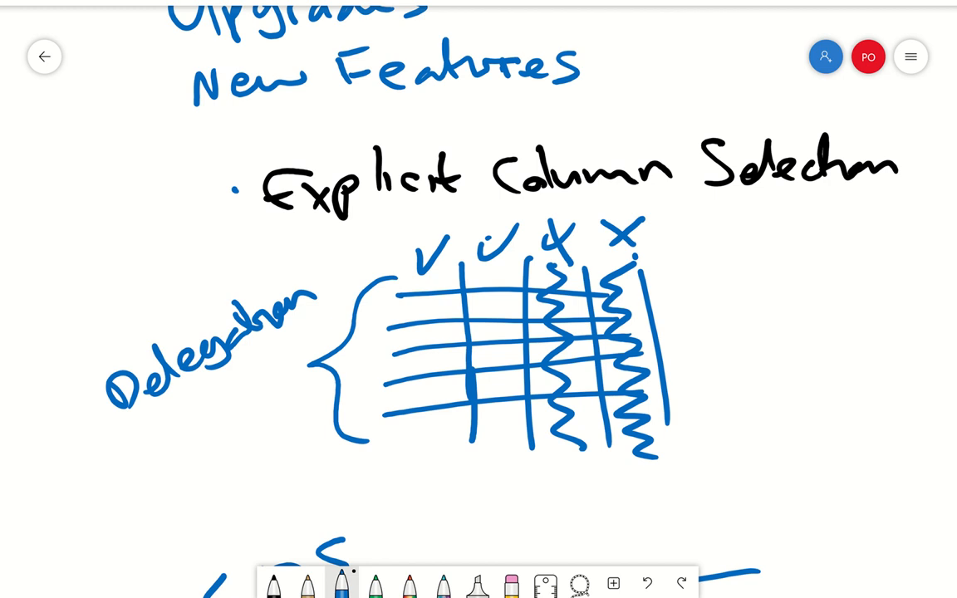
scroll("down", 3)
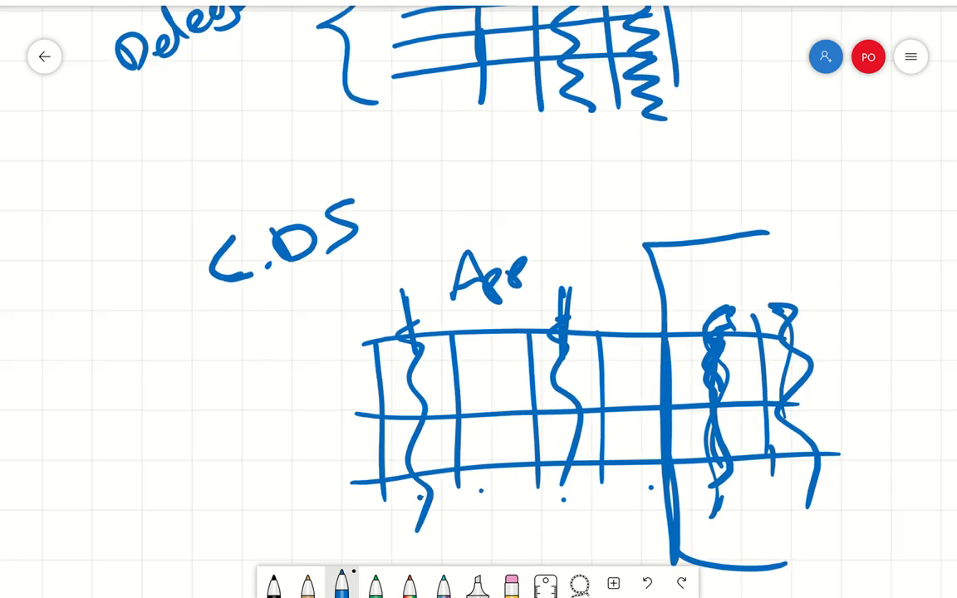
scroll("down", 3)
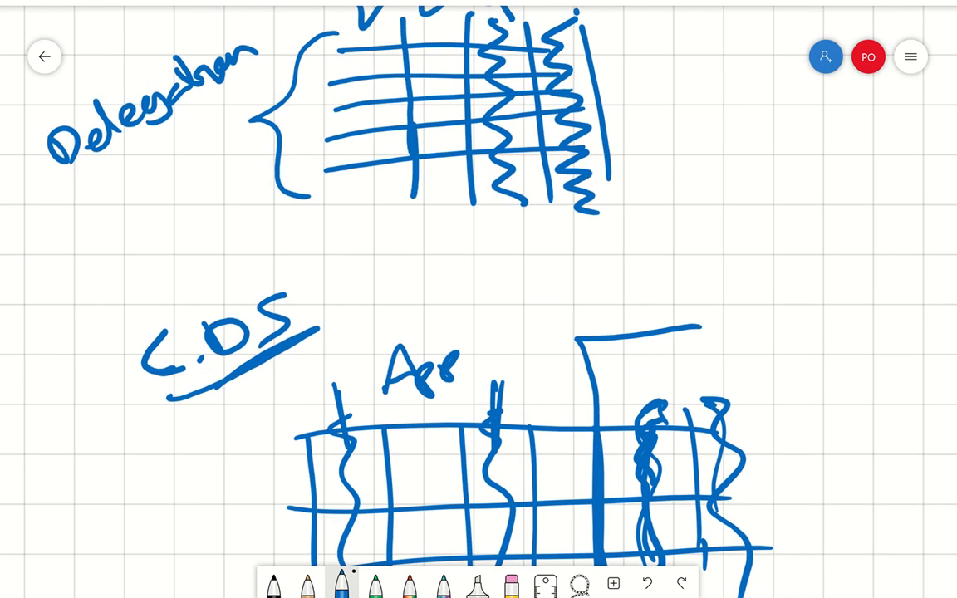
scroll("down", 3)
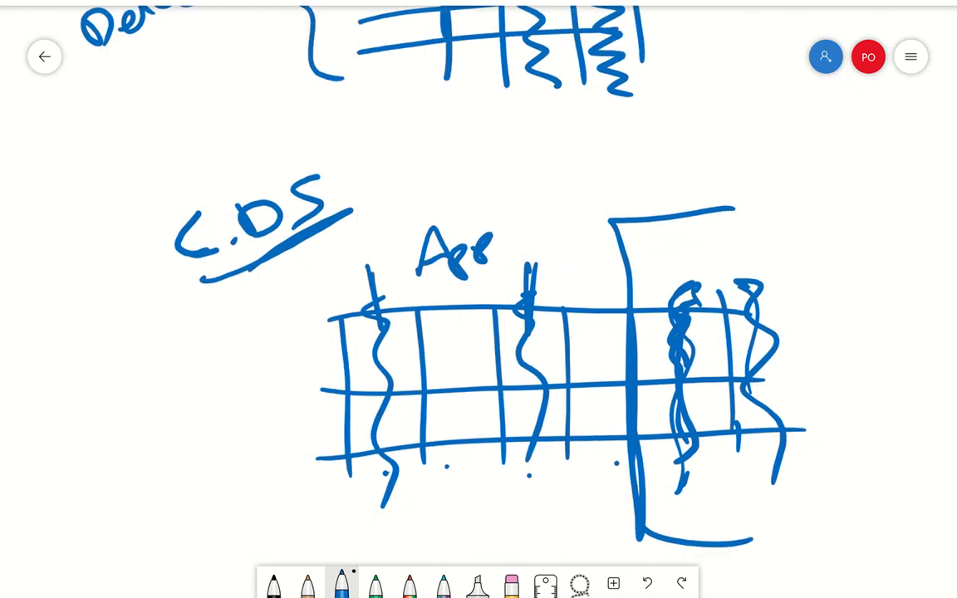
scroll("down", 3)
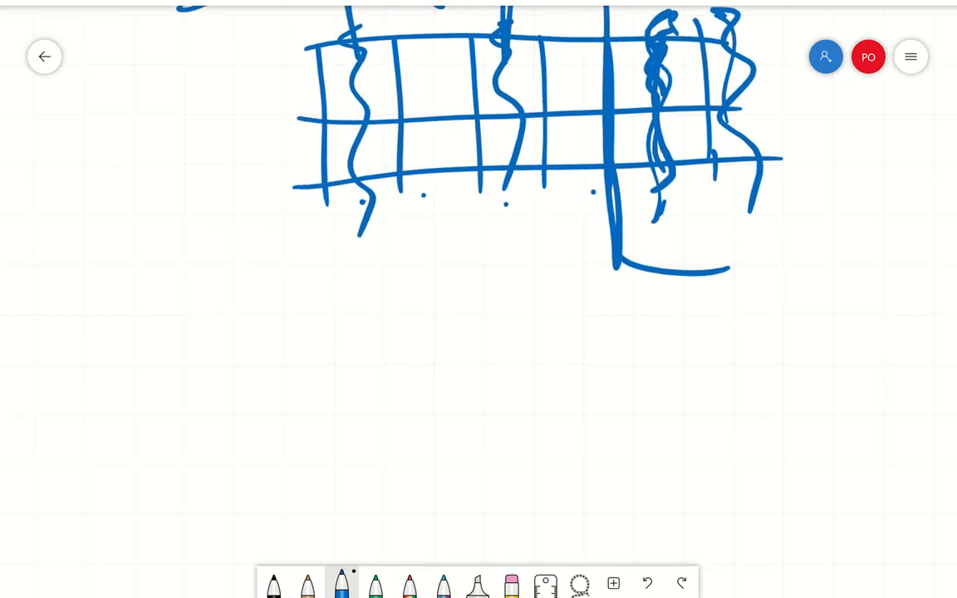
Ink an underlined 'App Checker' heading with a shape pointing to a crossed-out Text box
scroll("down", 3)
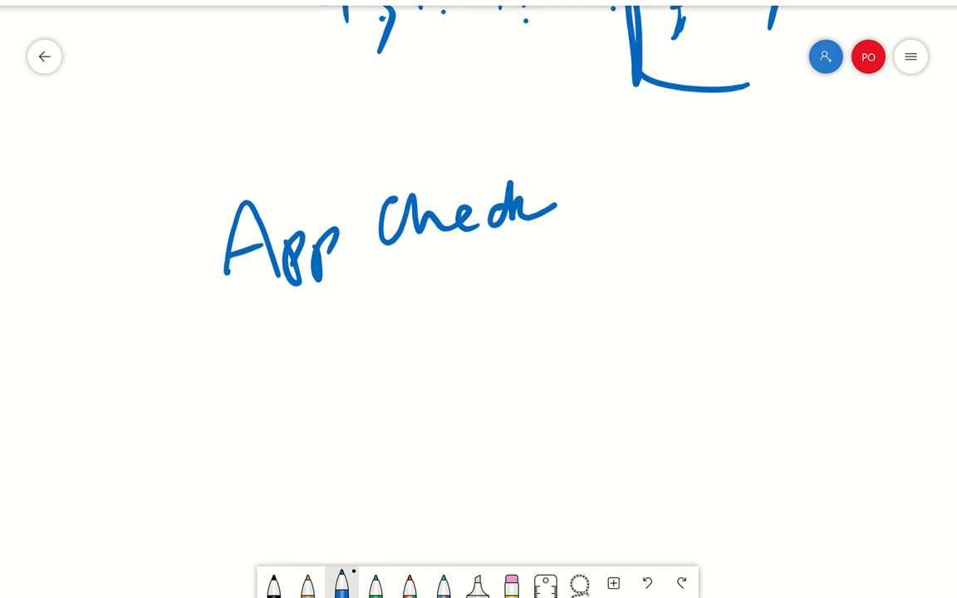
left_click_drag(515, 219, 606, 191)
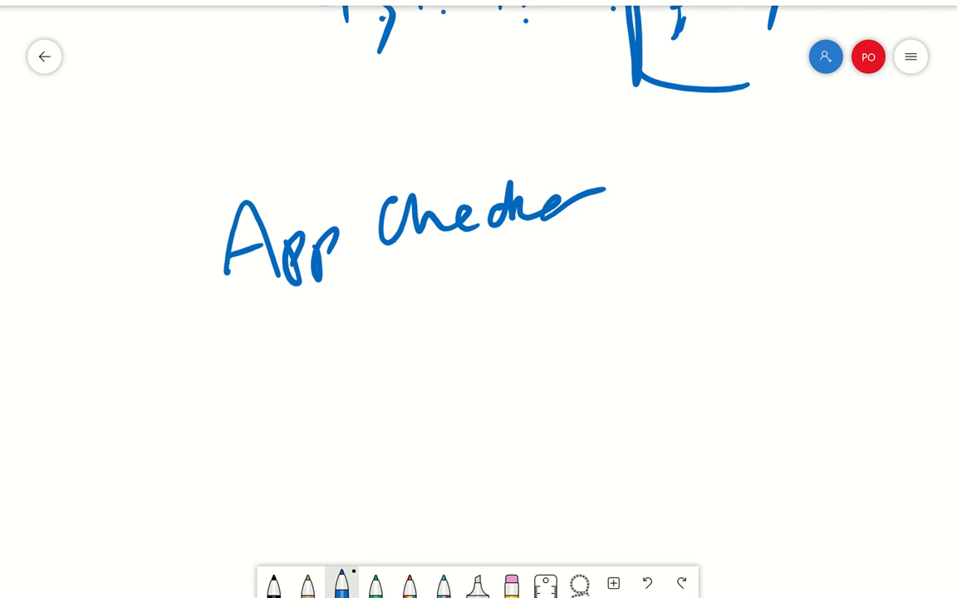
left_click_drag(241, 313, 565, 239)
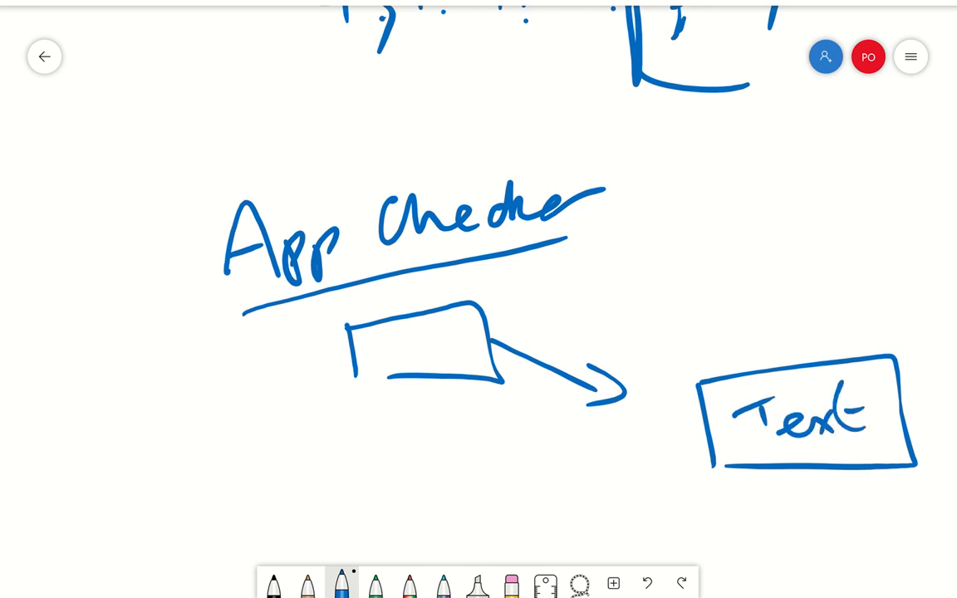
left_click_drag(739, 336, 877, 465)
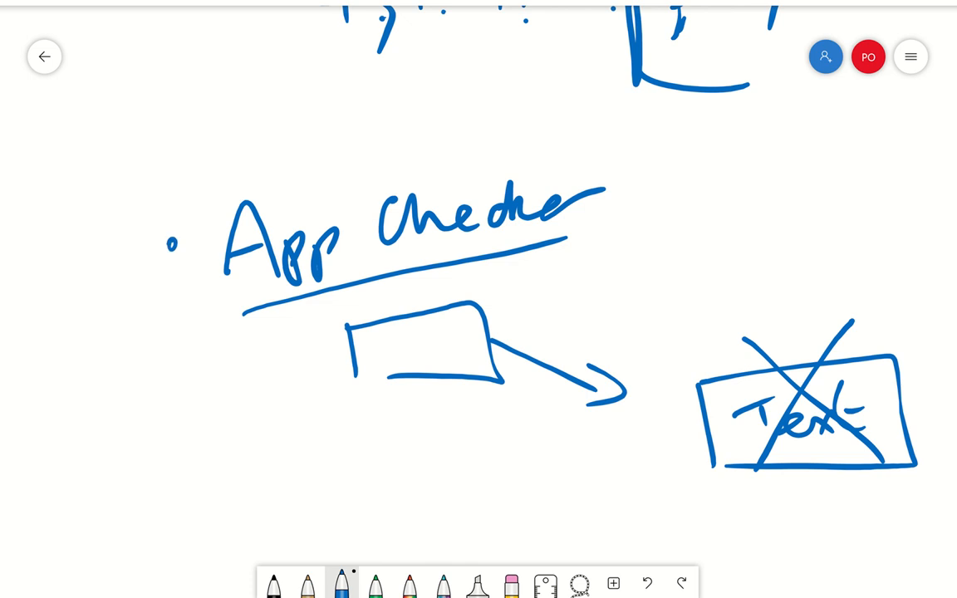
scroll("down", 3)
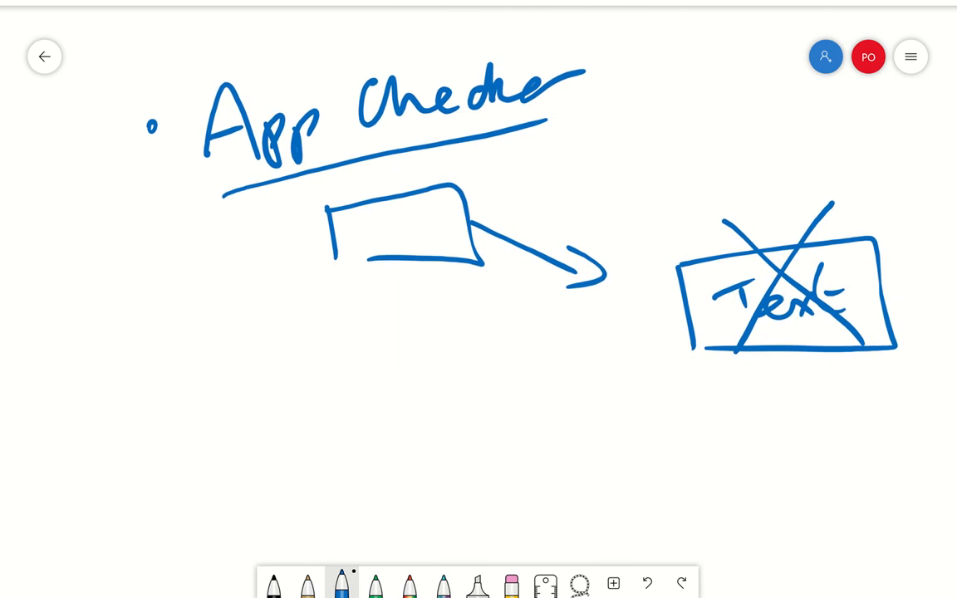
Write 'DataSource' with an arrow pointing at it and circle the App Checker bullet
left_click_drag(678, 404, 673, 445)
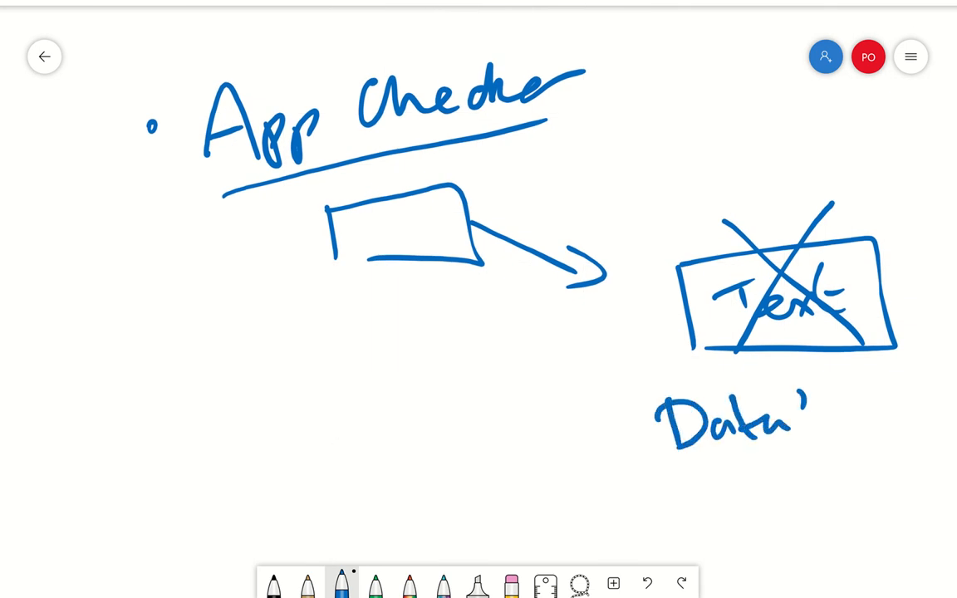
left_click_drag(805, 419, 914, 424)
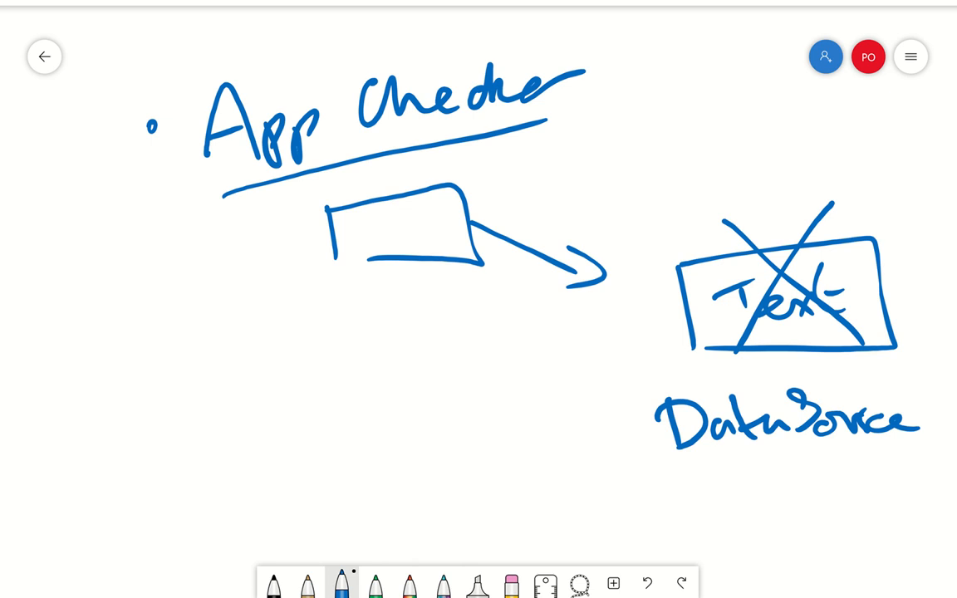
left_click_drag(125, 133, 166, 99)
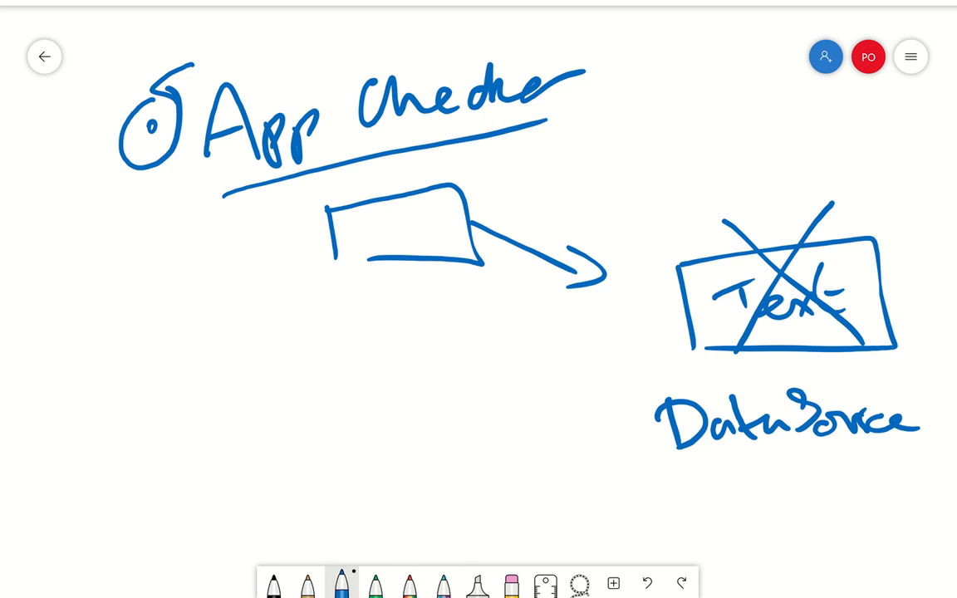
left_click_drag(589, 432, 640, 428)
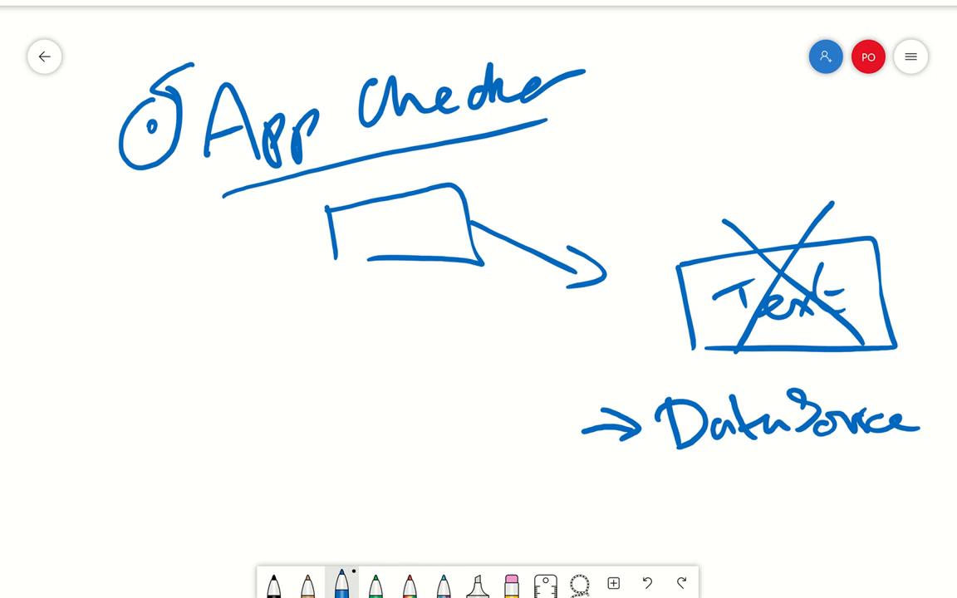
List Prod and UAT under an underlined DataSource with an arrow
left_click_drag(760, 465, 763, 490)
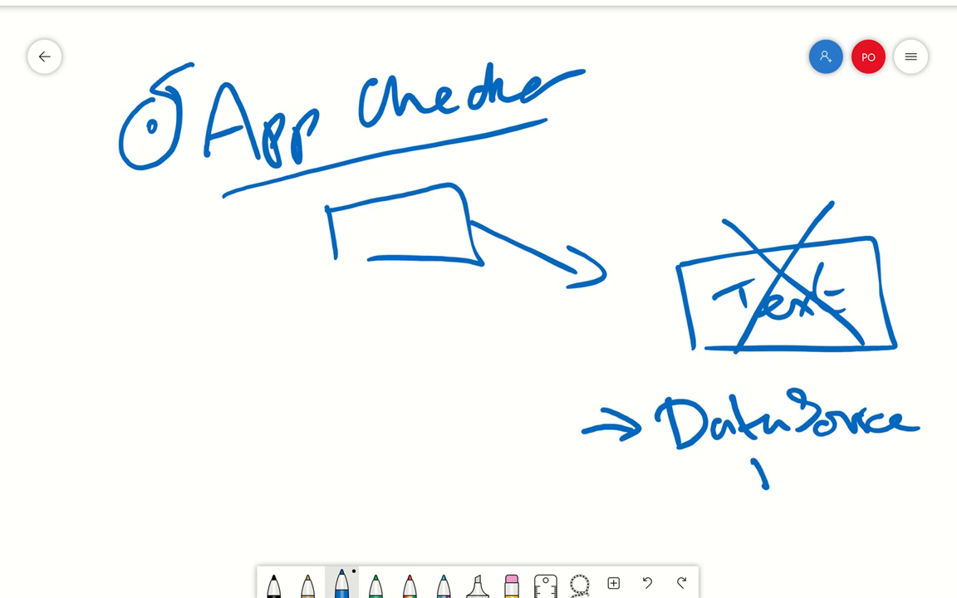
left_click_drag(747, 465, 839, 473)
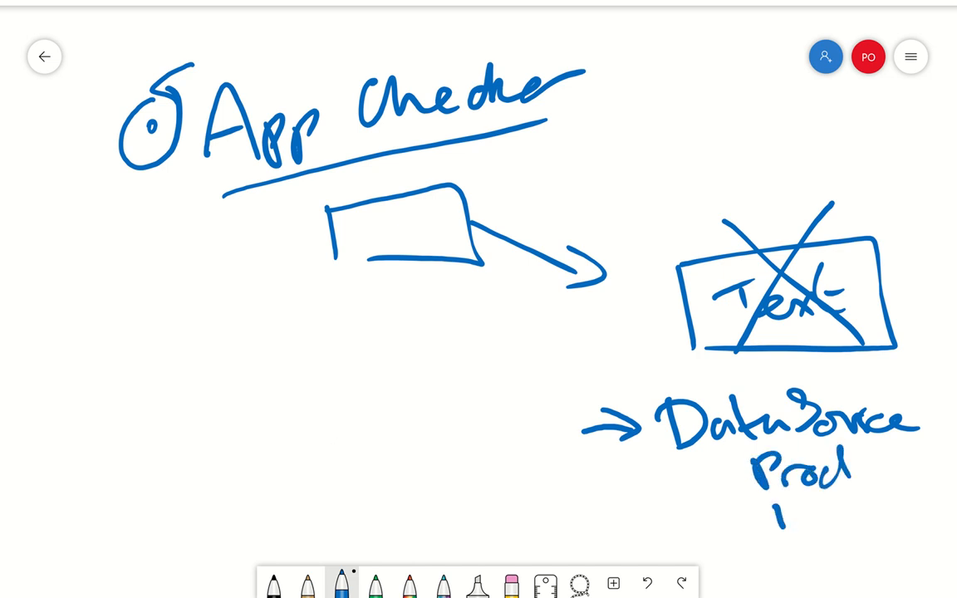
left_click_drag(777, 515, 860, 515)
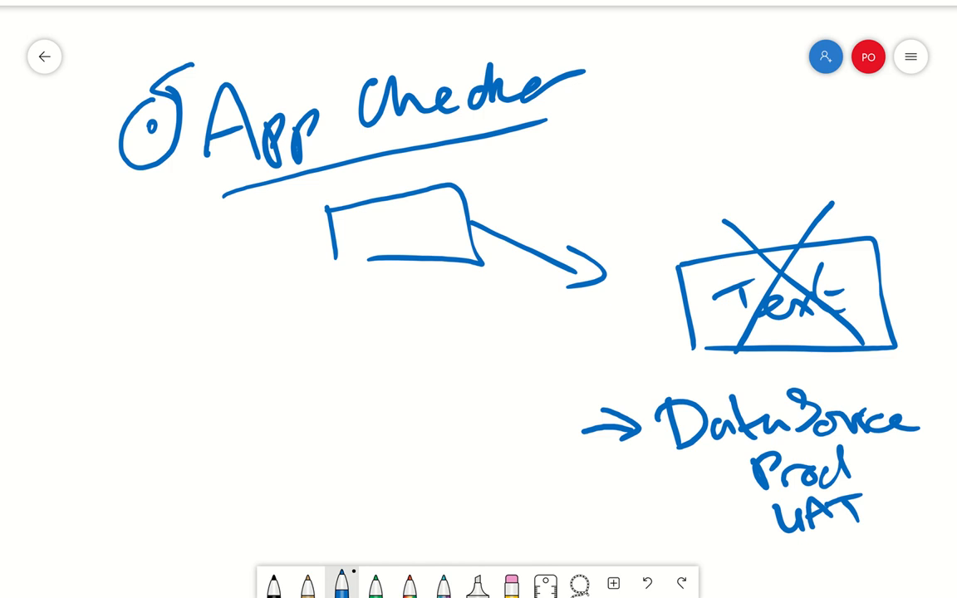
left_click_drag(665, 451, 910, 445)
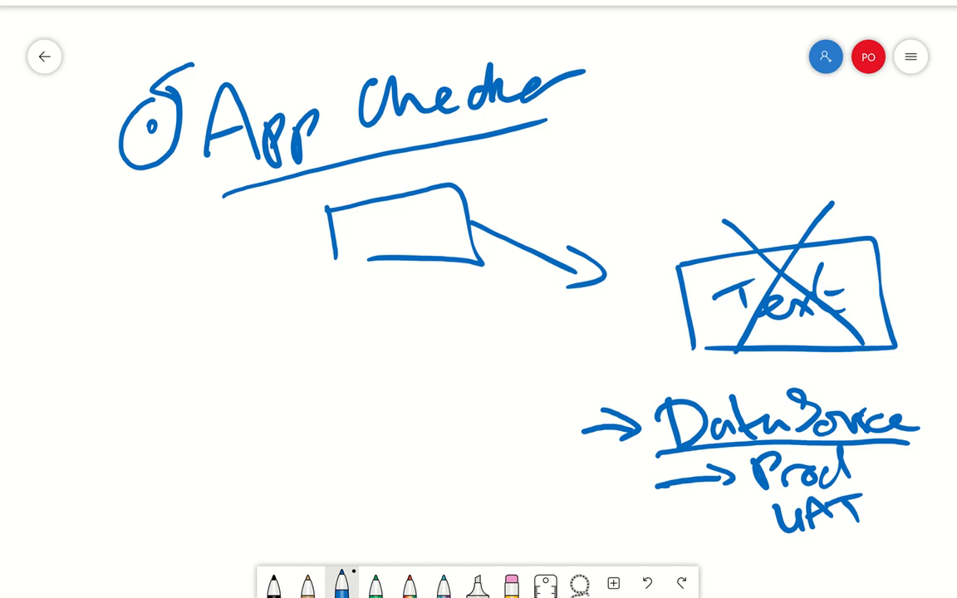
Scroll the board back to the typed 'When NOT to use PowerApps' note
scroll("down", 3)
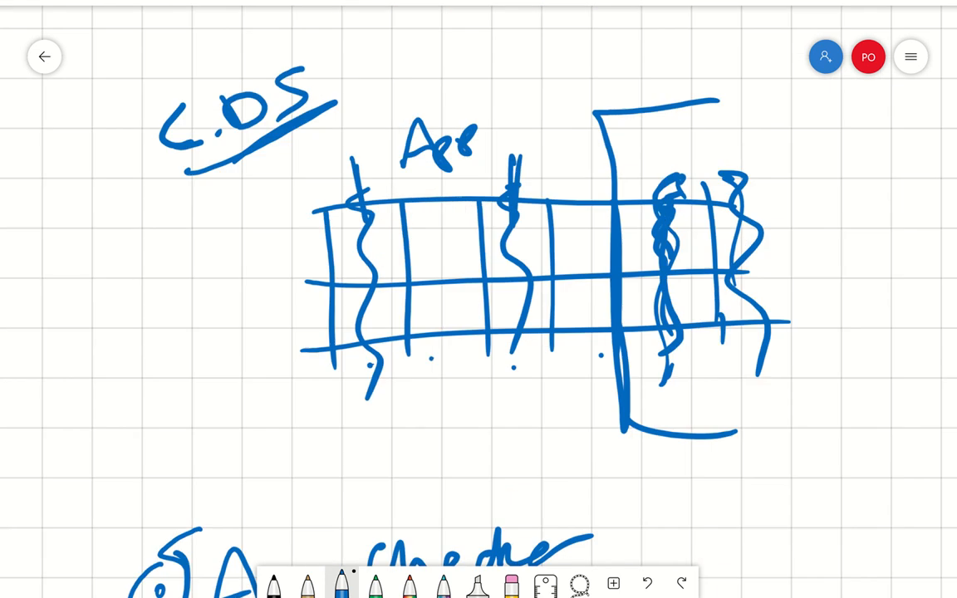
scroll("down", 3)
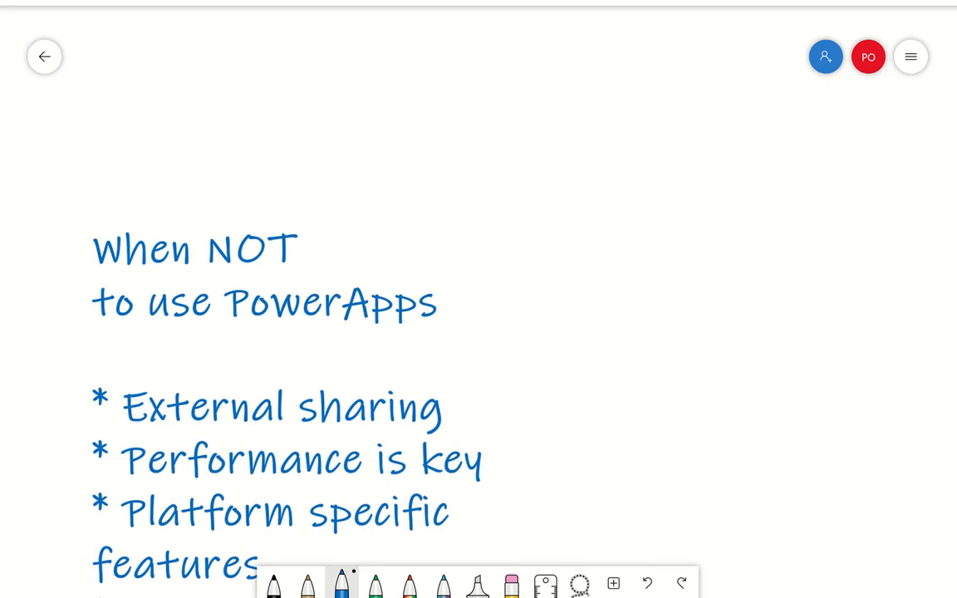
scroll("down", 3)
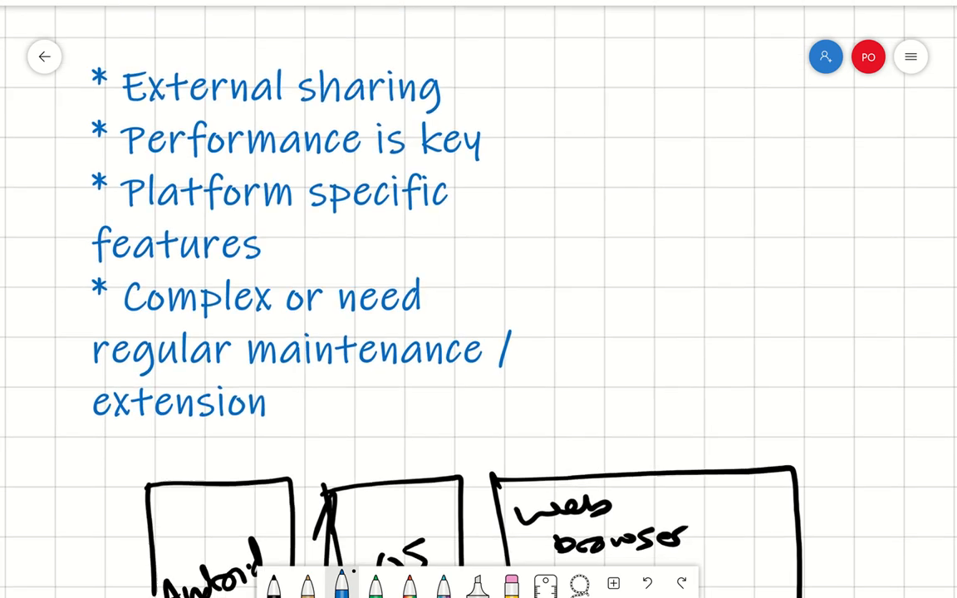
scroll("down", 3)
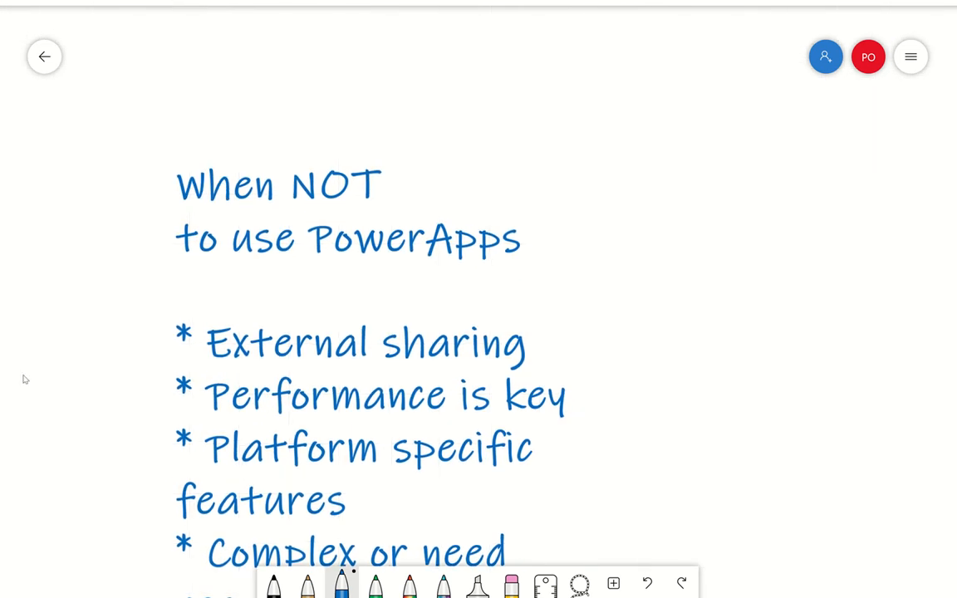
Add a fifth bullet 'Control over environment - Uptime' to the When NOT to use list
left_click(373, 395)
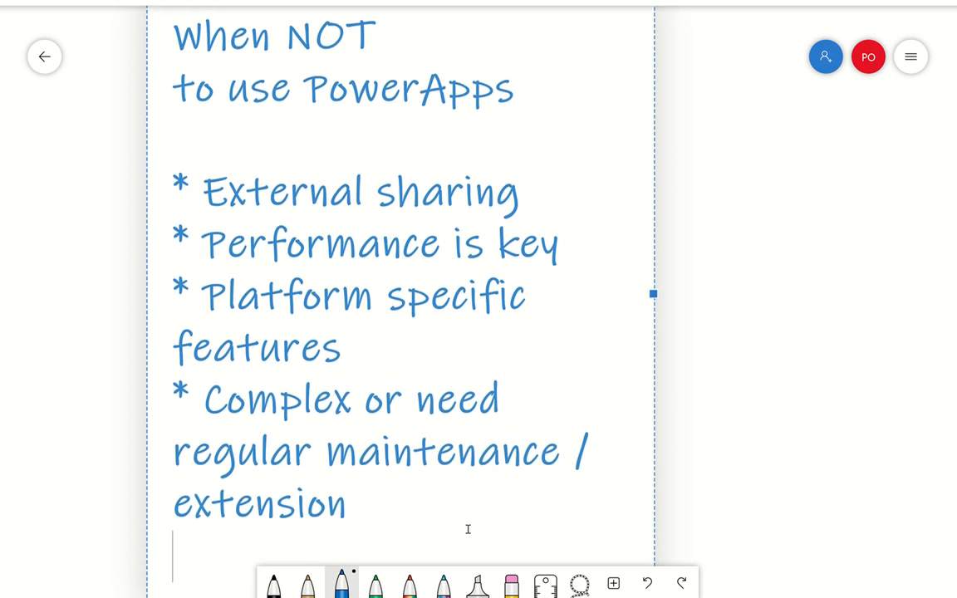
type("*")
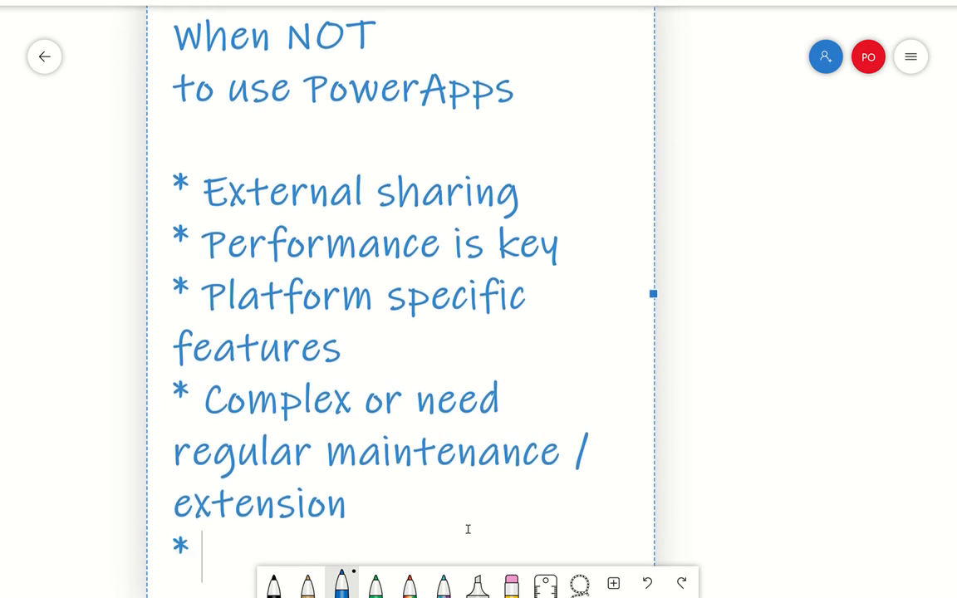
type("Control over environment -")
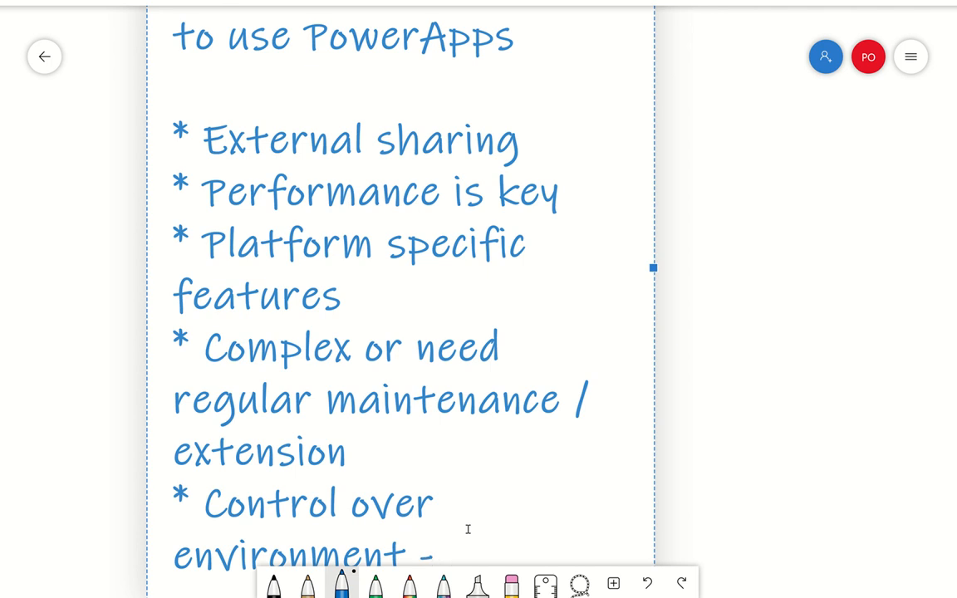
type("Uptime")
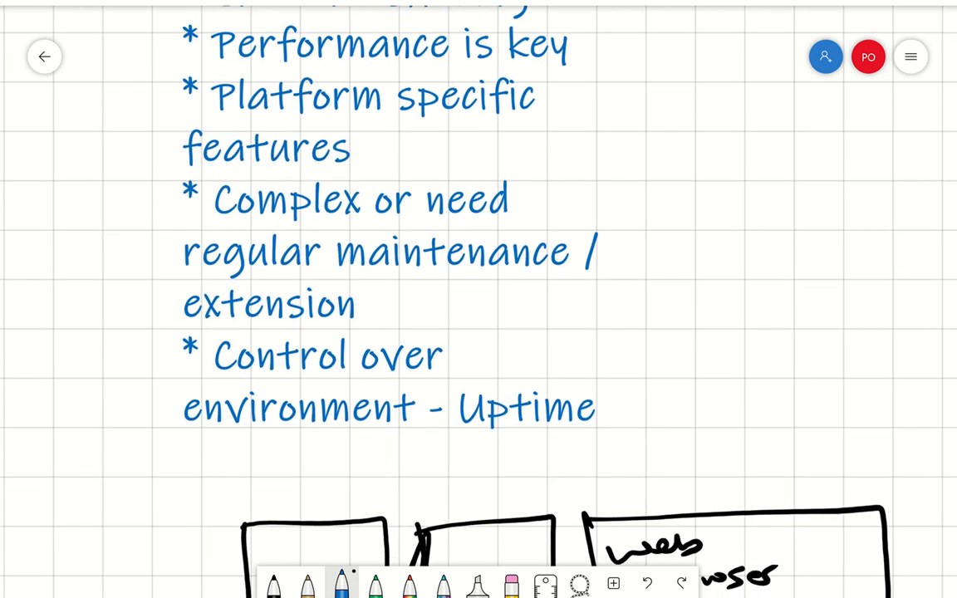
On empty canvas in black ink, write an underlined Licensing heading over O365 and PA
scroll("down", 3)
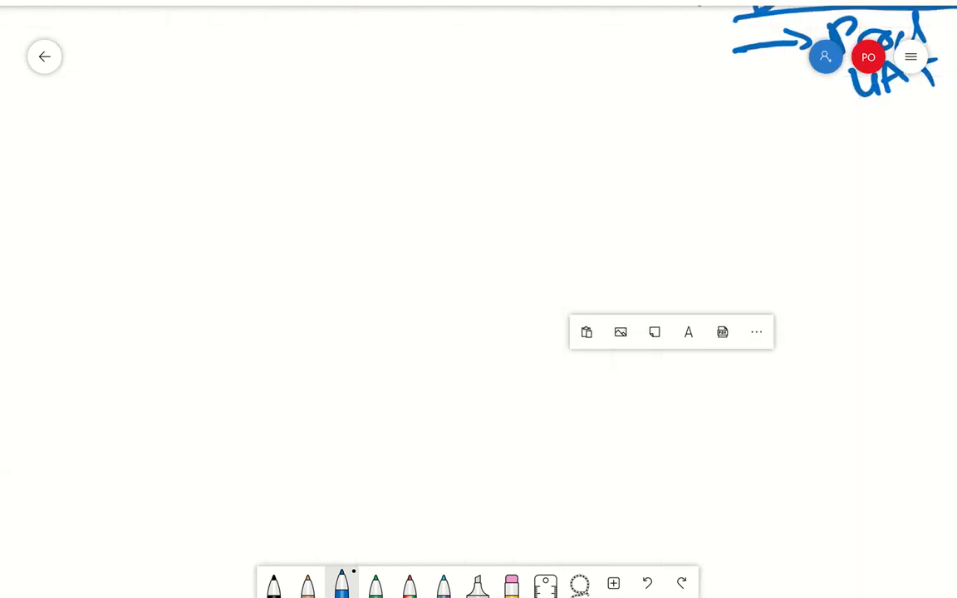
left_click(272, 583)
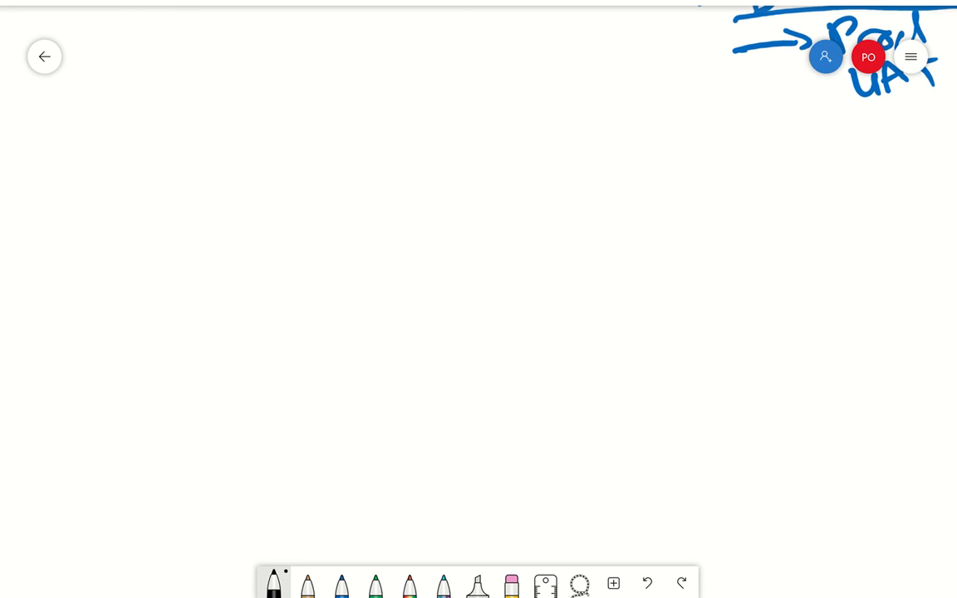
left_click_drag(134, 63, 160, 123)
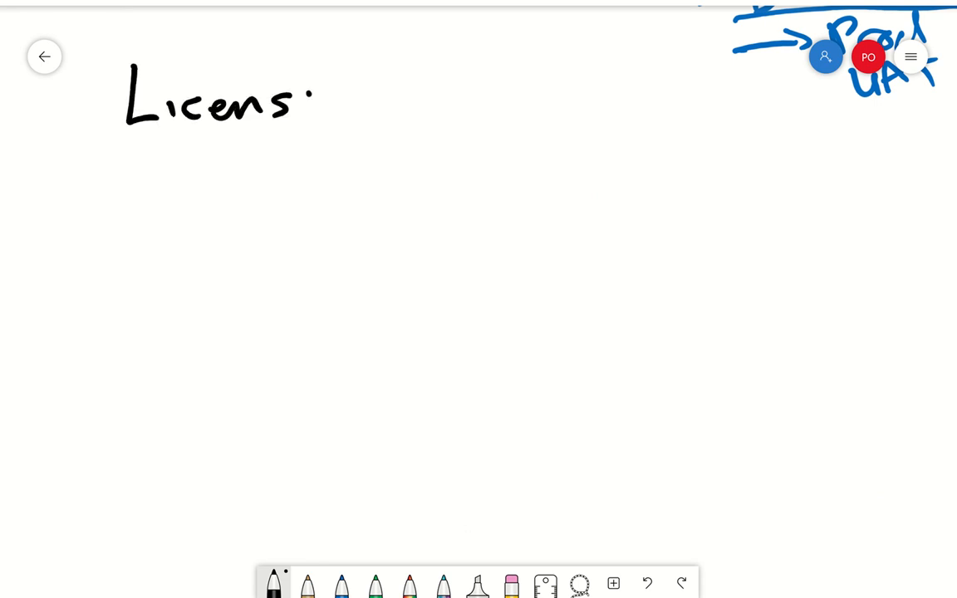
left_click_drag(315, 100, 382, 133)
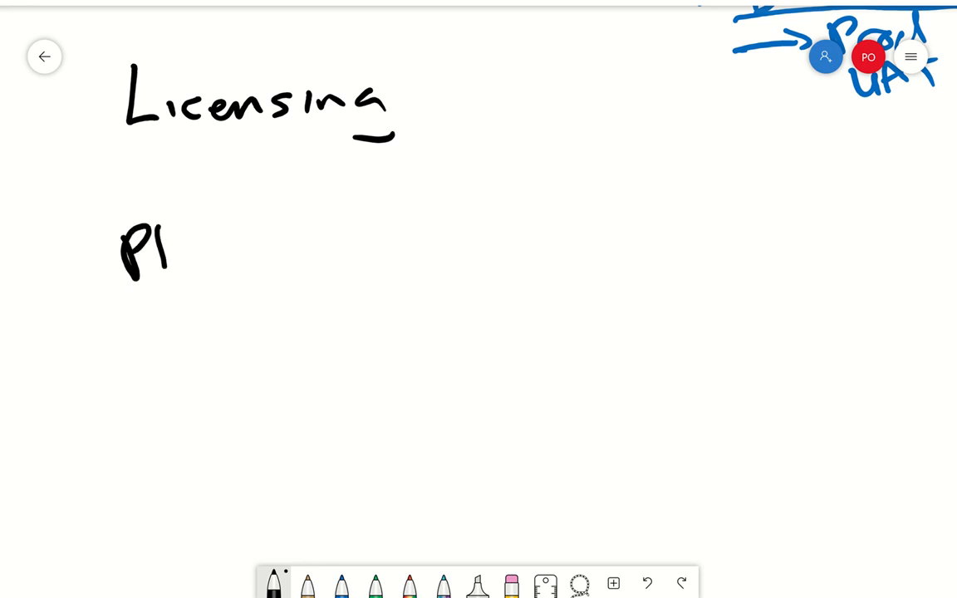
left_click_drag(166, 233, 208, 299)
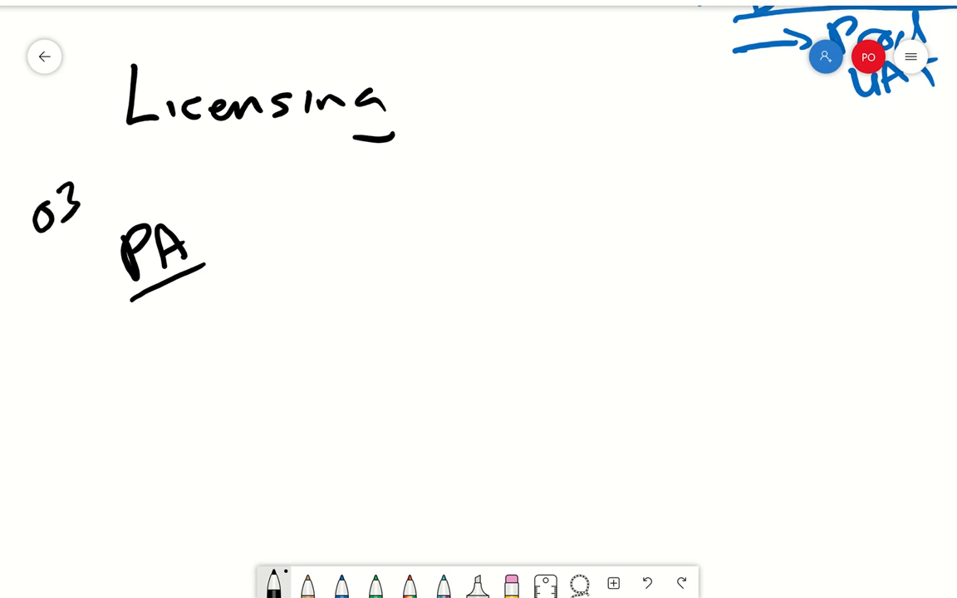
left_click_drag(80, 191, 124, 207)
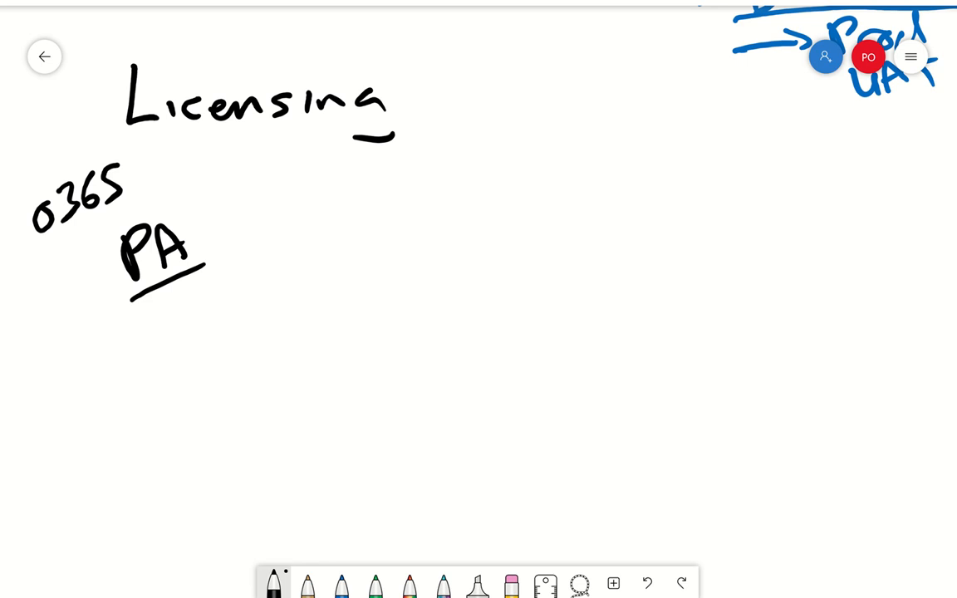
mouse_move(465, 528)
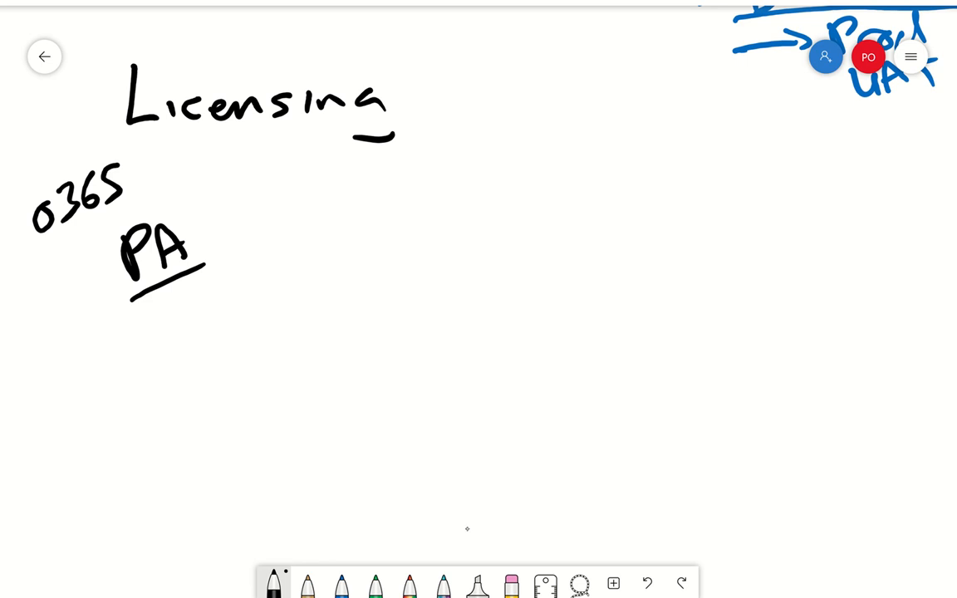
Draw four arrows fanning from PA, labelling the first two Excel (ticked) and SP
left_click_drag(274, 219, 432, 199)
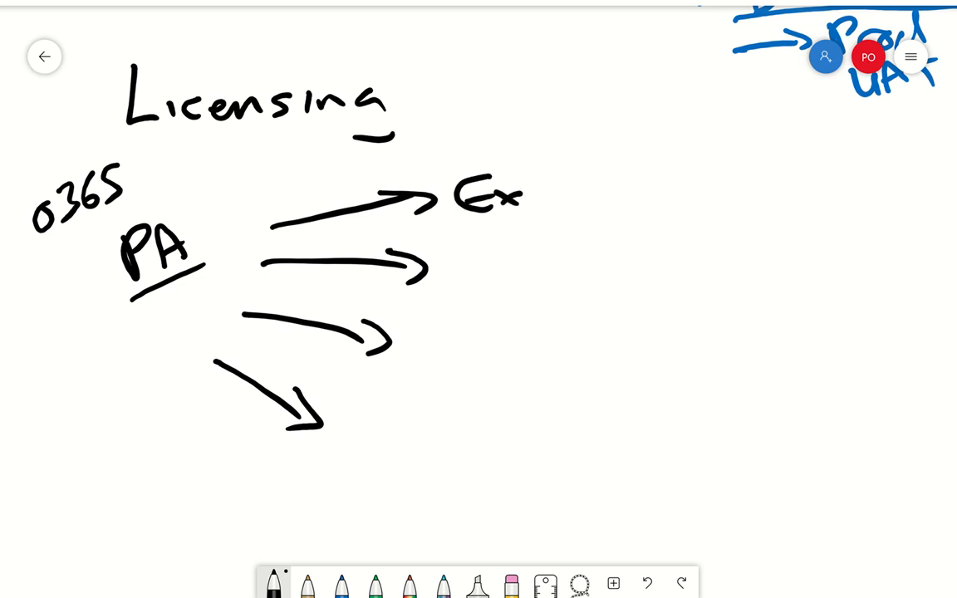
left_click_drag(514, 199, 581, 199)
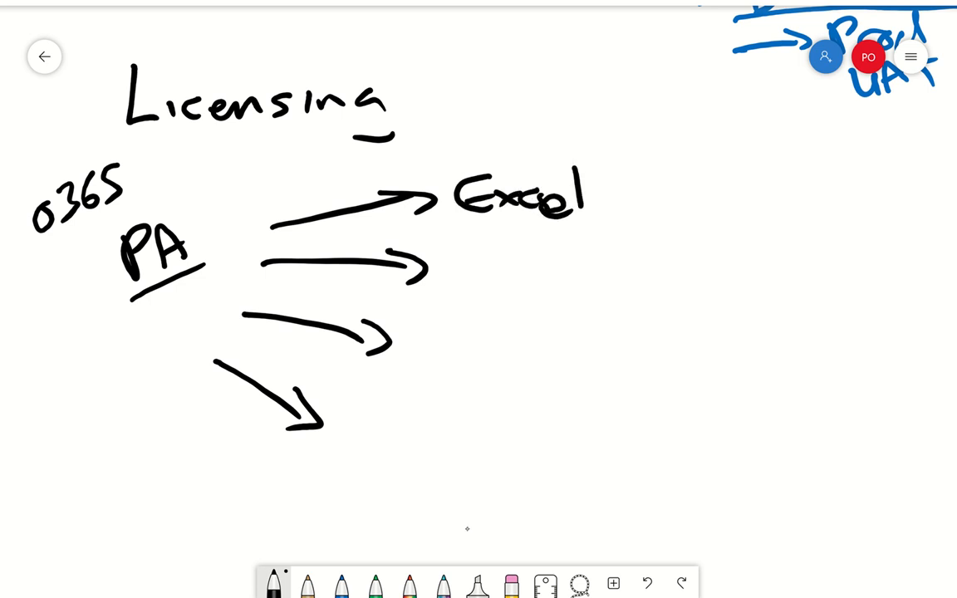
left_click_drag(658, 184, 706, 153)
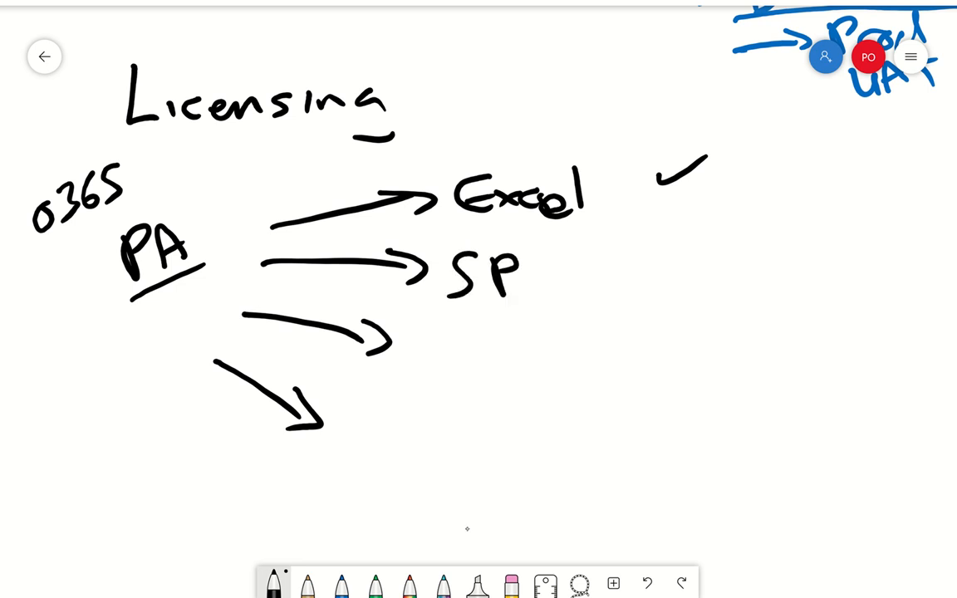
Tick SP, then label the two lower arrows CDS and triple-underlined SQL in blue
left_click_drag(618, 282, 664, 252)
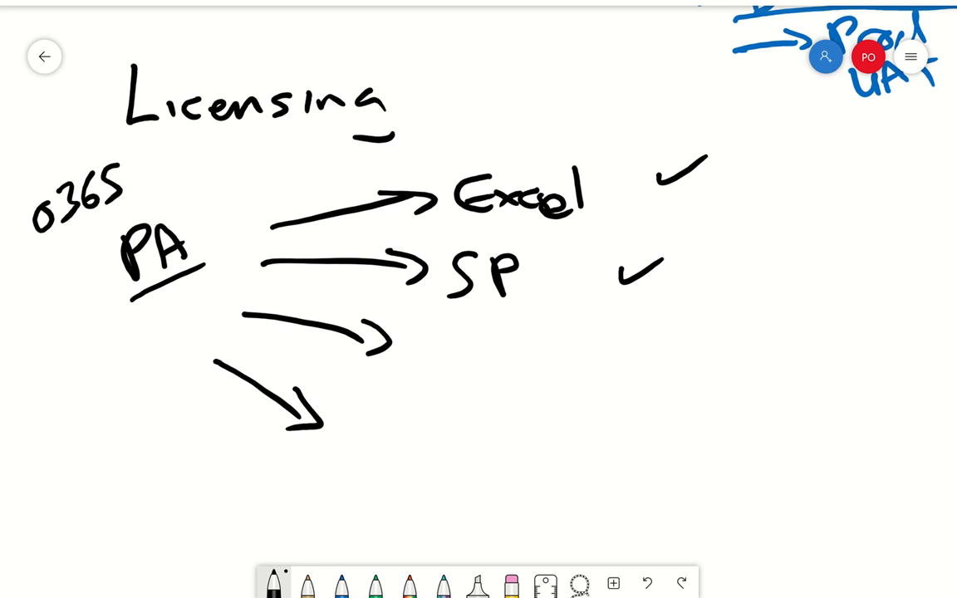
left_click(341, 585)
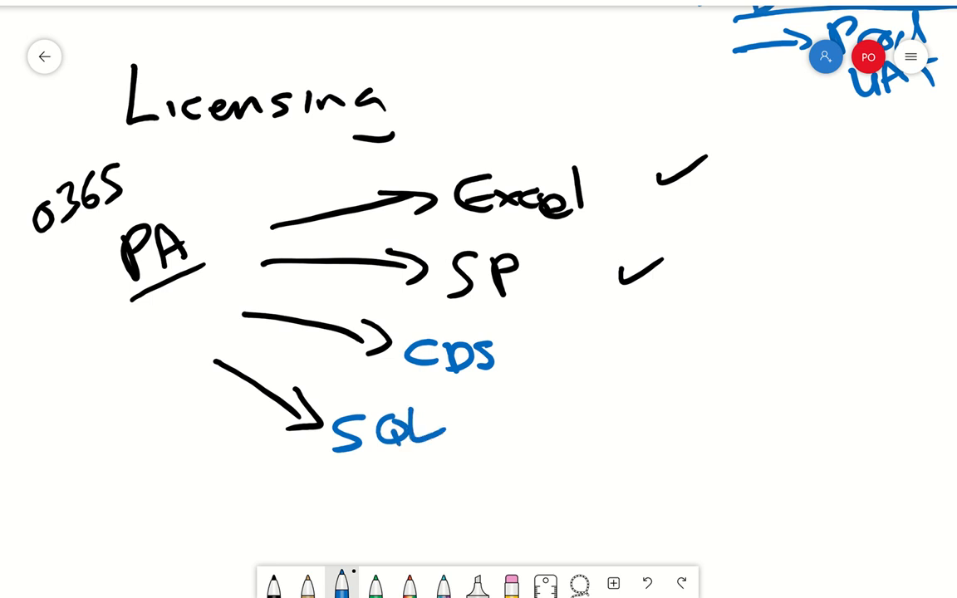
left_click_drag(333, 458, 482, 448)
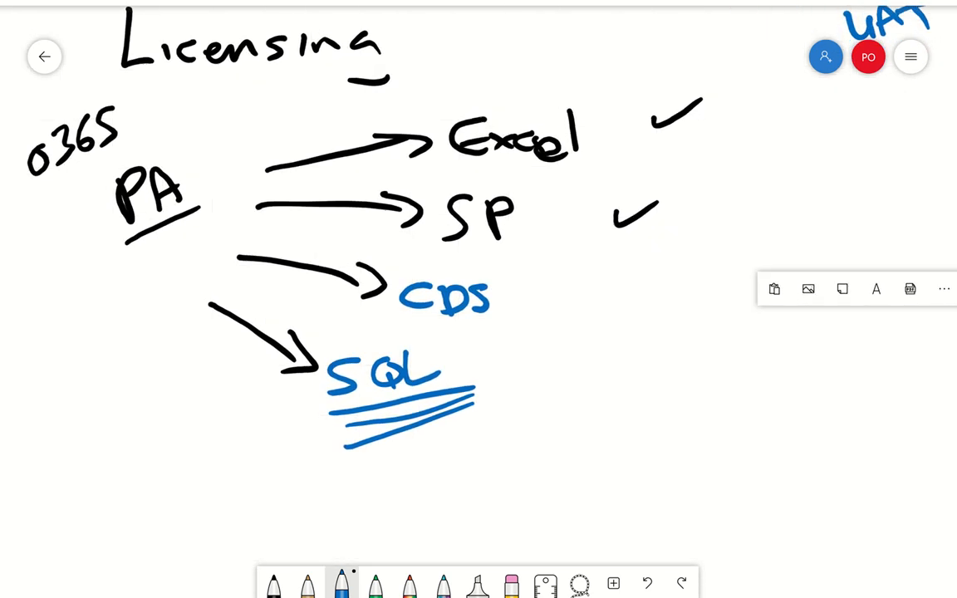
Below SQL write 100 and 2 Apps with an arrow up to SQL, and the price $10/month/usr/App
scroll("down", 3)
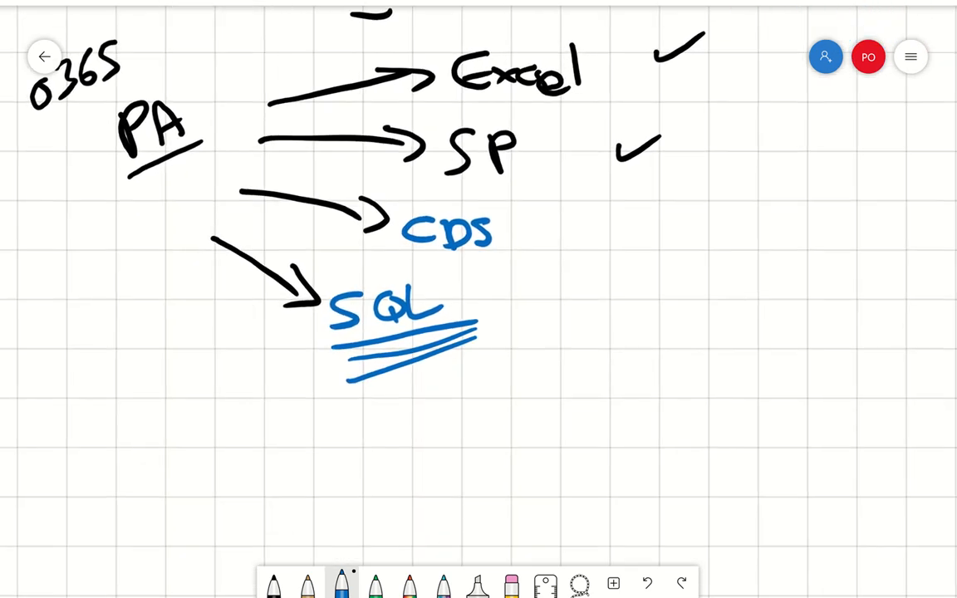
scroll("down", 3)
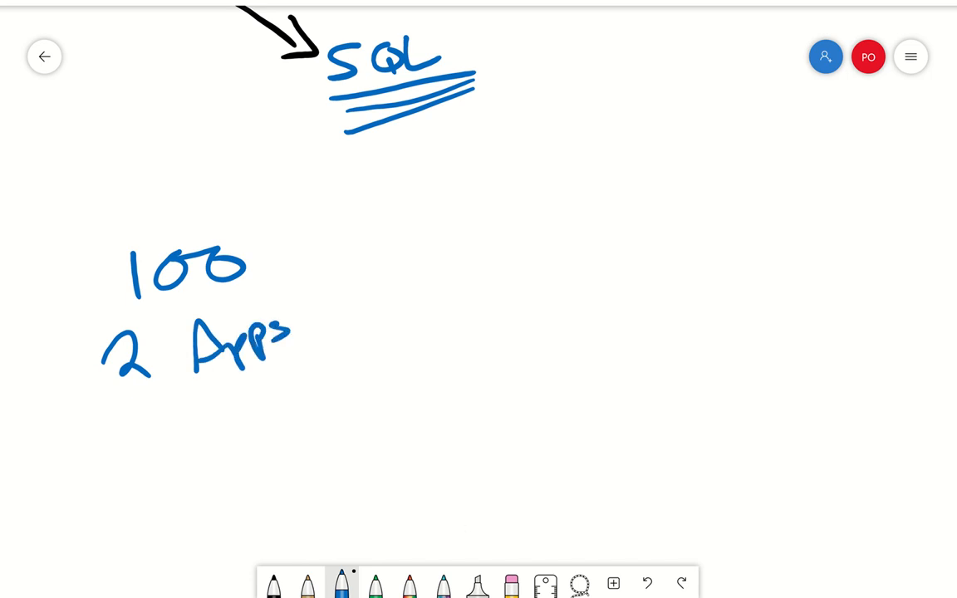
left_click_drag(75, 357, 312, 100)
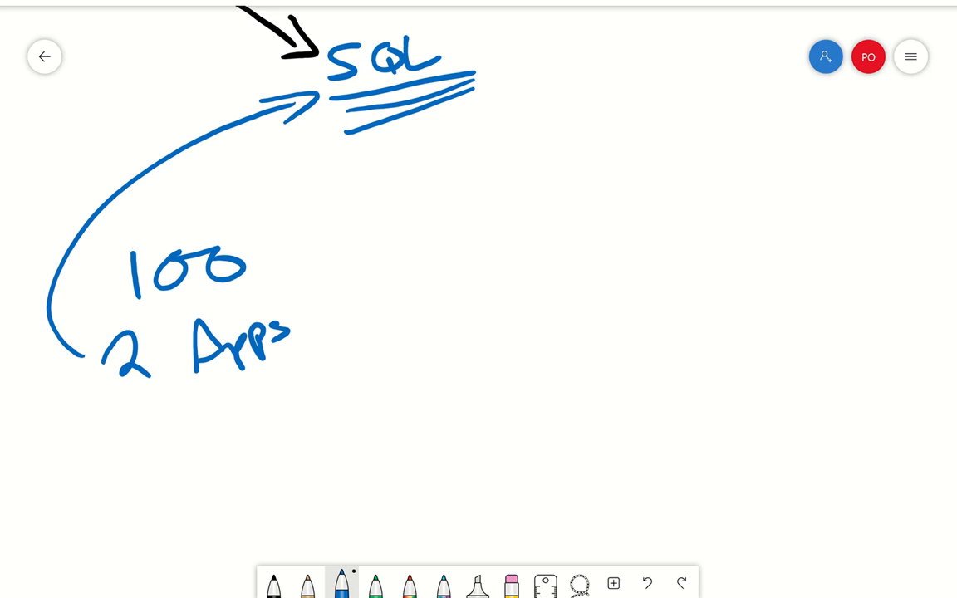
left_click_drag(423, 219, 436, 290)
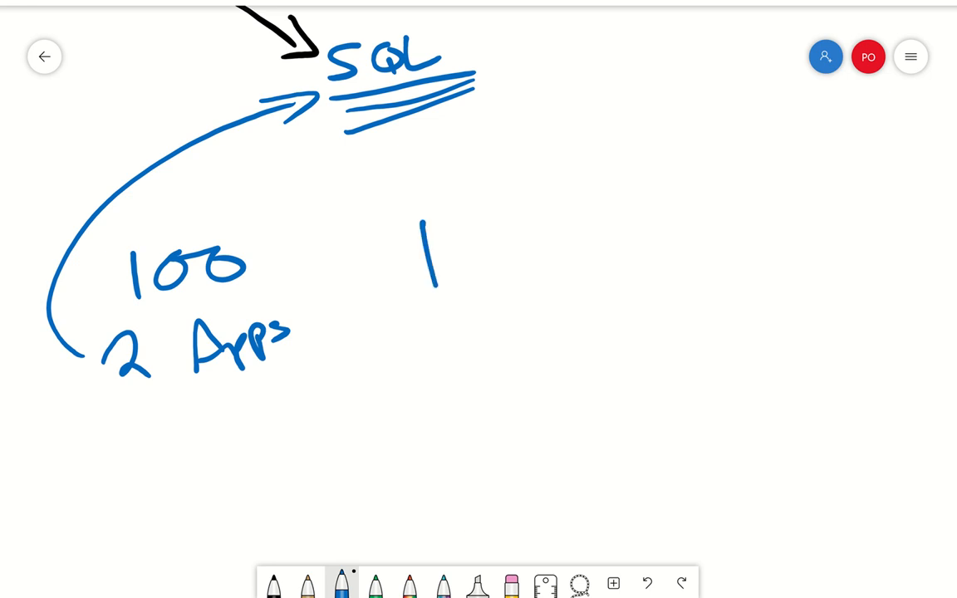
left_click_drag(424, 233, 540, 291)
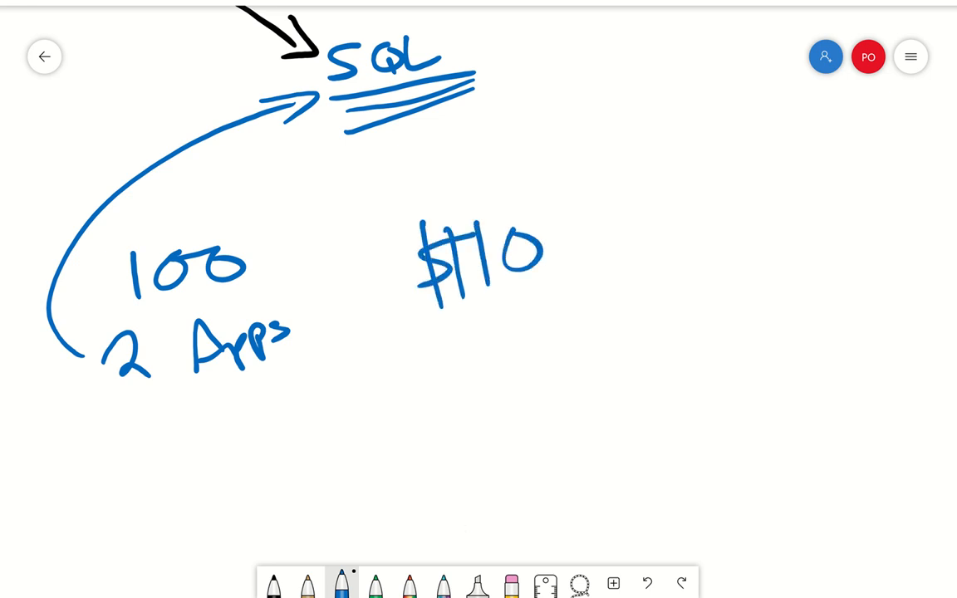
left_click_drag(589, 179, 564, 296)
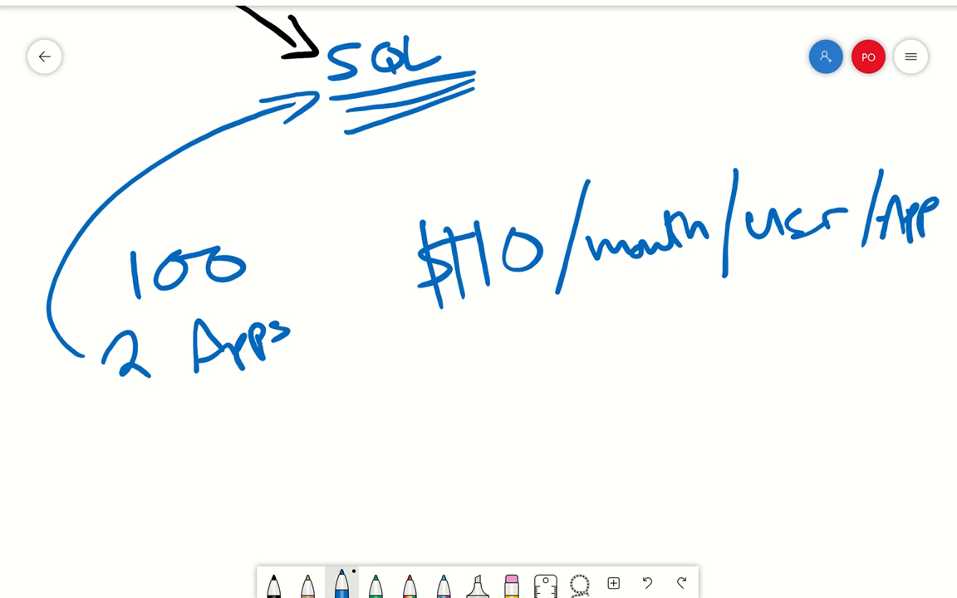
Write the cost multiplication 10 x 1 x 100 x 2 with its result beneath
left_click_drag(613, 366, 611, 395)
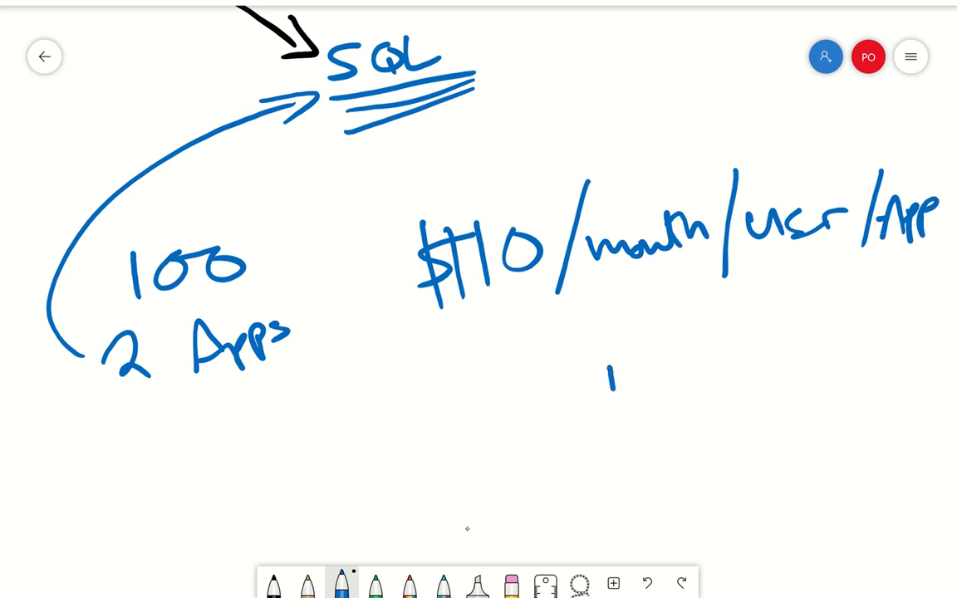
left_click_drag(644, 375, 680, 376)
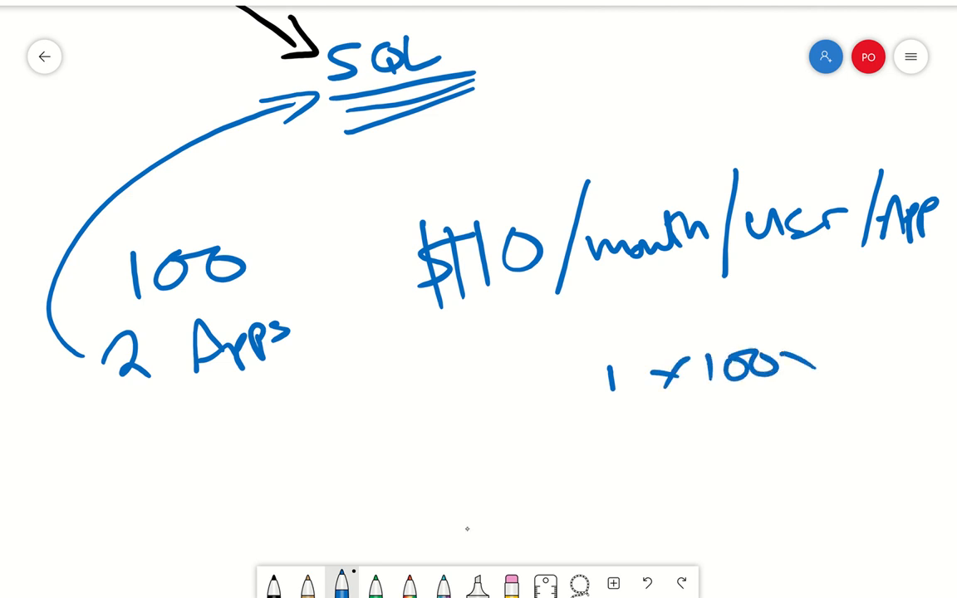
left_click_drag(789, 357, 872, 357)
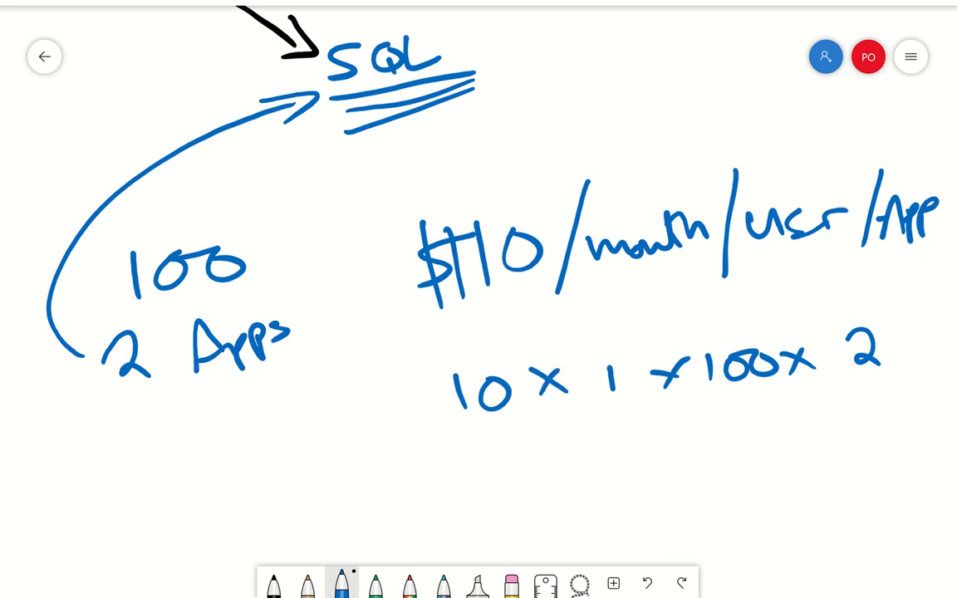
left_click_drag(661, 440, 731, 482)
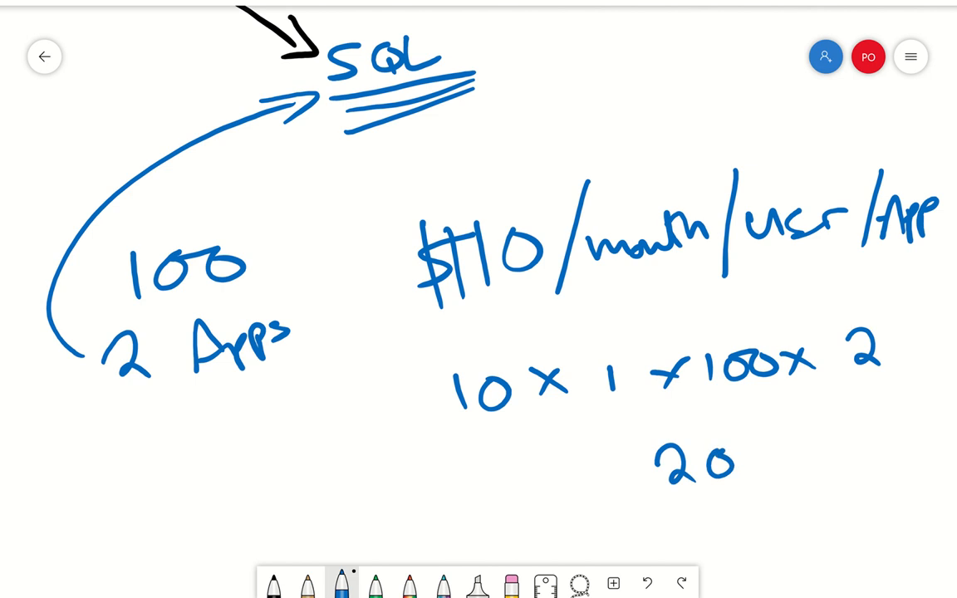
left_click_drag(727, 462, 806, 452)
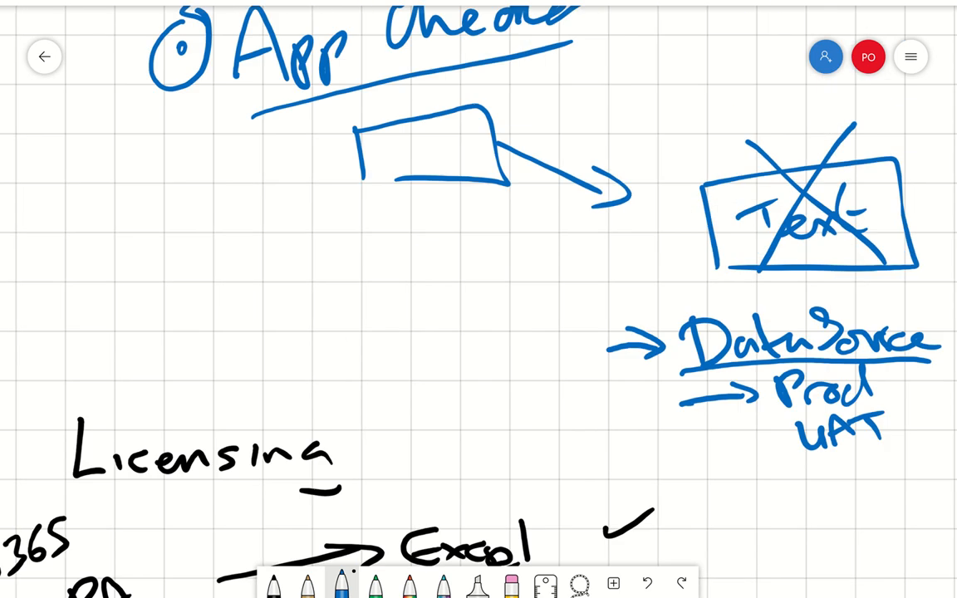
On the Low Code chart, relabel the vertical axis Cost and draw a steep blue line rising from the PA curve
scroll("down", 3)
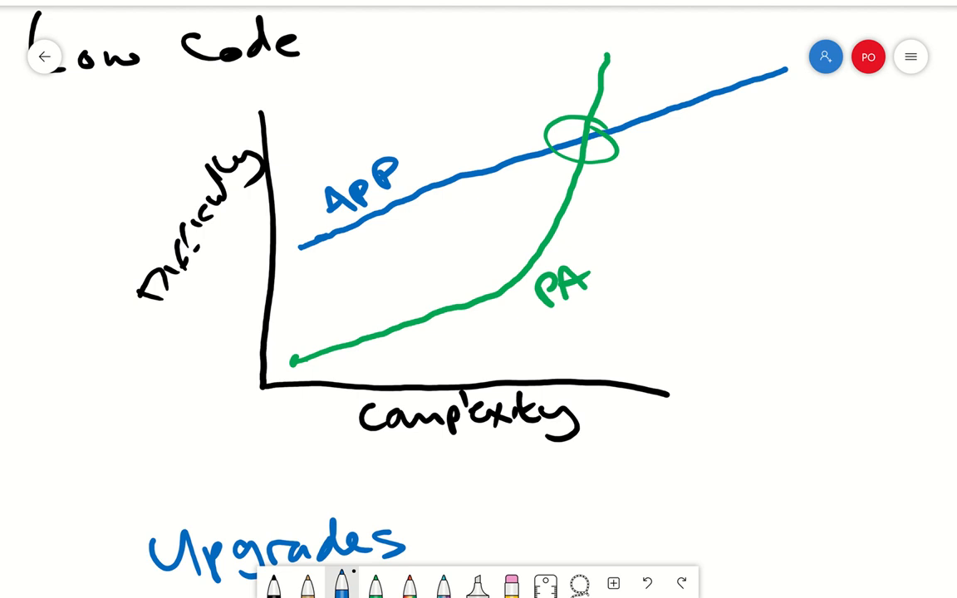
left_click_drag(146, 308, 225, 163)
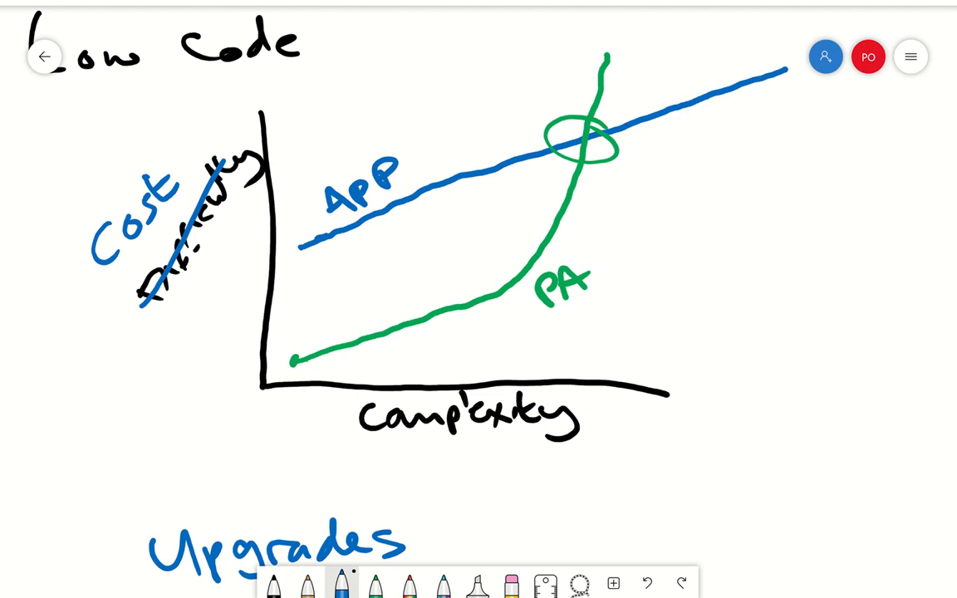
mouse_move(467, 528)
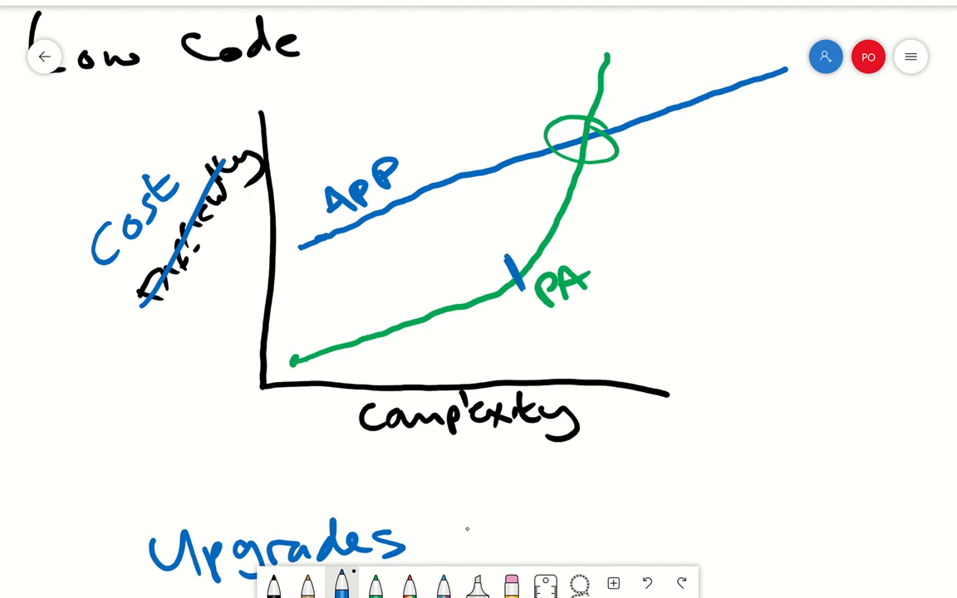
left_click_drag(511, 279, 585, 8)
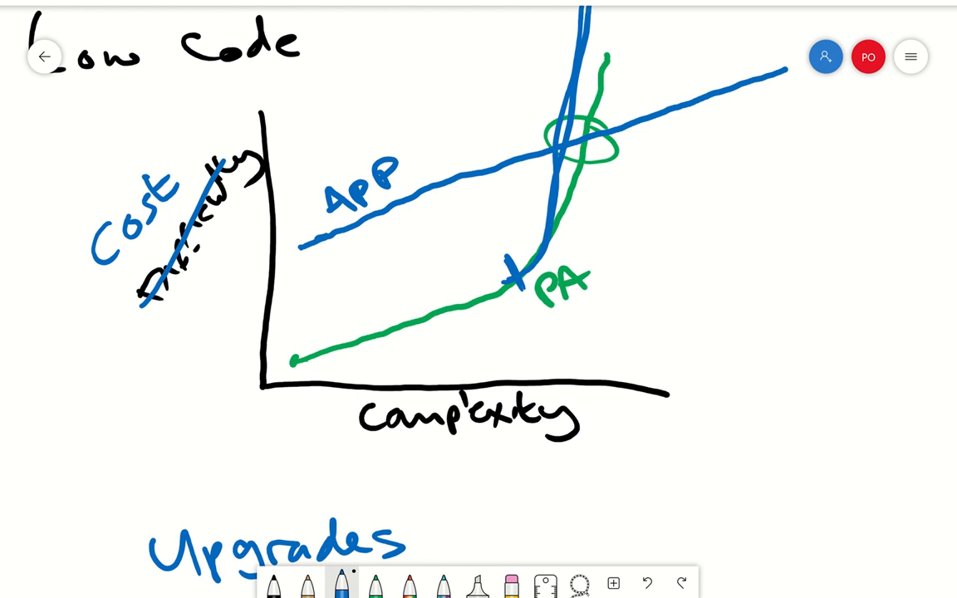
left_click_drag(299, 249, 590, 146)
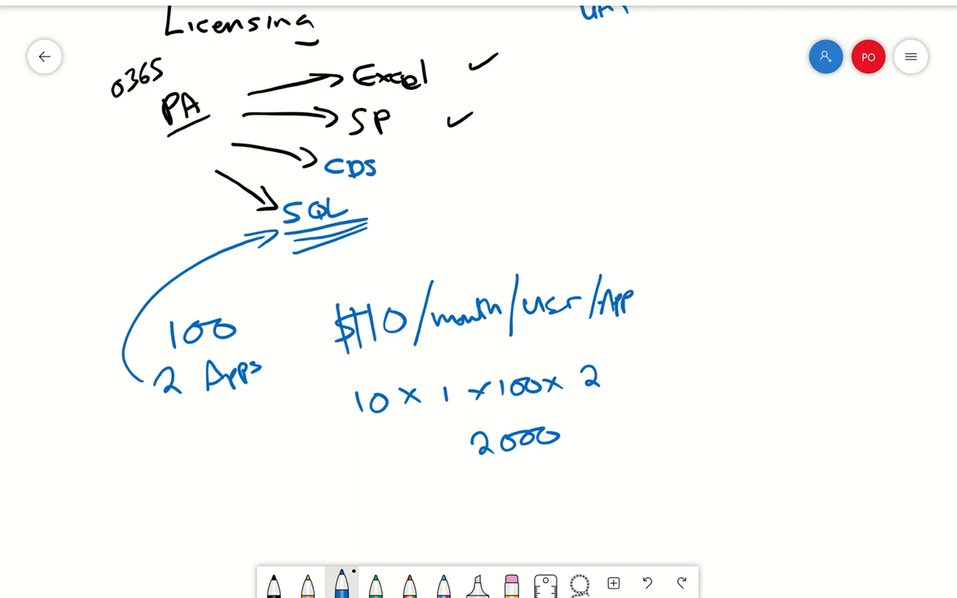
Tick SQL, write 'on prem - gateway' and 'Azure SQL' beside it, and box them in brown
left_click_drag(396, 216, 435, 186)
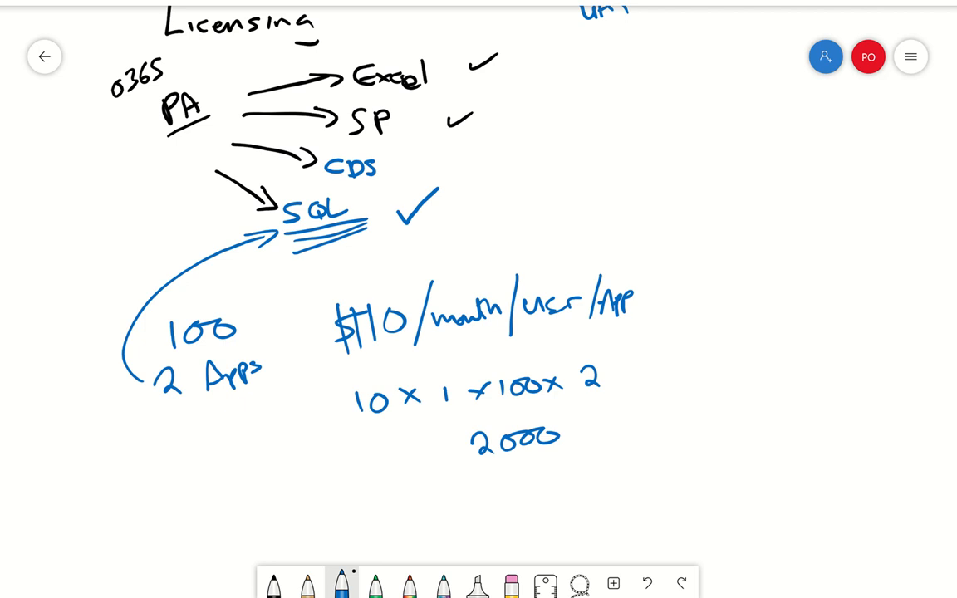
left_click_drag(485, 191, 507, 175)
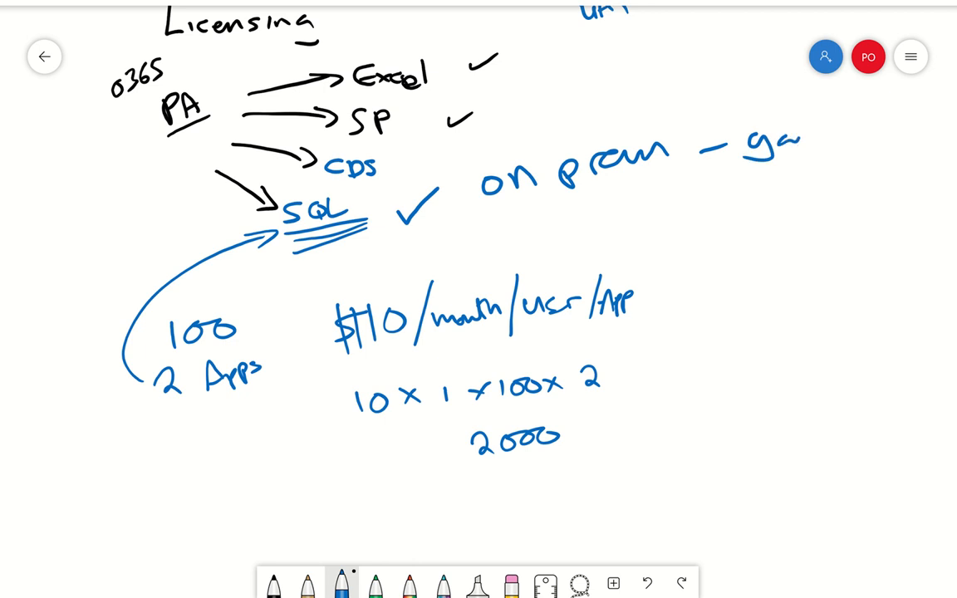
left_click_drag(800, 146, 910, 153)
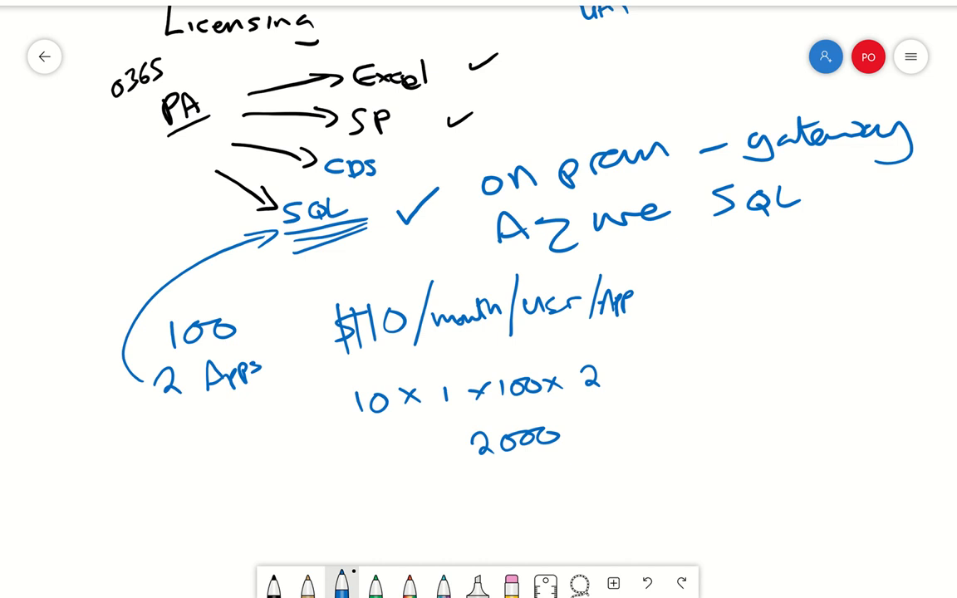
left_click(307, 584)
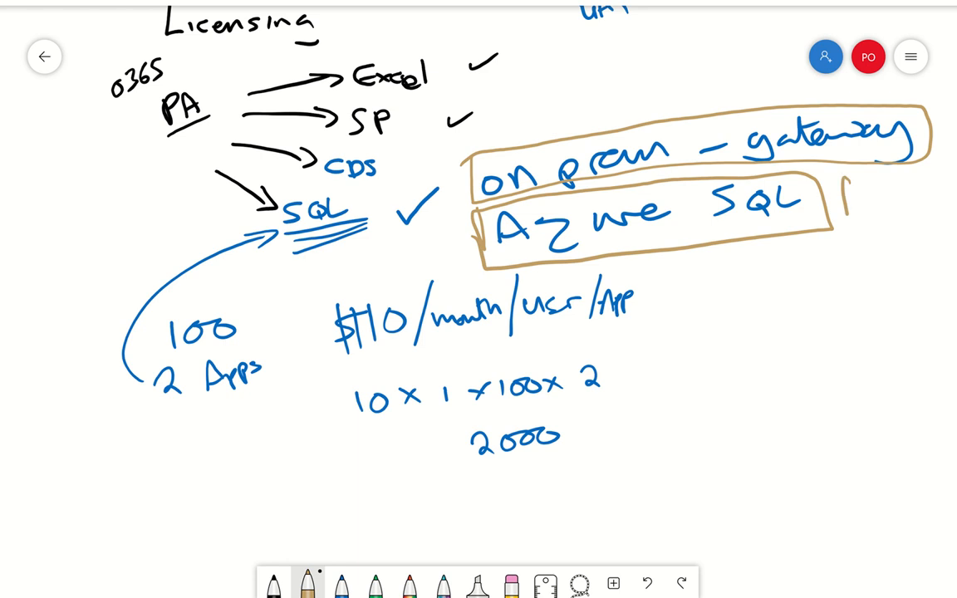
left_click_drag(839, 199, 863, 216)
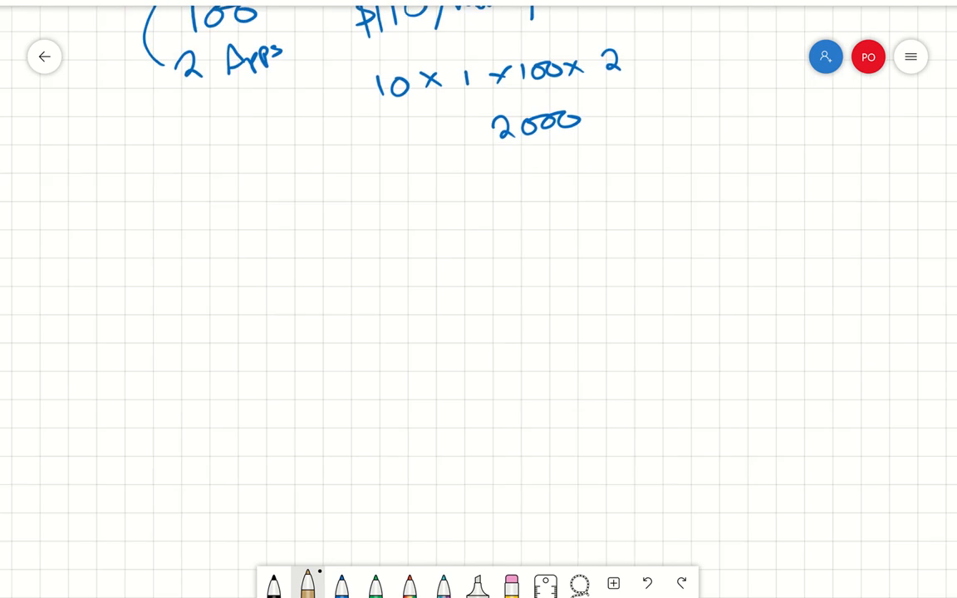
In brown, write underlined SQL, PA, High value and Low # users with a check mark
left_click_drag(379, 212, 473, 279)
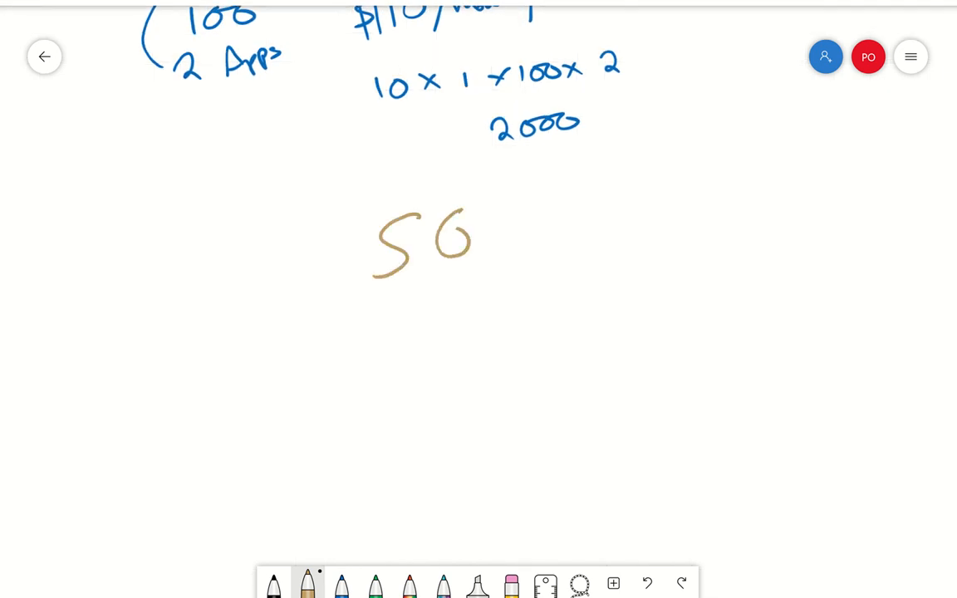
left_click_drag(452, 224, 515, 258)
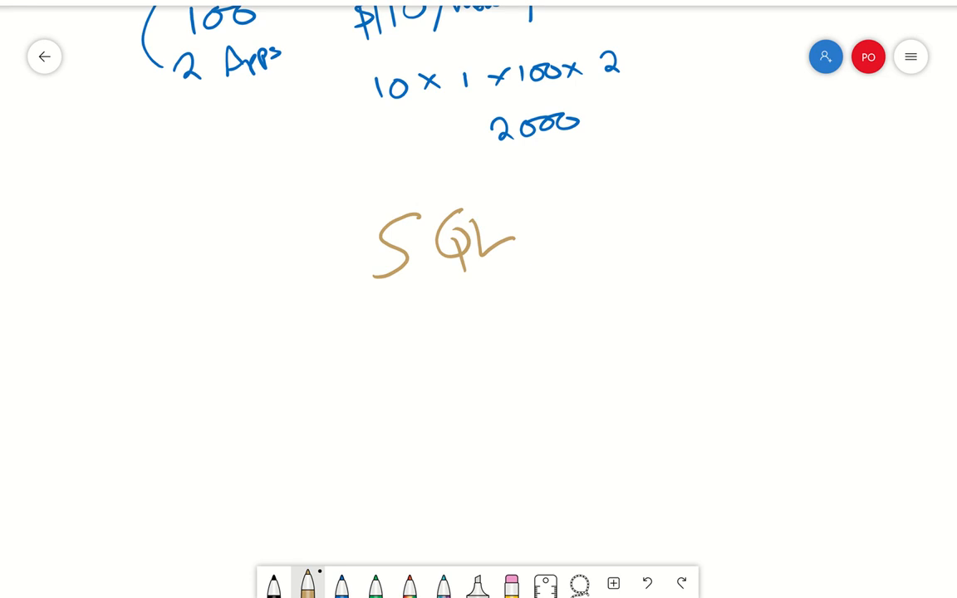
left_click_drag(362, 307, 545, 266)
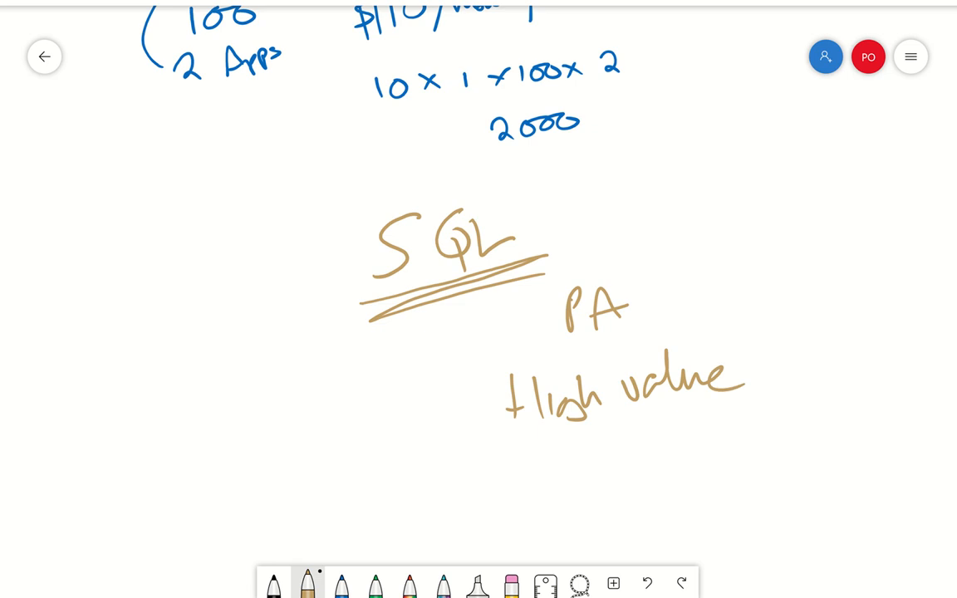
left_click_drag(506, 440, 556, 474)
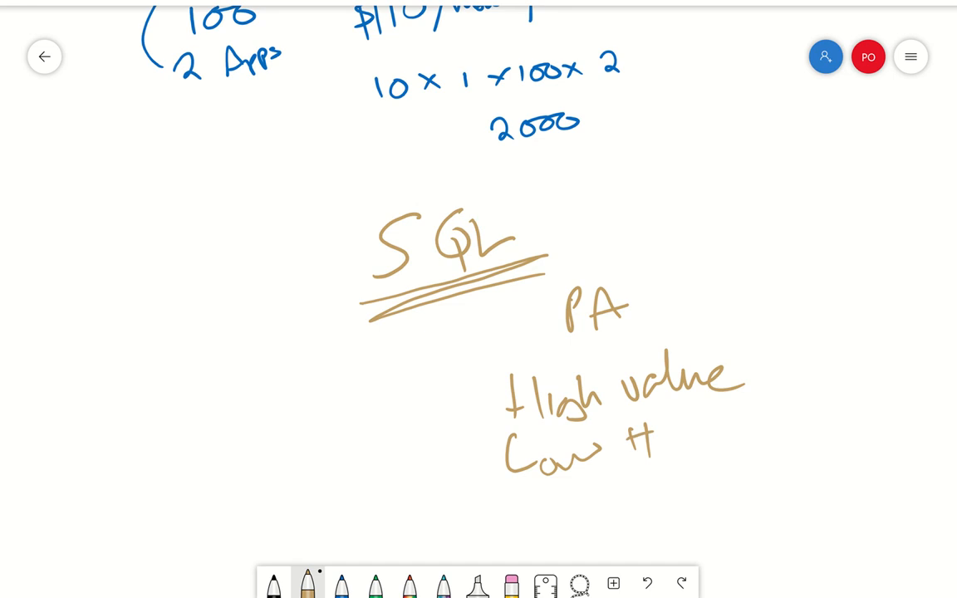
left_click_drag(631, 445, 756, 435)
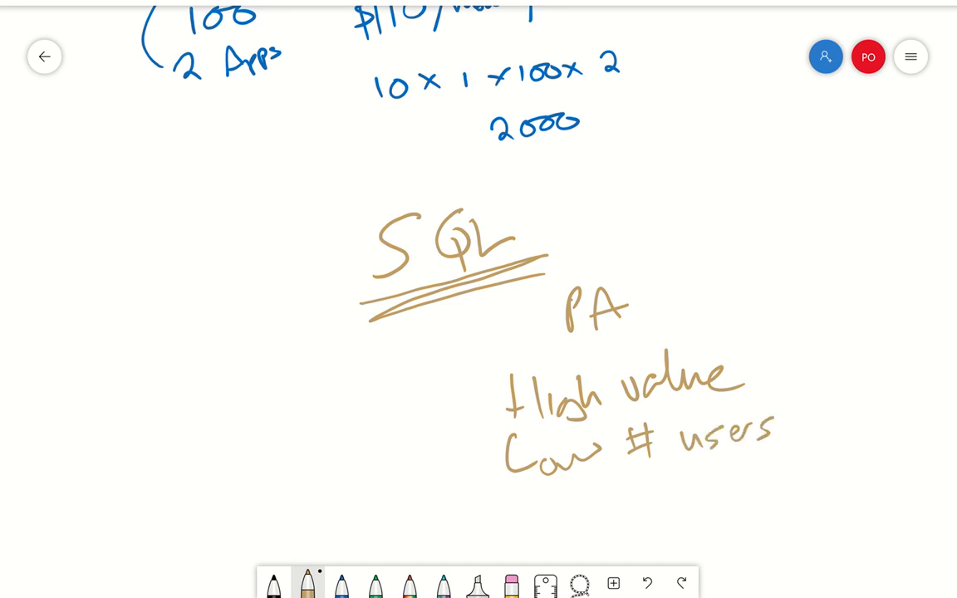
left_click_drag(783, 335, 864, 252)
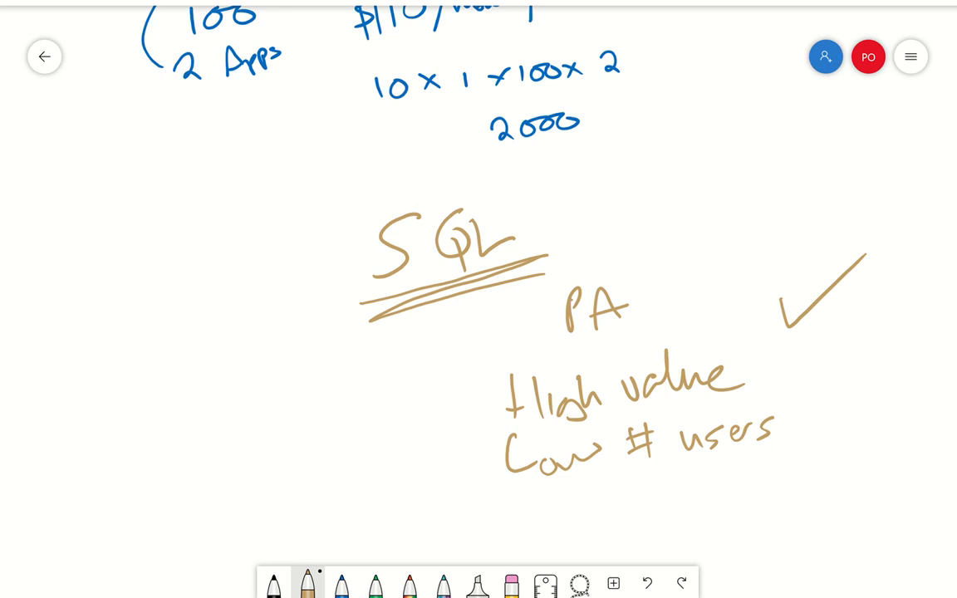
Underline Low # users and write 500 beneath it
left_click_drag(515, 481, 582, 475)
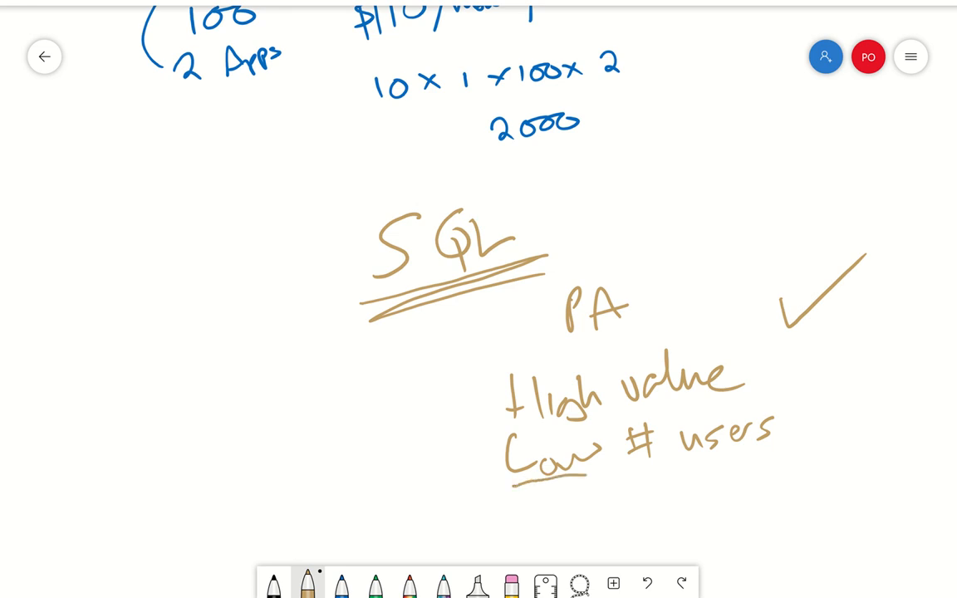
left_click_drag(515, 485, 778, 452)
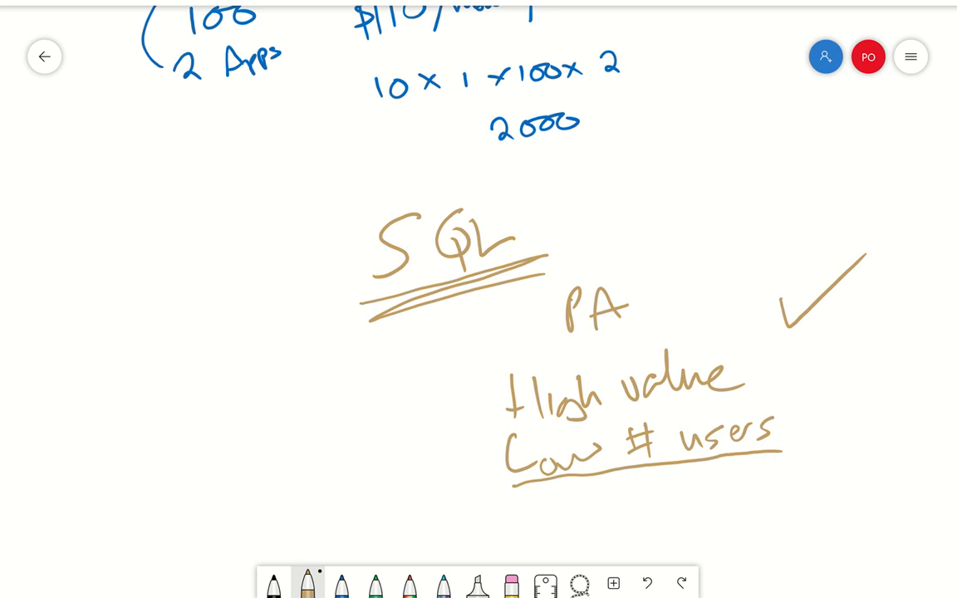
left_click_drag(714, 478, 701, 498)
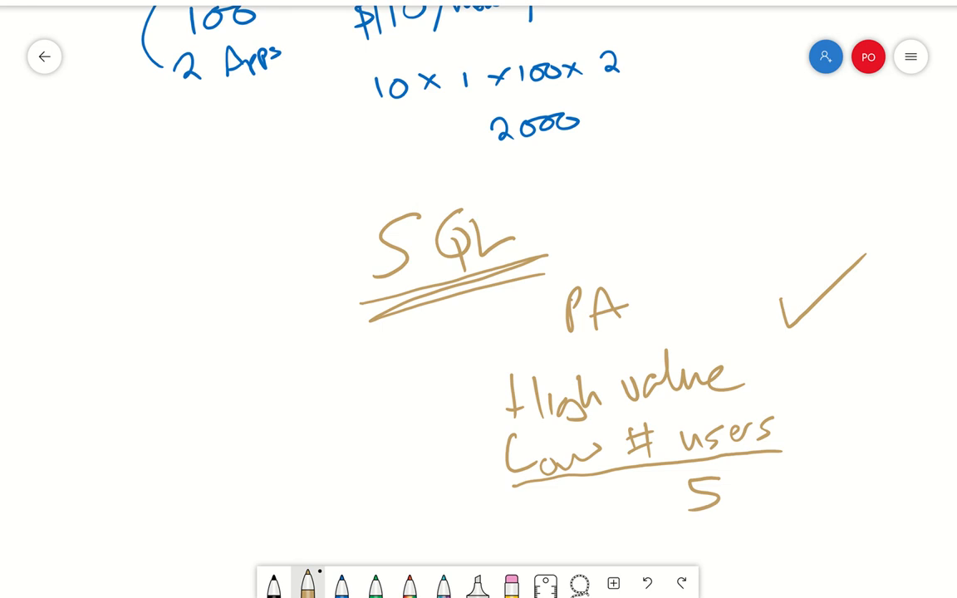
left_click_drag(731, 482, 751, 511)
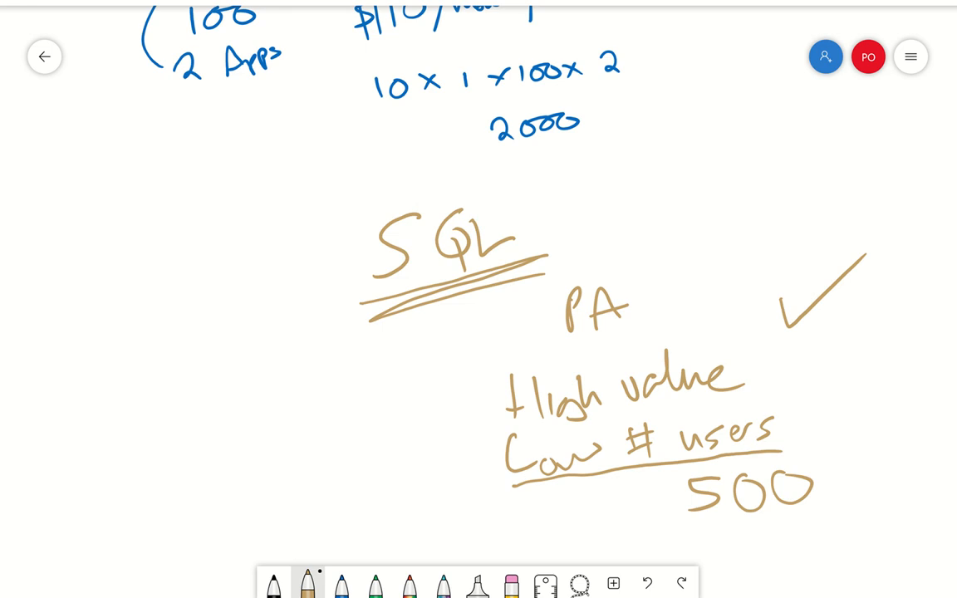
left_click(512, 583)
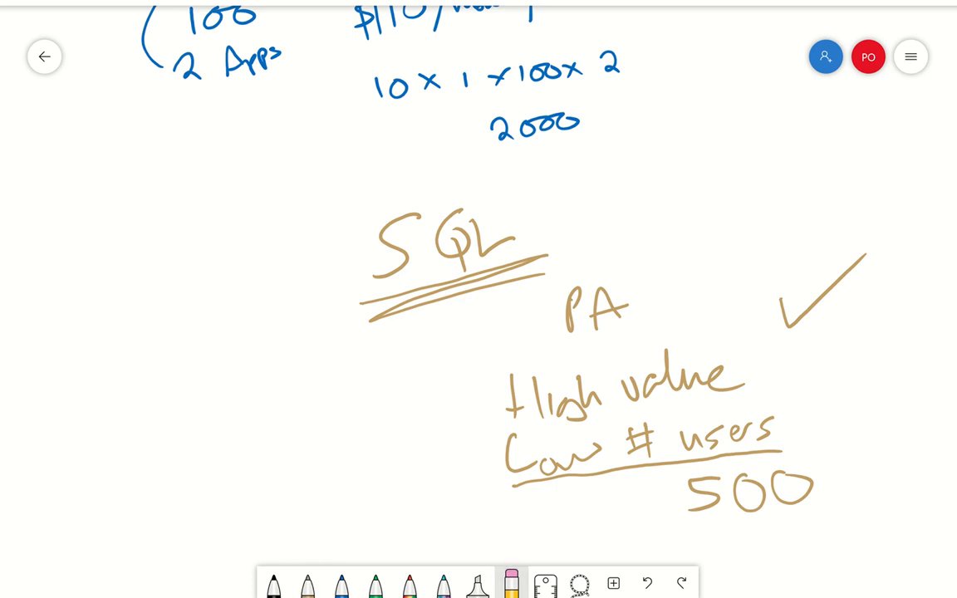
left_click(512, 581)
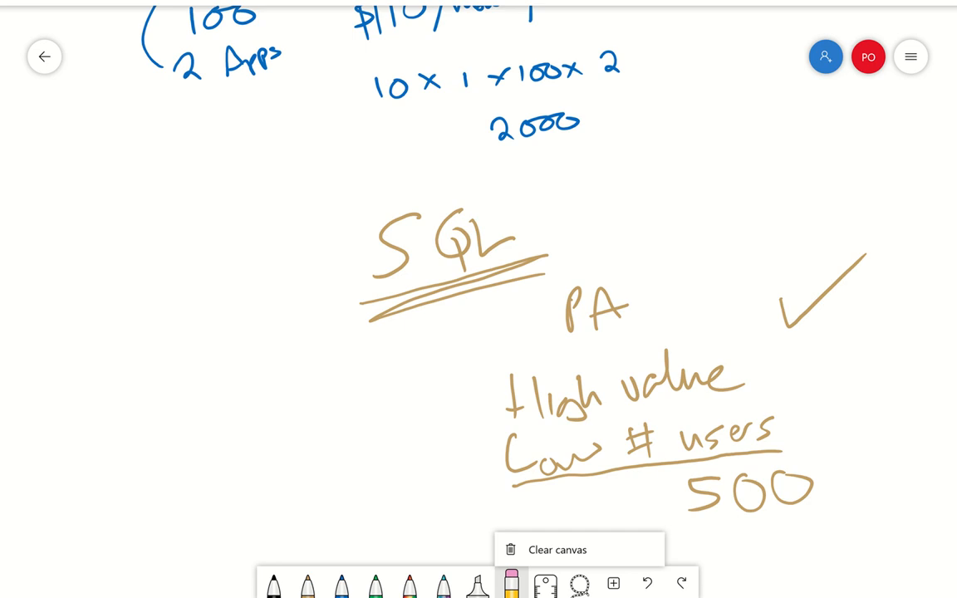
scroll("down", 3)
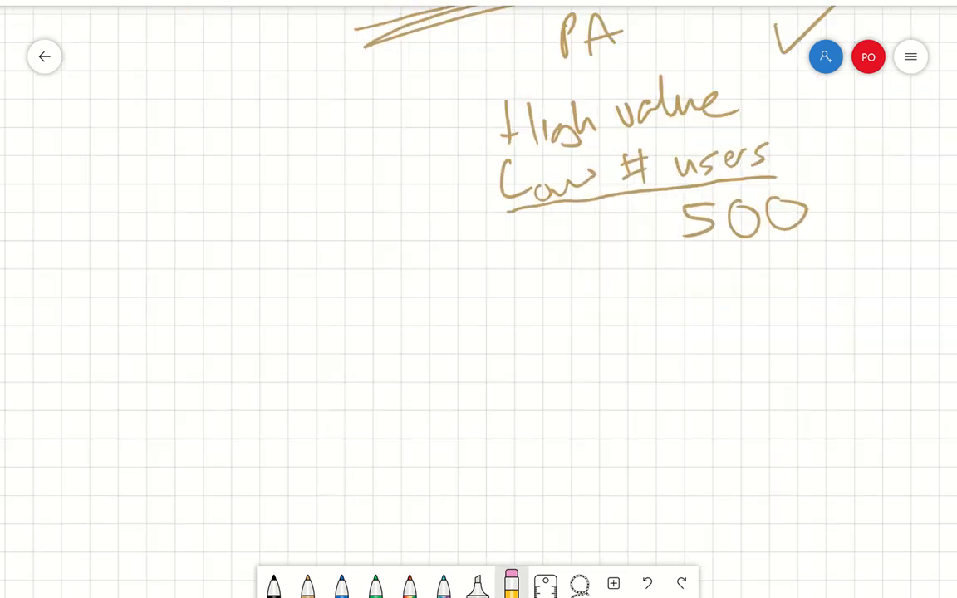
scroll("down", 3)
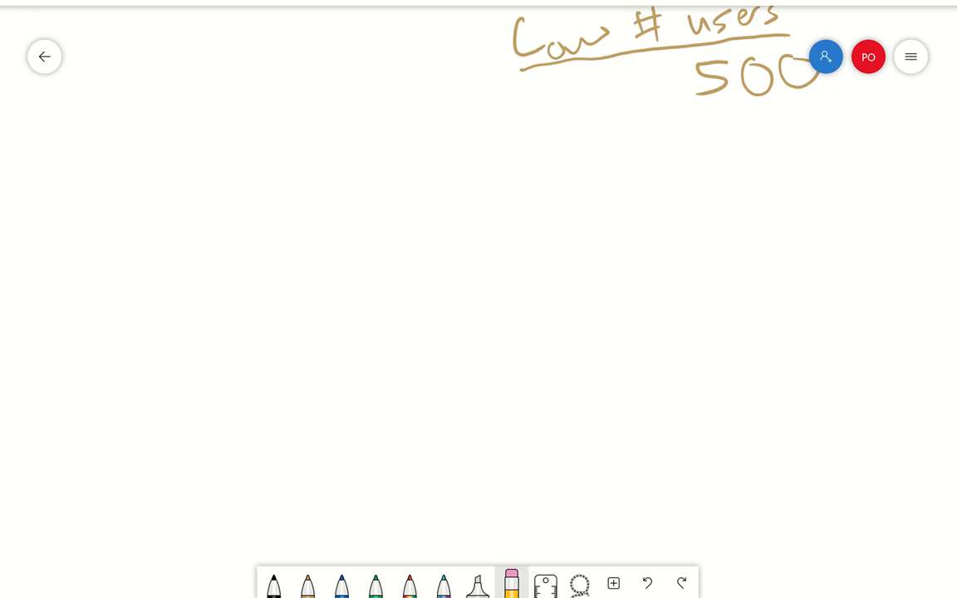
In black ink, handwrite a list: Windows Phone, Band, Groove, WLIS, WMC
left_click(273, 585)
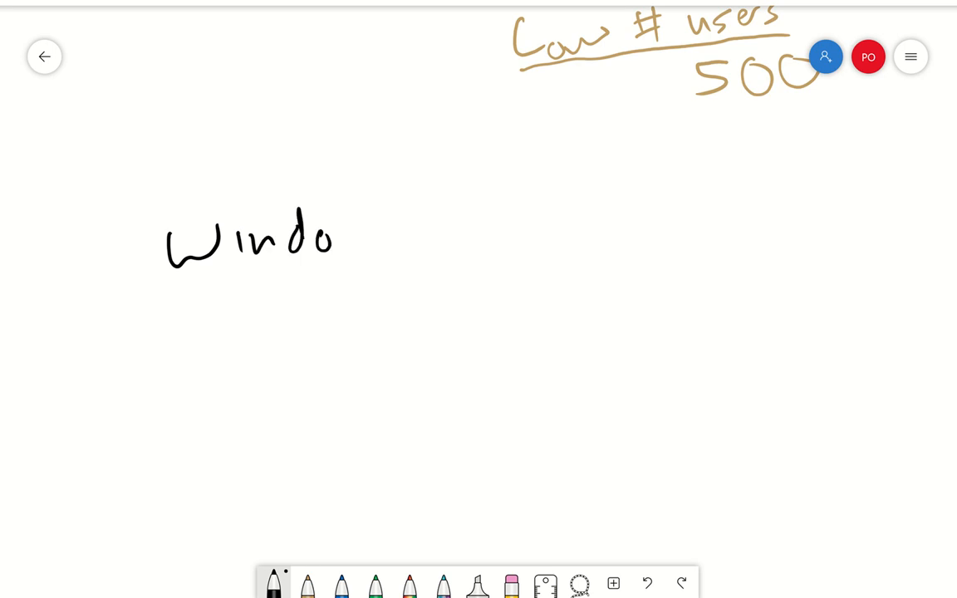
left_click_drag(332, 233, 523, 216)
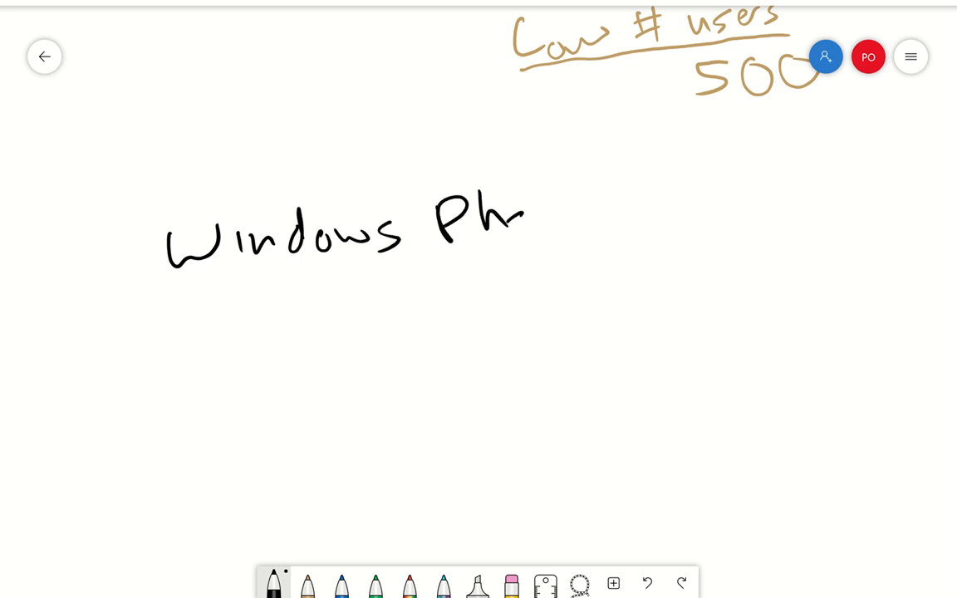
left_click_drag(523, 224, 606, 224)
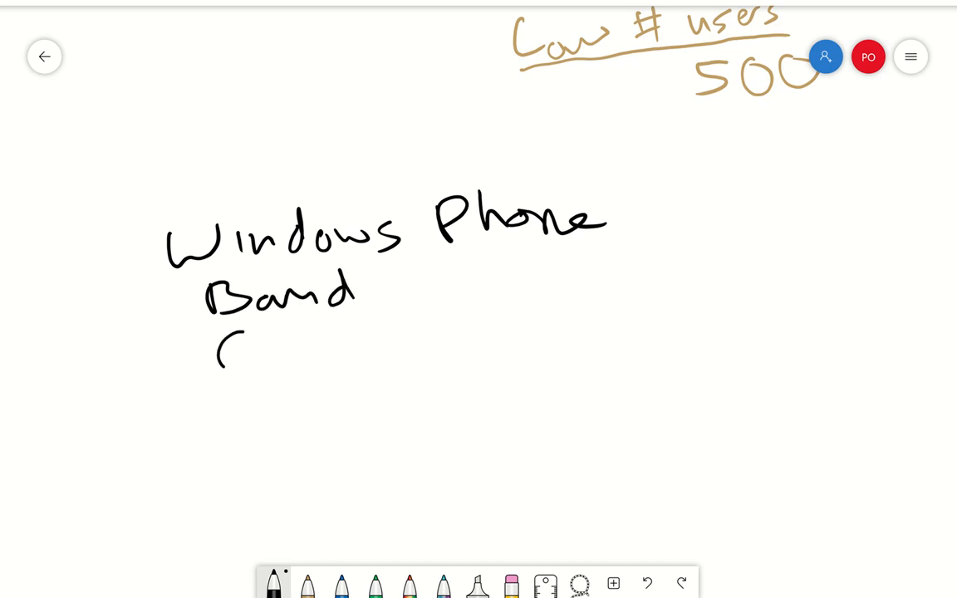
left_click_drag(225, 357, 386, 340)
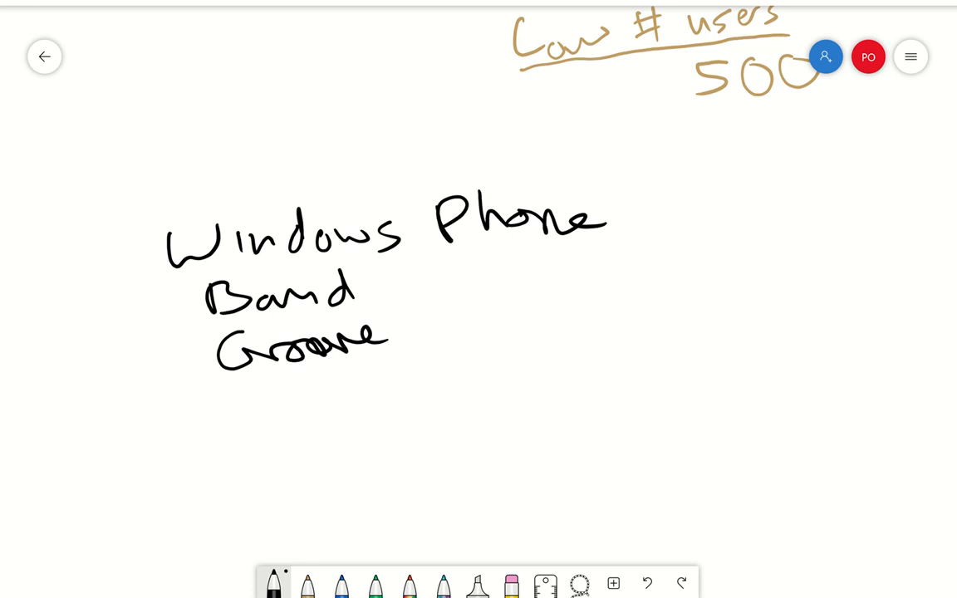
left_click_drag(241, 385, 373, 374)
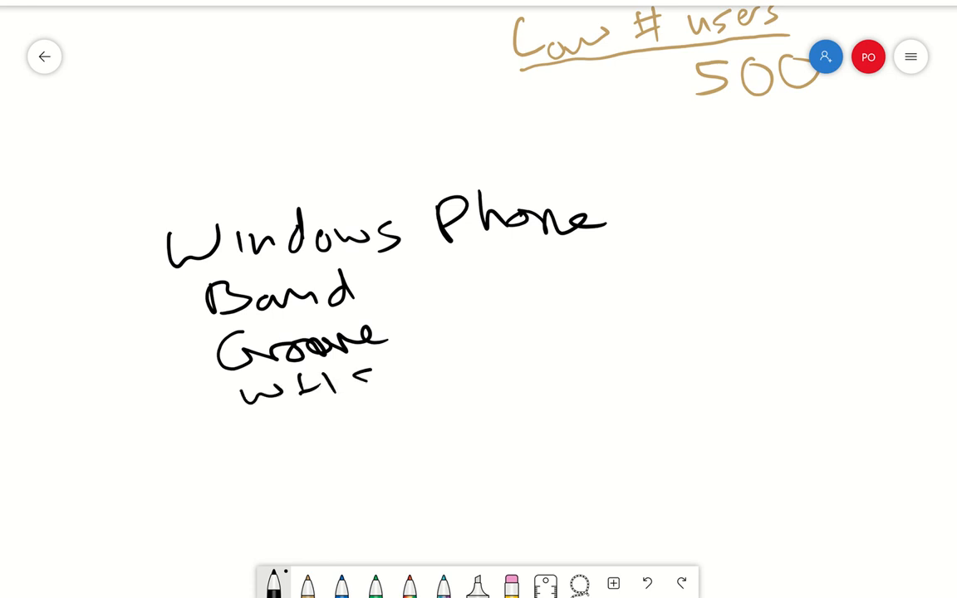
left_click_drag(258, 432, 390, 424)
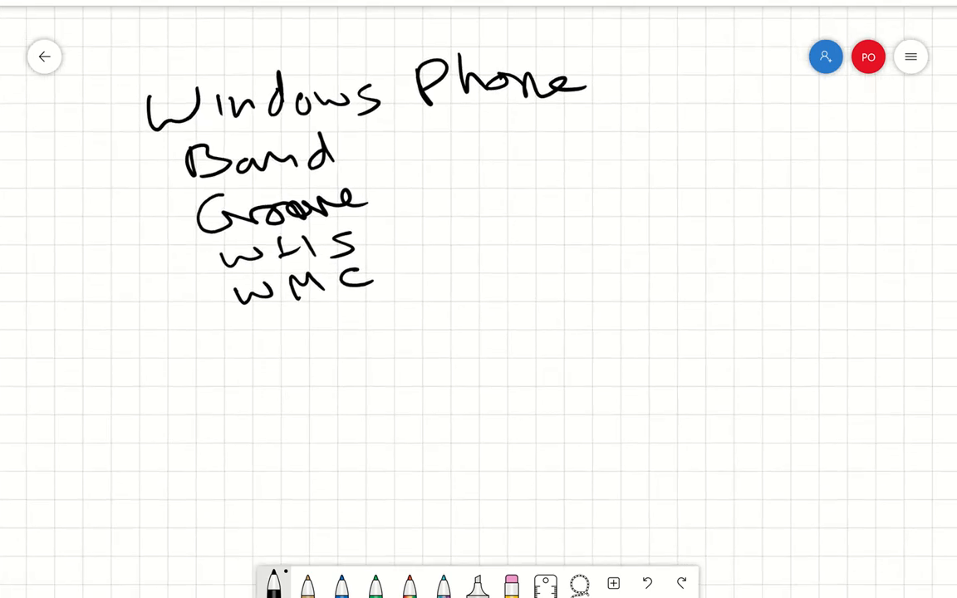
Handwrite Access Web db, Access Web Apps and '18 months' below the circled product list
scroll("down", 3)
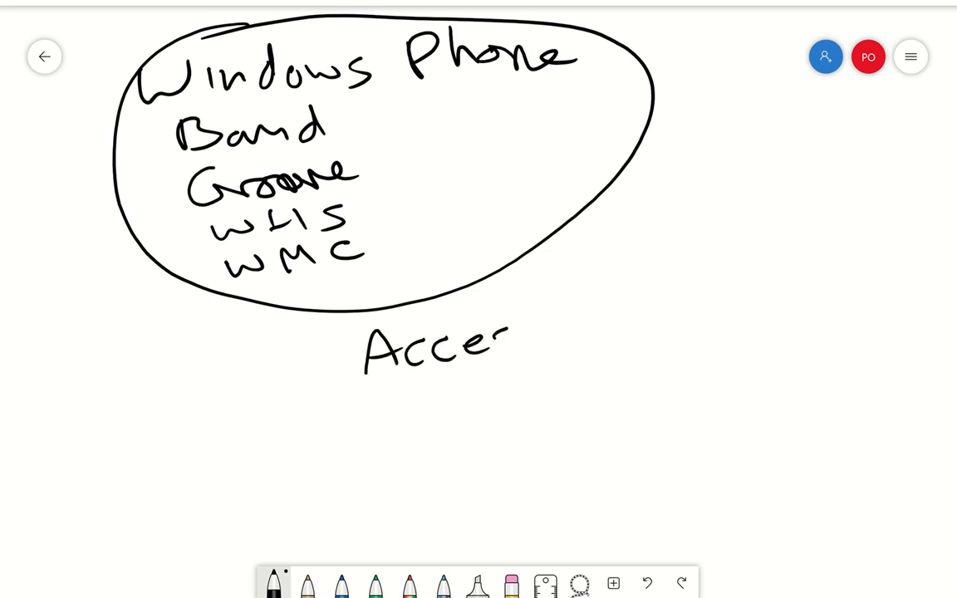
left_click_drag(498, 348, 590, 332)
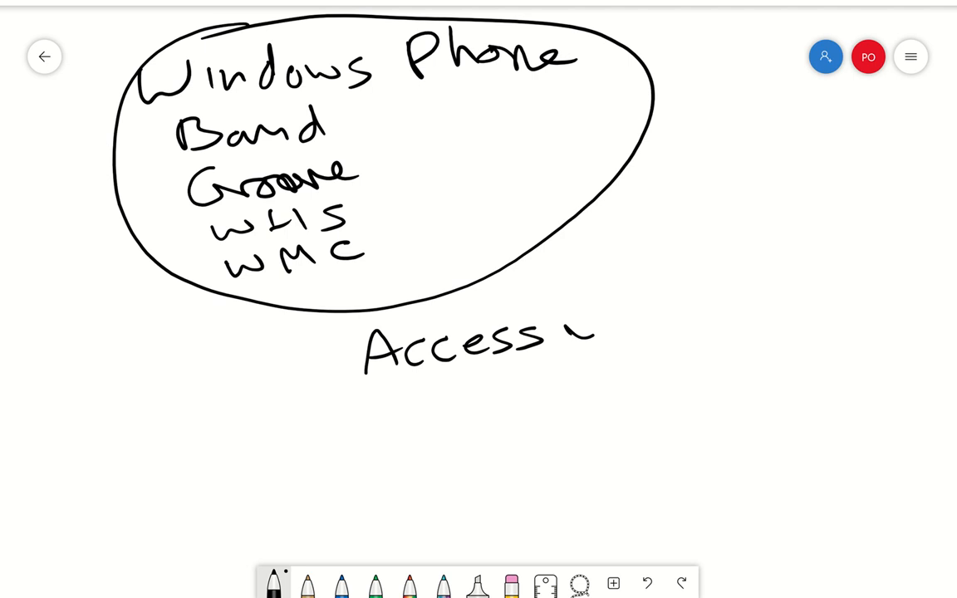
left_click_drag(573, 332, 755, 299)
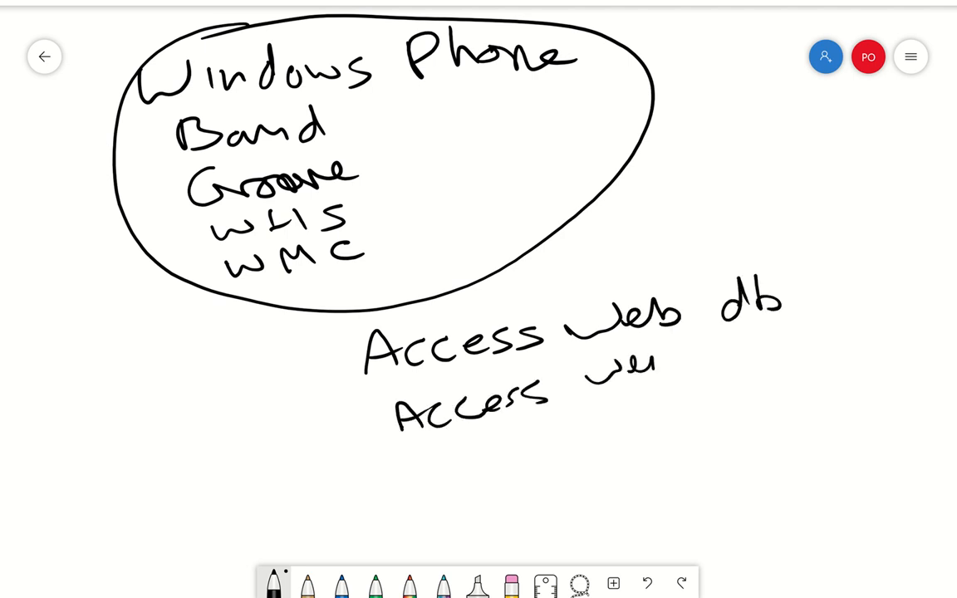
left_click_drag(722, 349, 798, 373)
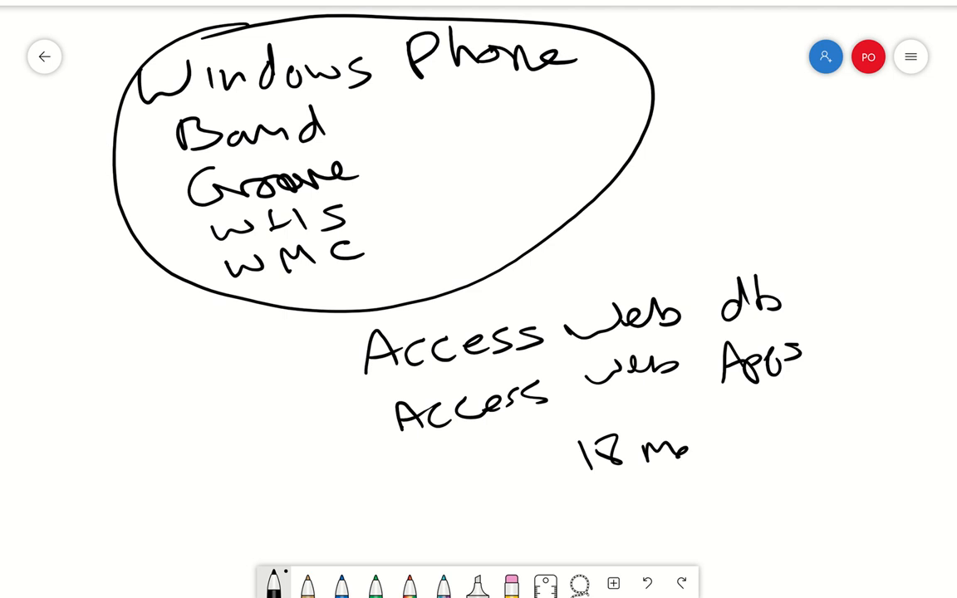
left_click_drag(680, 452, 789, 435)
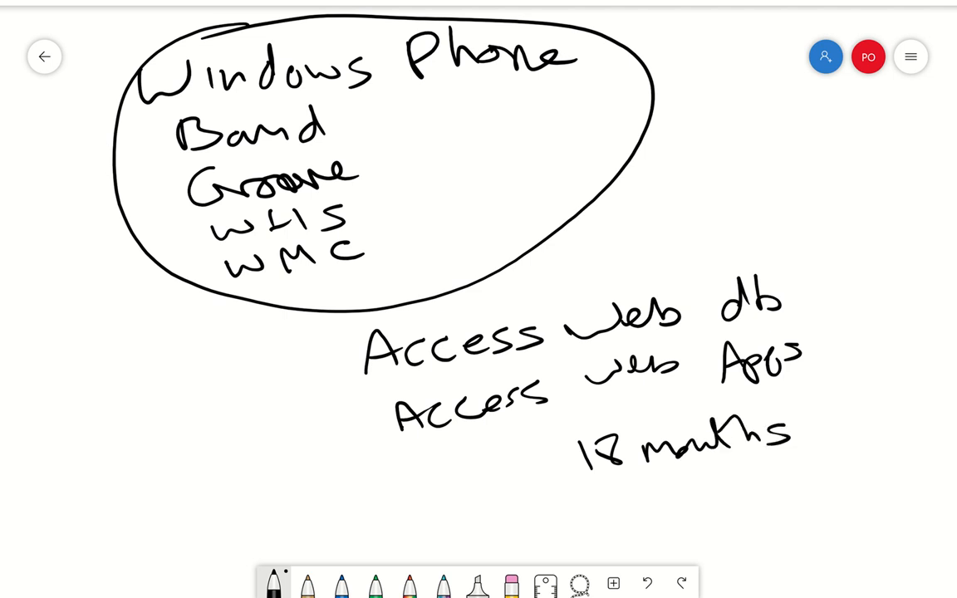
left_click_drag(405, 445, 800, 389)
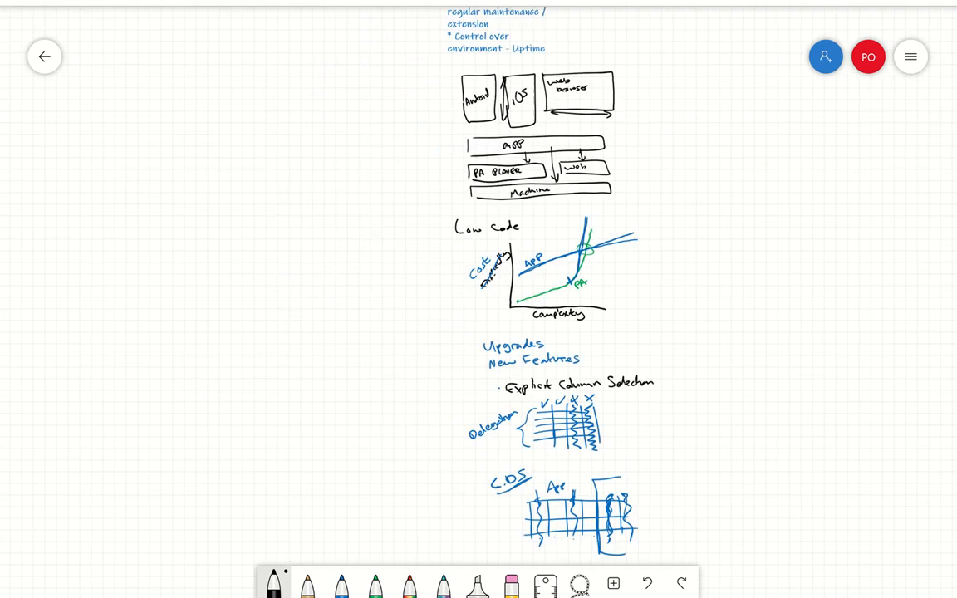
Widen the 'When NOT to use PowerApps' note so each bullet fits on one line
scroll("down", 3)
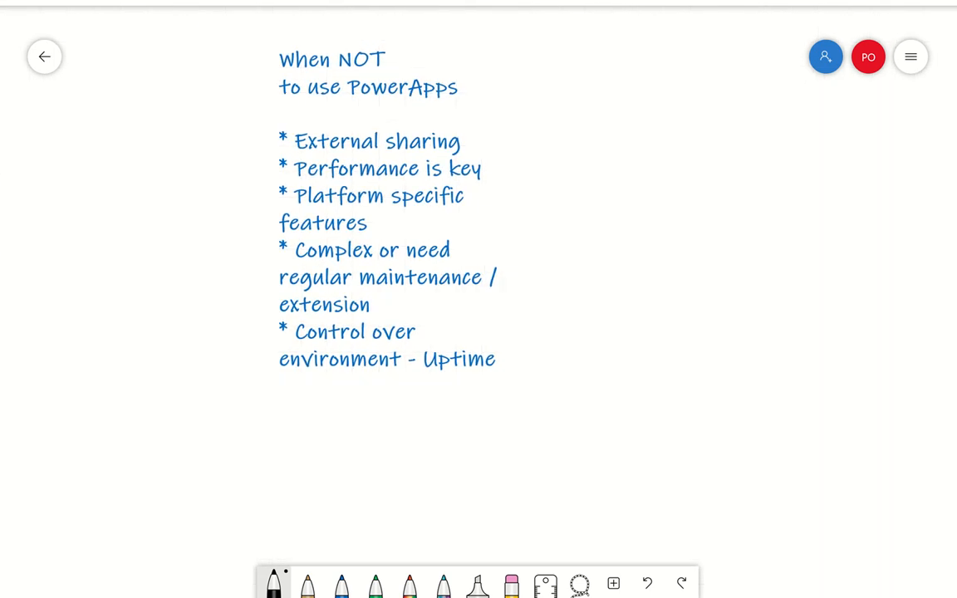
mouse_move(495, 362)
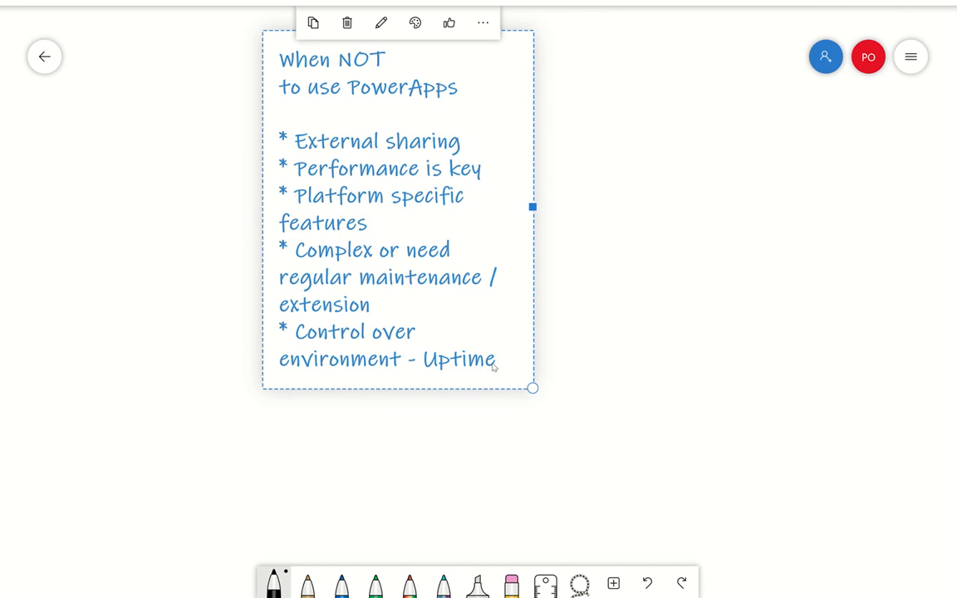
left_click(568, 206)
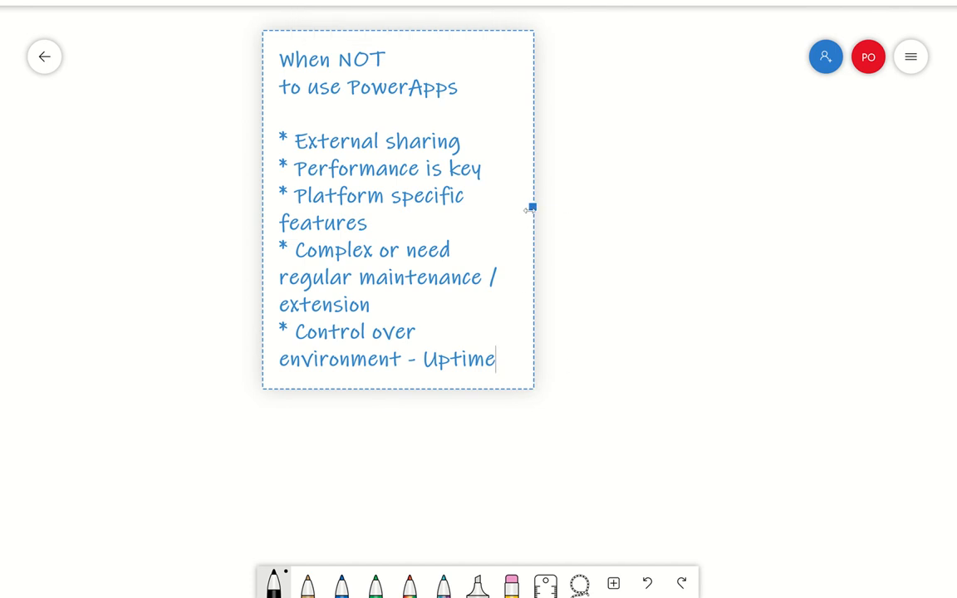
left_click_drag(531, 206, 697, 167)
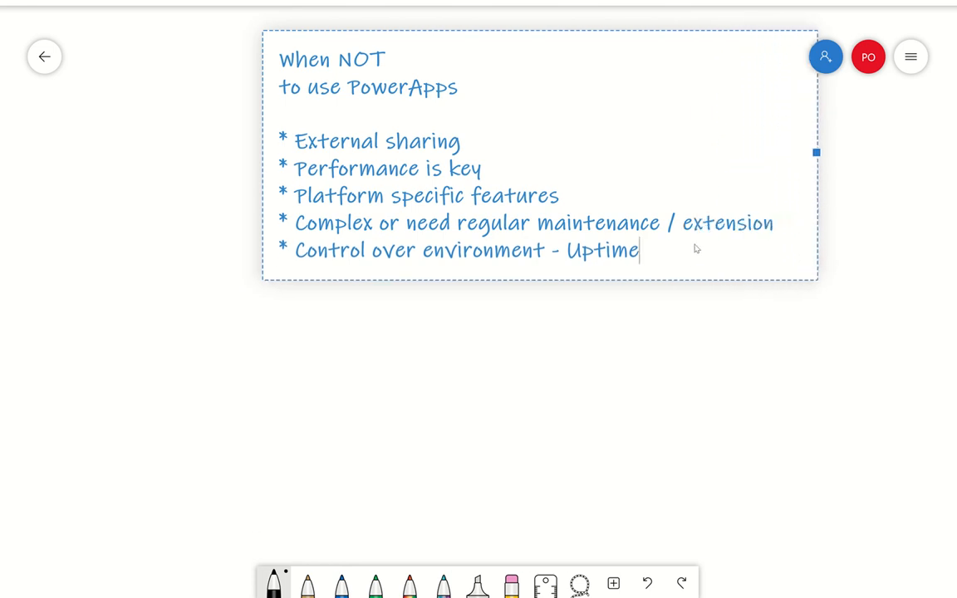
Add the bullet 'Premium connectors - large no of users' on a new line
key("Return")
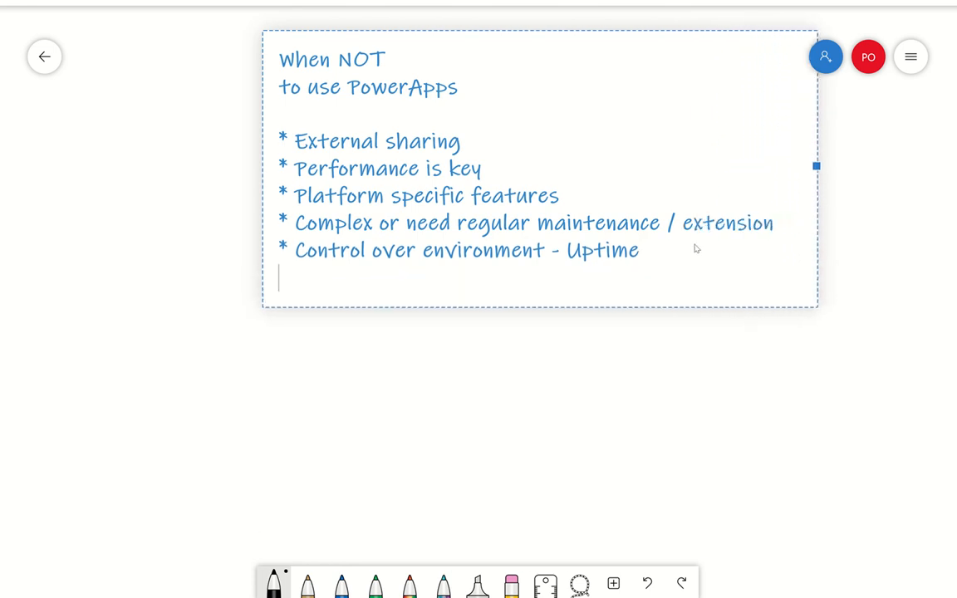
type("*")
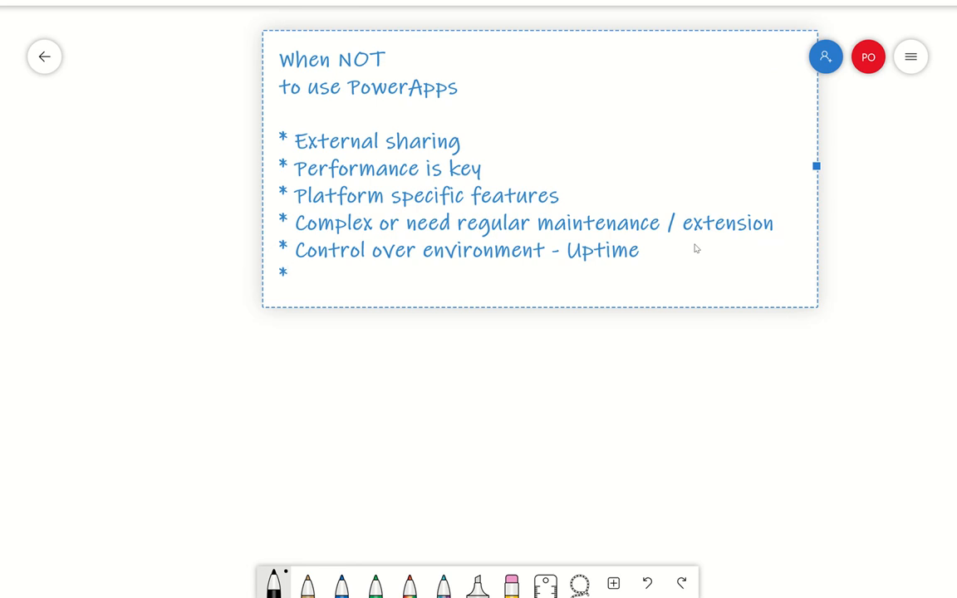
type("Premiu")
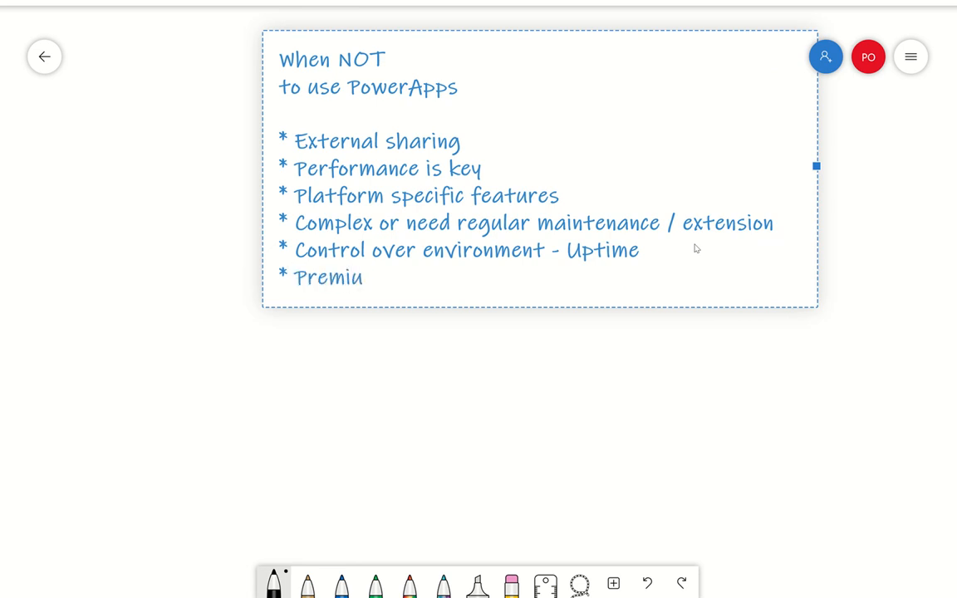
type("m connec")
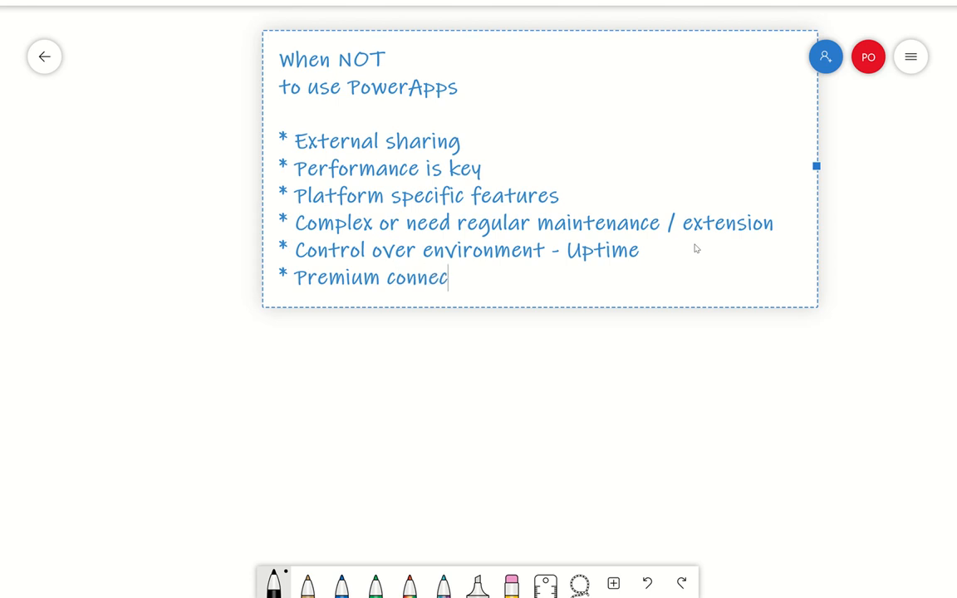
type("tors")
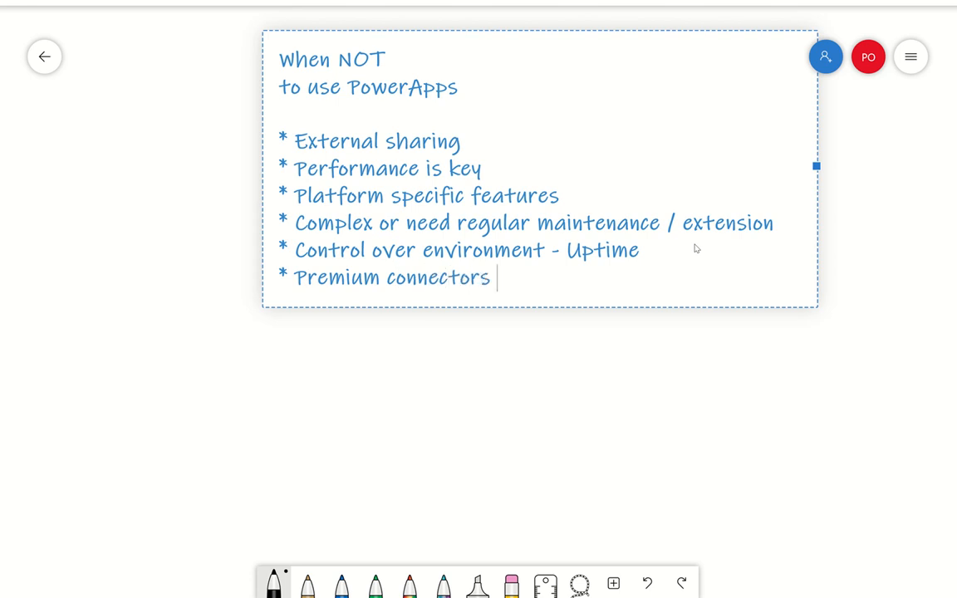
type("-")
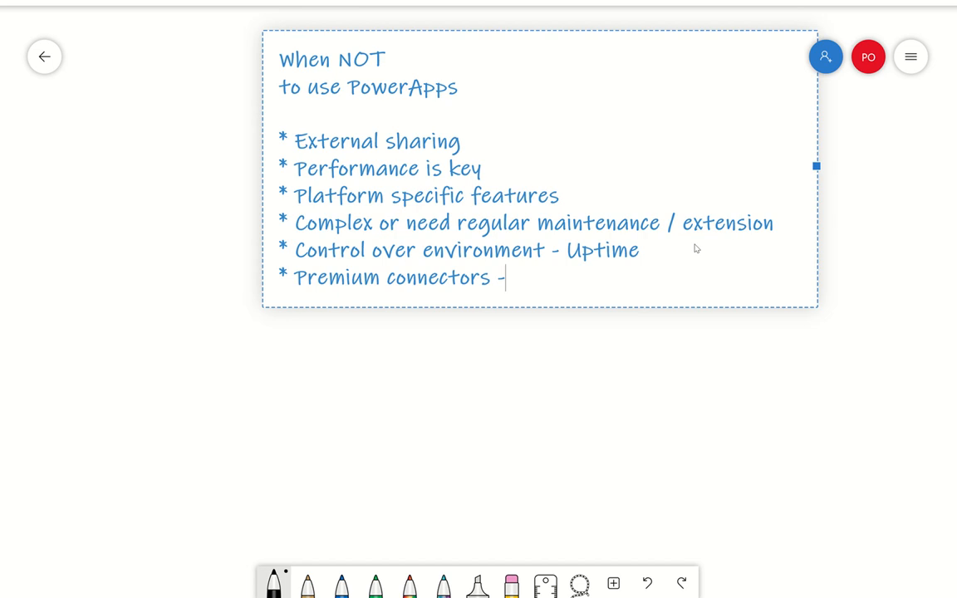
type("large")
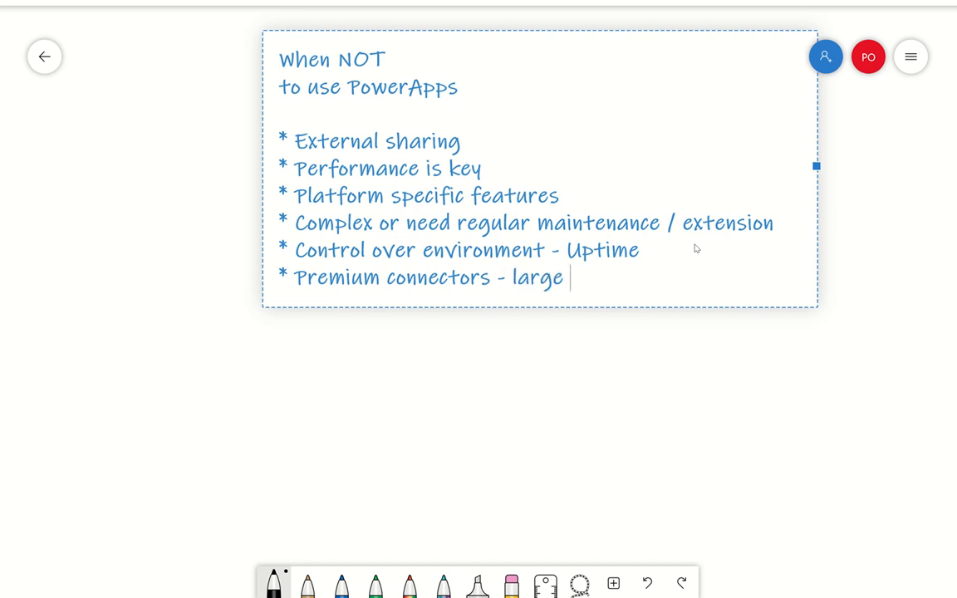
type("n")
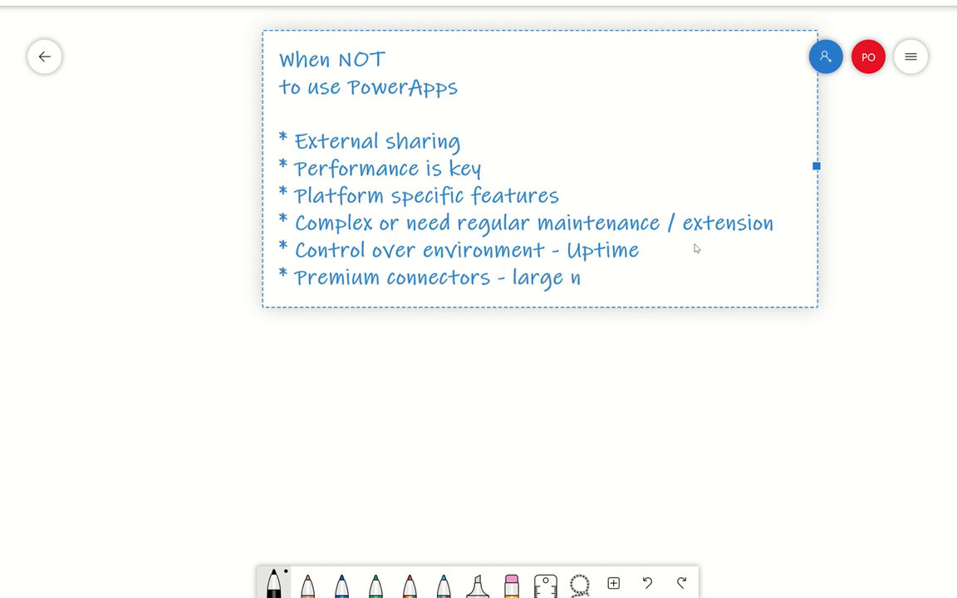
type("o of users")
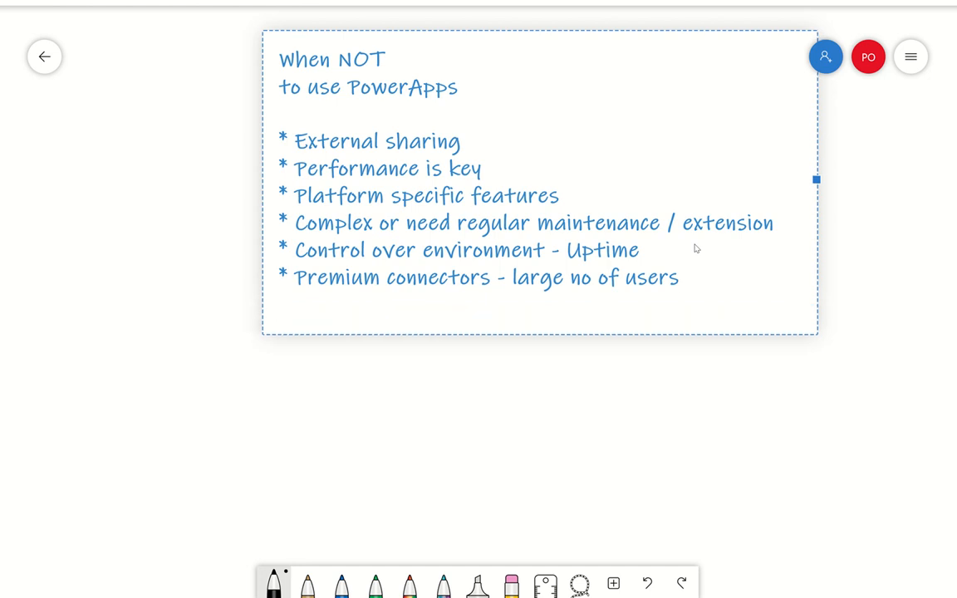
Add the bullet 'App is critical and long term' below it
type("*")
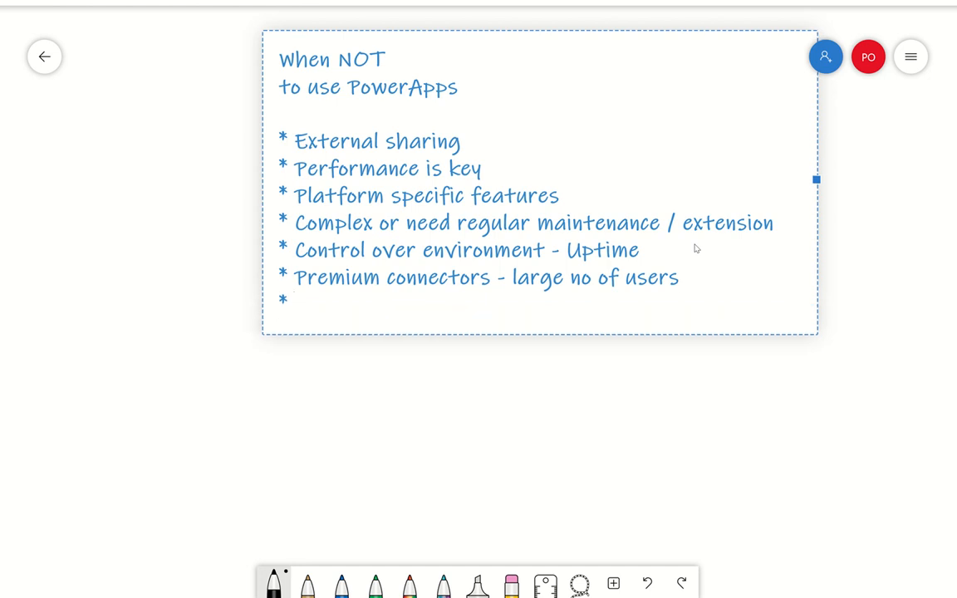
type("App is c")
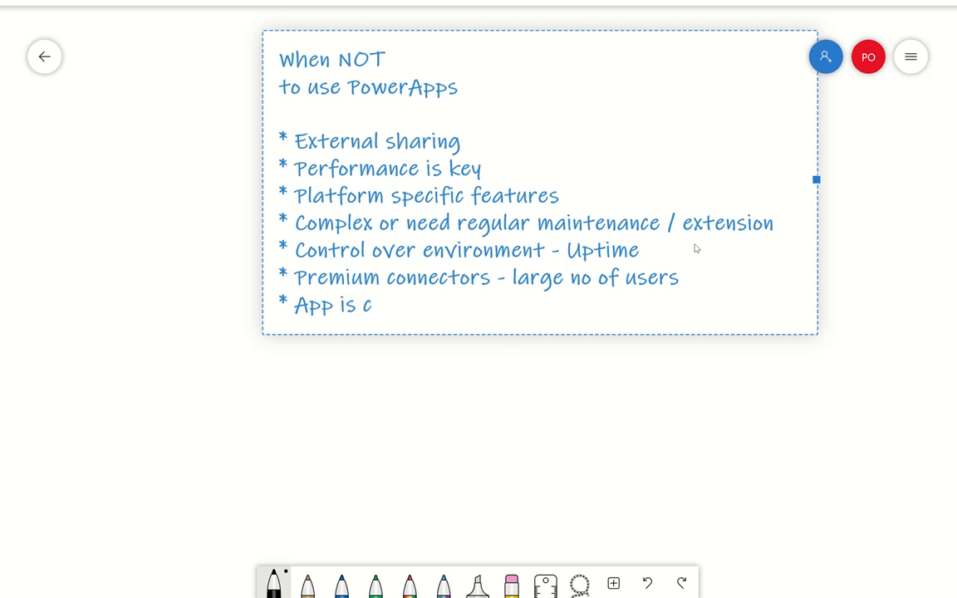
type("ritivs")
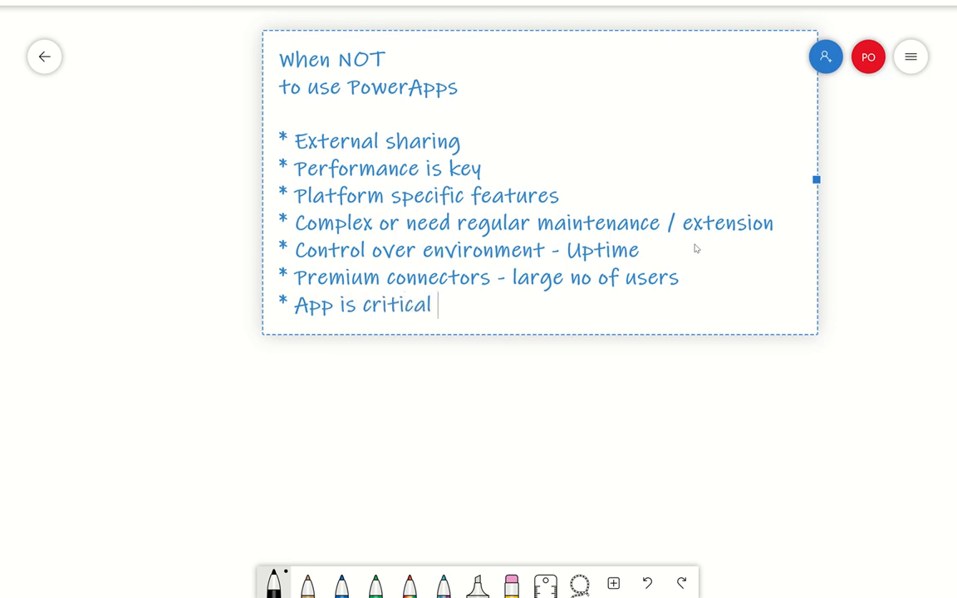
type("and")
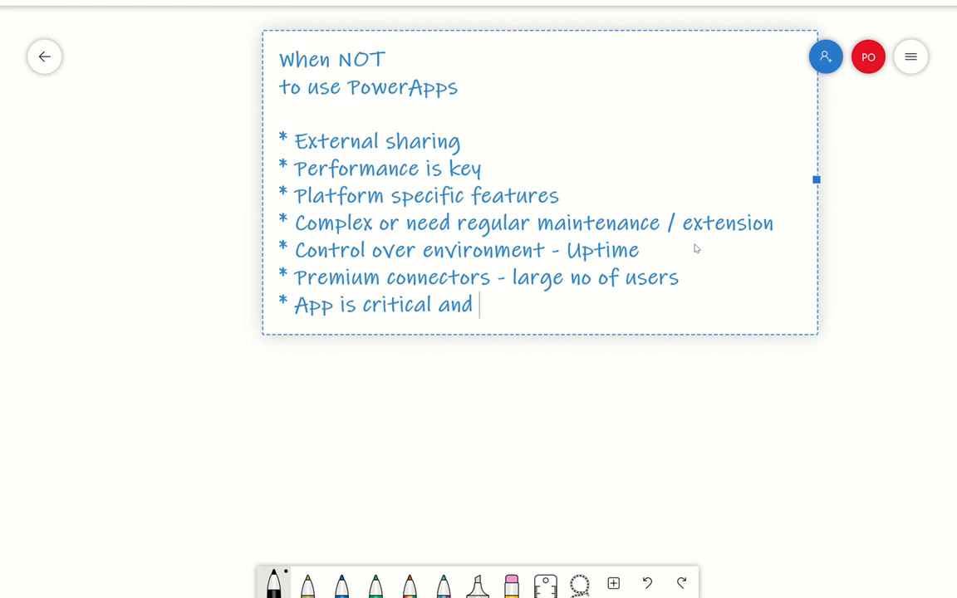
type("lon")
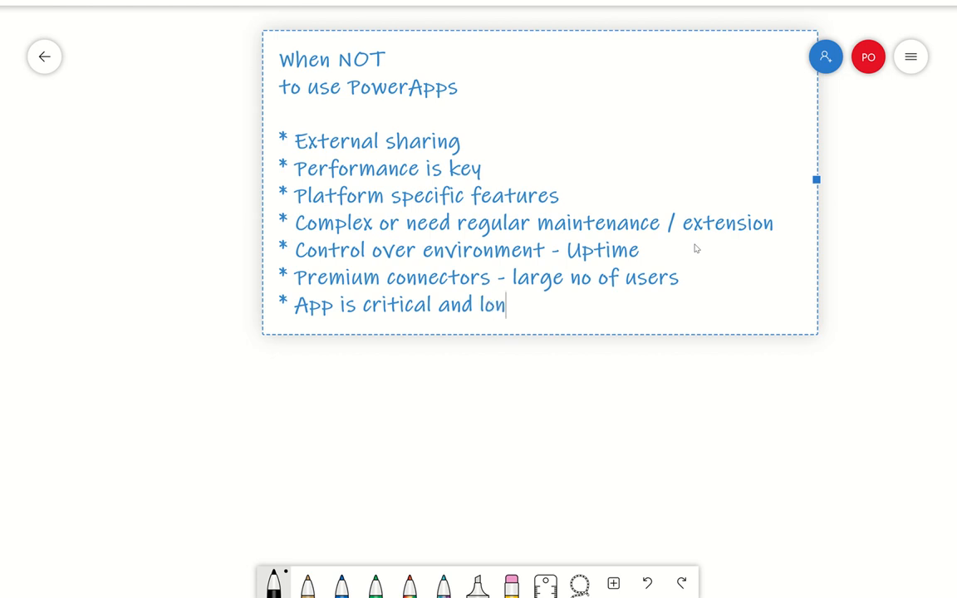
type("g term")
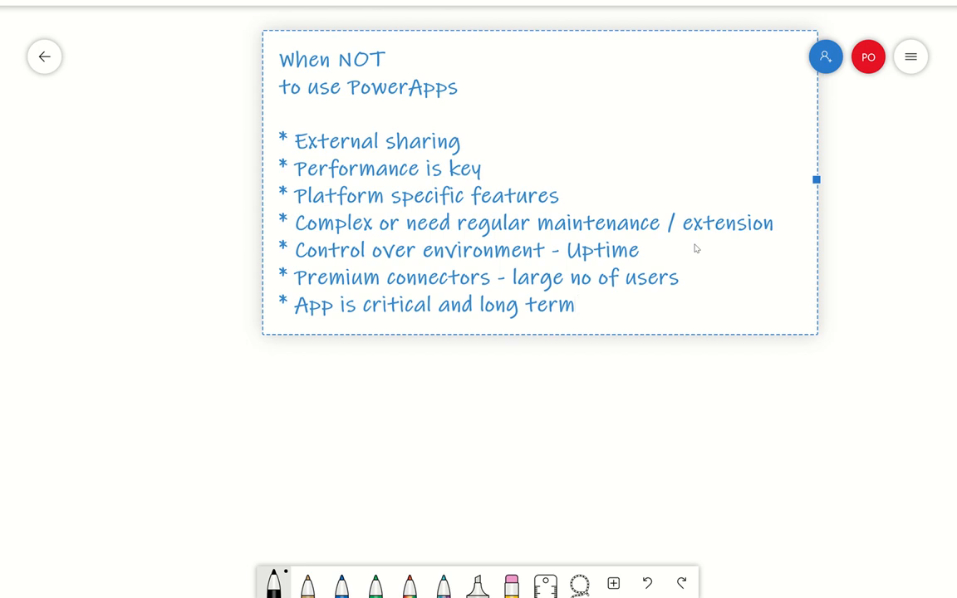
Resume editing the note and add a separate 'Quick & Dirty' bullet after the list
left_click(575, 304)
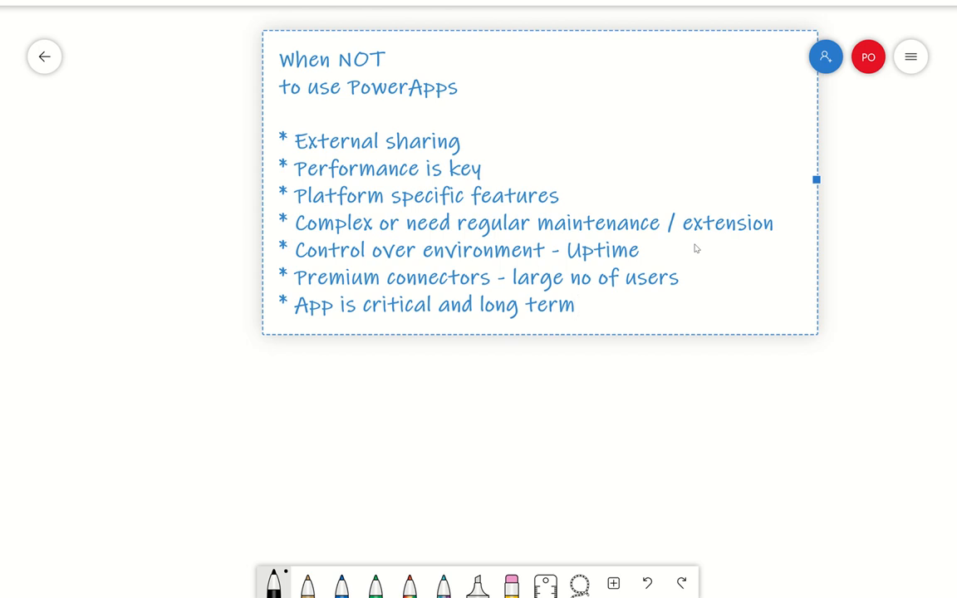
mouse_move(662, 410)
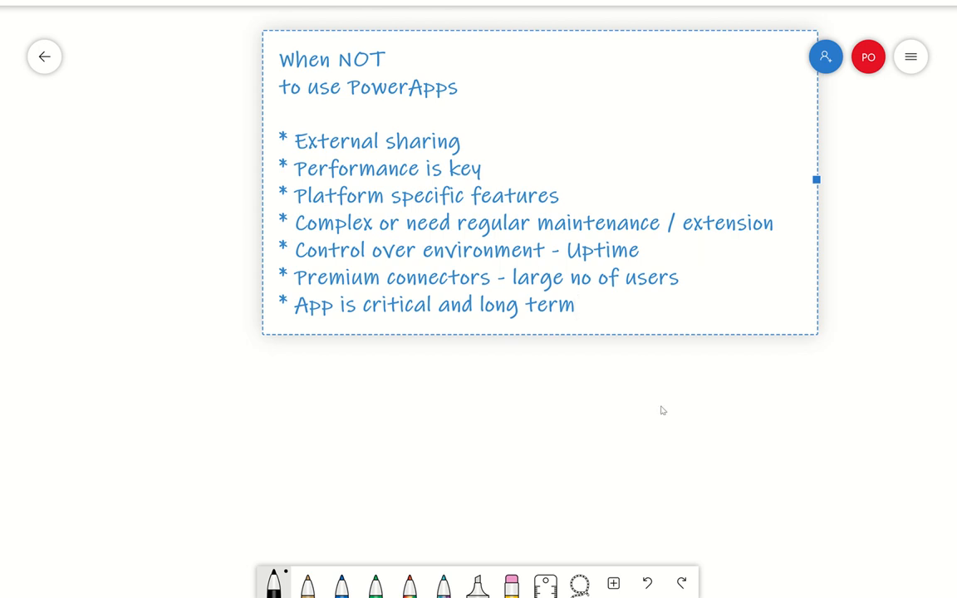
mouse_move(757, 439)
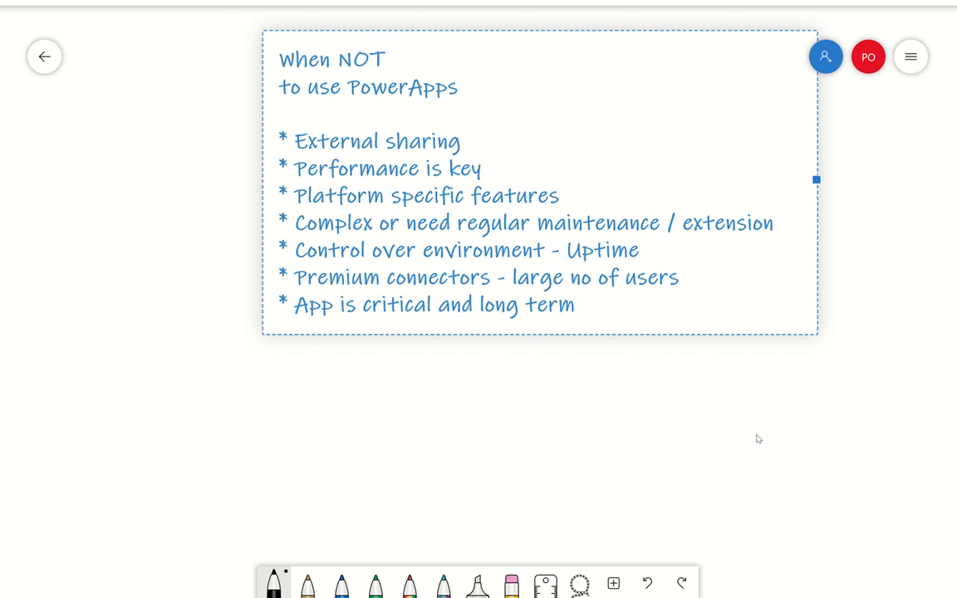
left_click(573, 306)
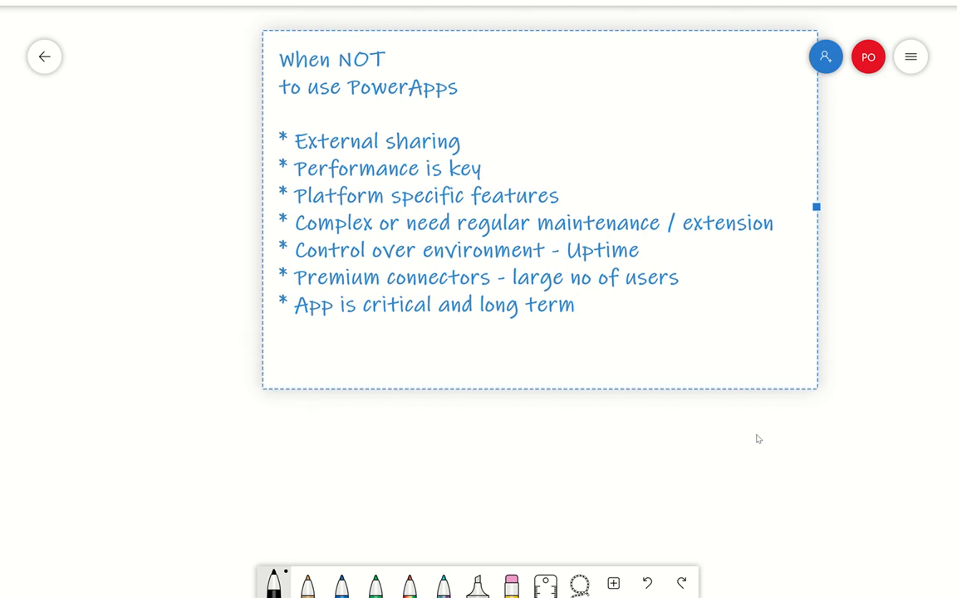
type("*")
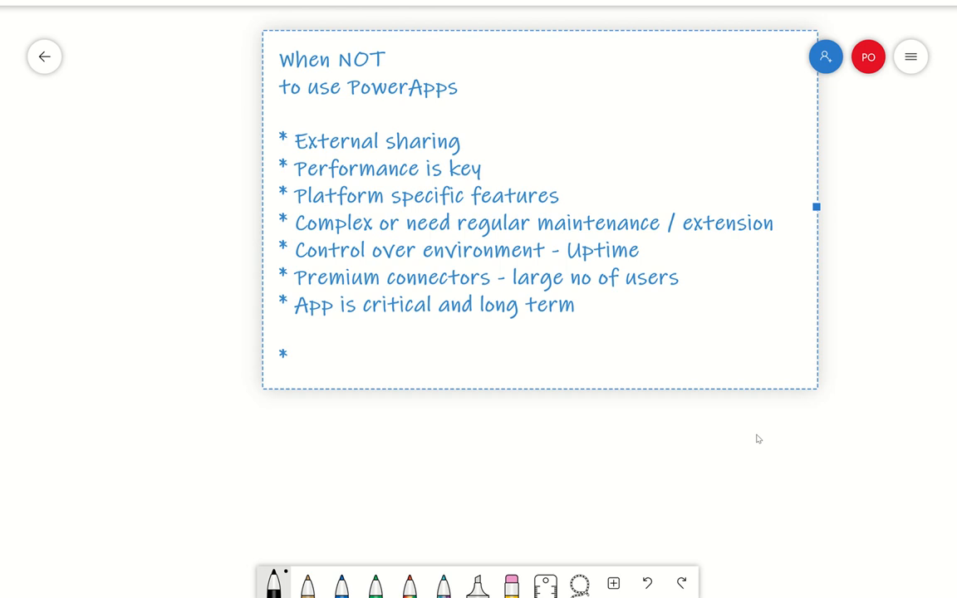
type("Quic")
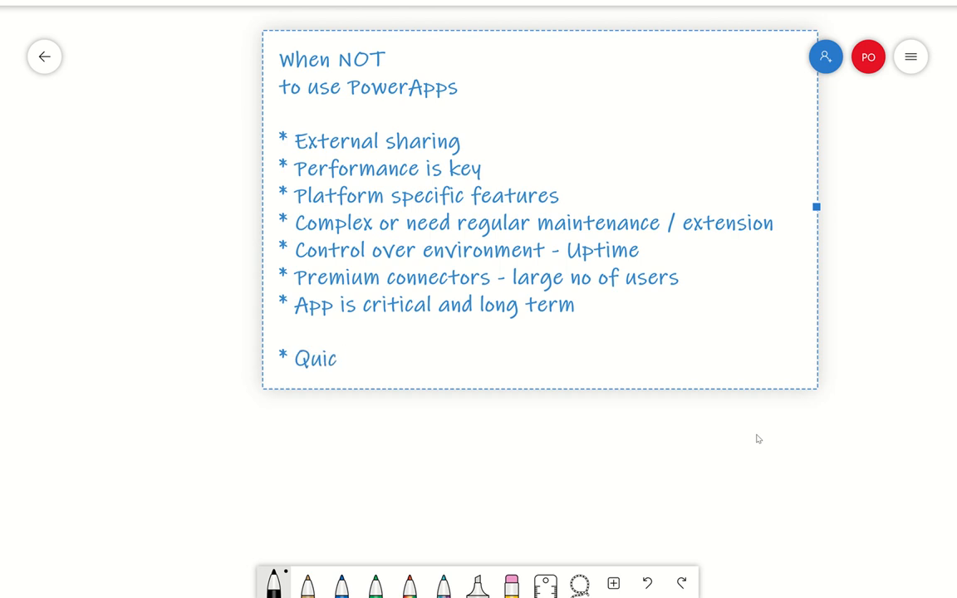
type("k &")
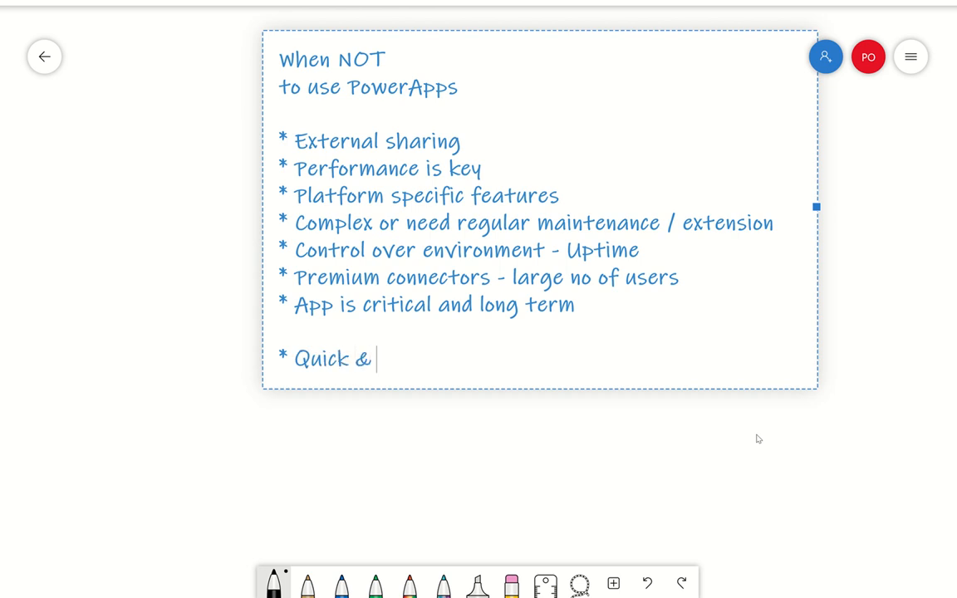
type("Dirty")
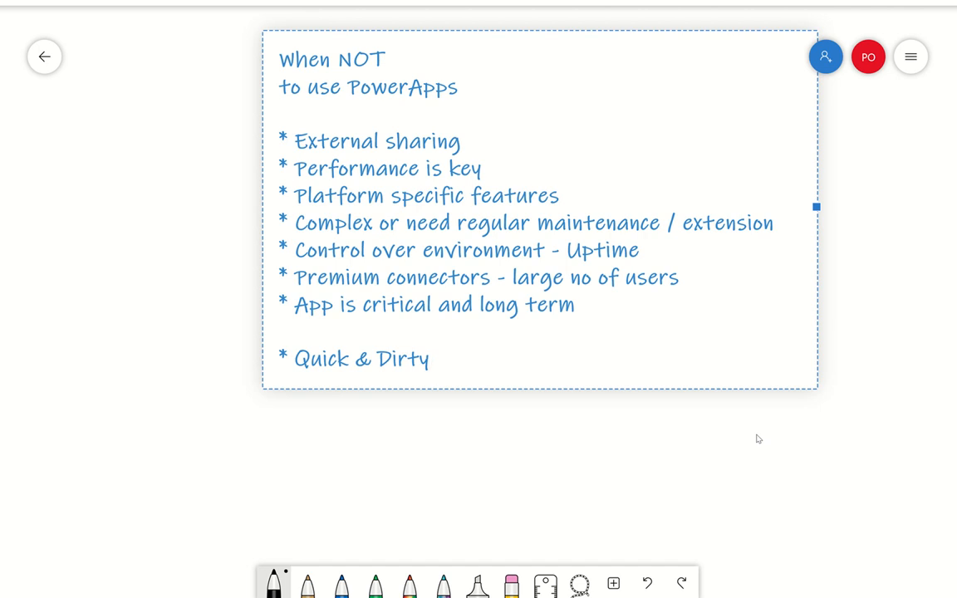
left_click(428, 359)
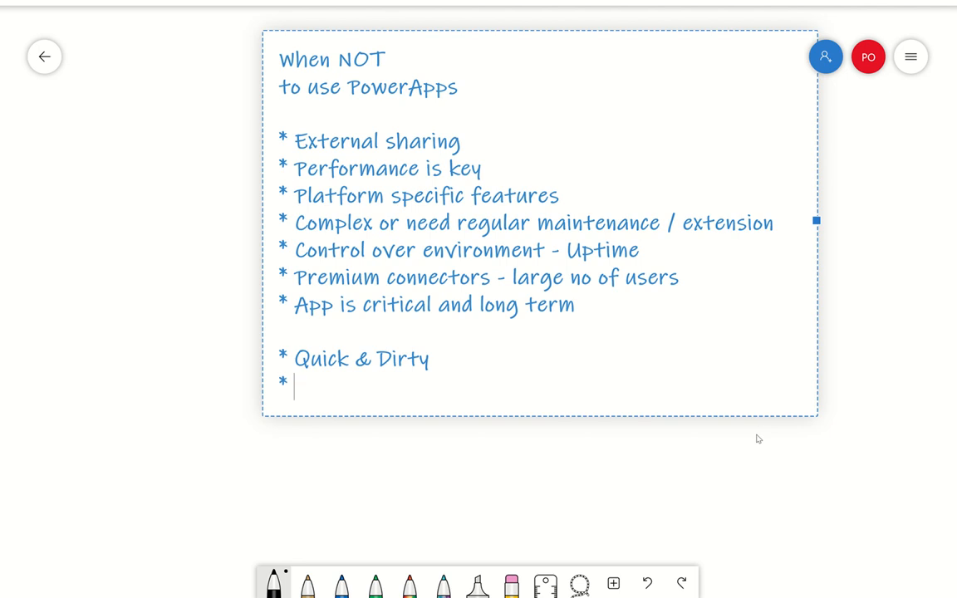
Add the bullet 'High value, low users - relatively simple - moderate' and begin the next bullet
type("High va")
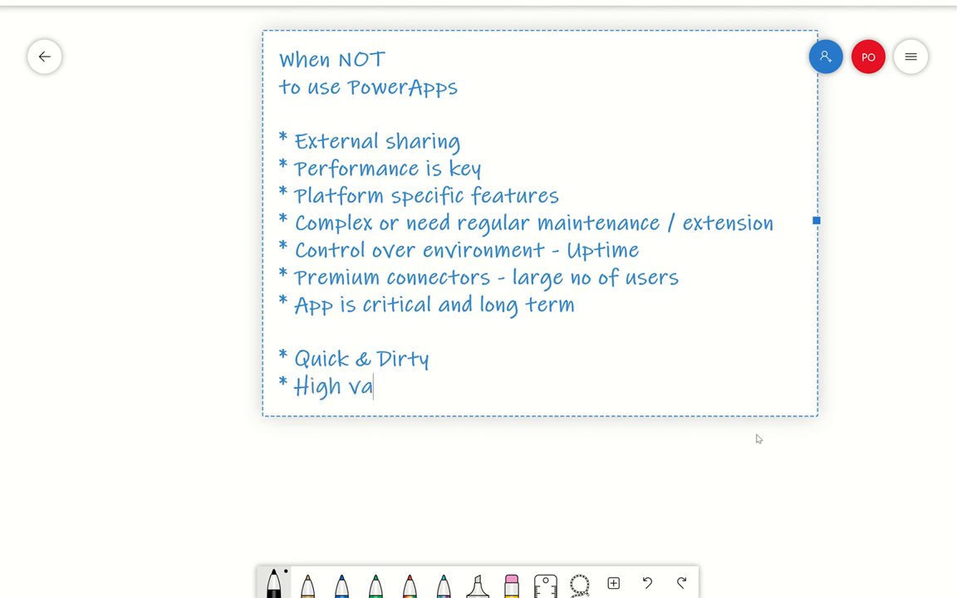
type("lue.")
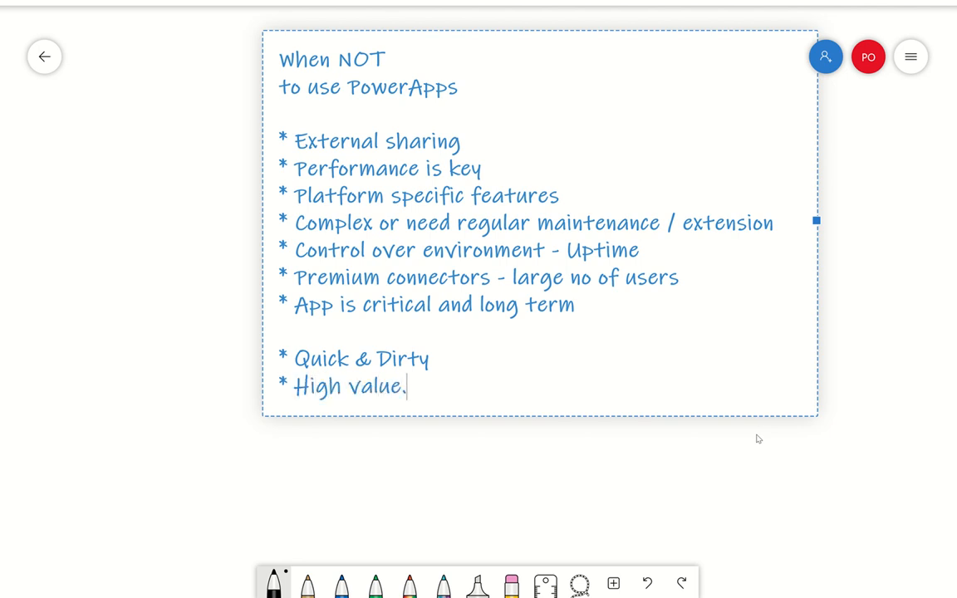
type(", low u")
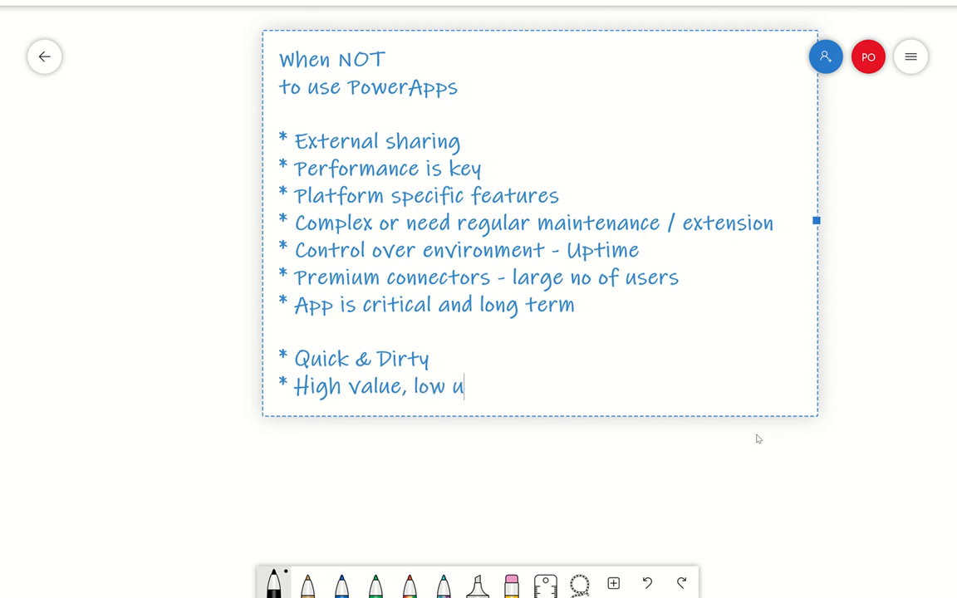
type("ser")
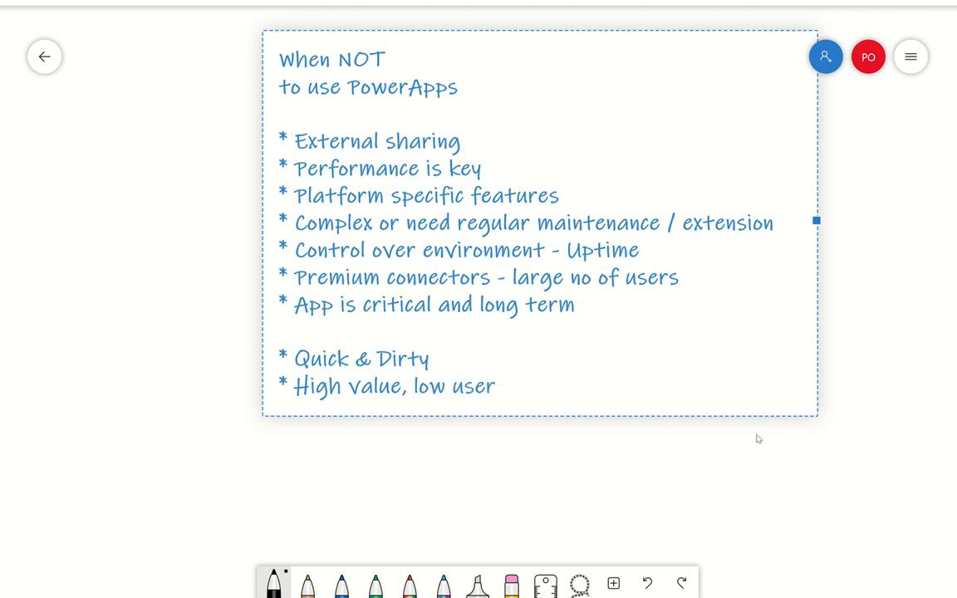
type("s")
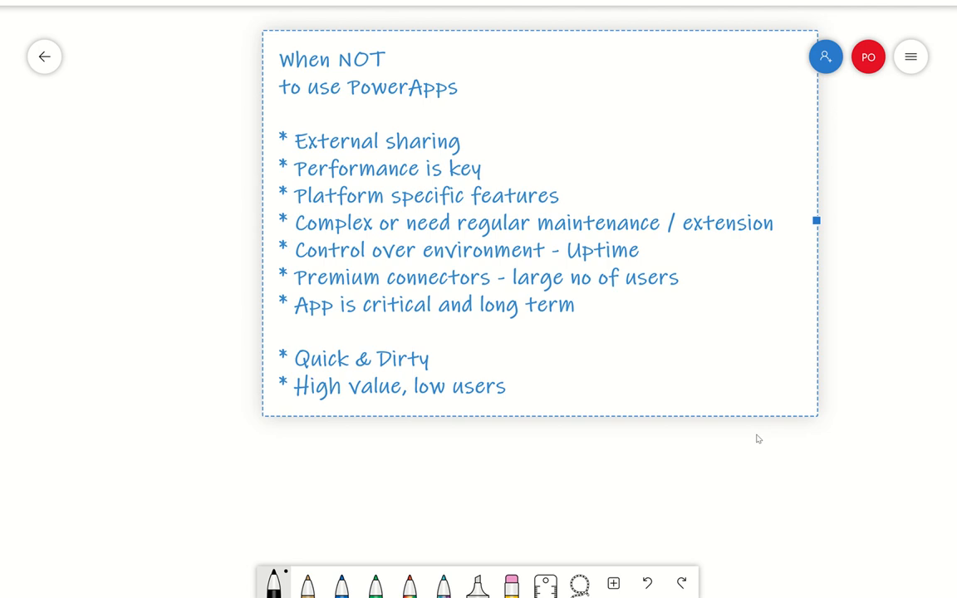
type("- rea")
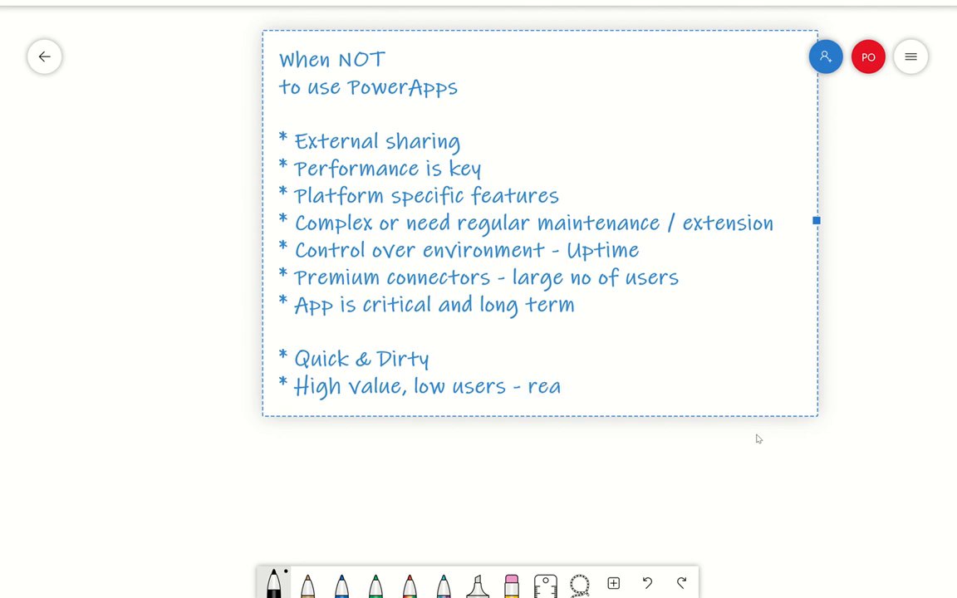
type("lat")
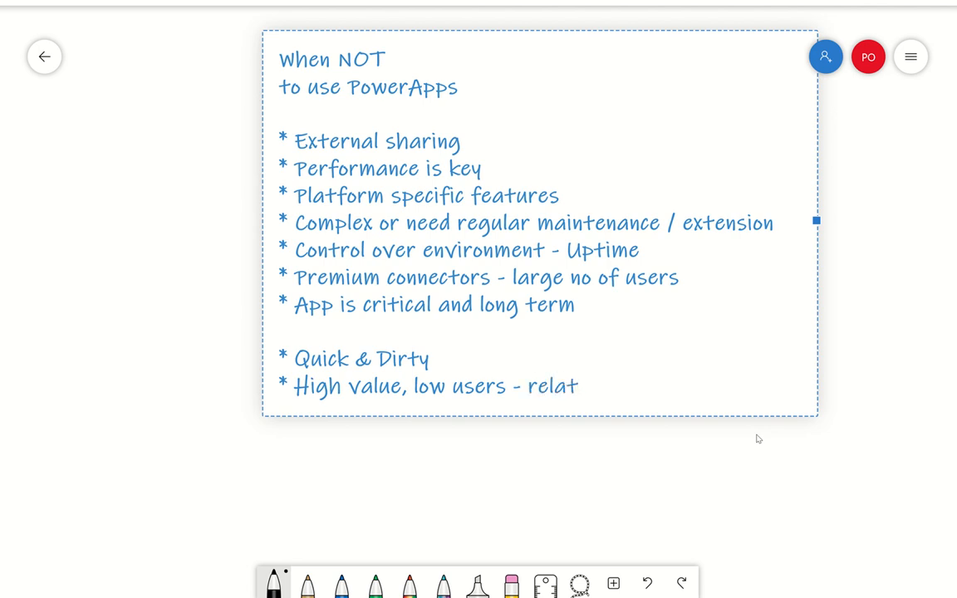
type("ivelhy s")
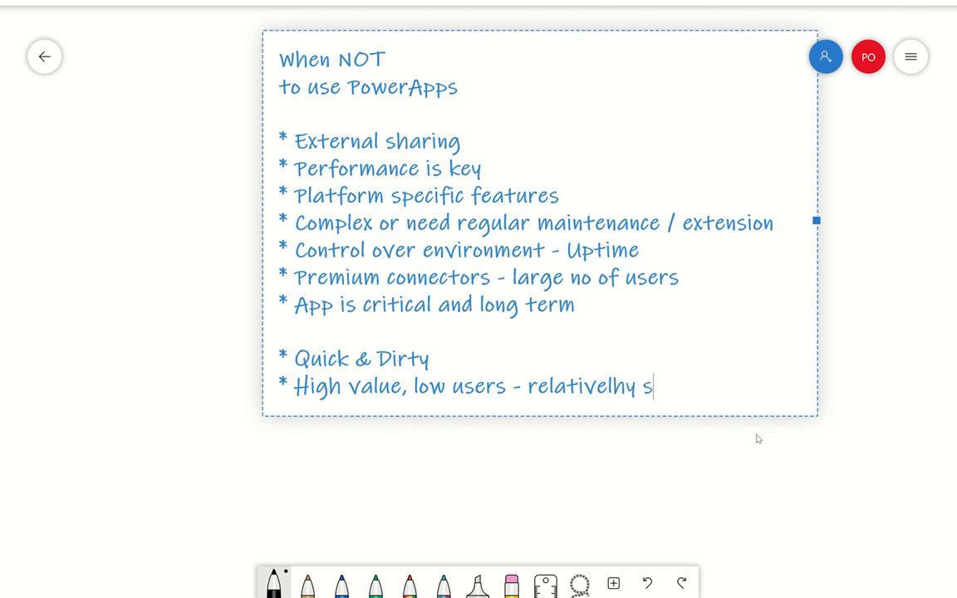
key("BackSpace")
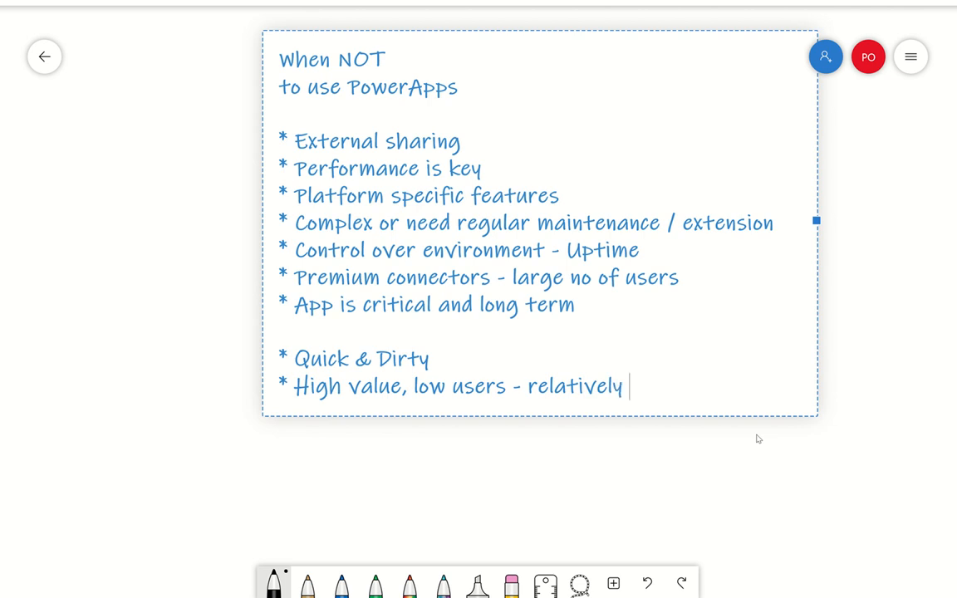
type("simple")
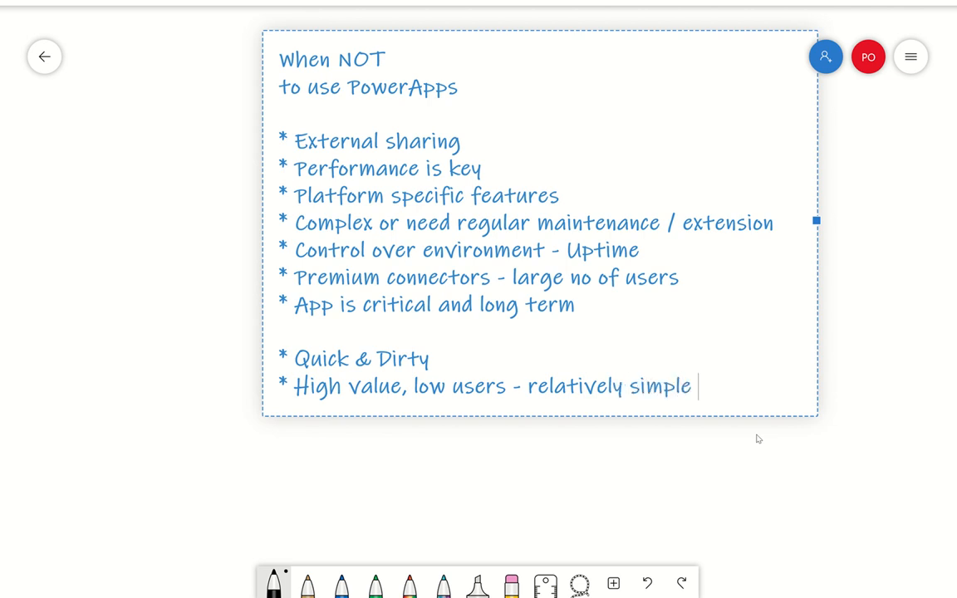
type("- moderate")
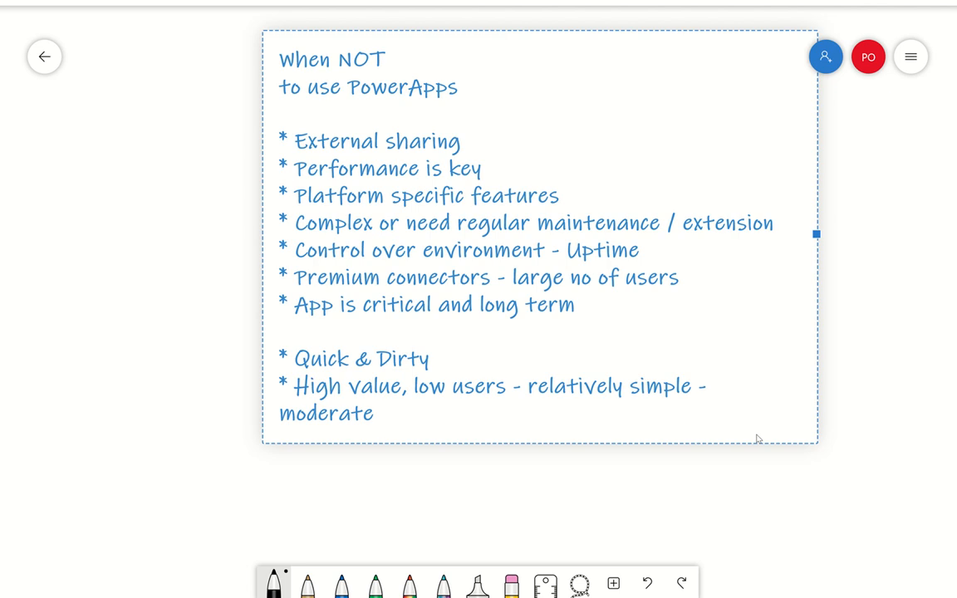
mouse_move(761, 367)
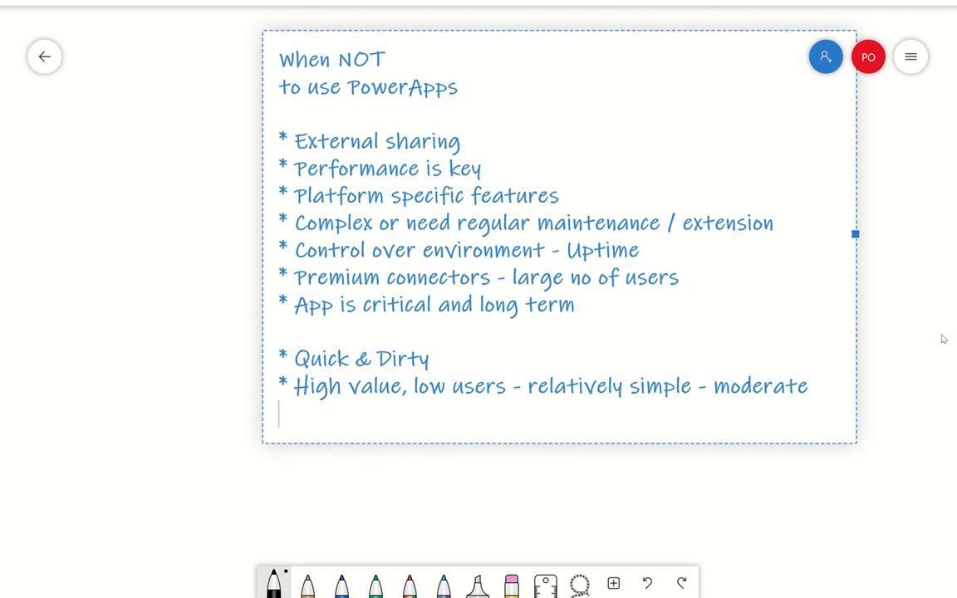
type("*")
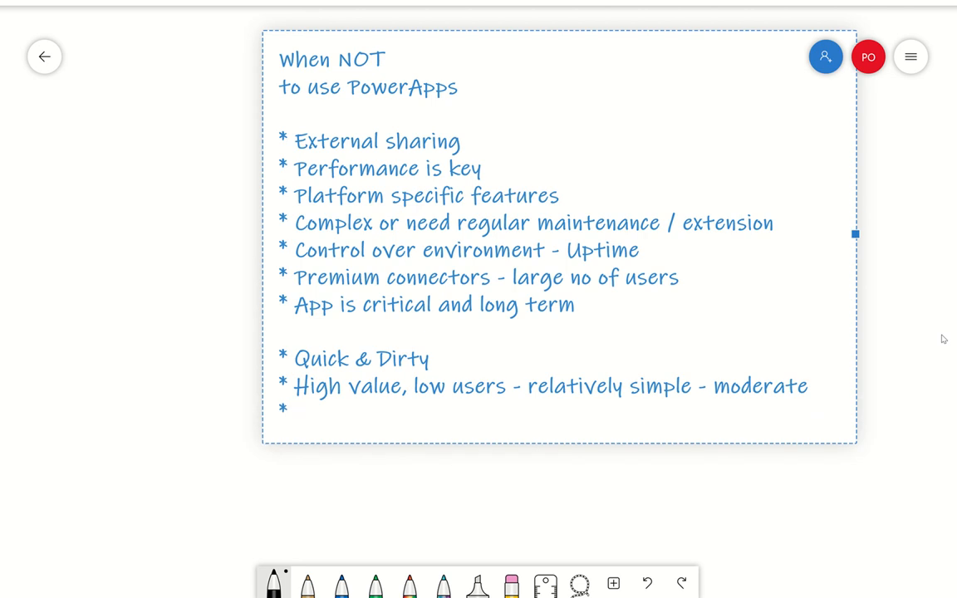
Write the final bullet 'CDS / Dynamics - PowerApps' to close the list
type("CDS")
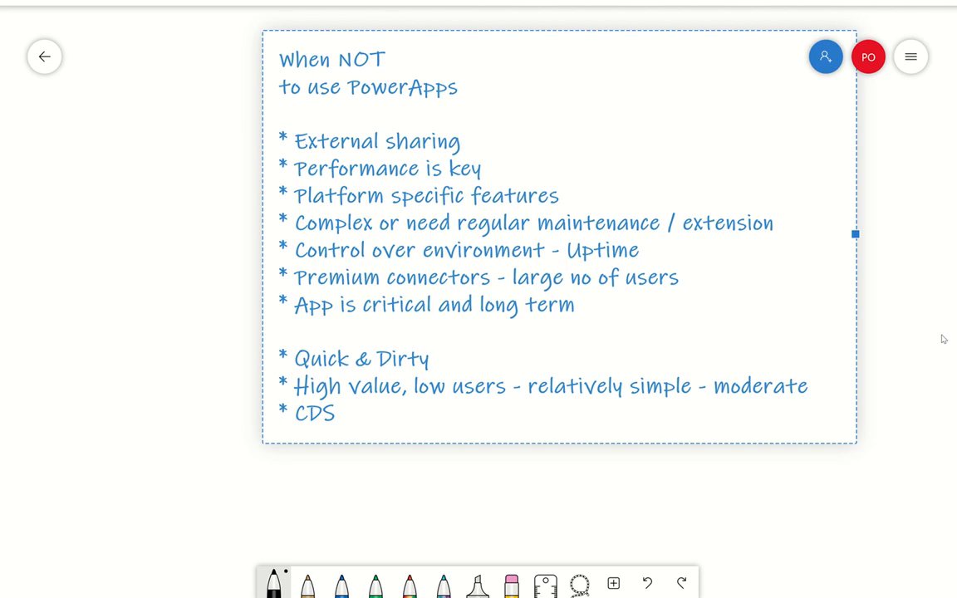
type("/ Dynam")
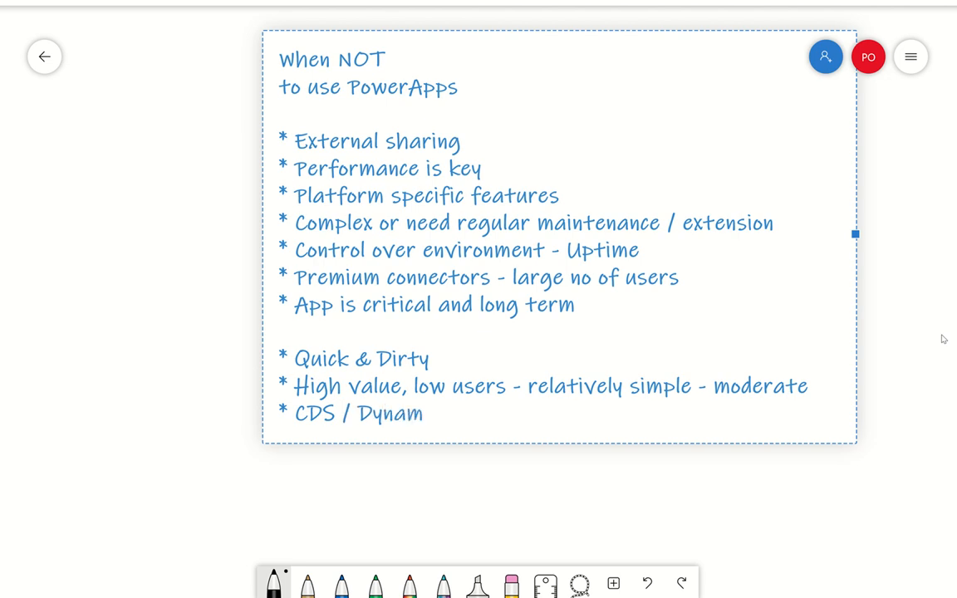
type("ics")
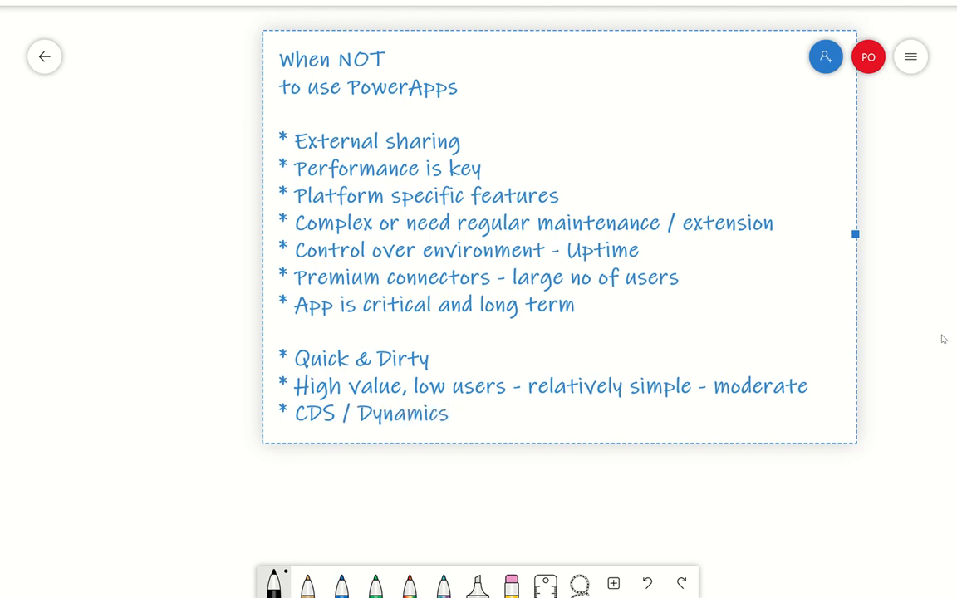
left_click(451, 412)
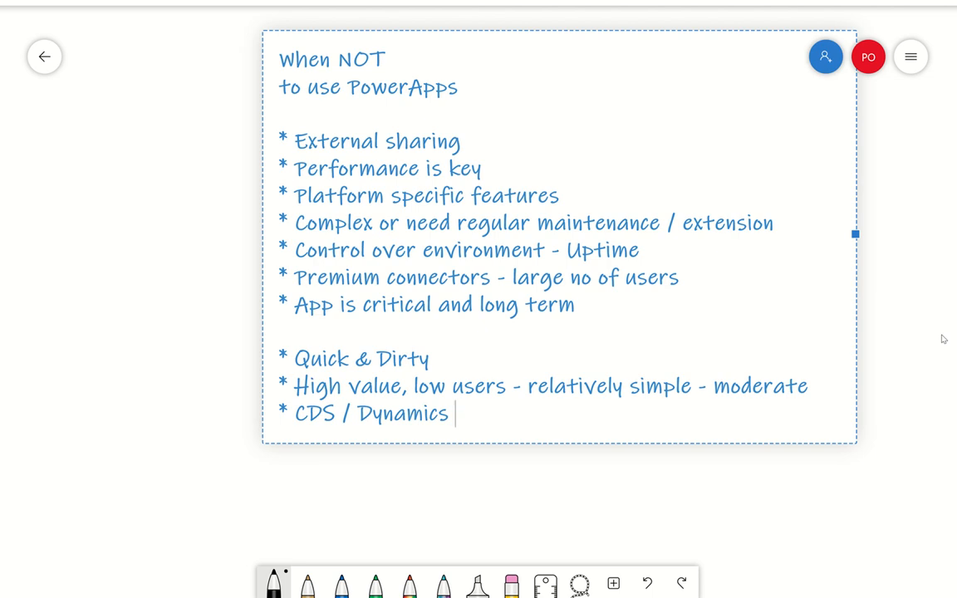
type("-")
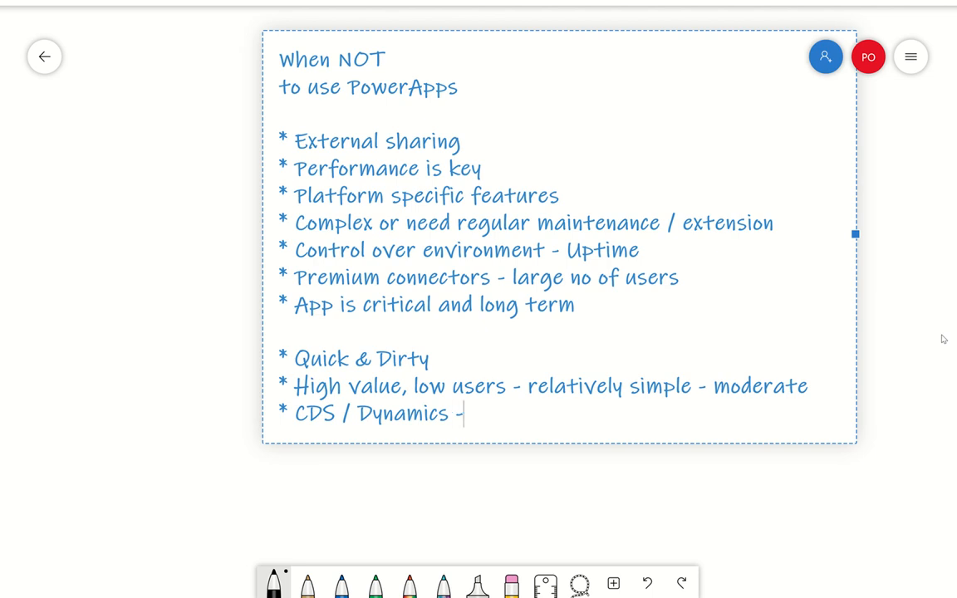
type("Power")
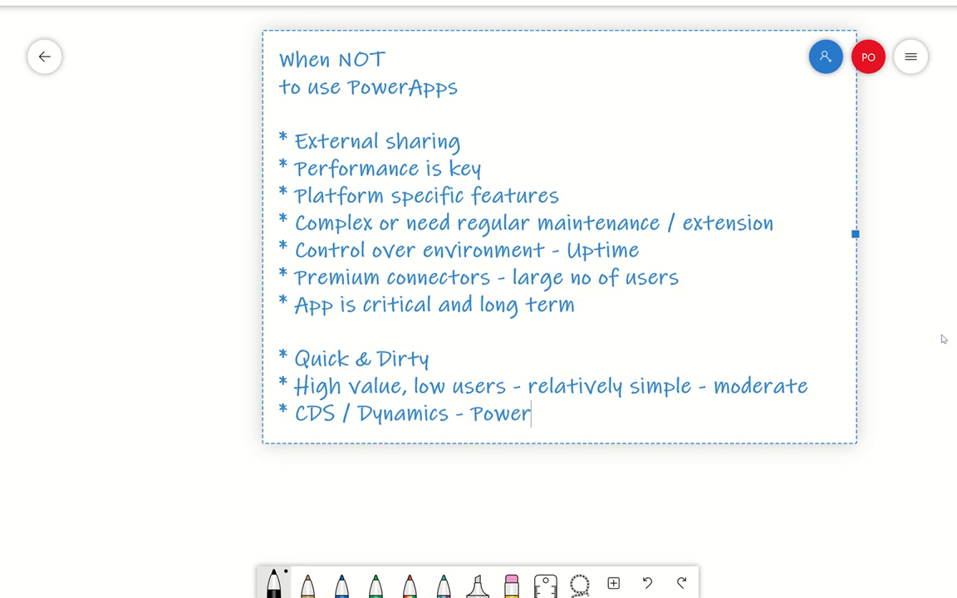
type("Apps")
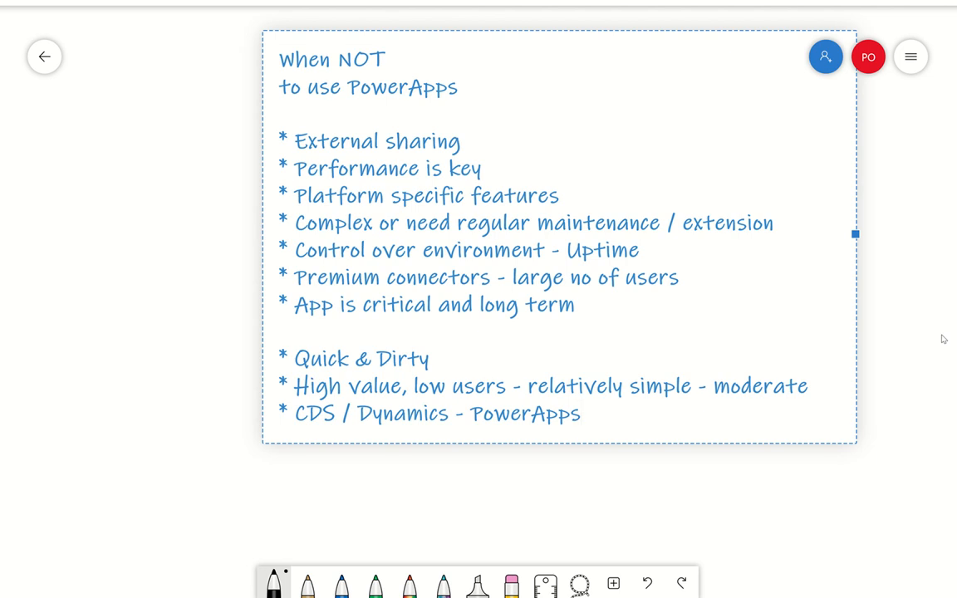
left_click(581, 414)
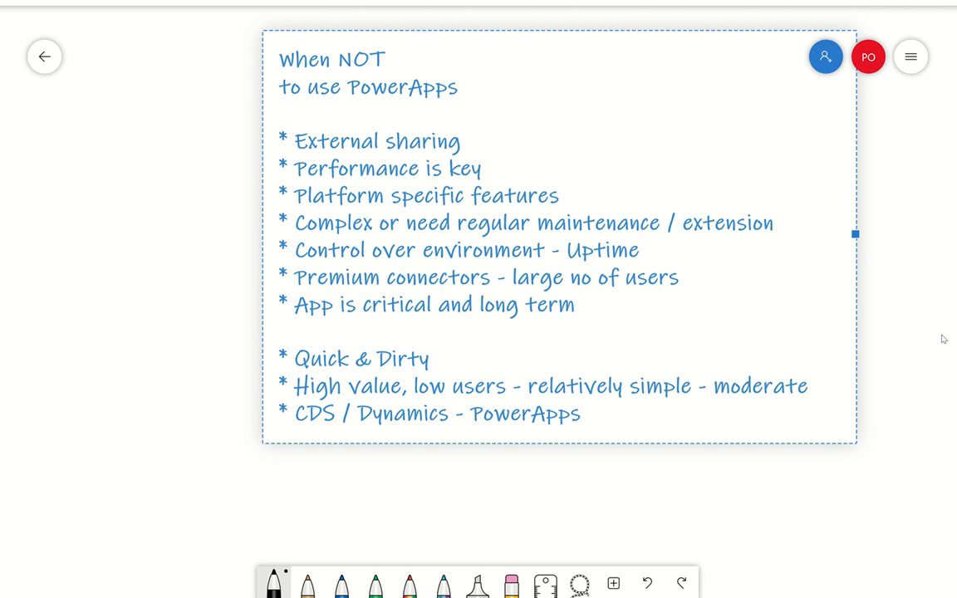
left_click(582, 414)
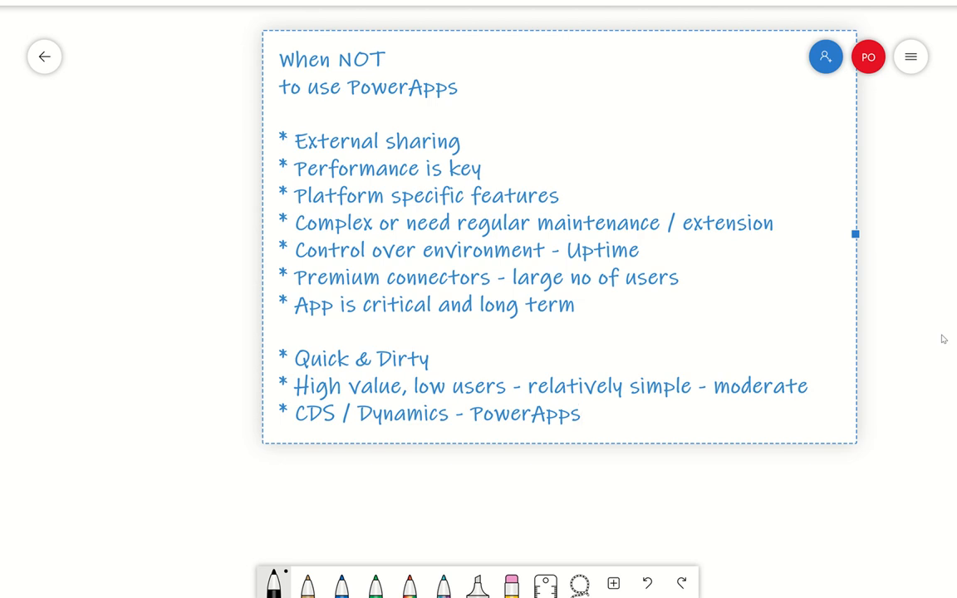
left_click(582, 413)
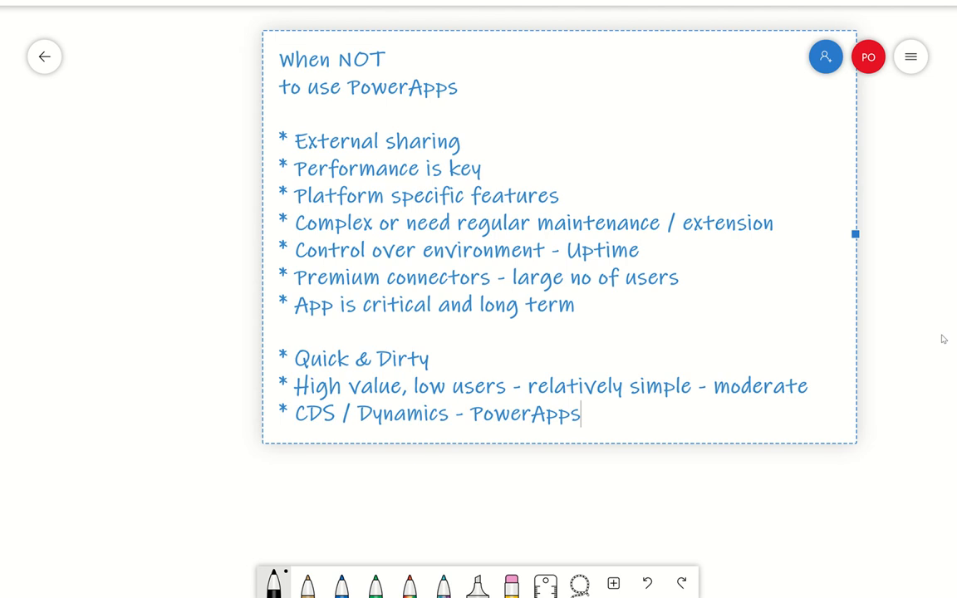